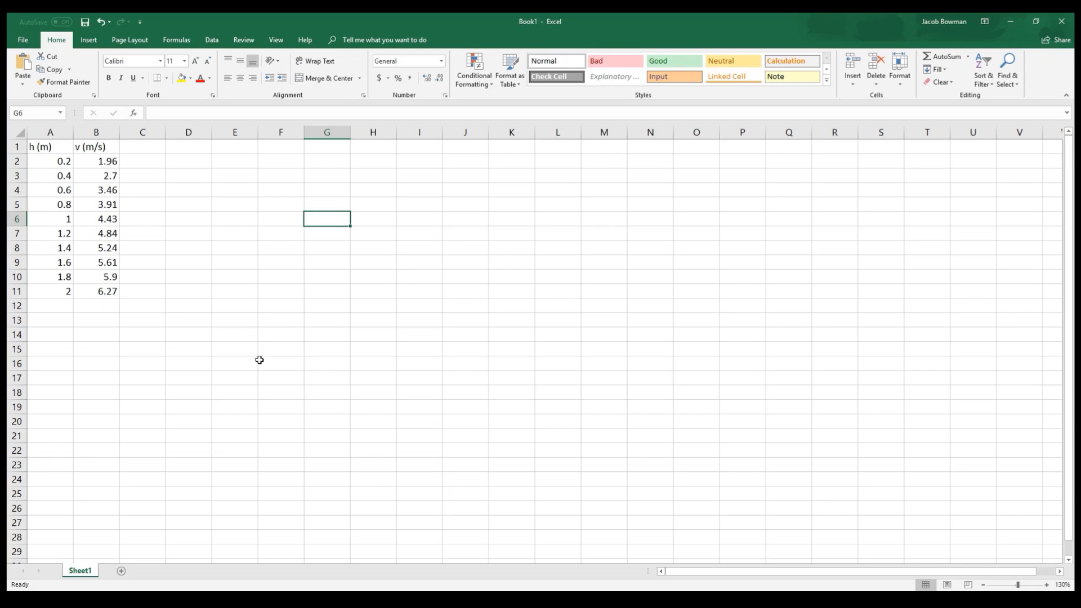
mouse_move(266, 350)
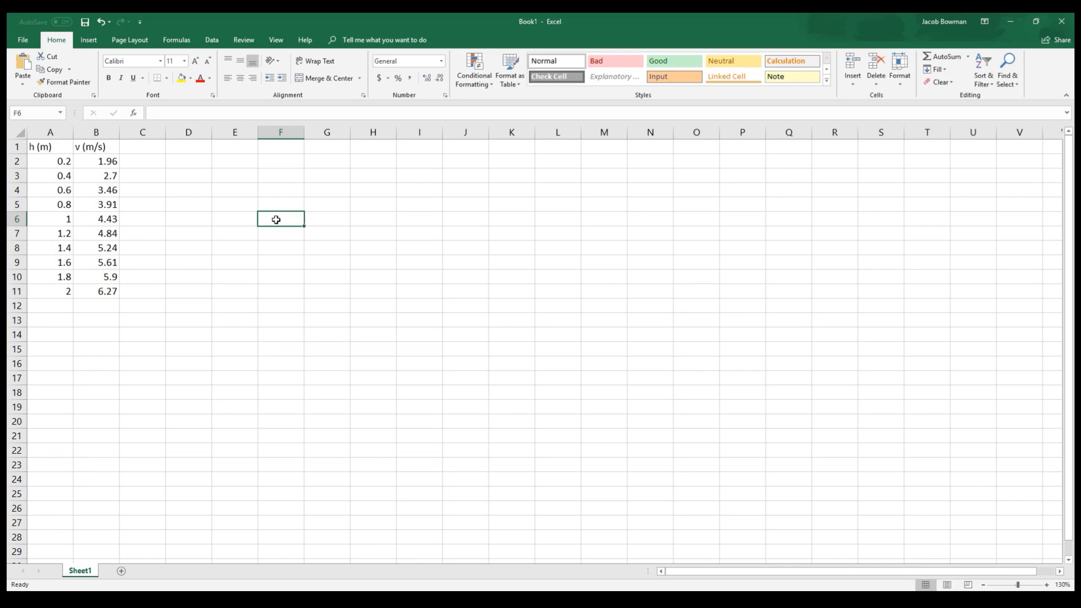
mouse_move(267, 227)
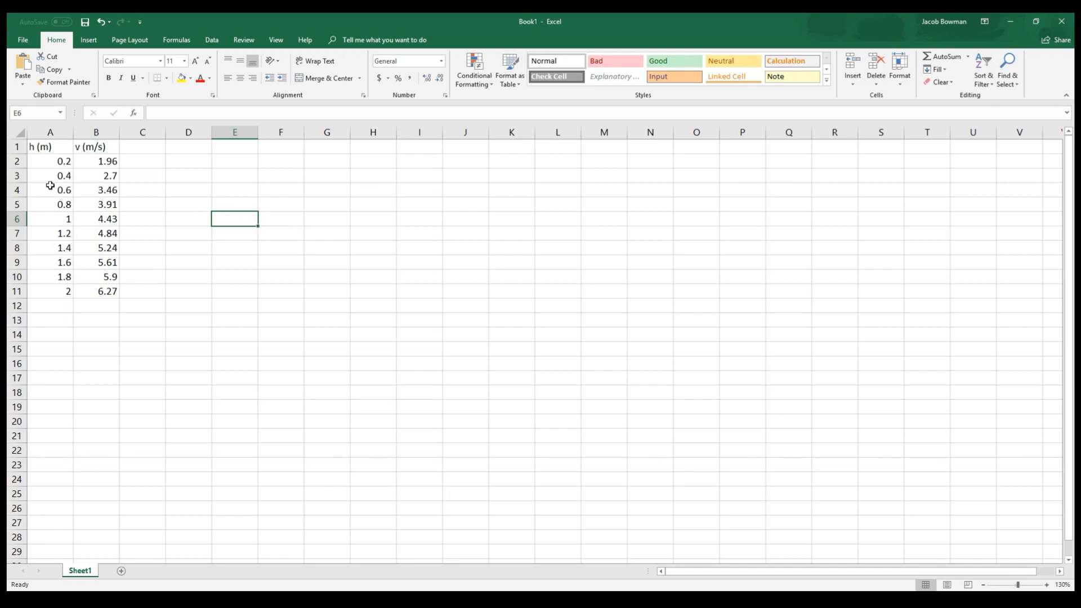
Select the h values in A2:A11 and increase them to two decimal places
left_click(50, 146)
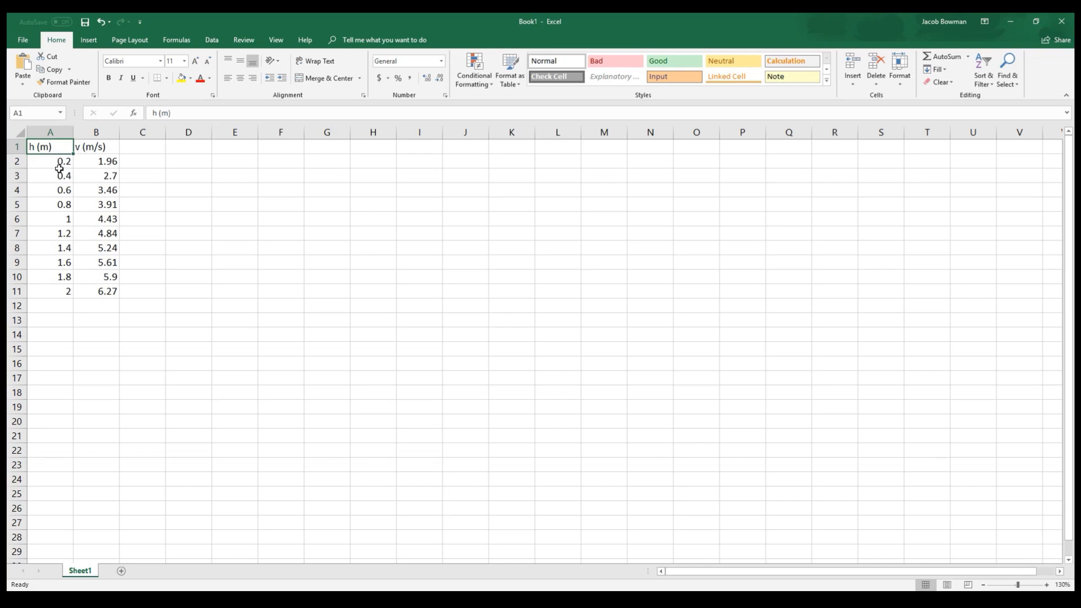
left_click(50, 160)
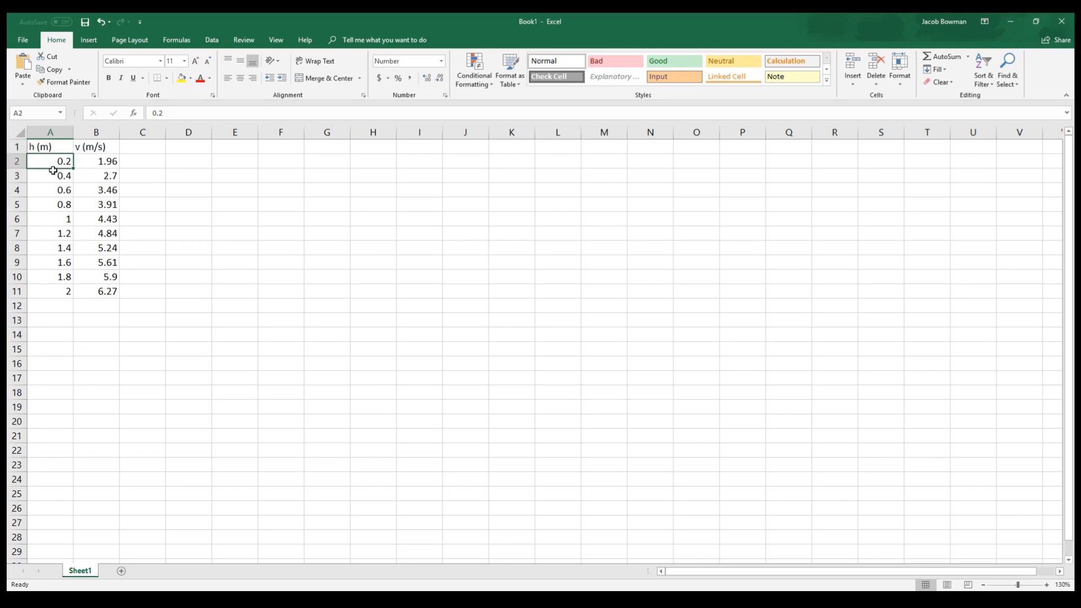
left_click(50, 189)
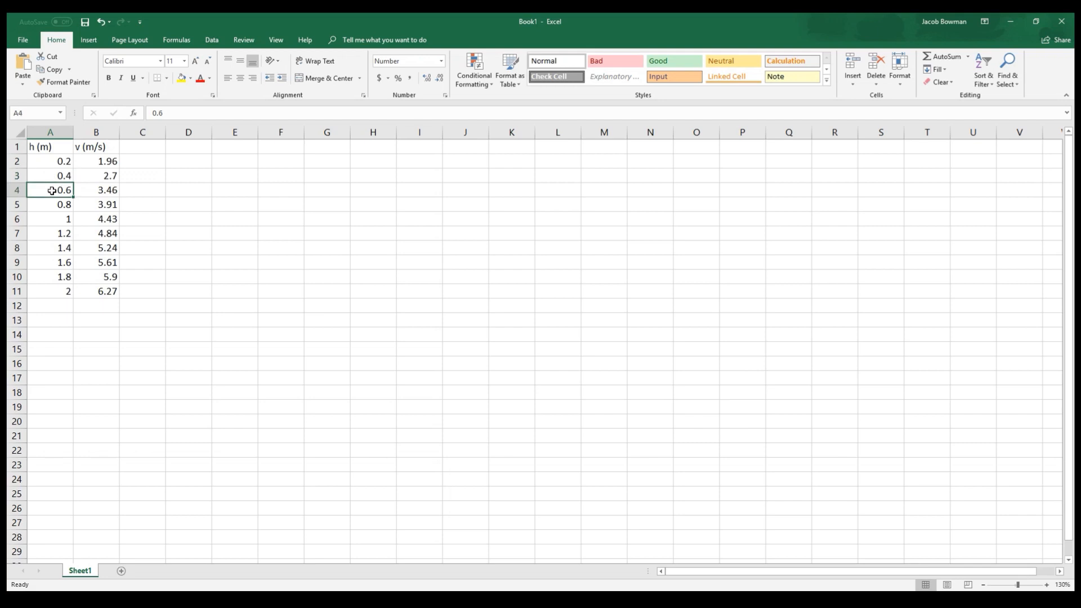
left_click(50, 291)
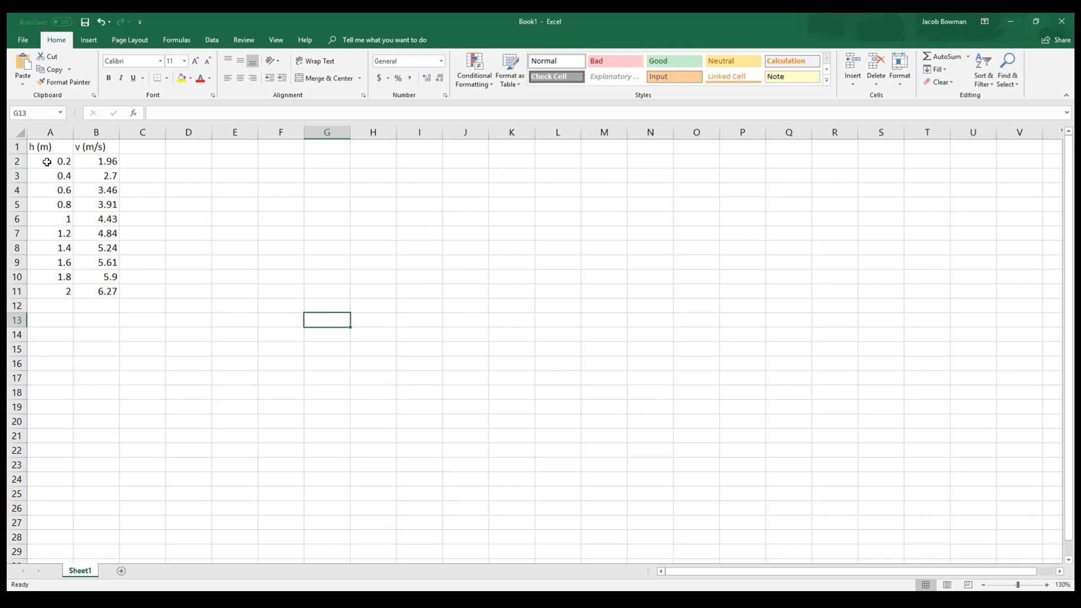
left_click_drag(49, 161, 49, 204)
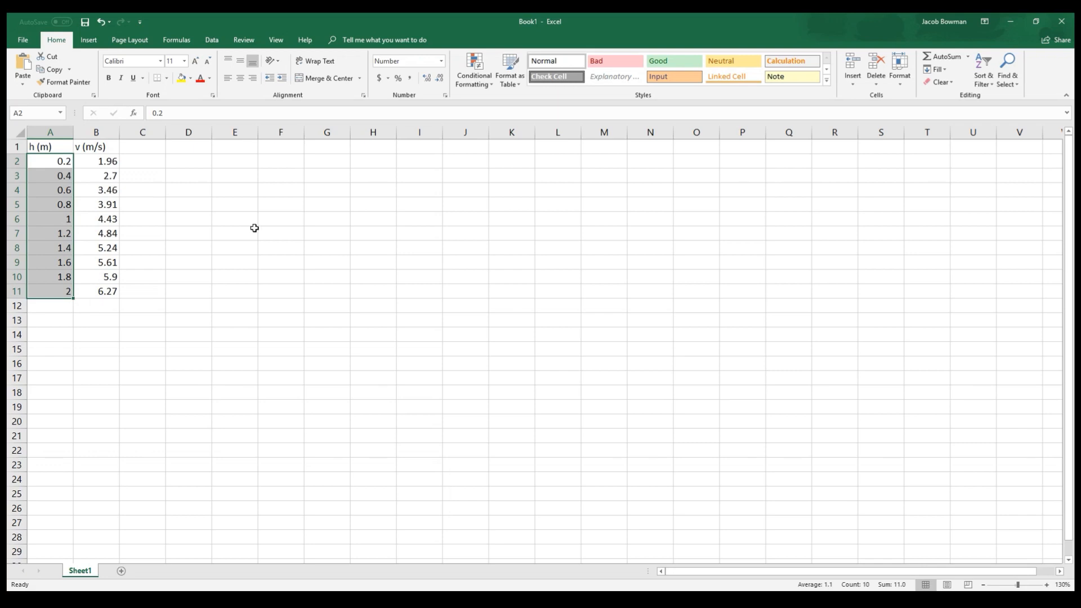
mouse_move(249, 228)
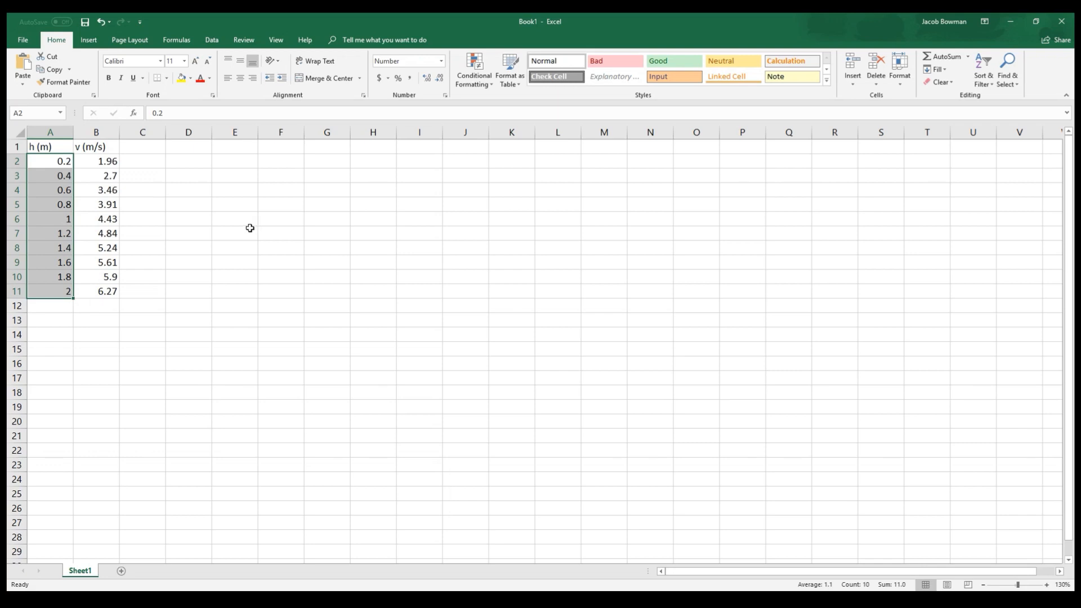
left_click(234, 233)
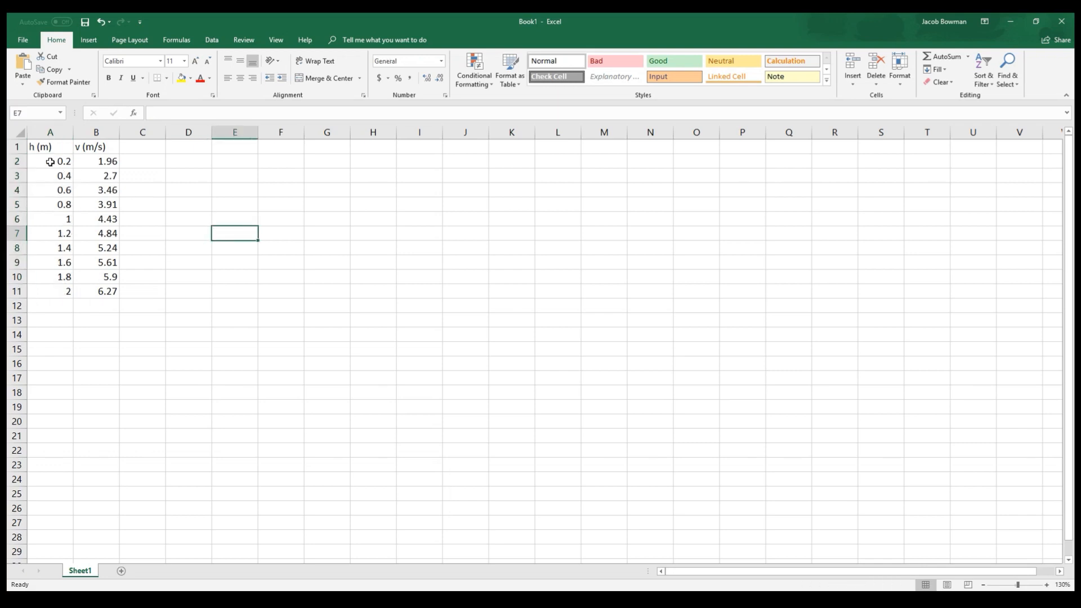
left_click_drag(50, 162, 49, 291)
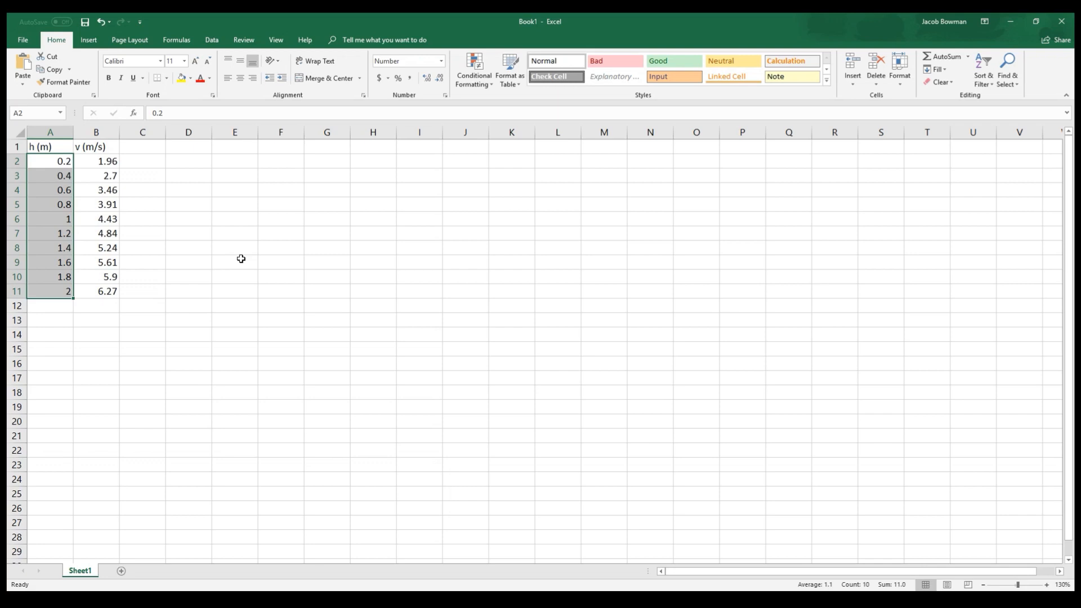
mouse_move(237, 261)
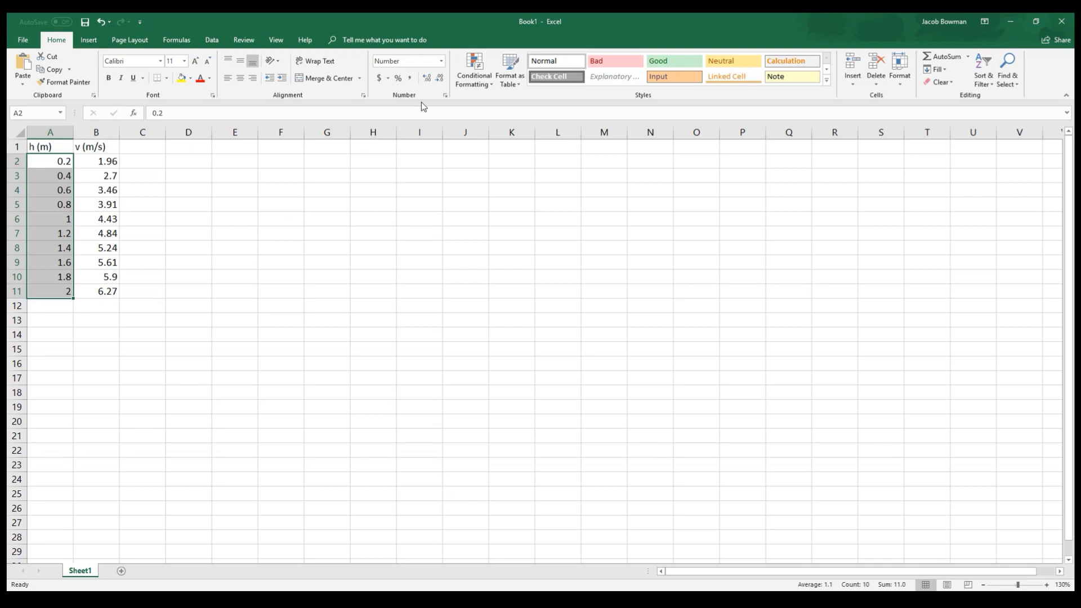
mouse_move(427, 77)
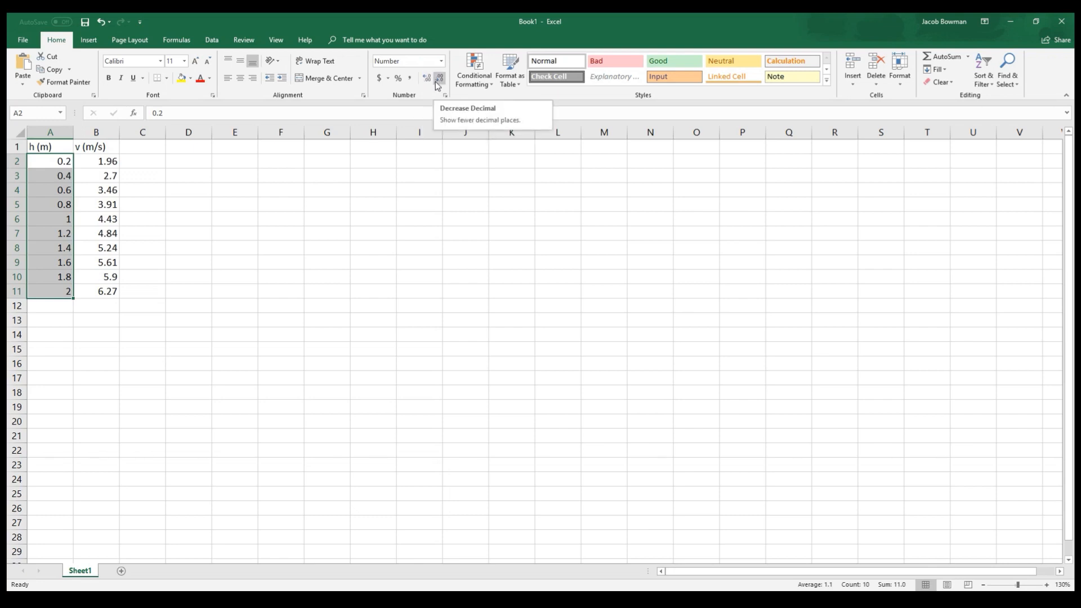
left_click(427, 77)
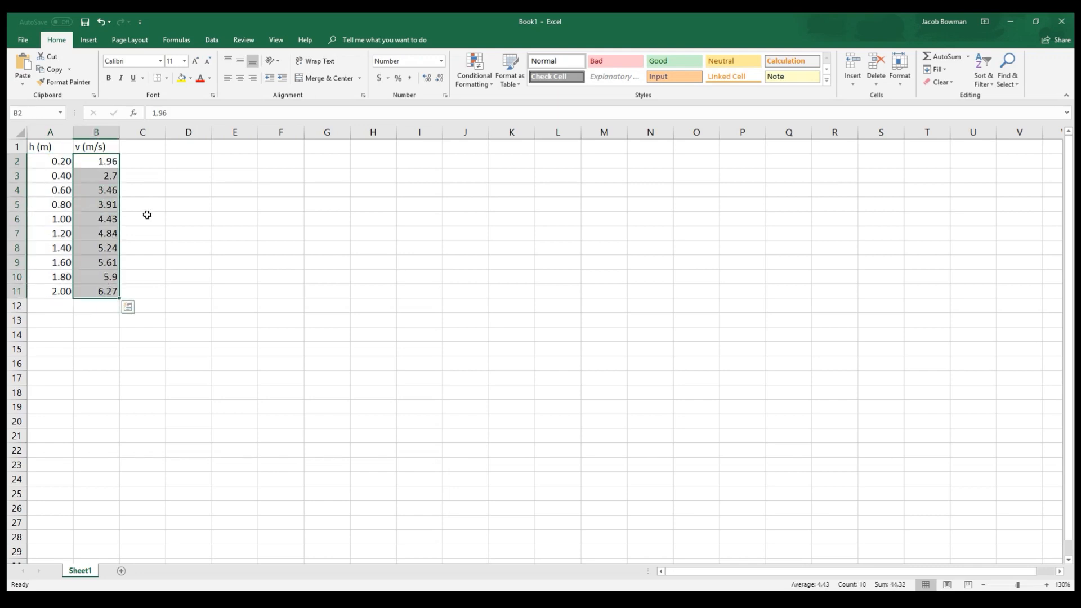
mouse_move(132, 208)
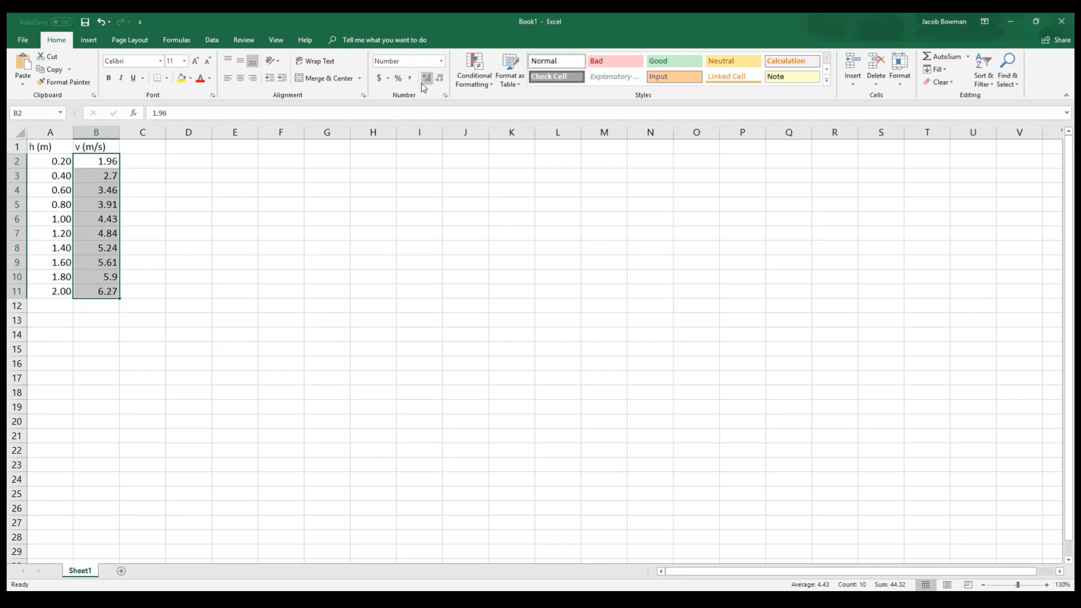
mouse_move(426, 77)
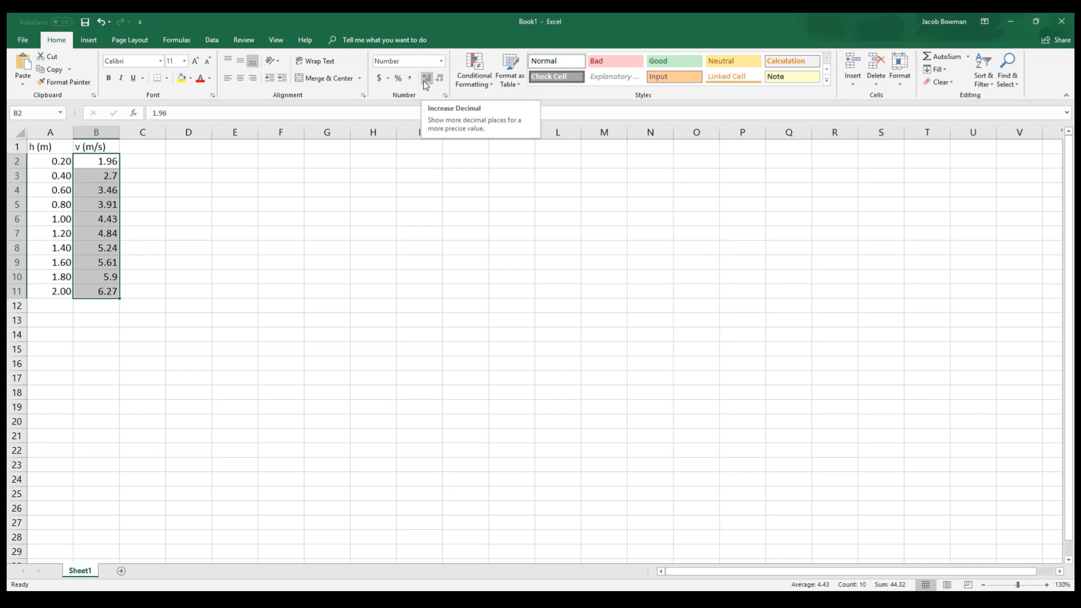
Adjust the v values in B2:B11 to two decimal places, then deselect
left_click(426, 77)
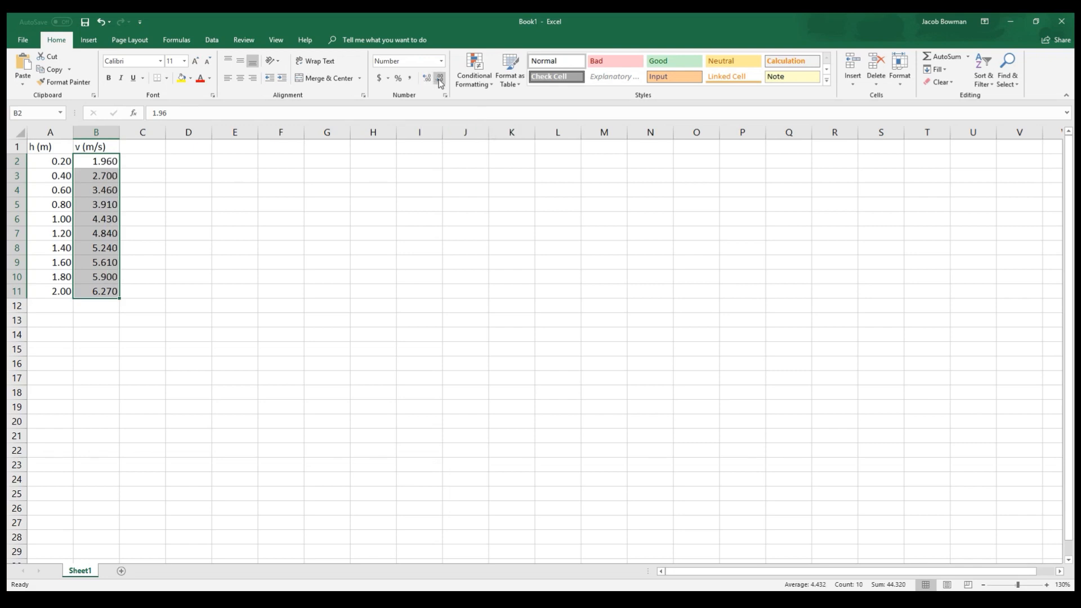
mouse_move(439, 78)
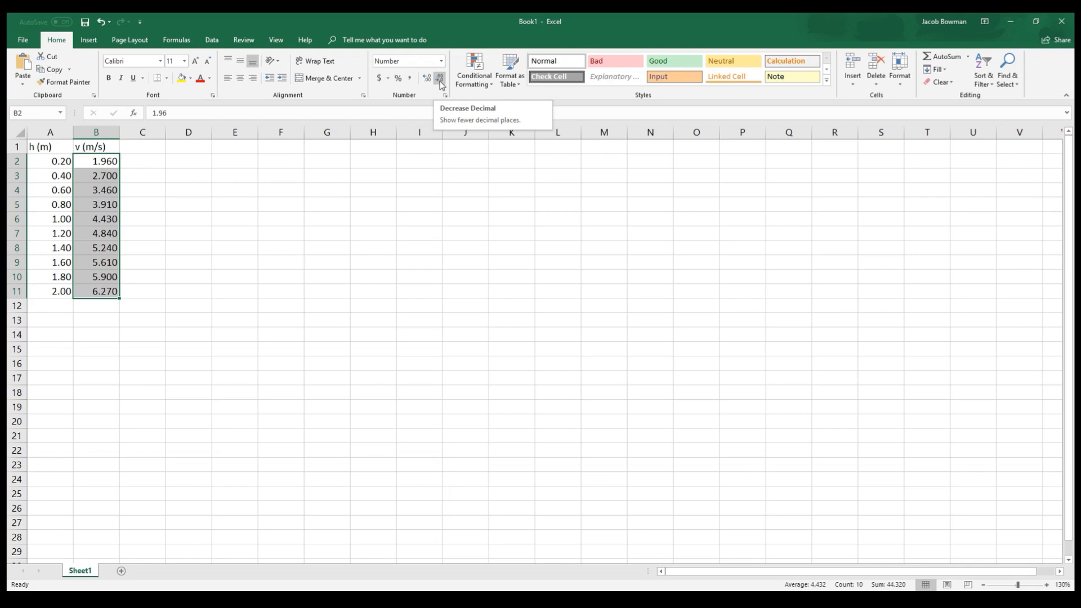
left_click(439, 78)
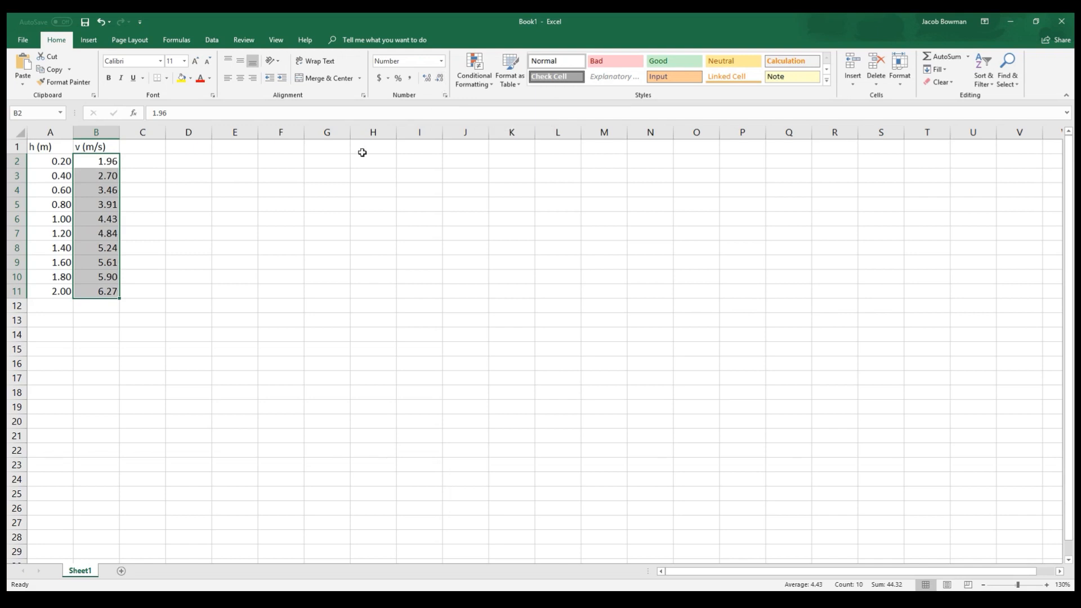
left_click(234, 246)
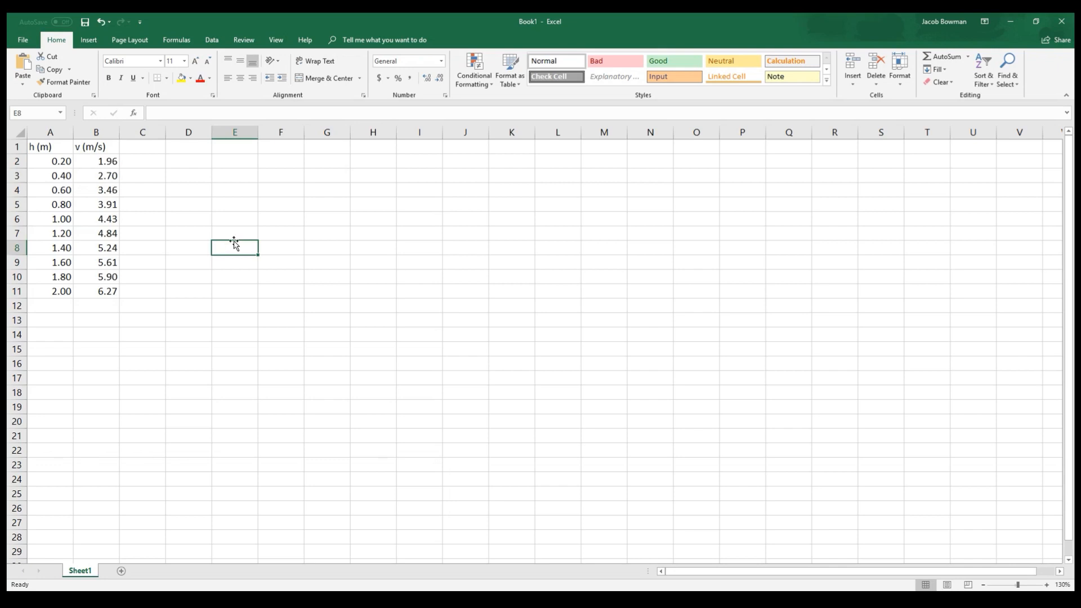
Insert an empty markers-only scatter chart beside the h and v table
left_click(234, 204)
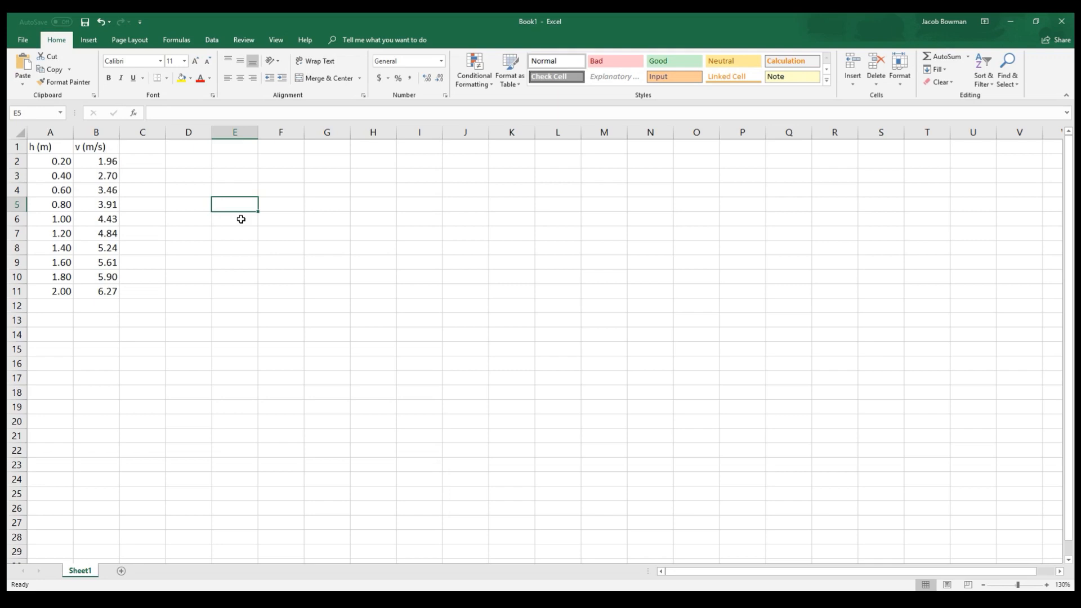
mouse_move(177, 199)
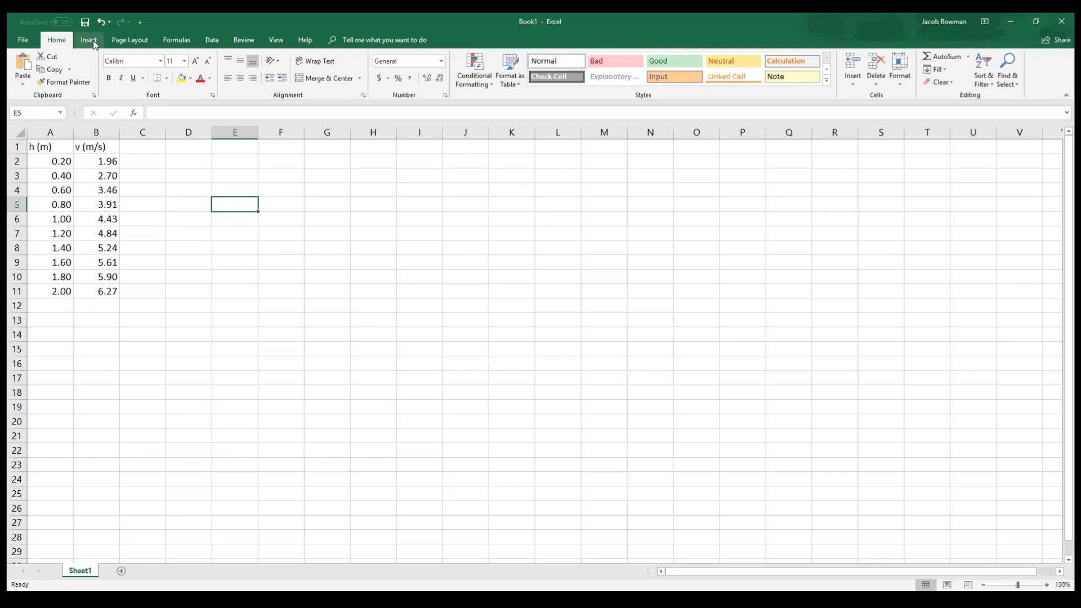
left_click(88, 40)
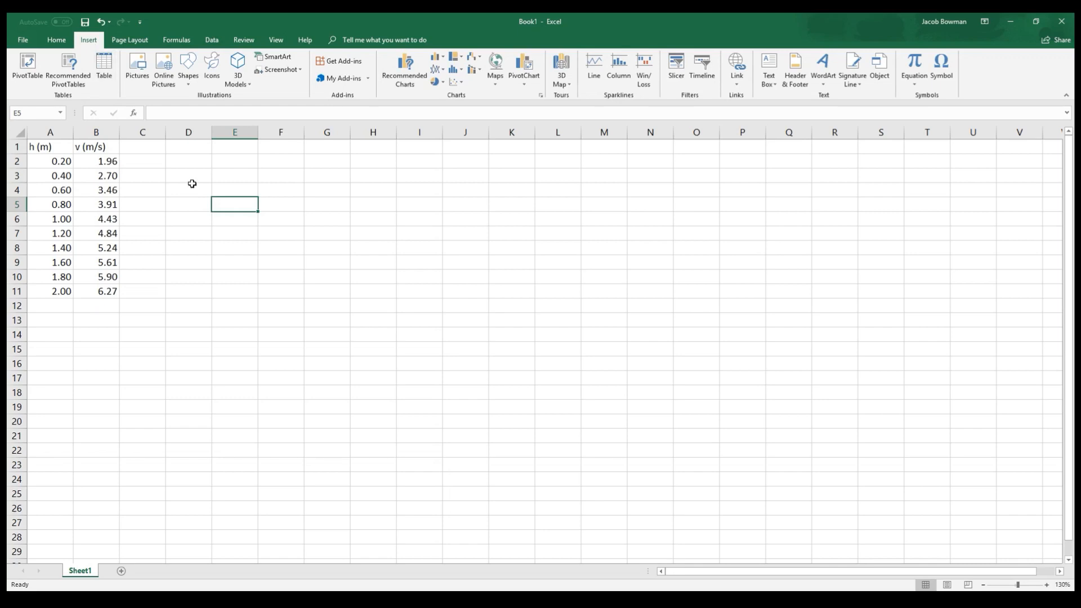
mouse_move(455, 70)
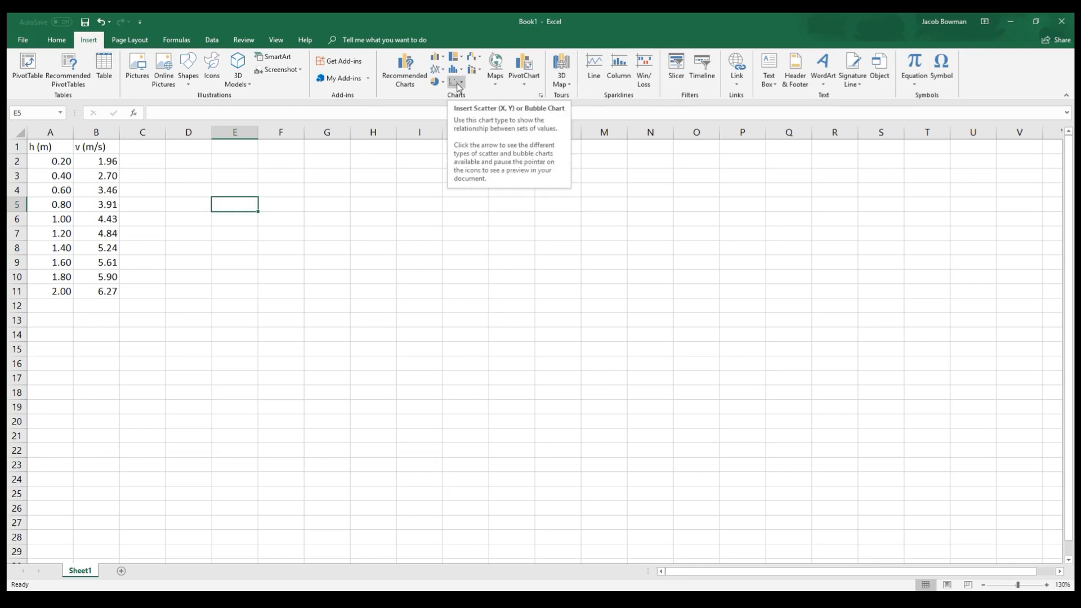
left_click(456, 69)
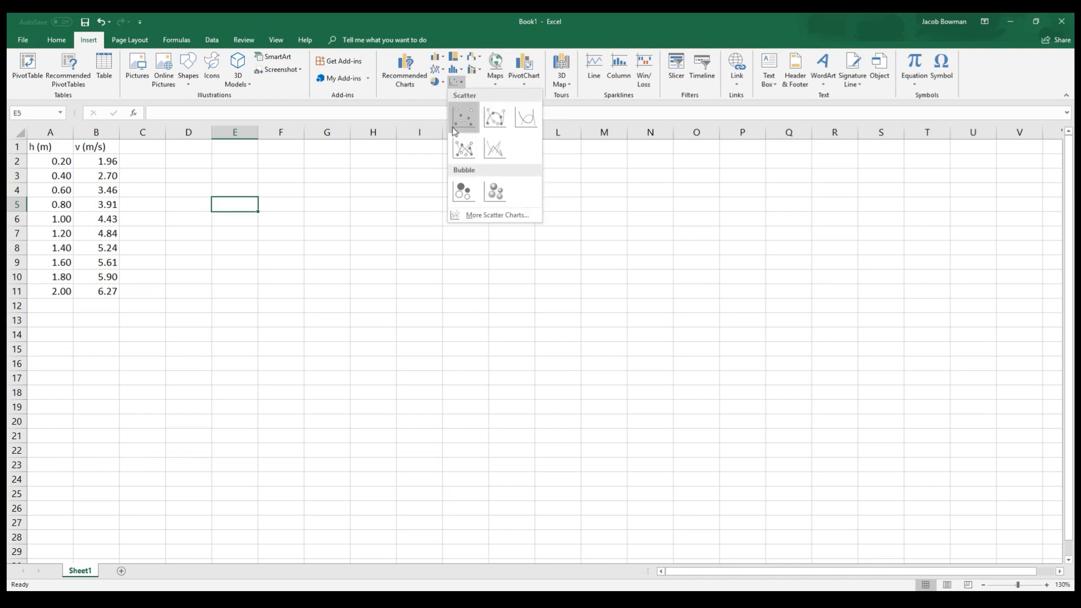
left_click(463, 116)
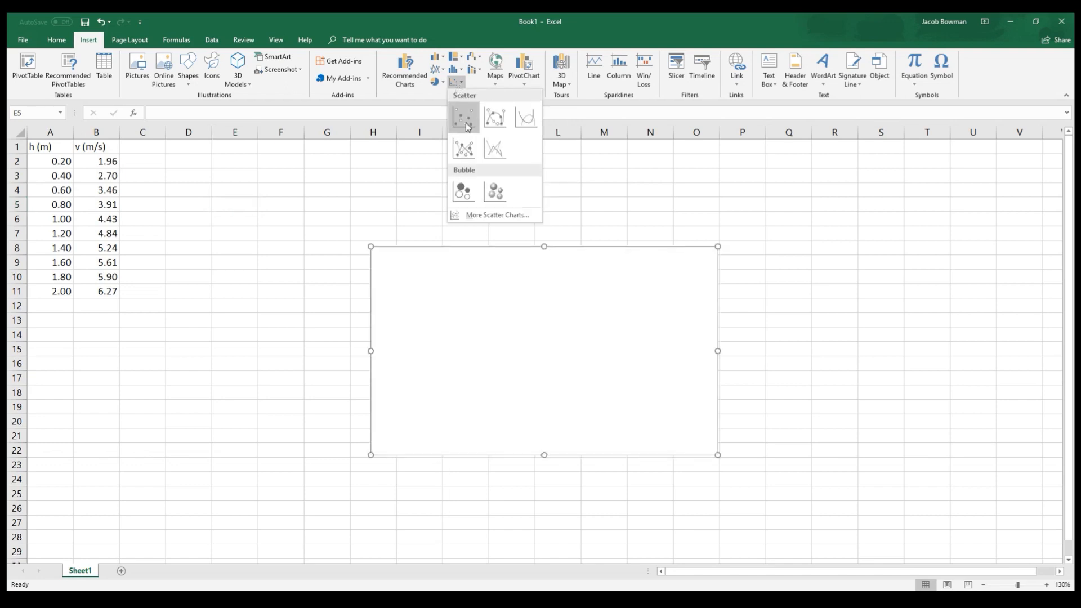
mouse_move(464, 115)
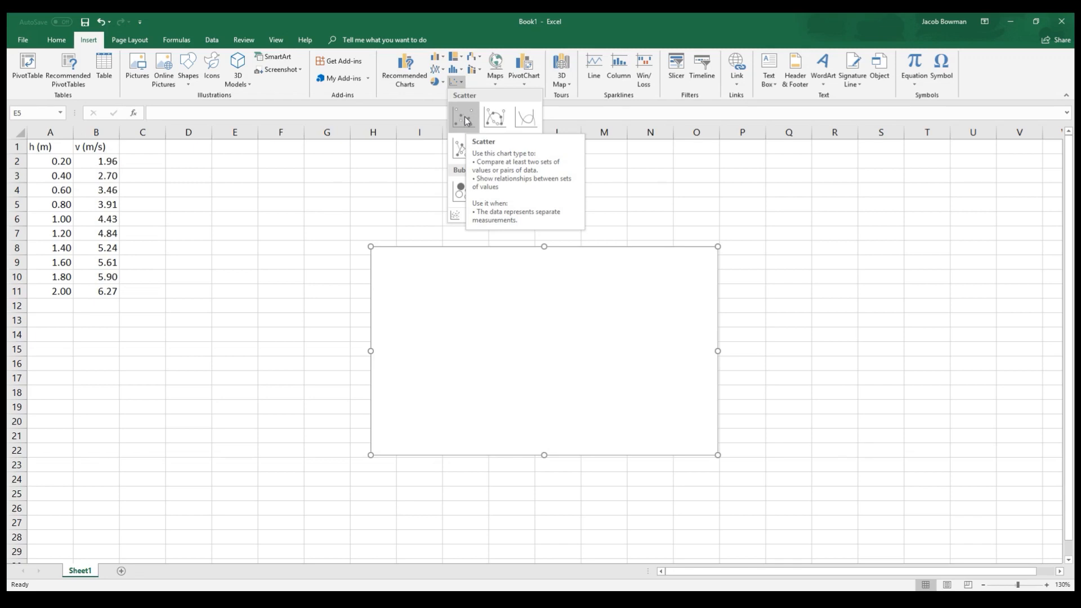
left_click(459, 114)
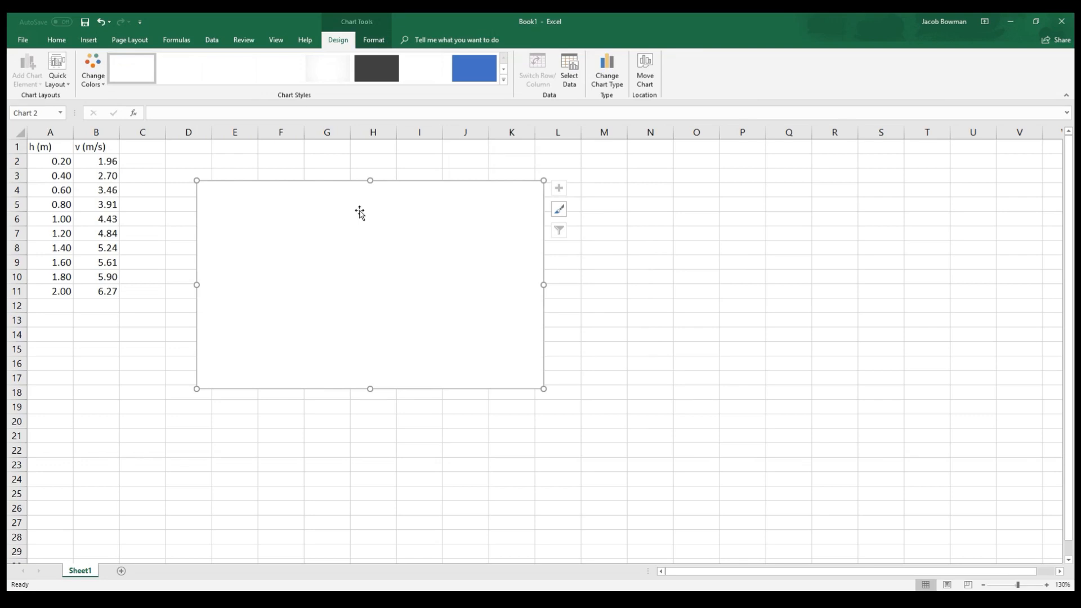
mouse_move(251, 204)
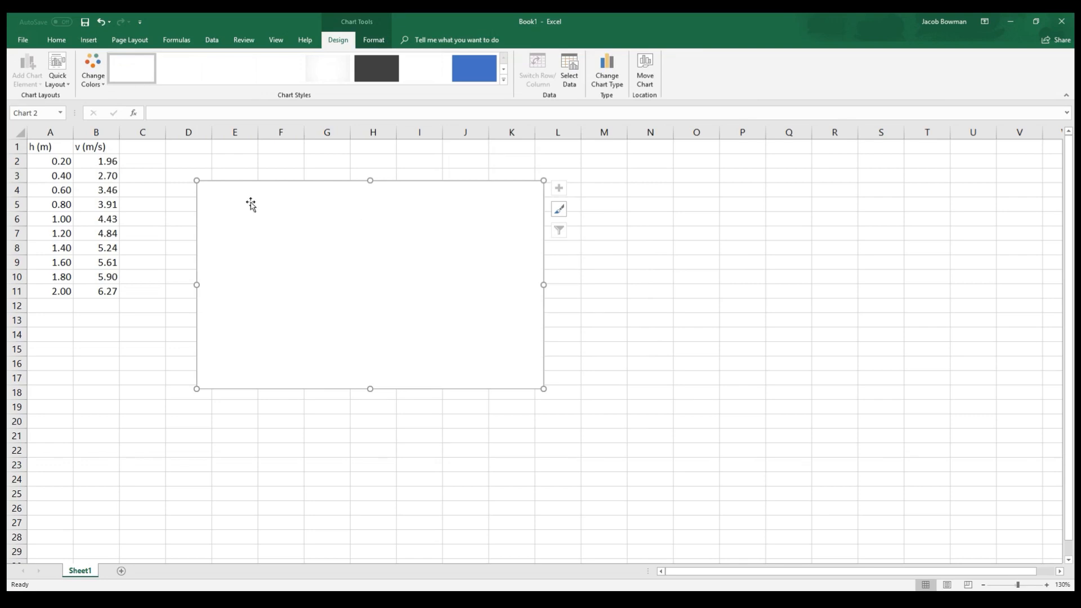
Open Select Data for the empty chart and start adding a new series
right_click(250, 203)
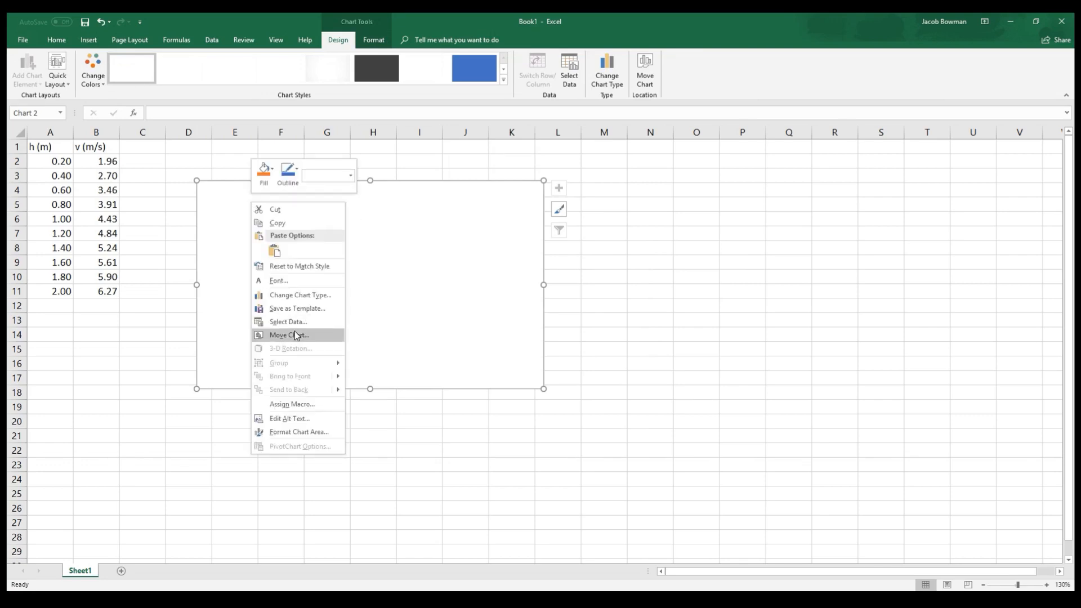
mouse_move(287, 322)
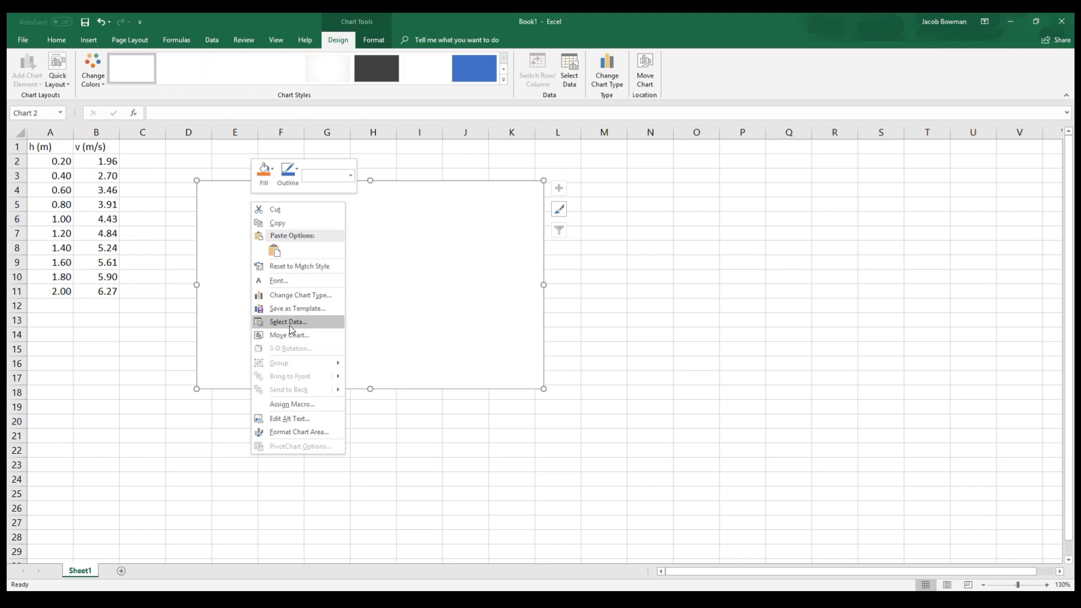
left_click(288, 322)
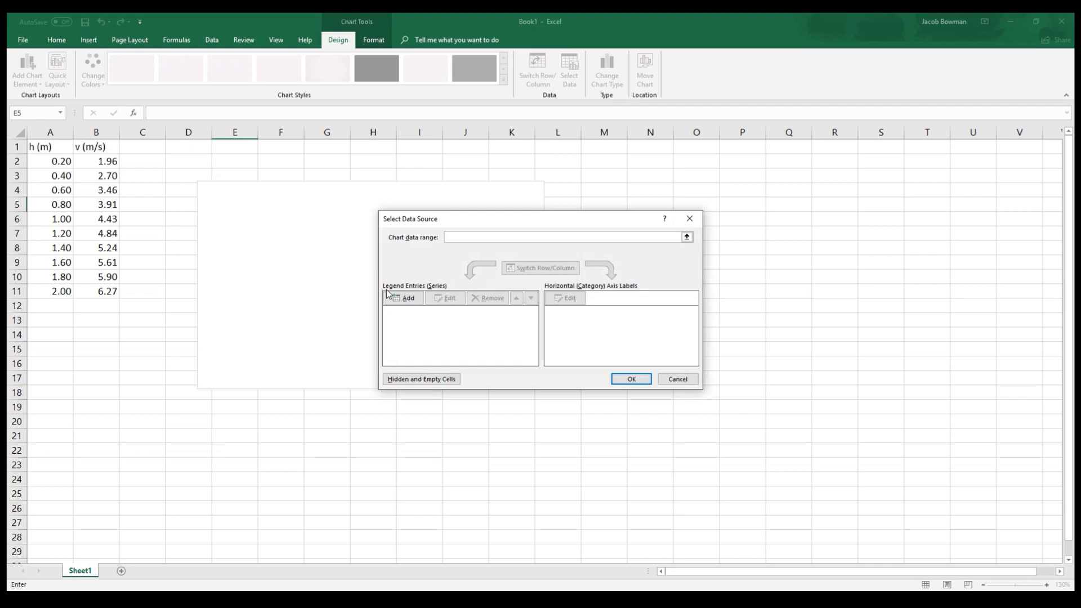
left_click(562, 236)
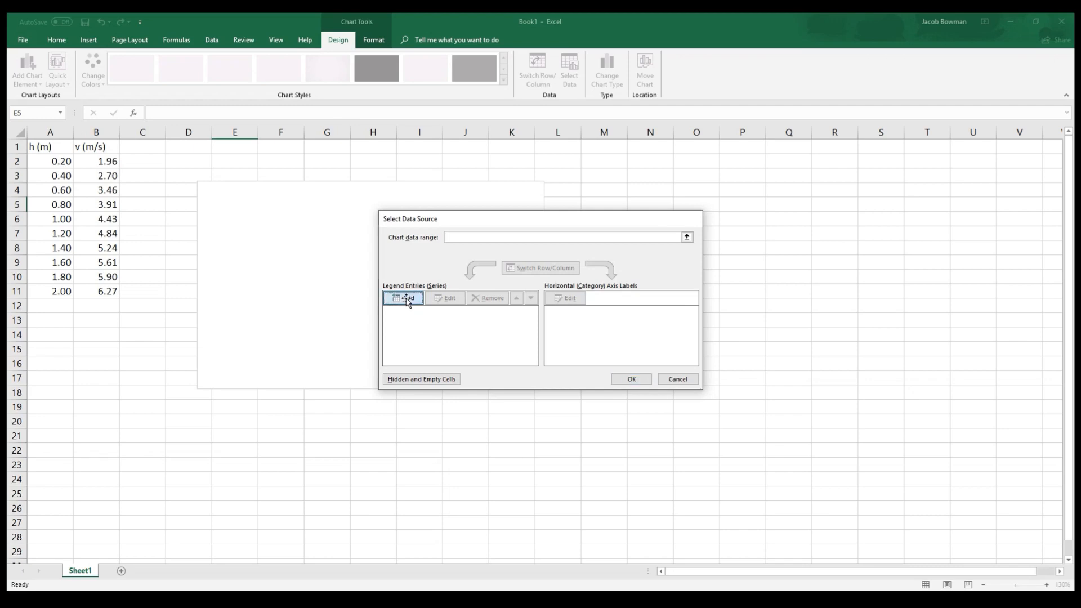
left_click(404, 298)
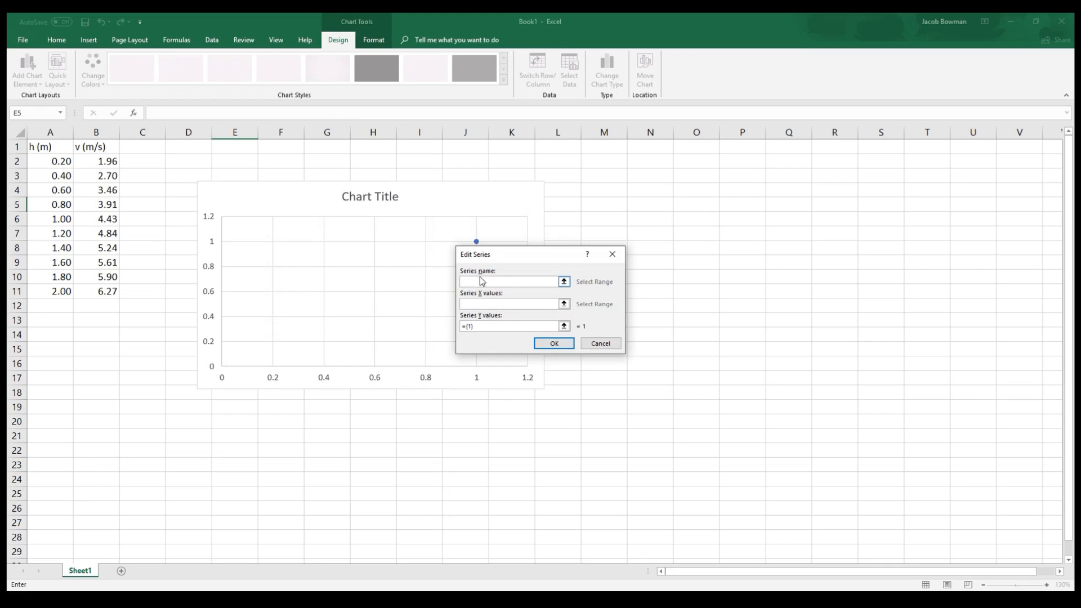
Set the series X values to A2:A11 and Y values to B2:B11, then confirm
left_click(510, 281)
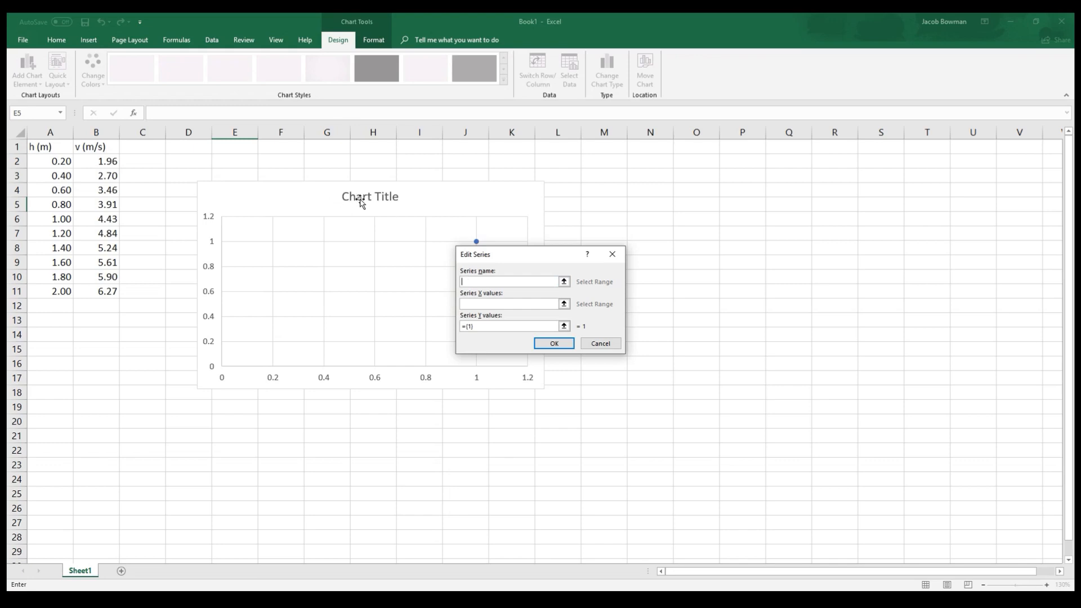
mouse_move(386, 206)
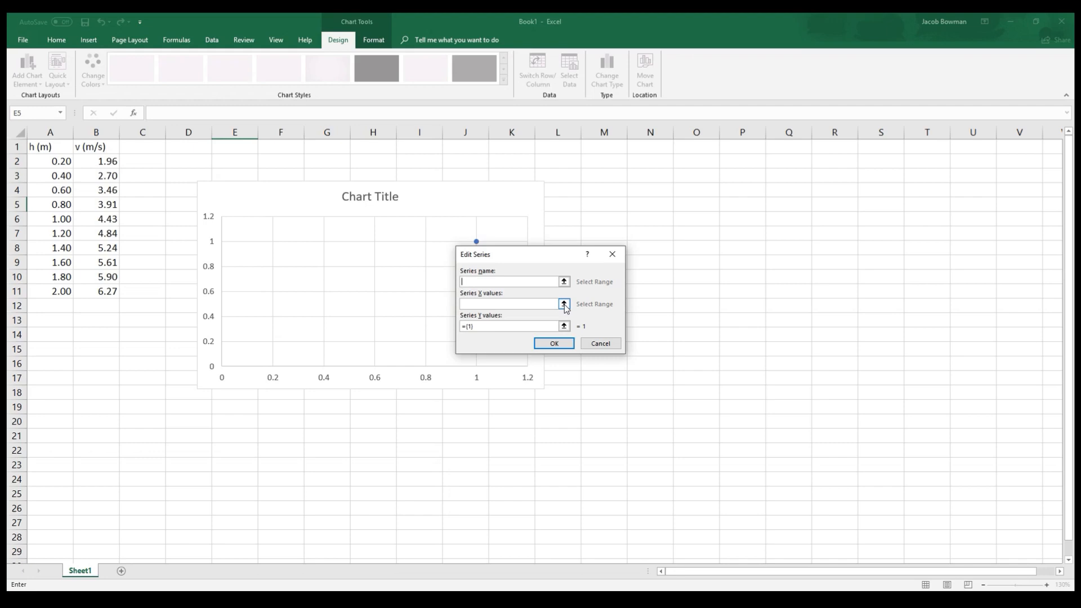
left_click(562, 304)
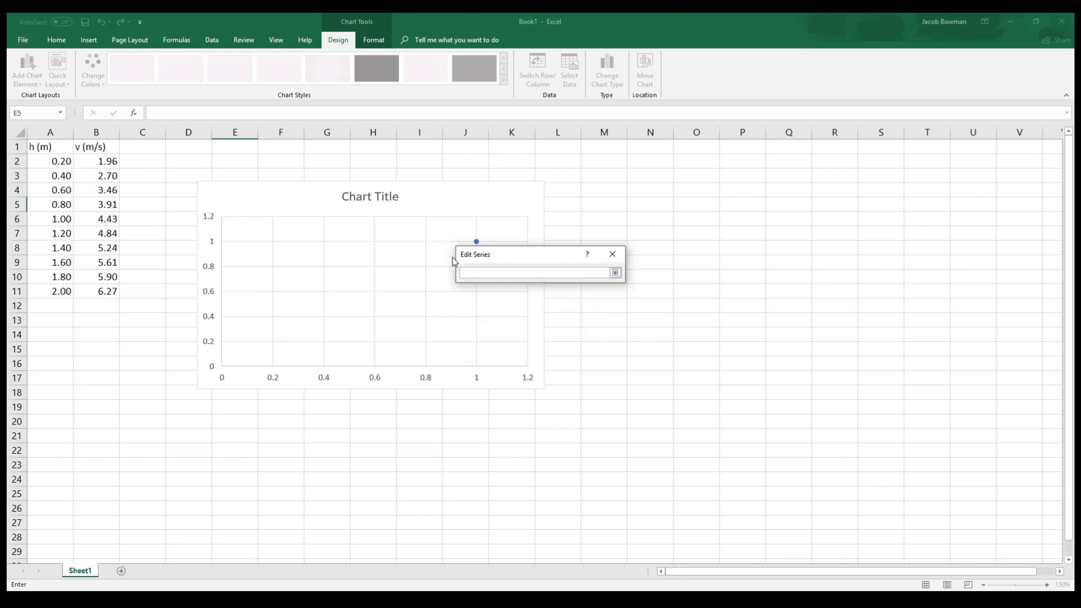
mouse_move(61, 161)
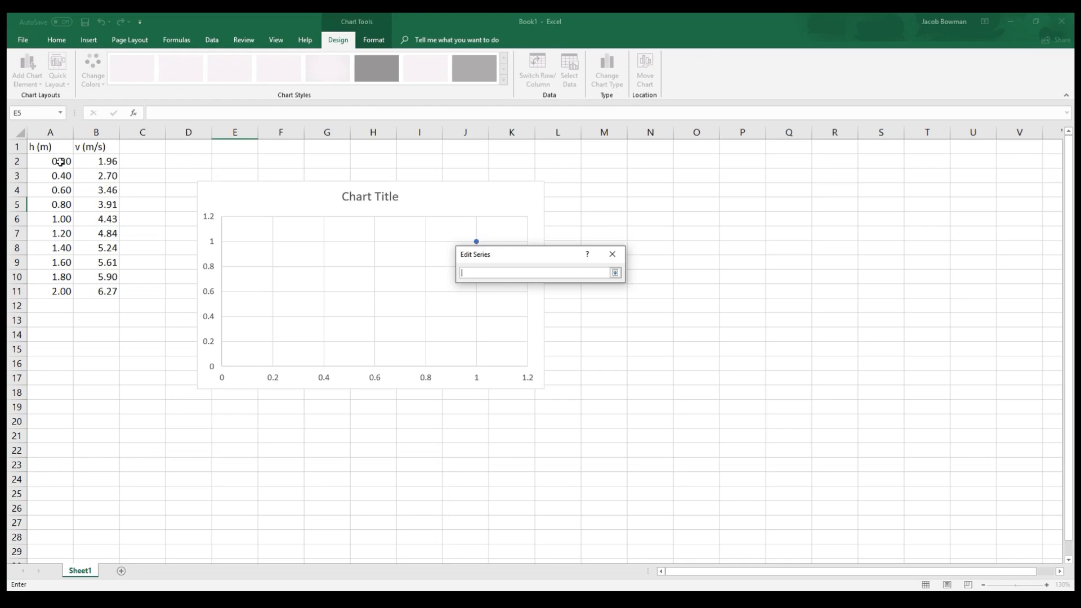
left_click_drag(50, 160, 50, 248)
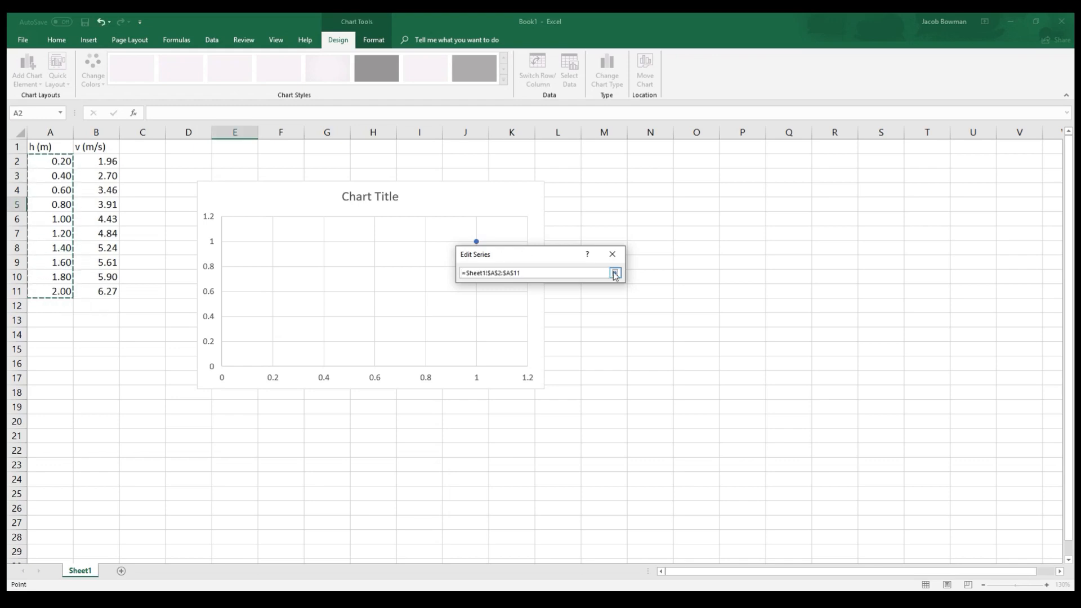
left_click(614, 273)
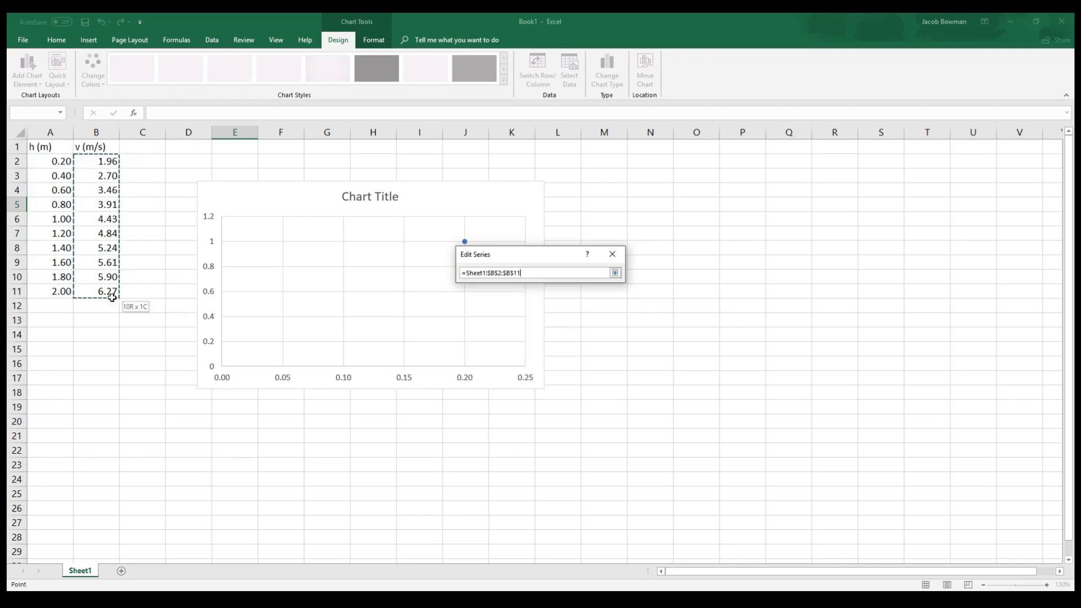
left_click(614, 273)
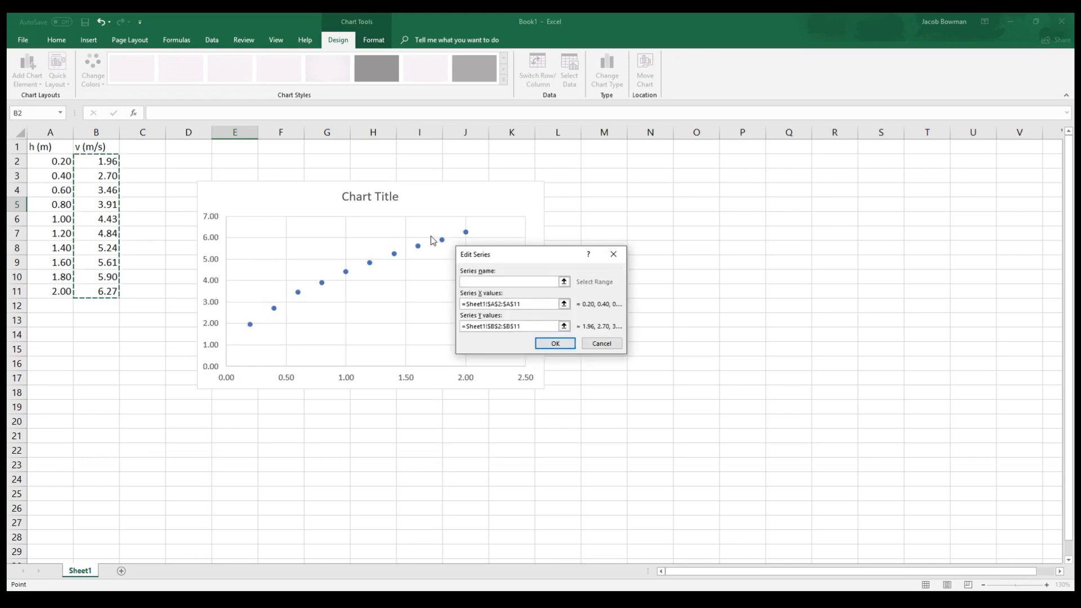
mouse_move(274, 310)
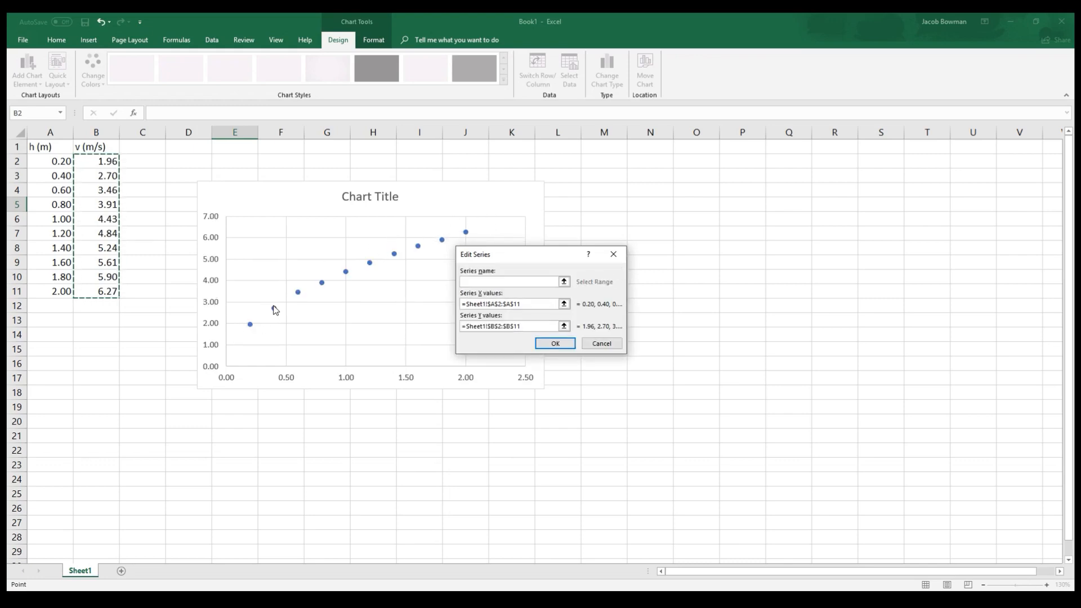
left_click(554, 343)
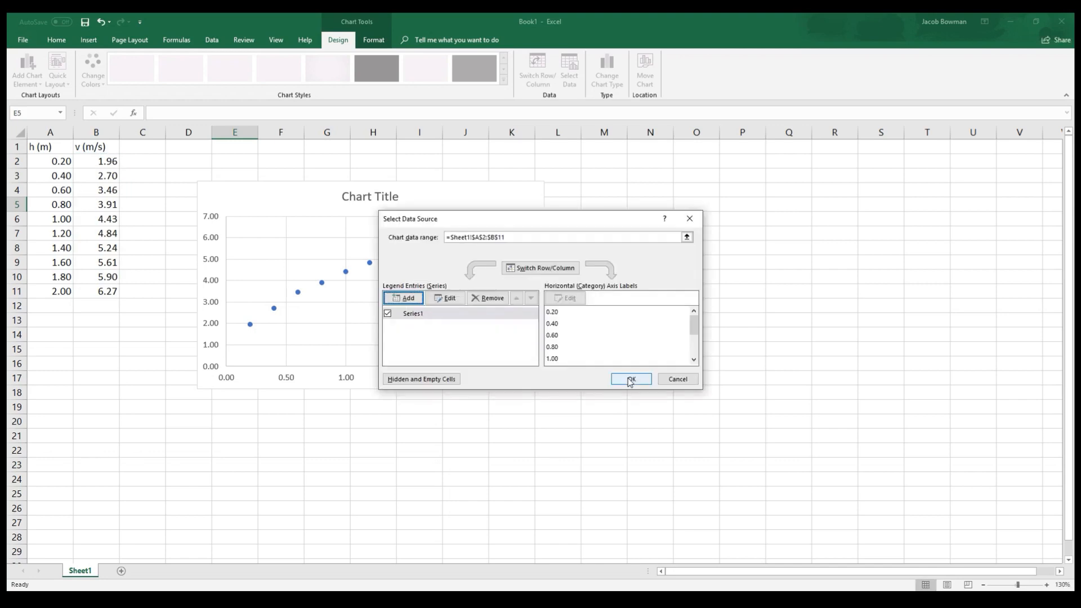
Apply the data source and delete the chart's default title
left_click(628, 378)
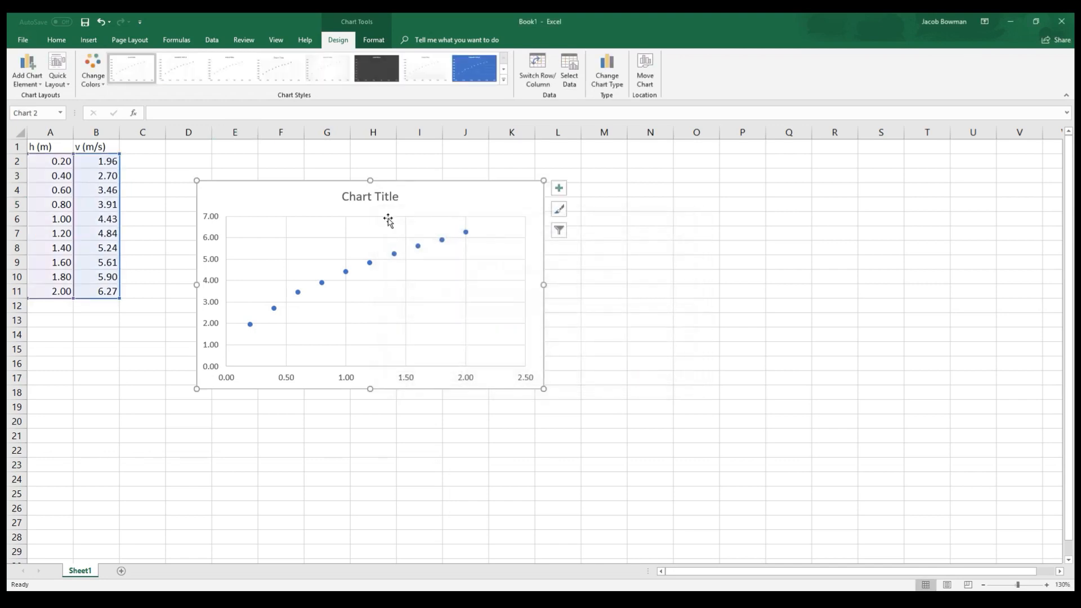
mouse_move(388, 218)
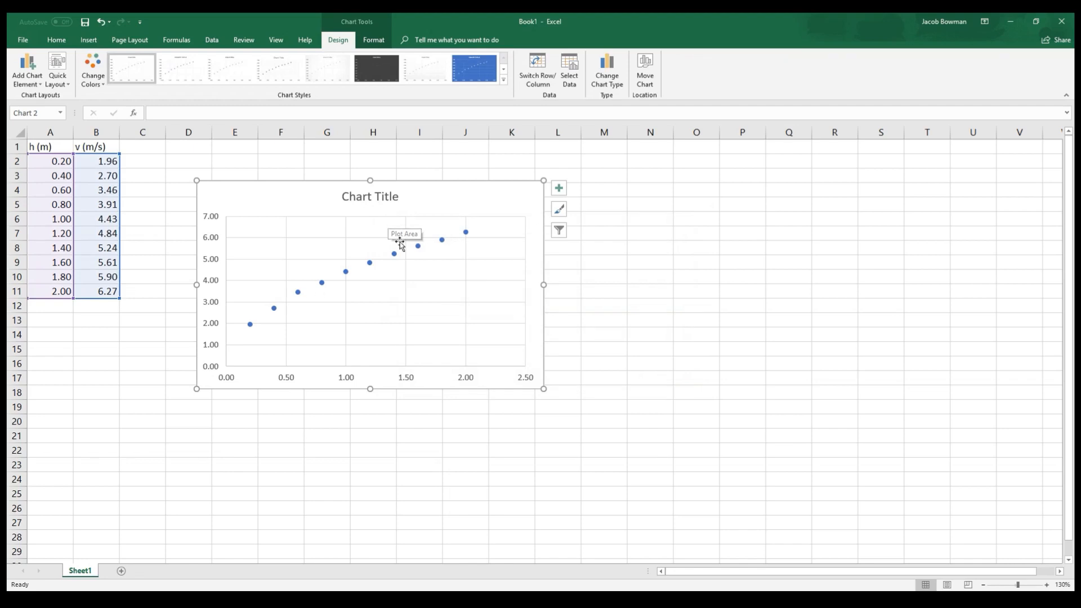
left_click(370, 197)
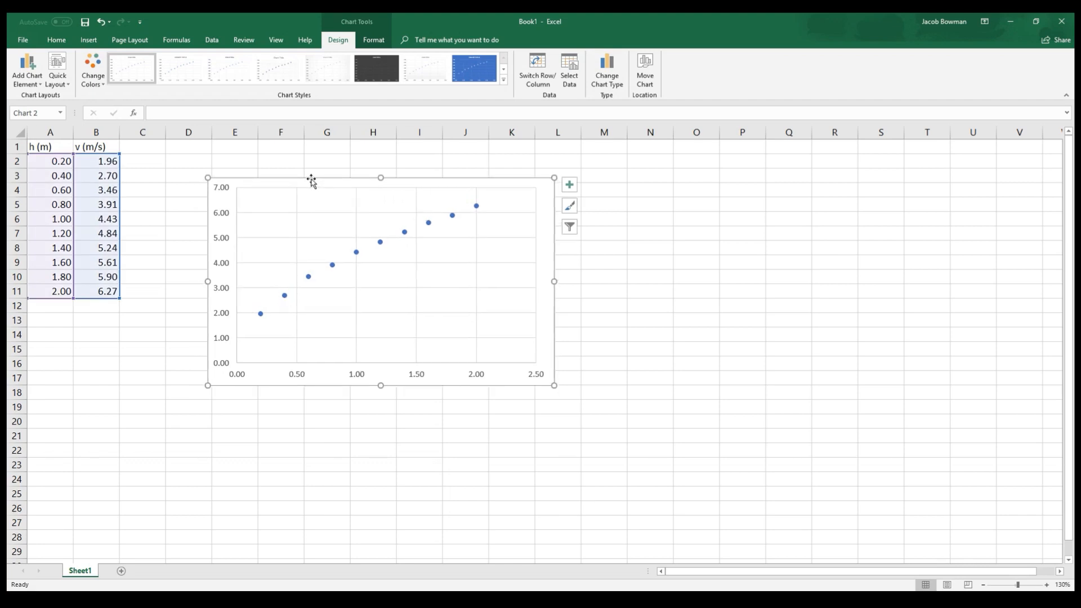
mouse_move(337, 270)
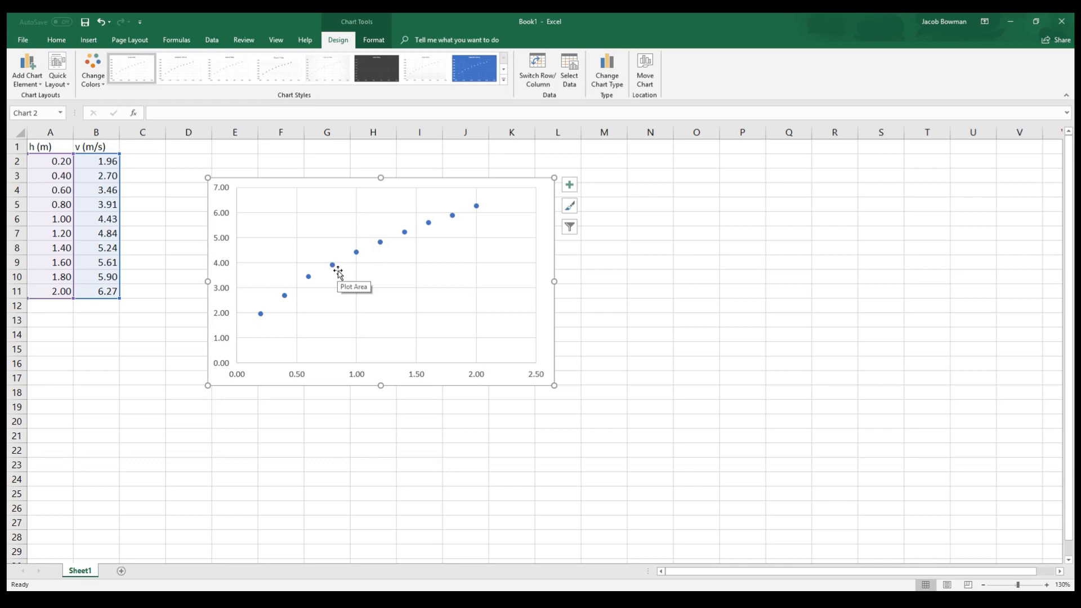
mouse_move(191, 301)
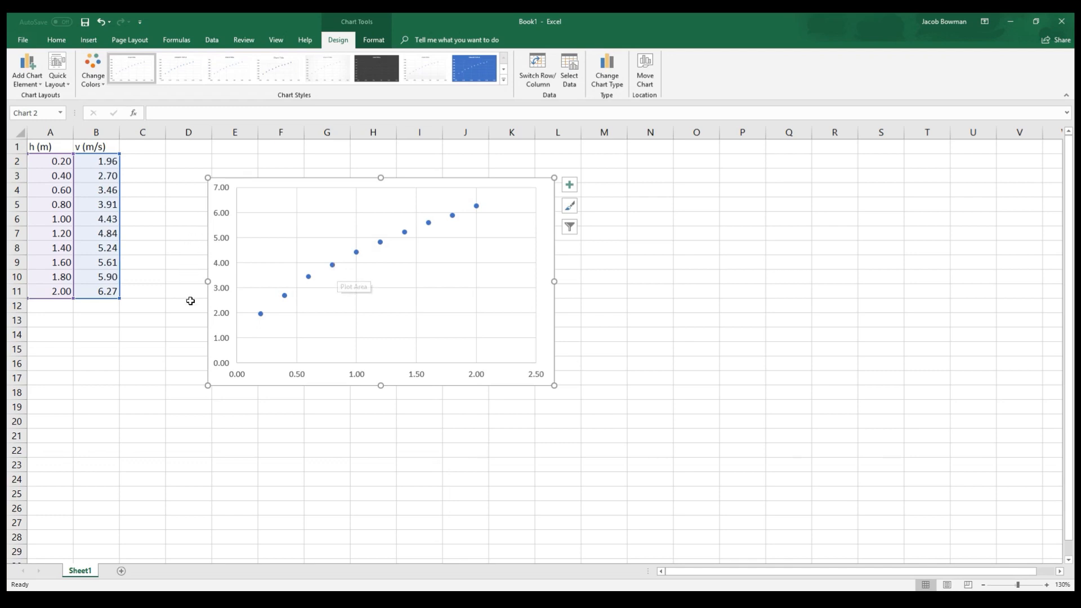
mouse_move(506, 393)
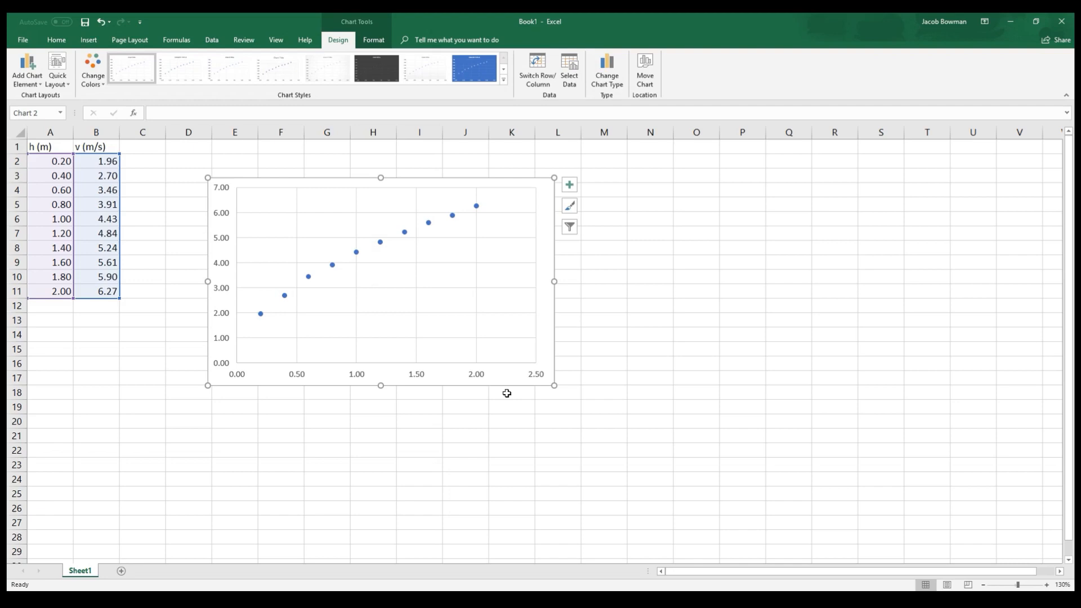
mouse_move(202, 234)
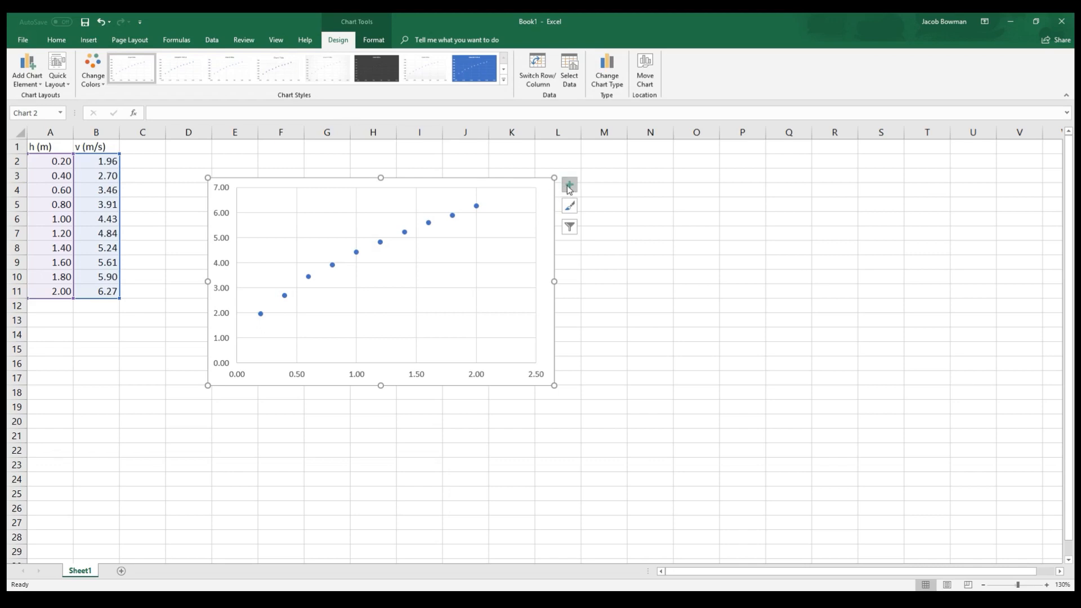
Add axis titles, naming the vertical axis 'v (m/s)' and the horizontal axis 'h (m)'
left_click(568, 185)
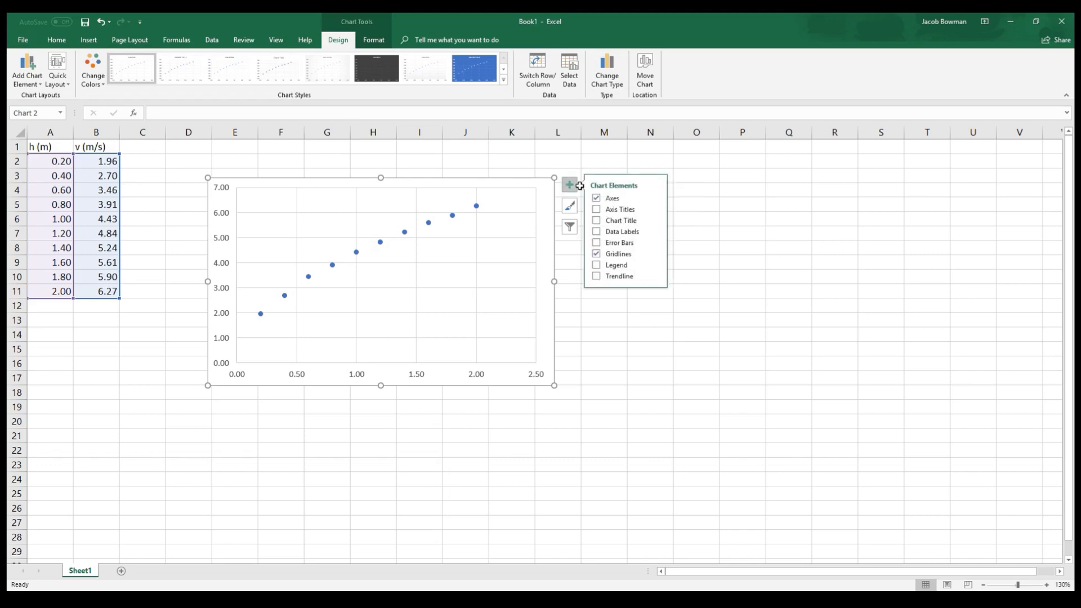
left_click(596, 209)
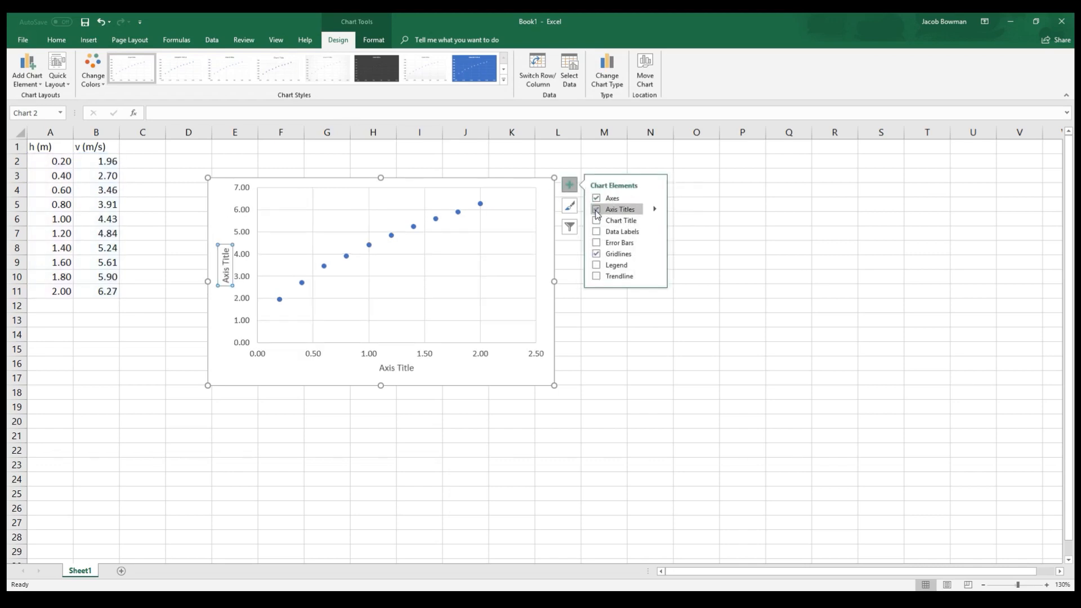
left_click(596, 209)
type("v (m/s)")
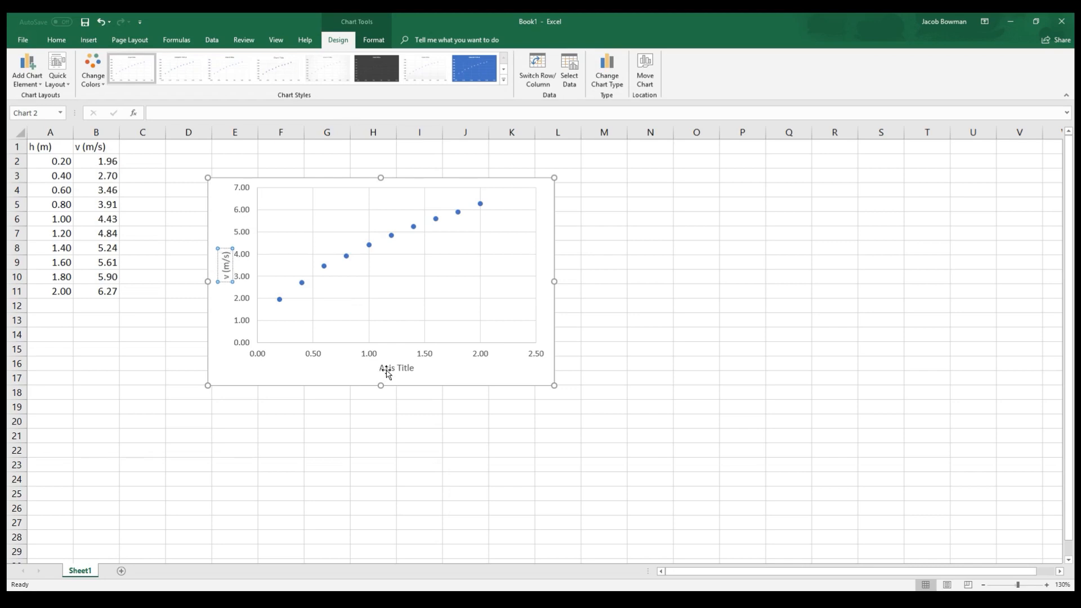
left_click(396, 367)
type("h (m)")
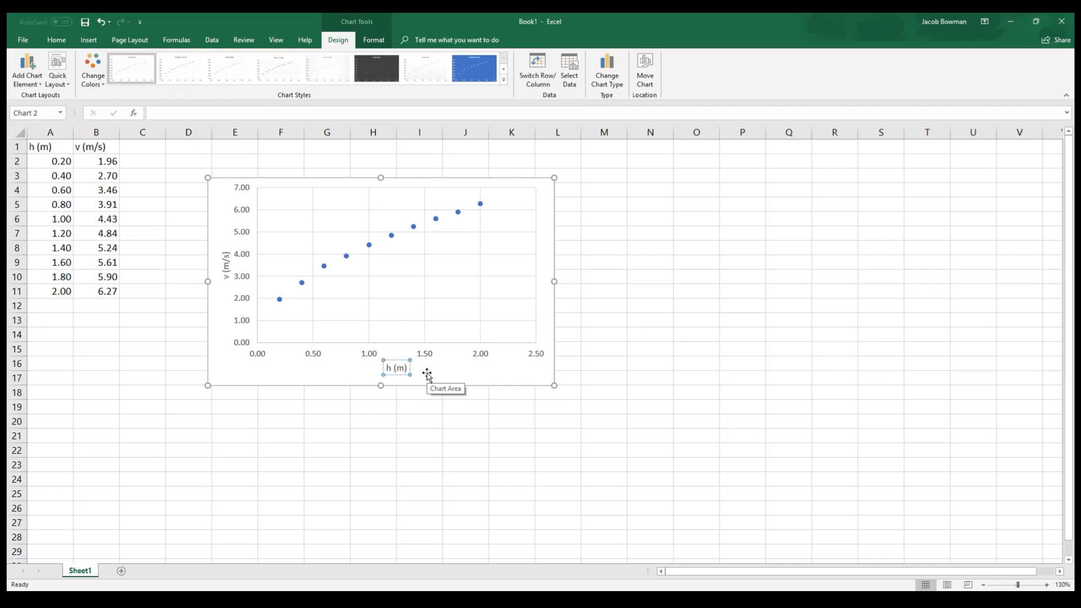
left_click(373, 421)
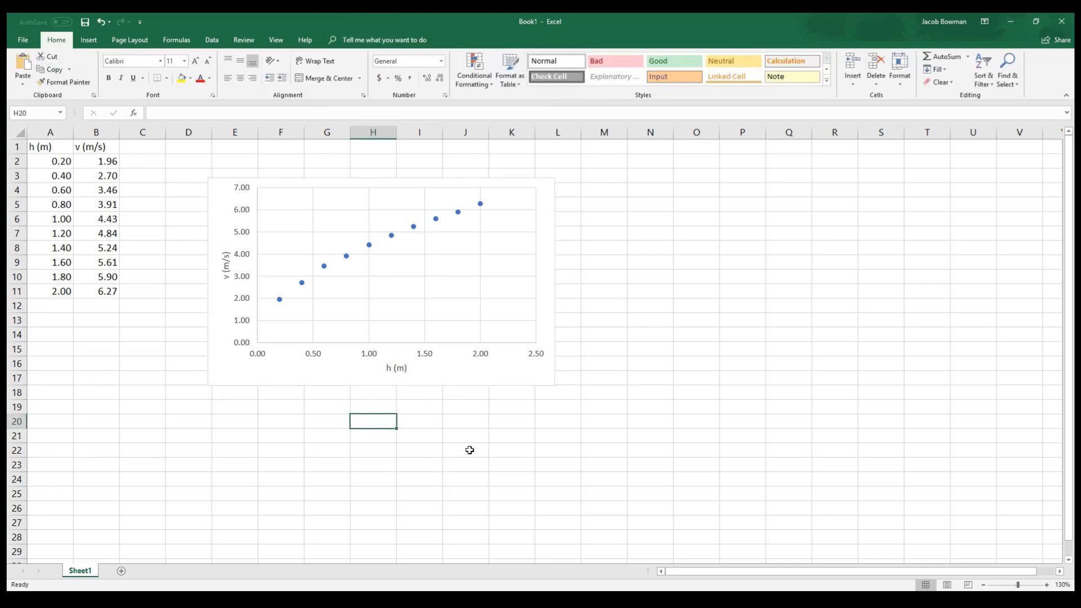
mouse_move(306, 307)
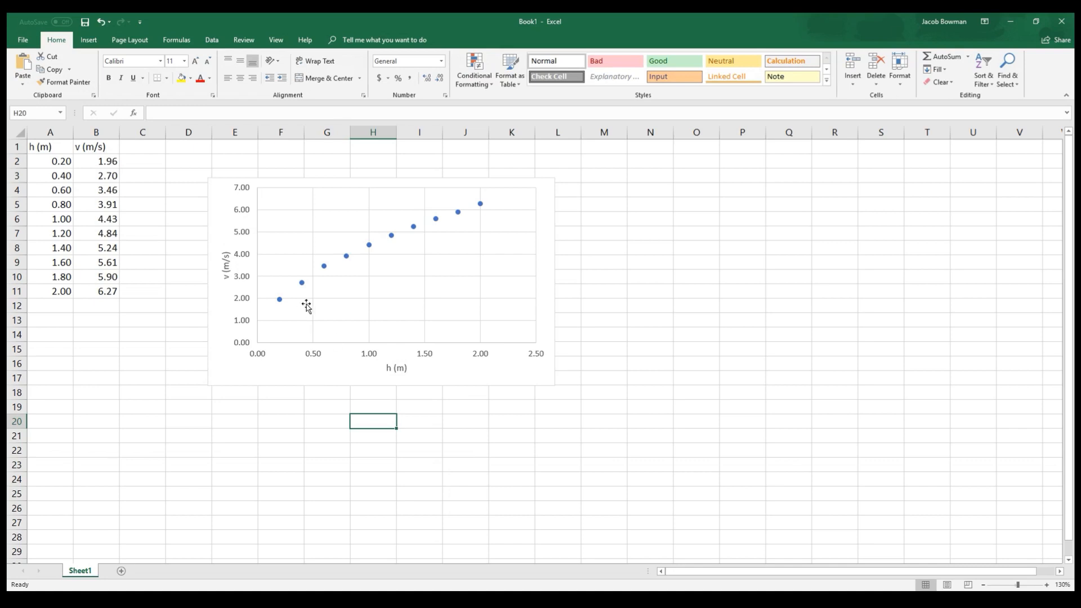
mouse_move(303, 294)
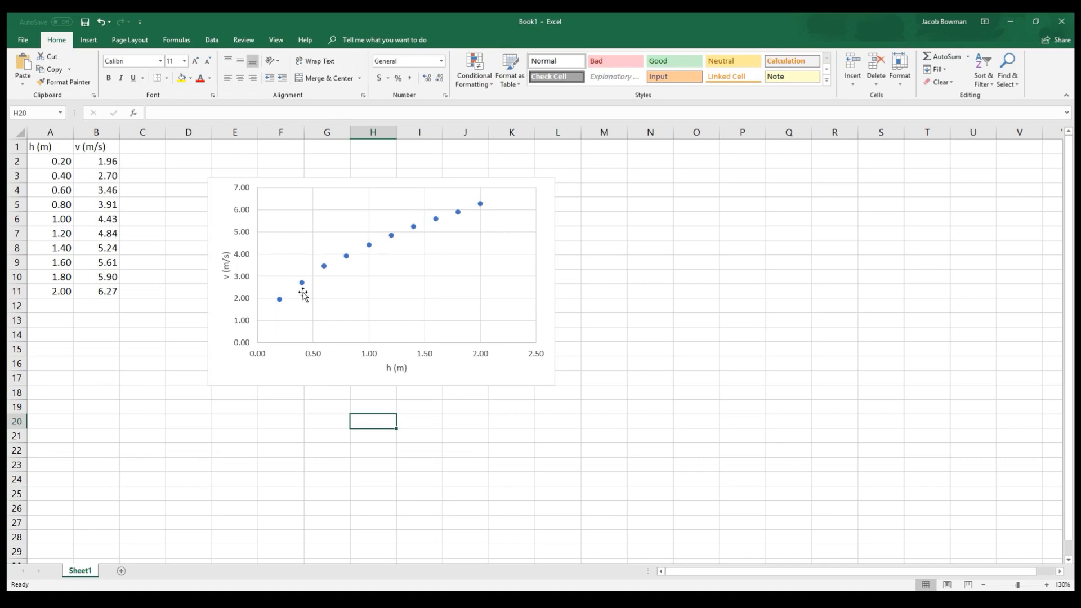
mouse_move(525, 231)
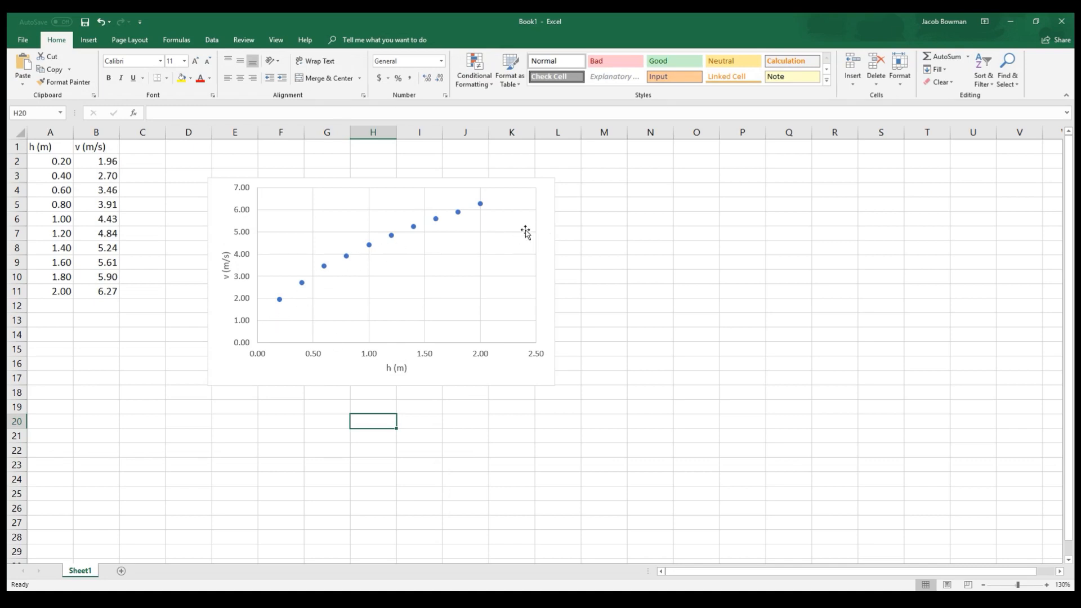
left_click(378, 276)
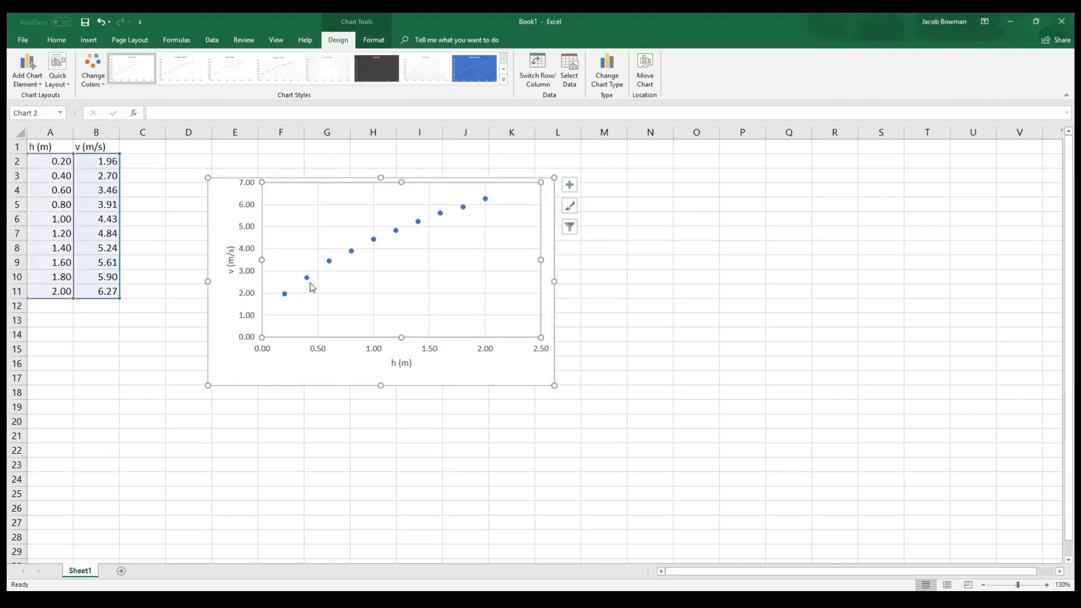
left_click(648, 305)
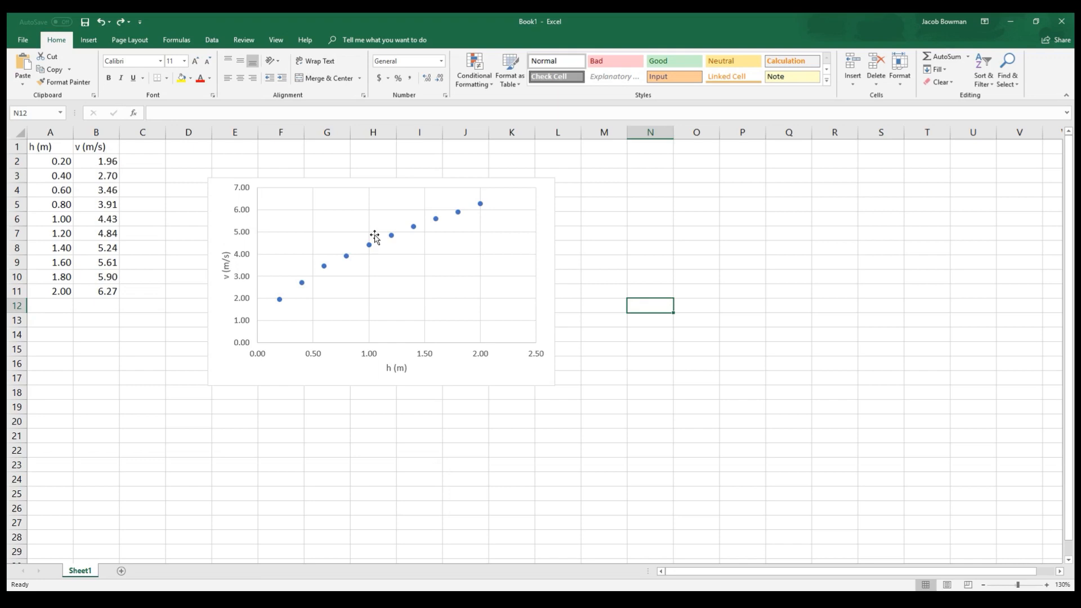
mouse_move(432, 237)
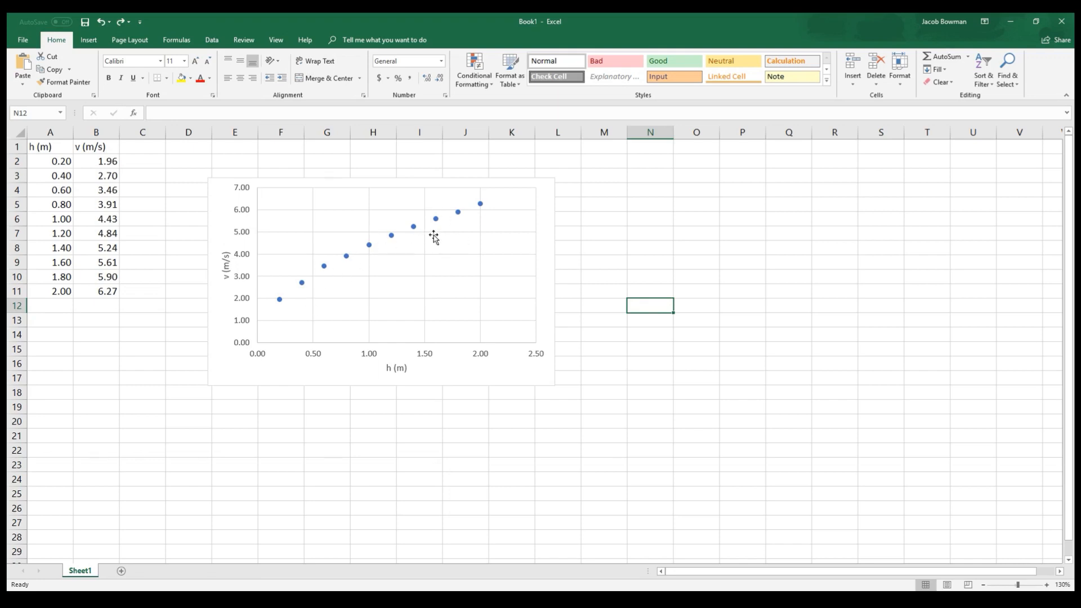
mouse_move(537, 221)
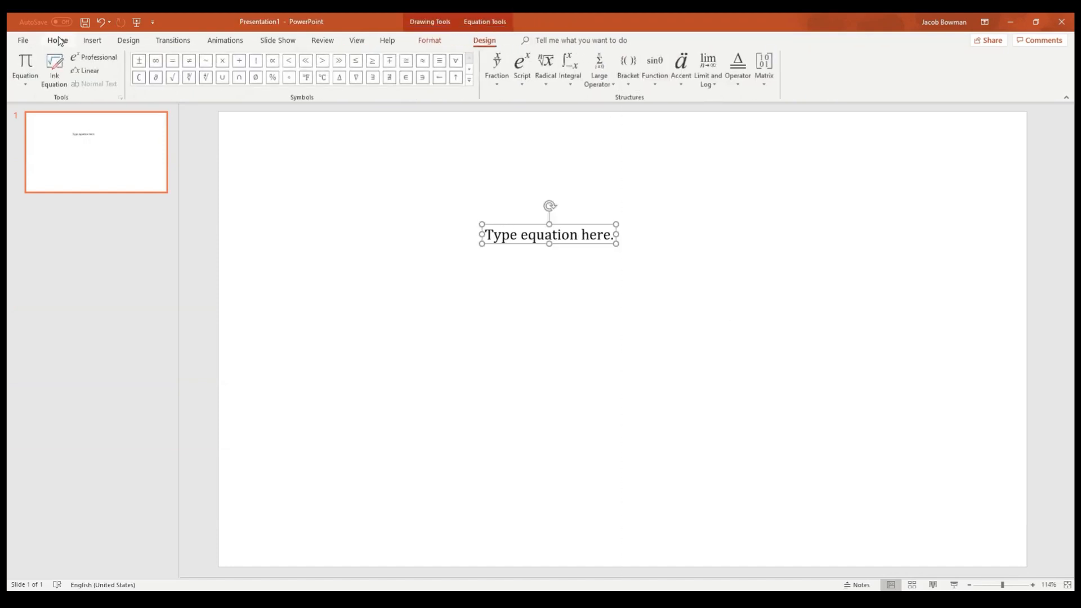
Enlarge the equation font, type 'mgh =' and add a stacked fraction after it
left_click(58, 40)
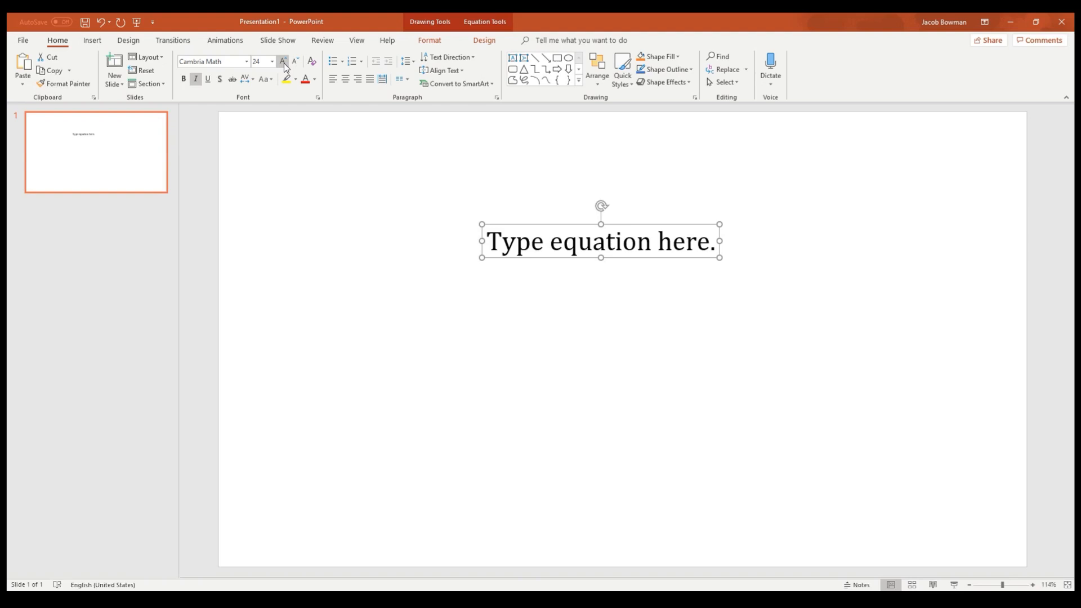
left_click(283, 62)
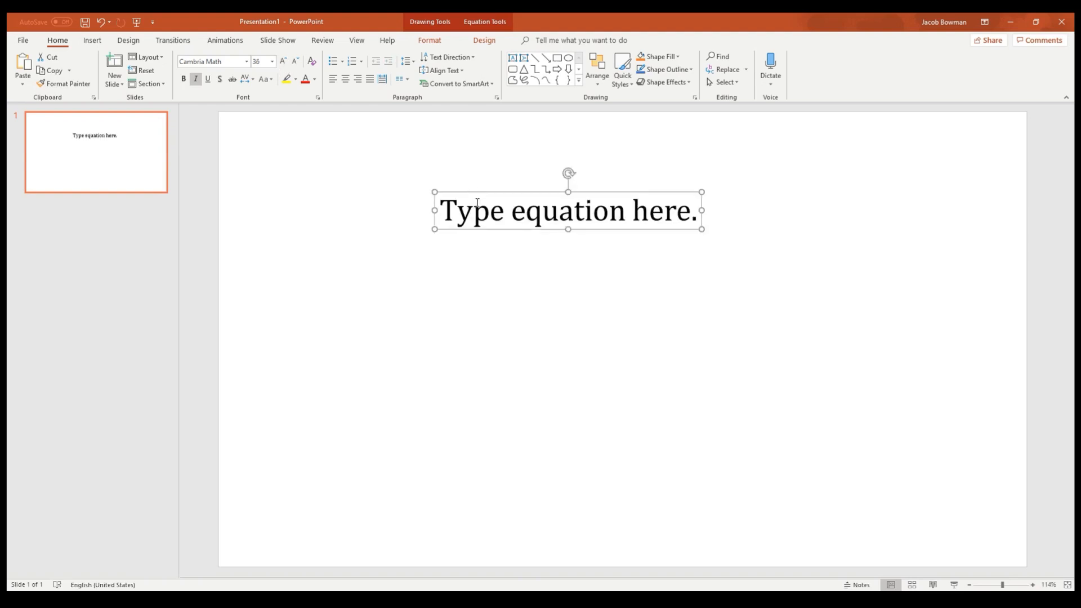
type("mgh")
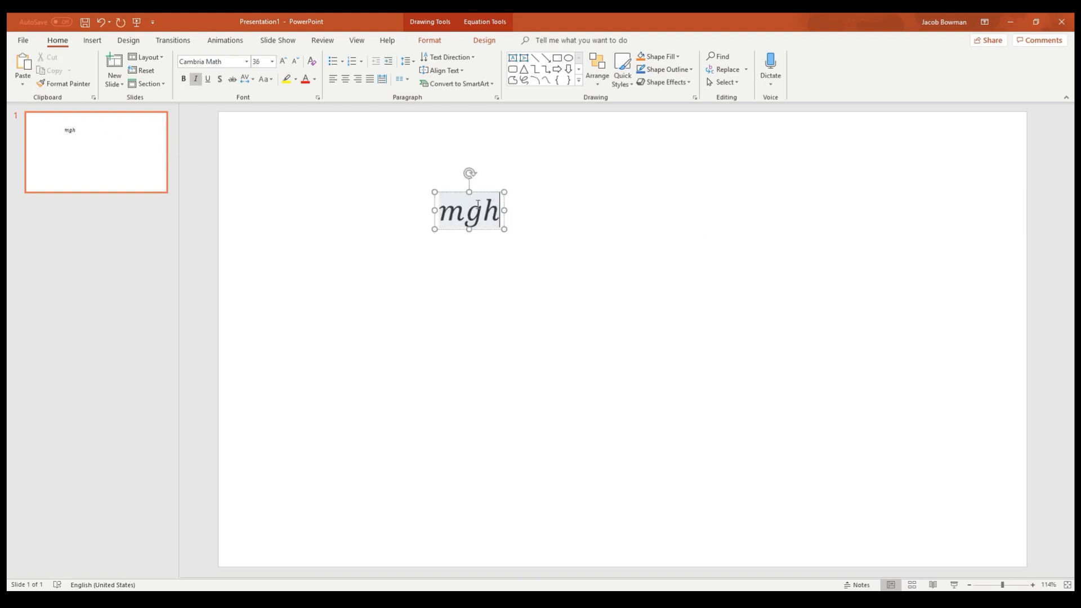
type("=")
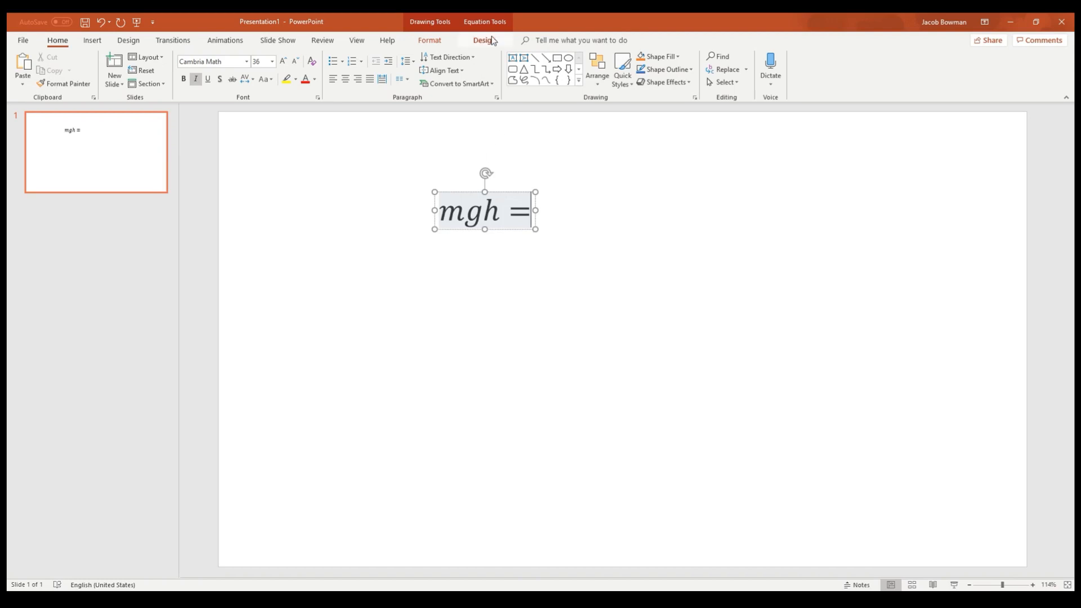
left_click(495, 66)
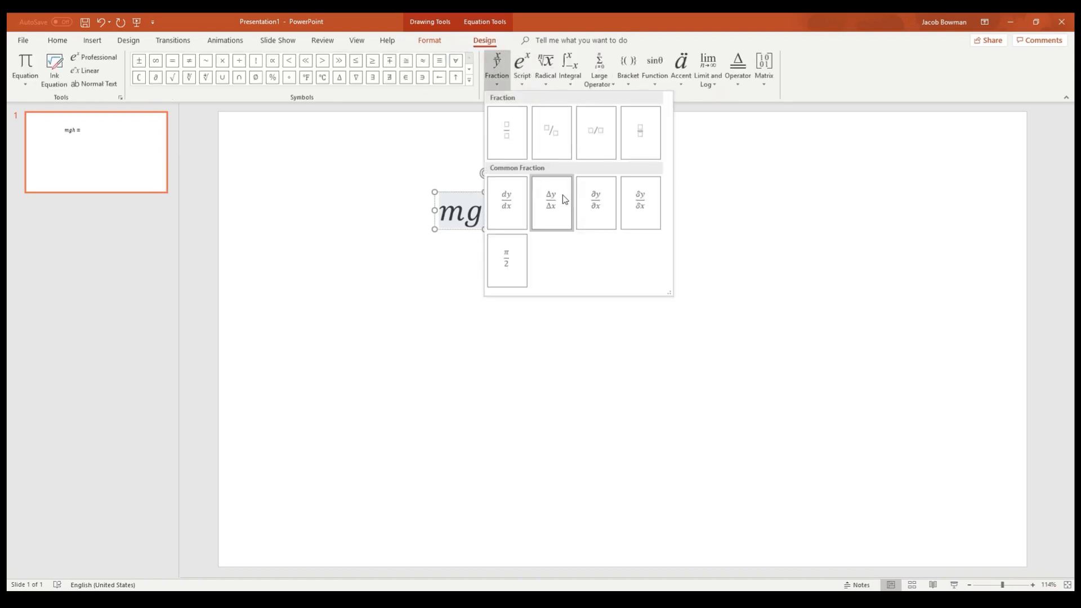
left_click(506, 131)
type(" 1/2 mv^2")
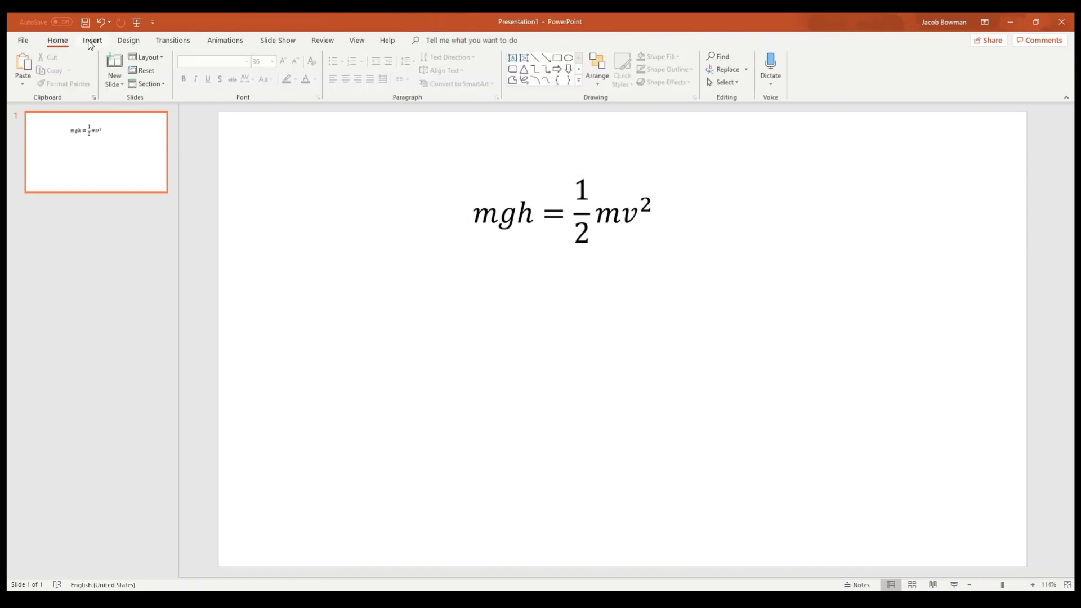
Insert a 32-pt equation reading v = √(2gh) below the first equation
left_click(92, 39)
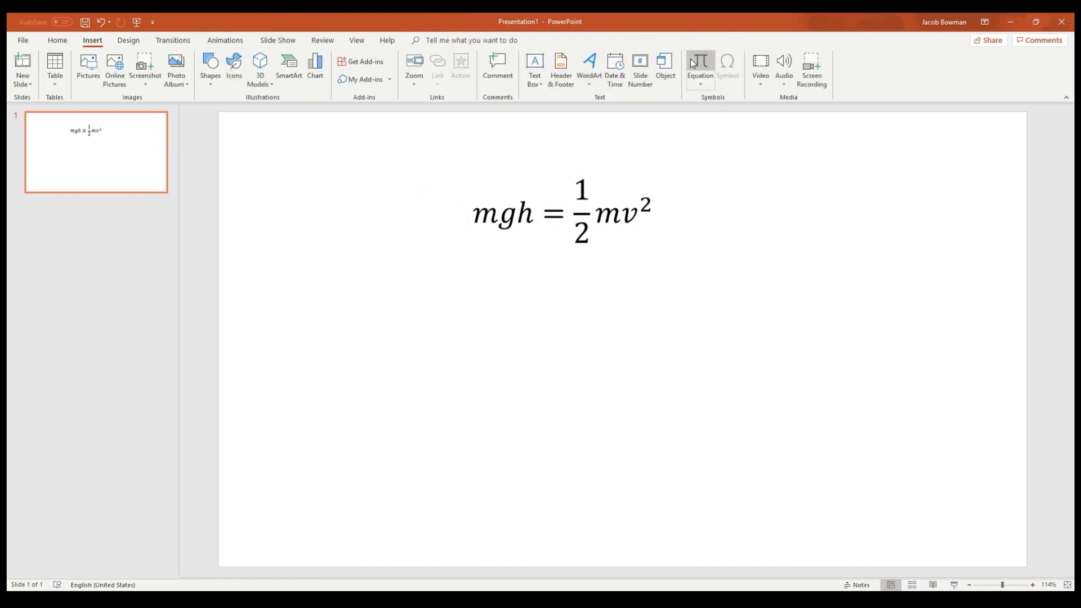
left_click(698, 62)
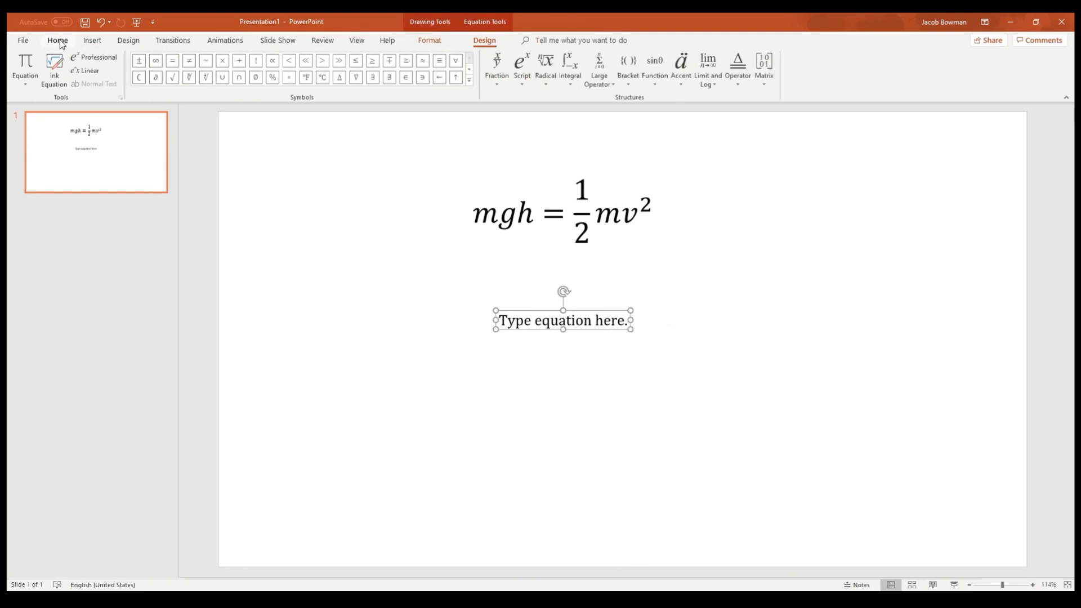
left_click(57, 40)
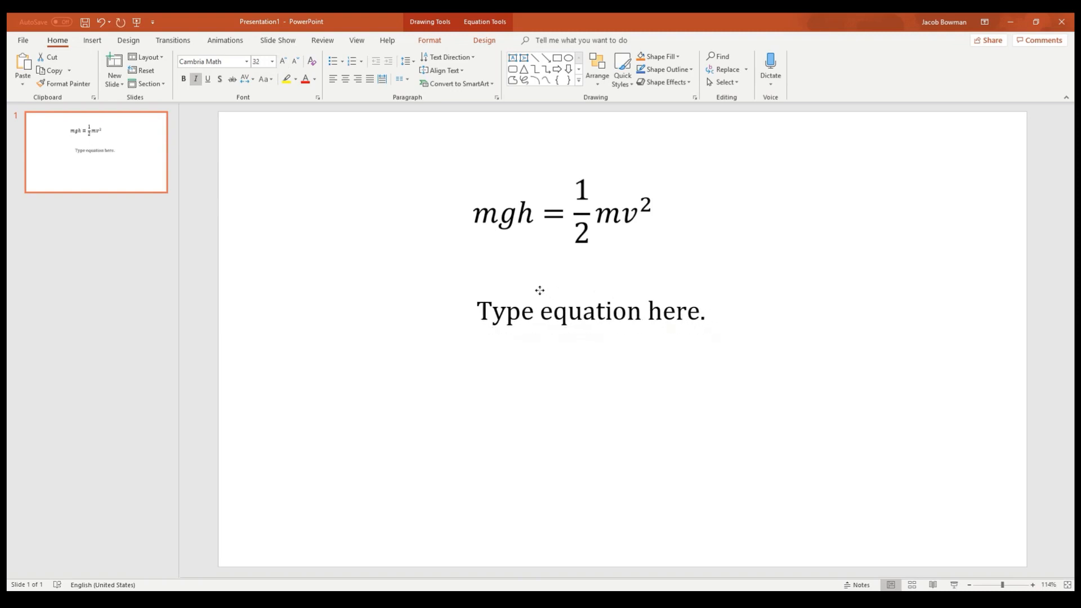
left_click(589, 310)
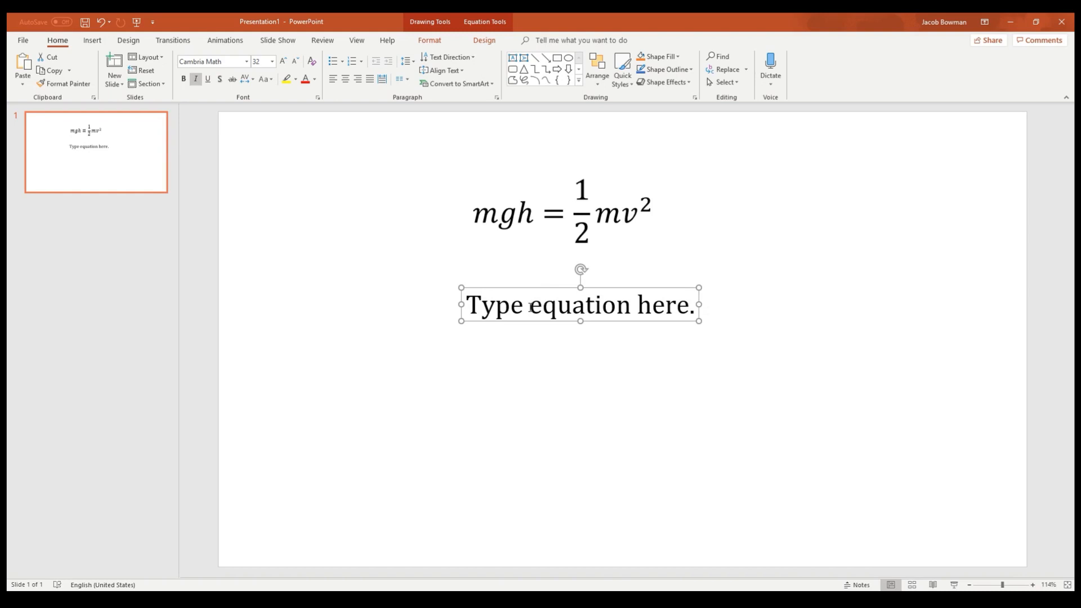
triple_click(579, 304)
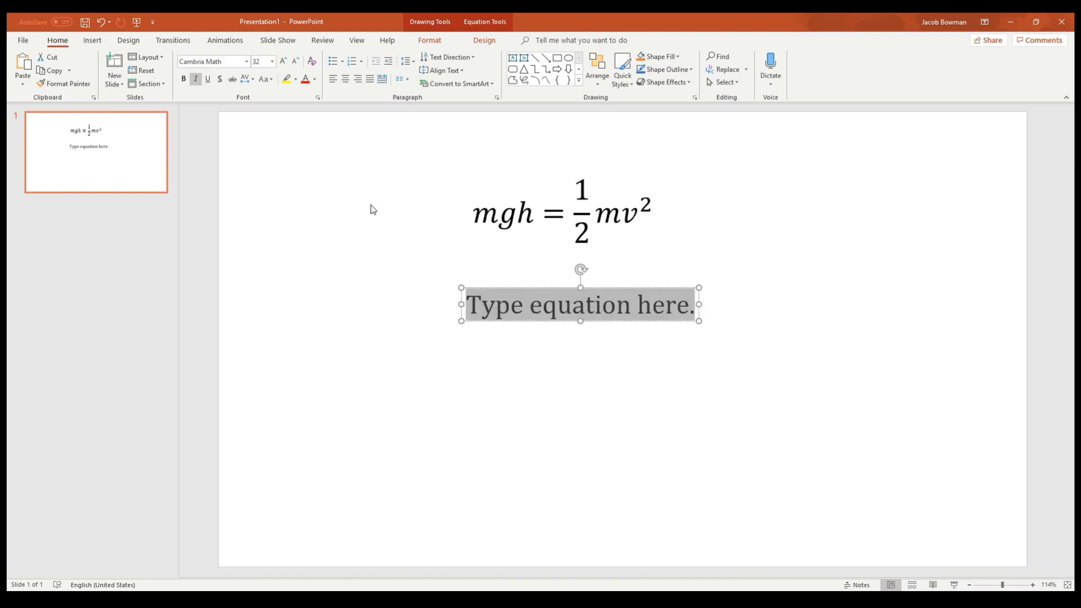
type("v =")
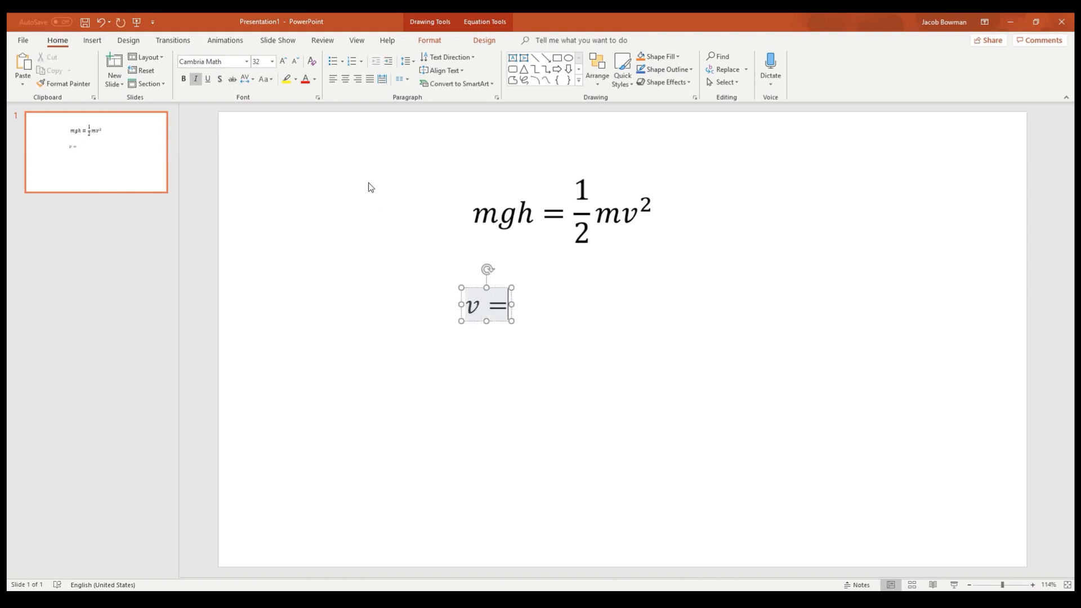
left_click(484, 40)
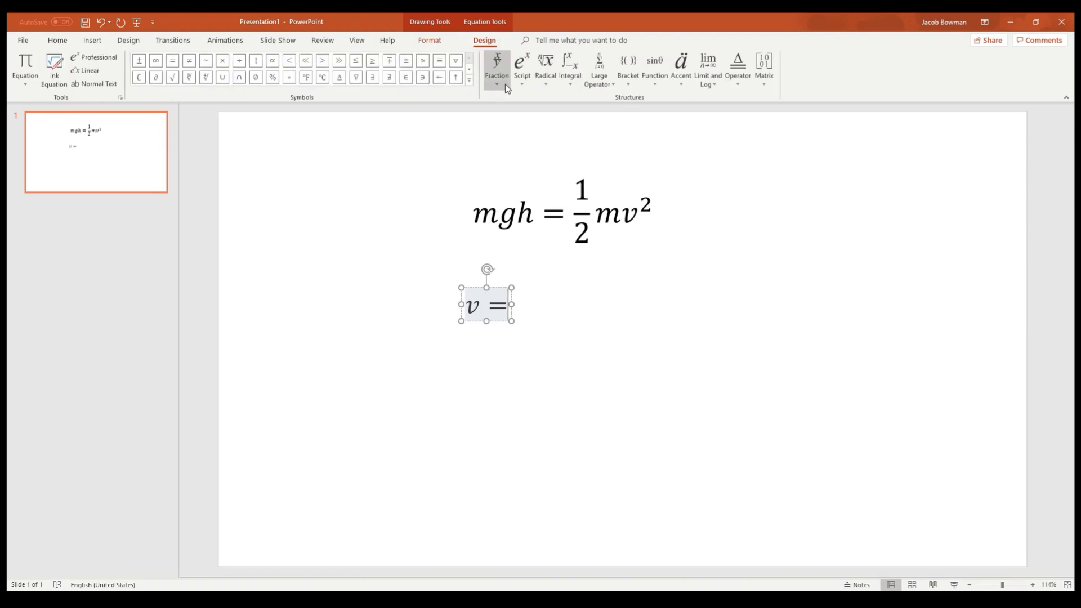
left_click(545, 66)
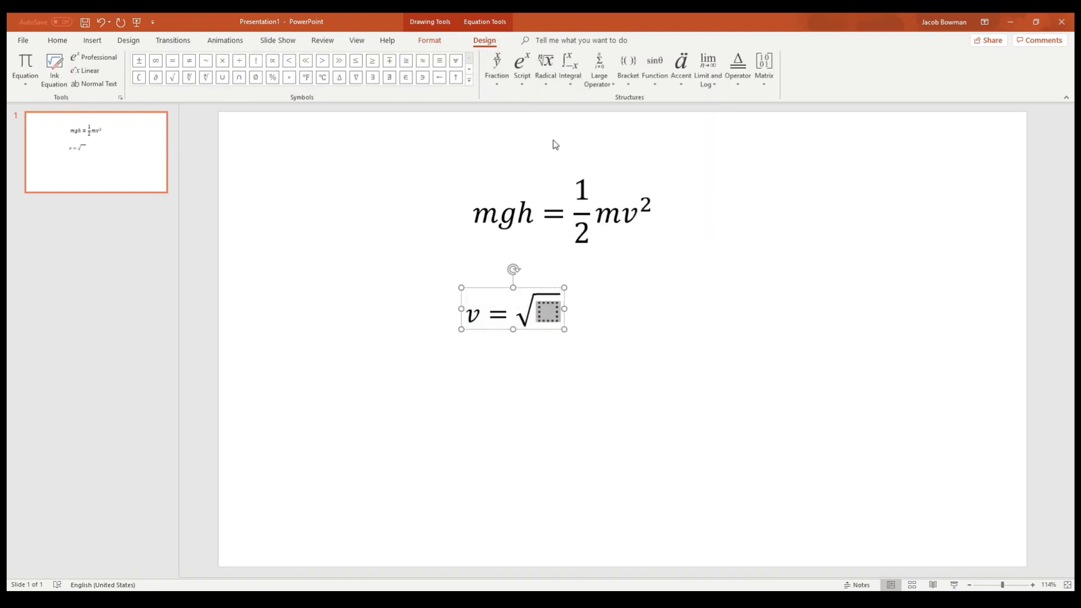
type("2gh")
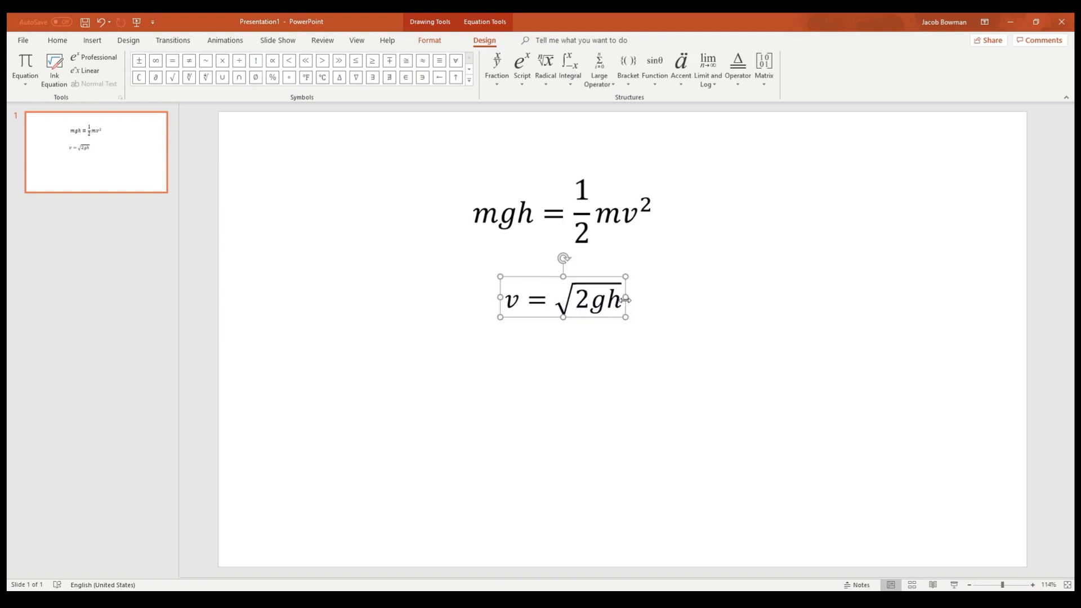
left_click(724, 310)
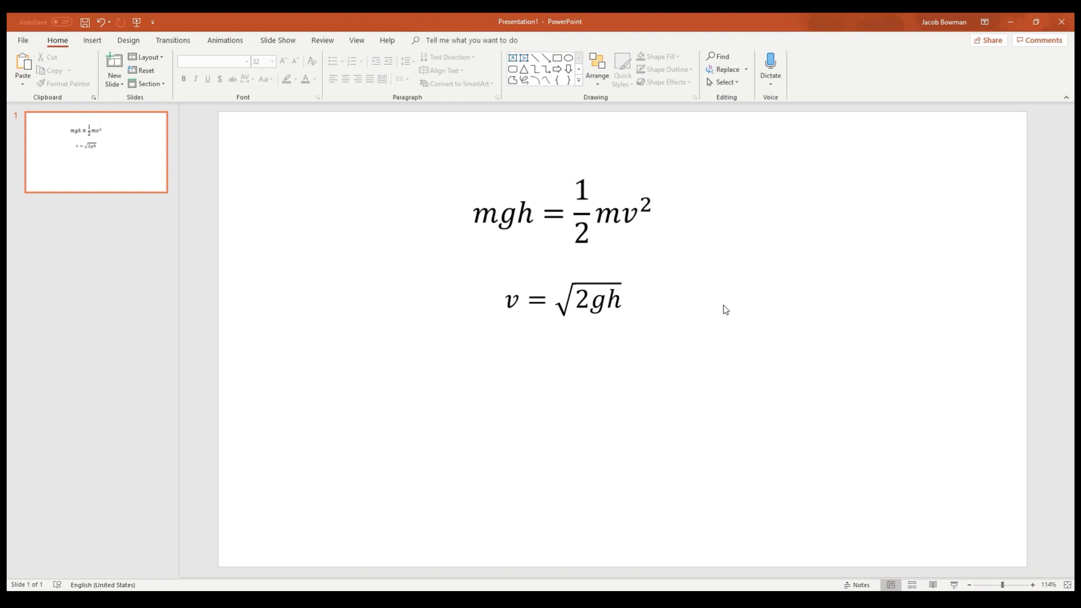
mouse_move(733, 317)
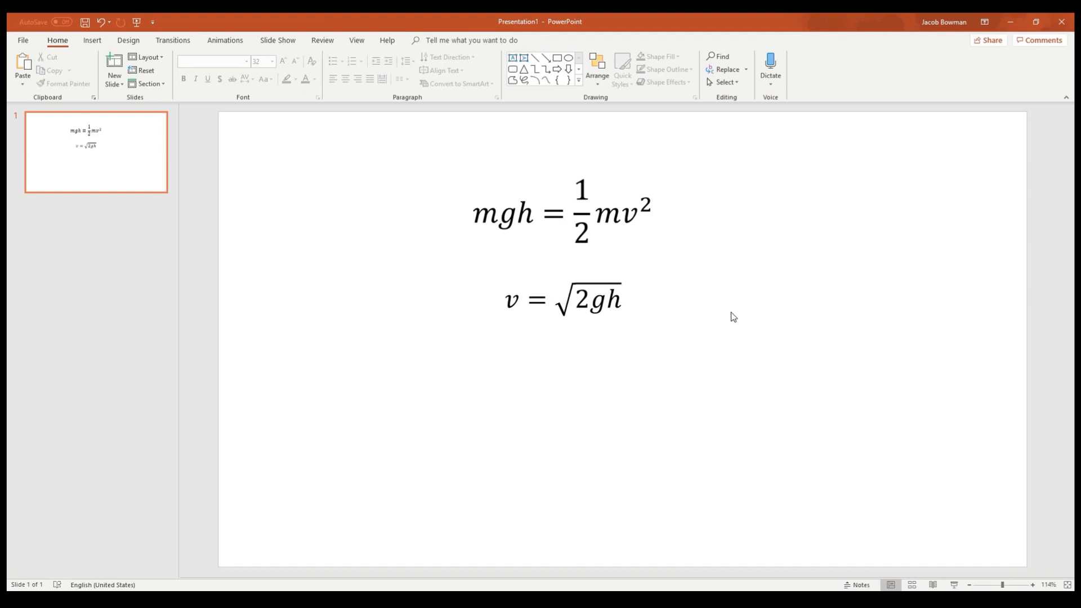
mouse_move(587, 338)
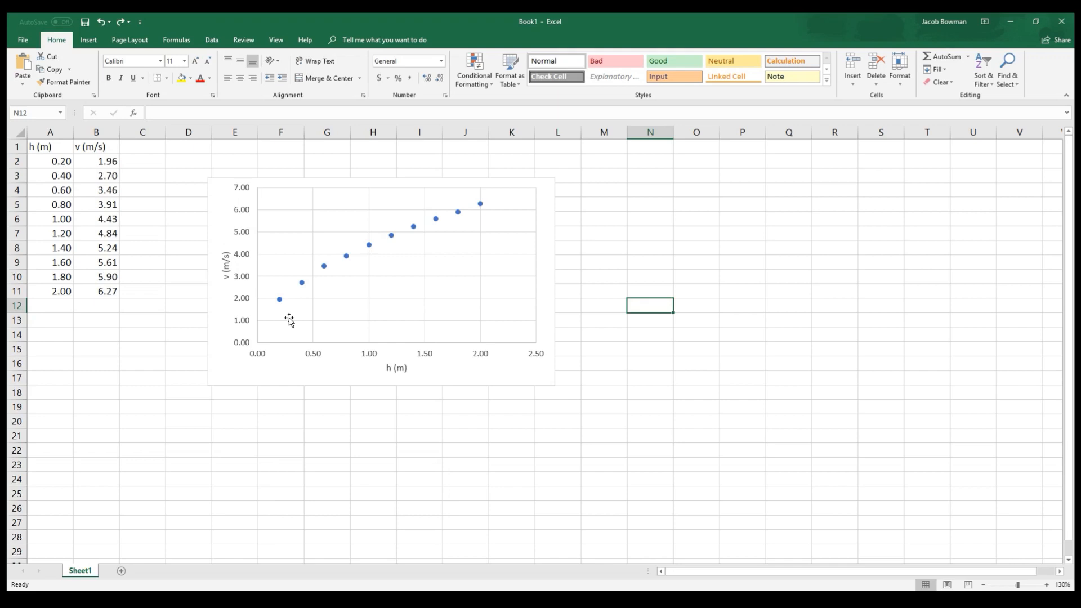
mouse_move(278, 327)
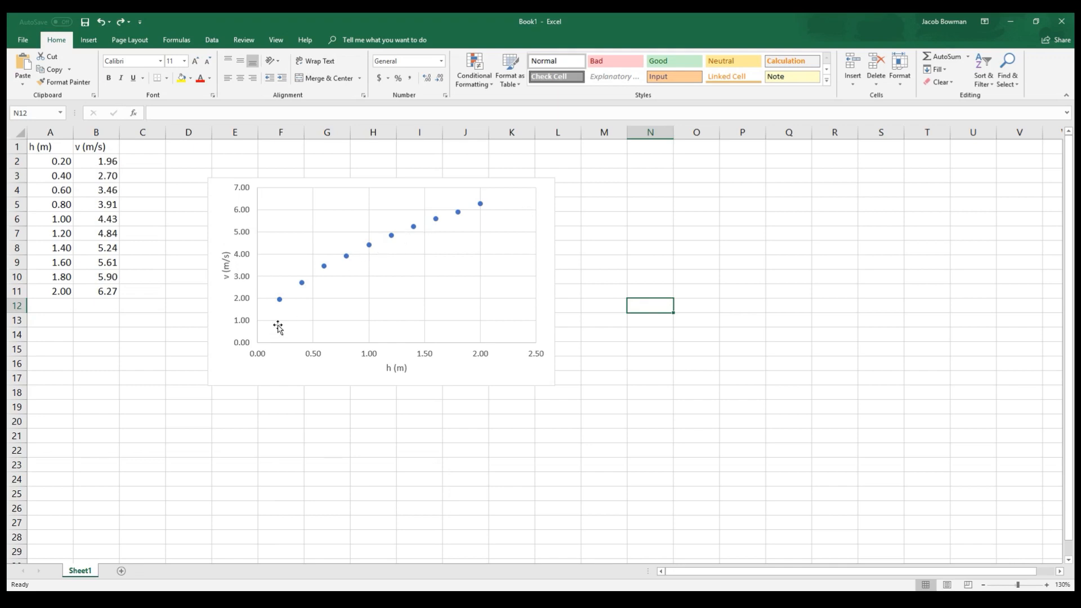
mouse_move(268, 350)
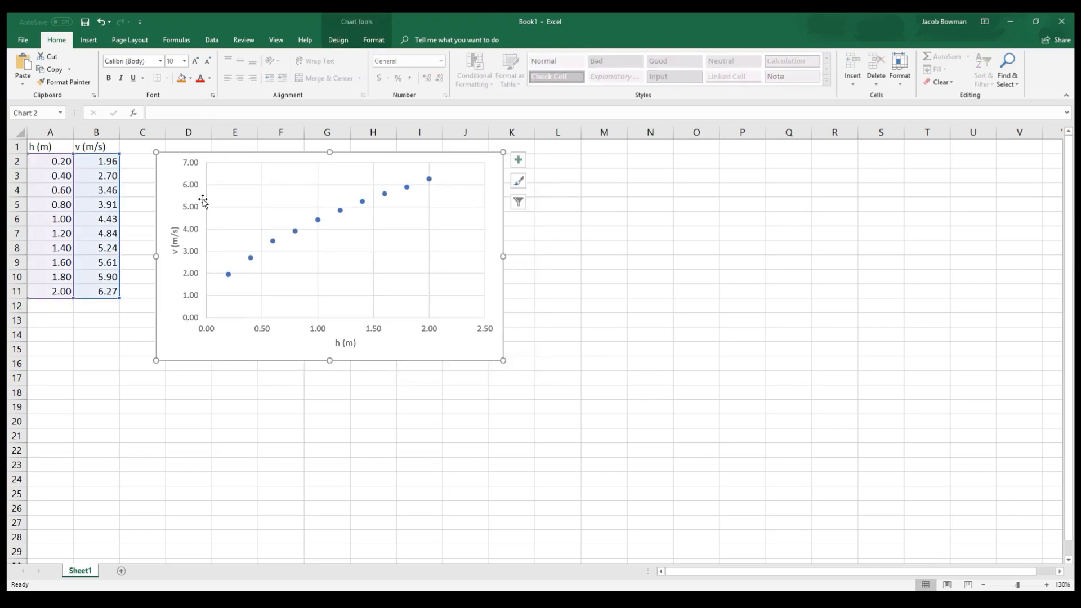
mouse_move(236, 164)
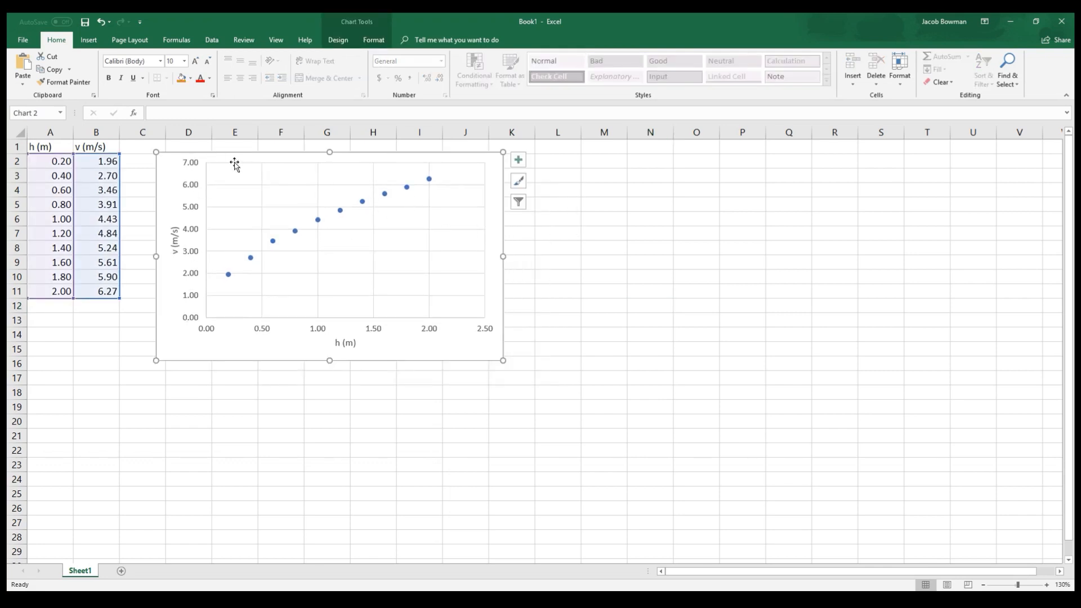
mouse_move(175, 252)
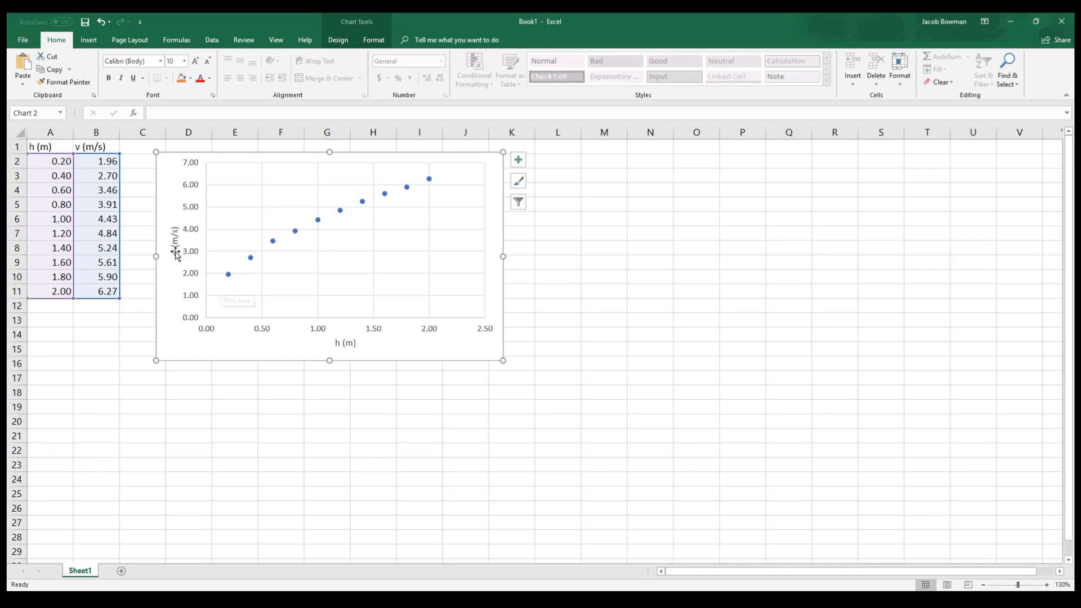
mouse_move(344, 354)
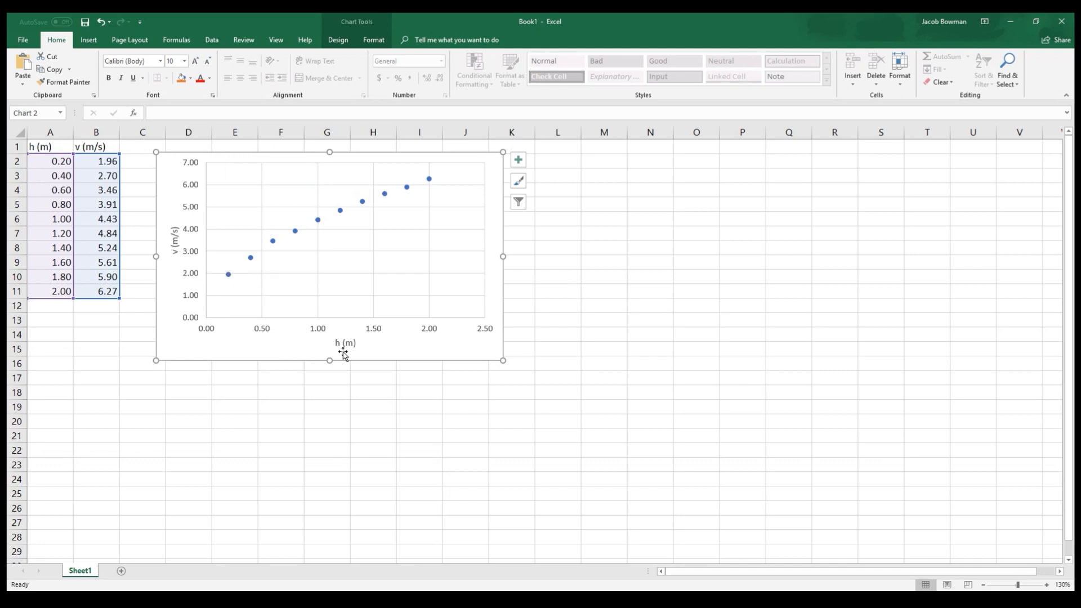
mouse_move(172, 248)
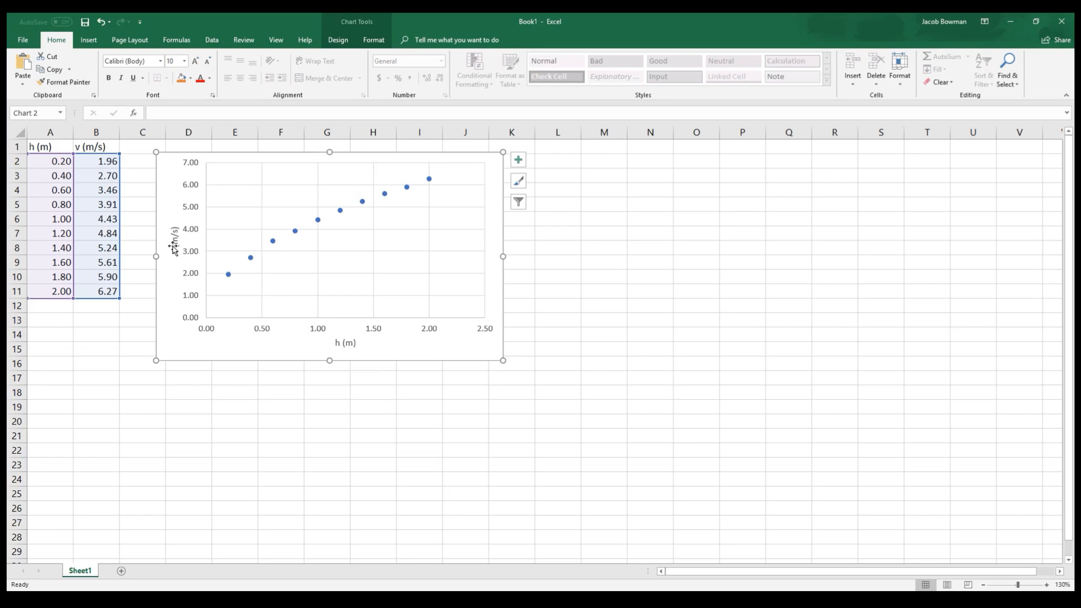
mouse_move(351, 343)
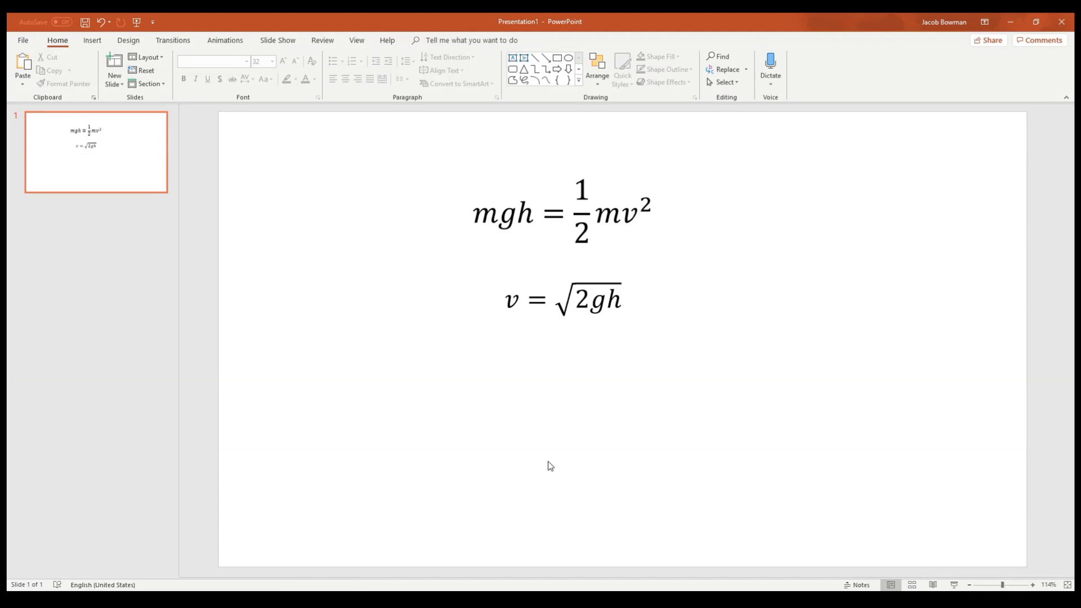
Insert a third equation beginning with 'y' on the slide
left_click(91, 40)
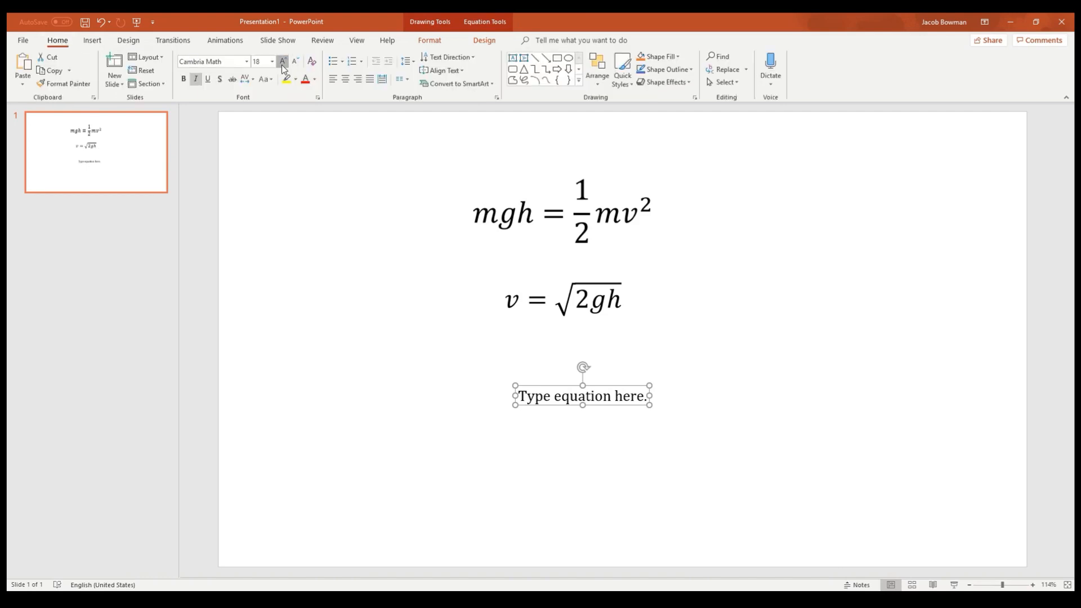
type("y = mx + b")
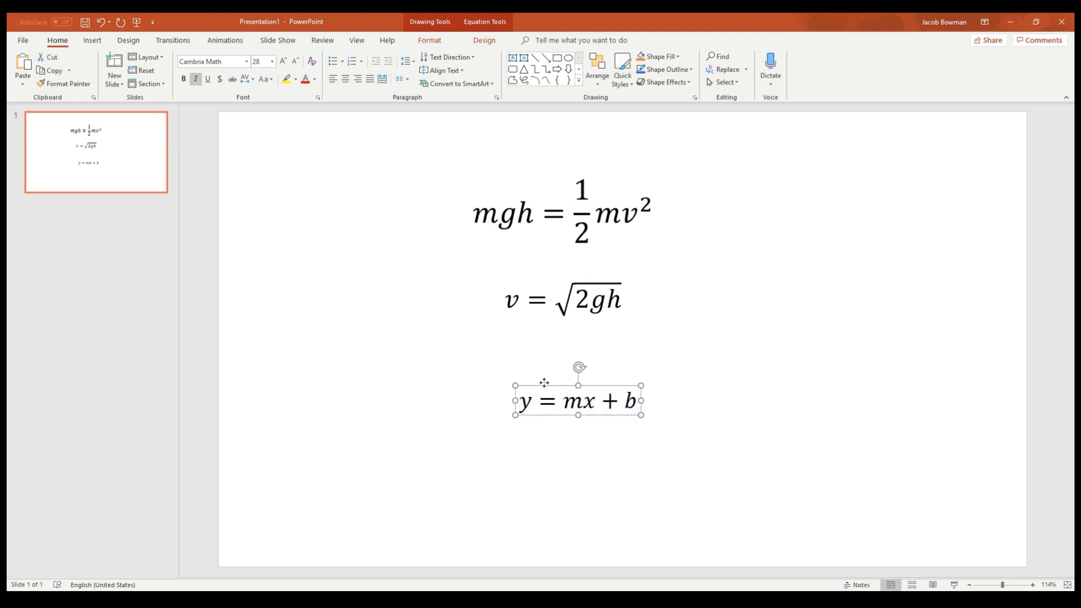
left_click(726, 419)
type("v = √h")
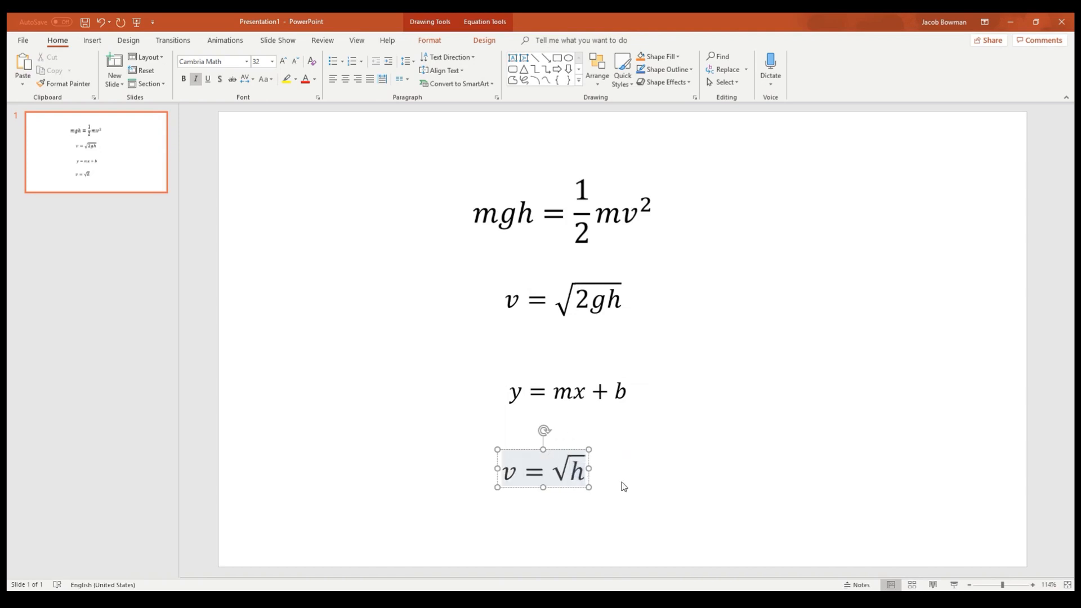
mouse_move(509, 403)
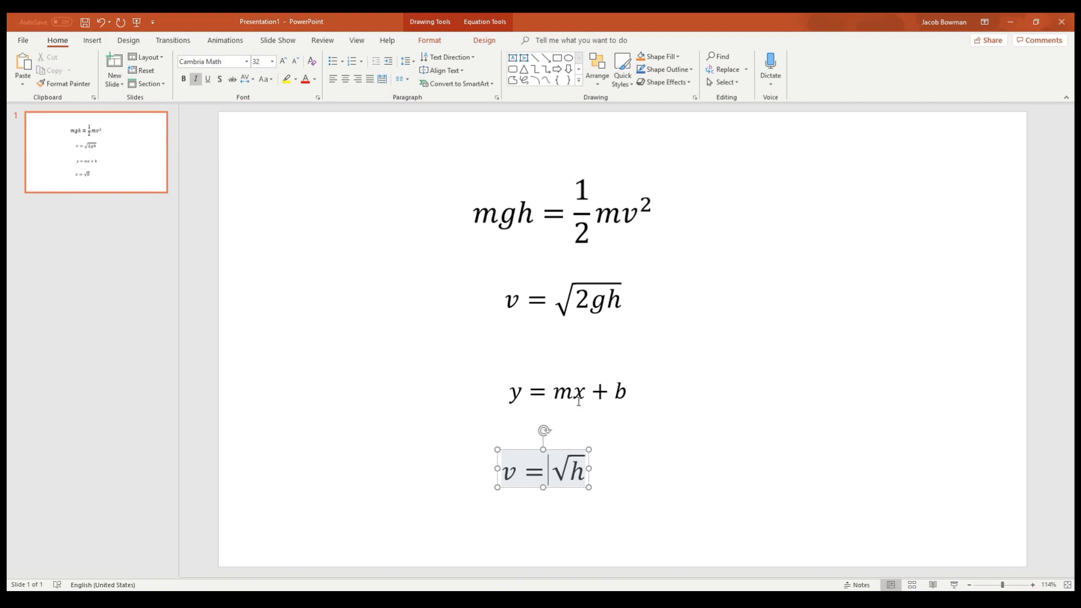
mouse_move(550, 417)
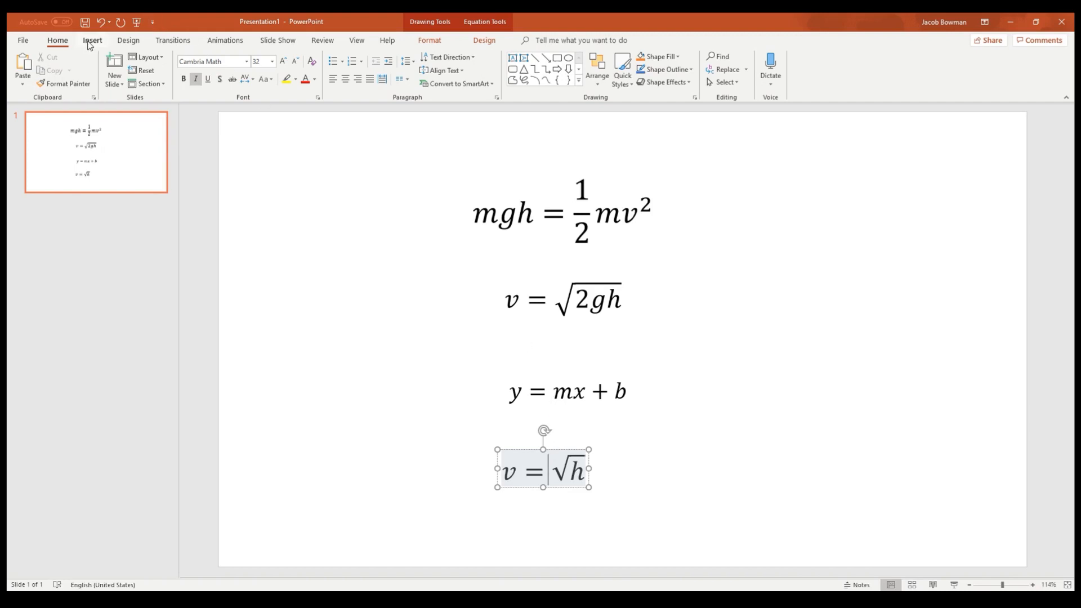
Fill the empty square-root slot with 2g, removing the extra '+ b' typed after it
left_click(92, 40)
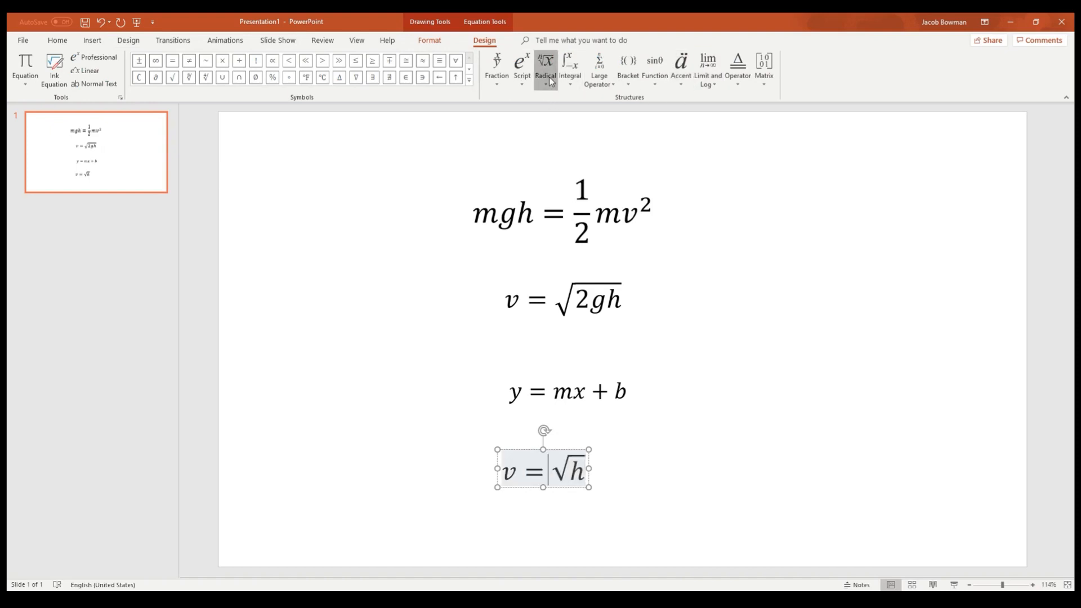
left_click(544, 65)
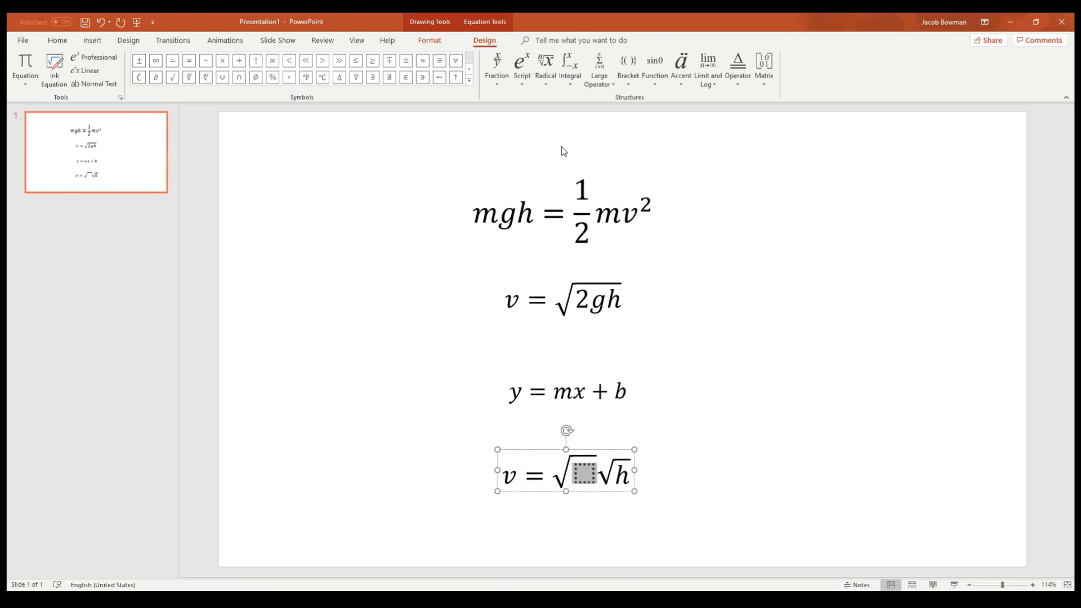
type("2g")
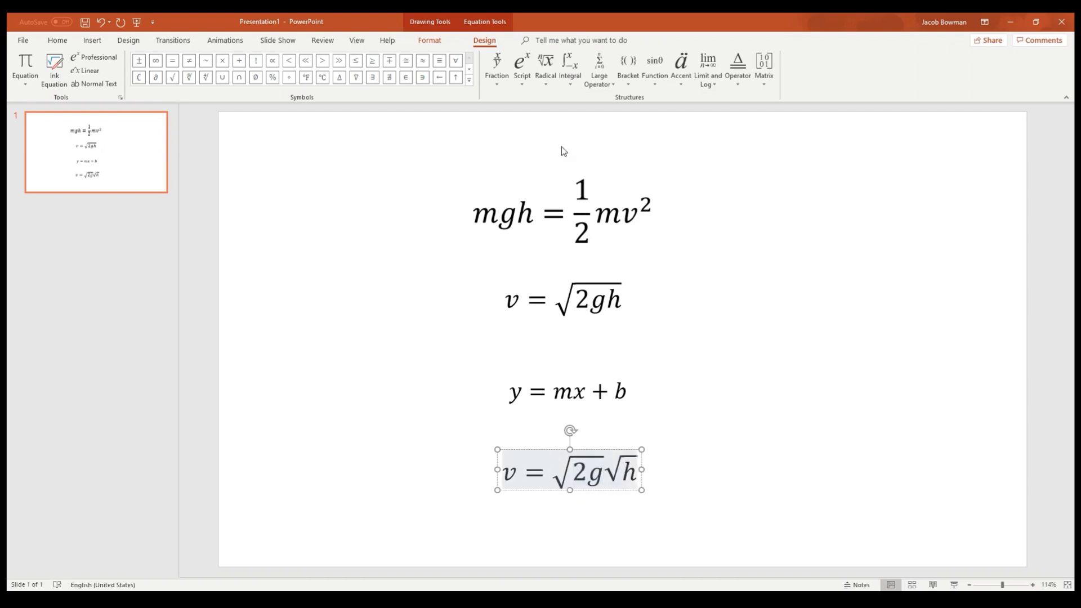
type("+ b")
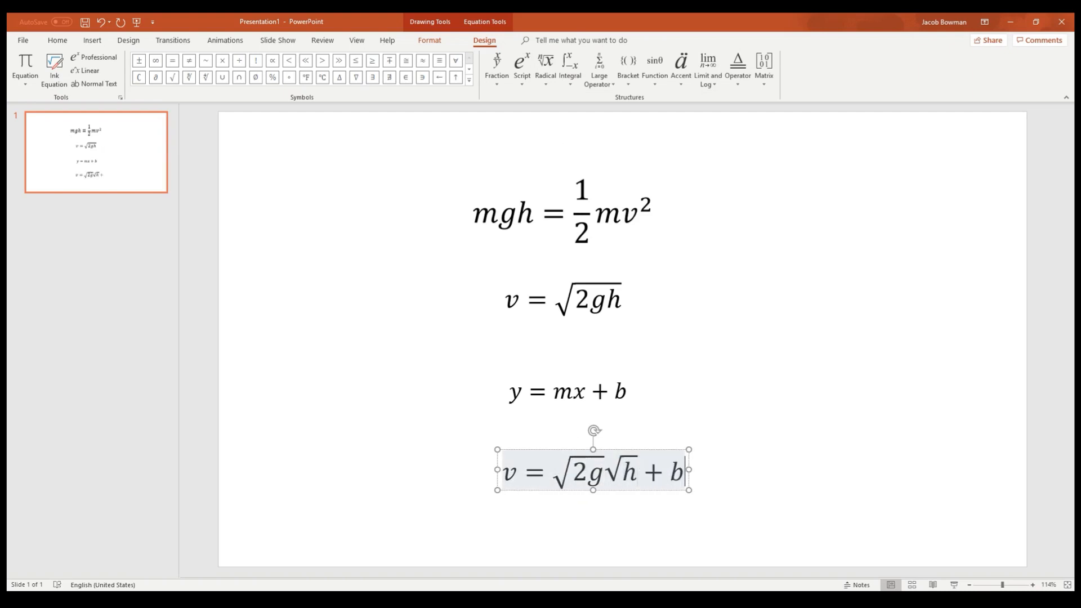
key("Backspace")
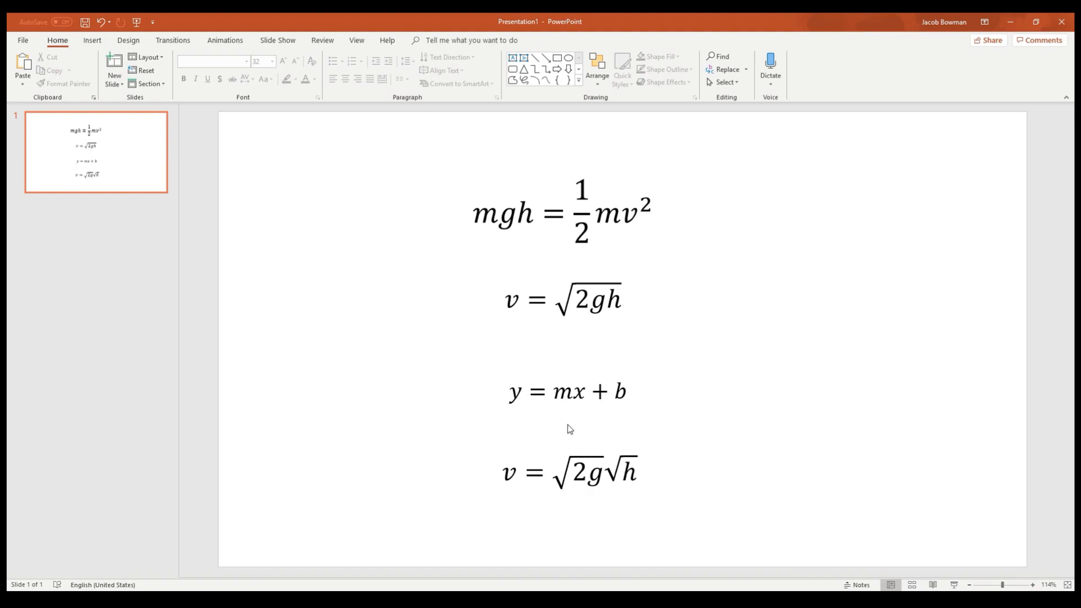
mouse_move(516, 410)
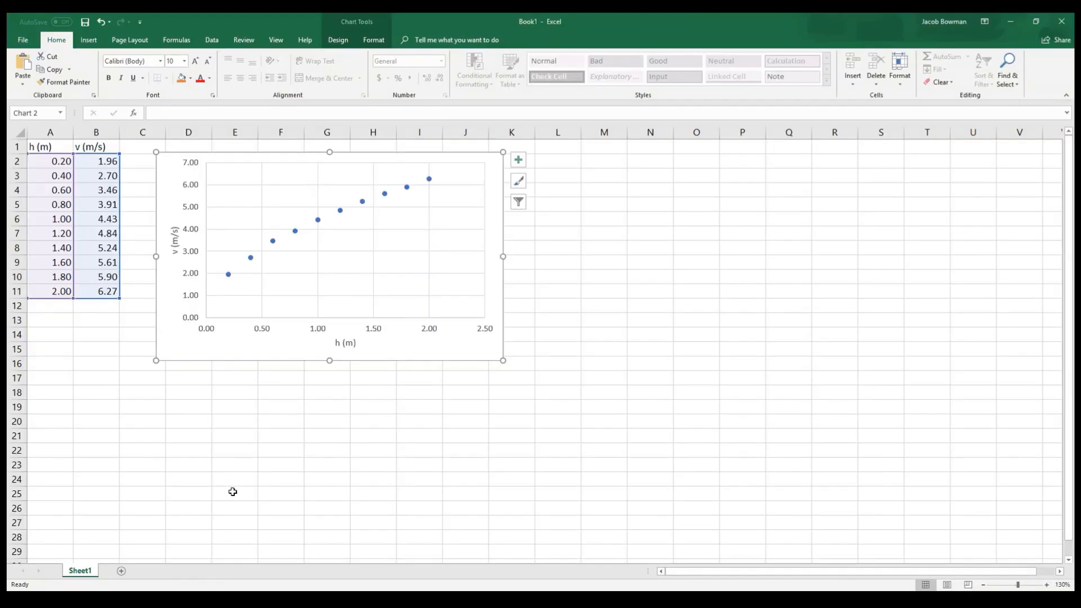
mouse_move(261, 331)
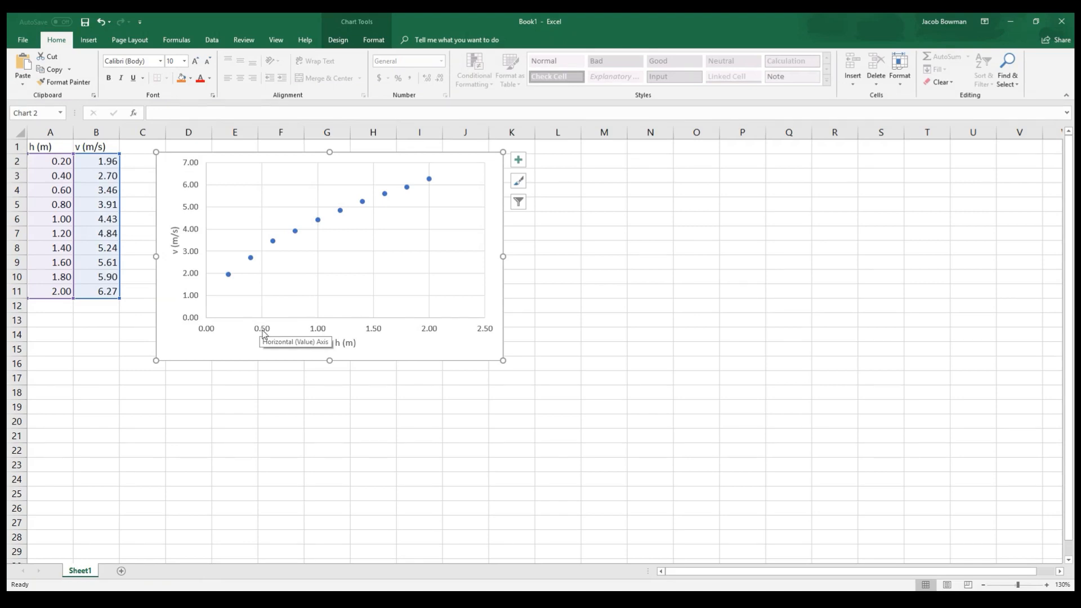
mouse_move(362, 223)
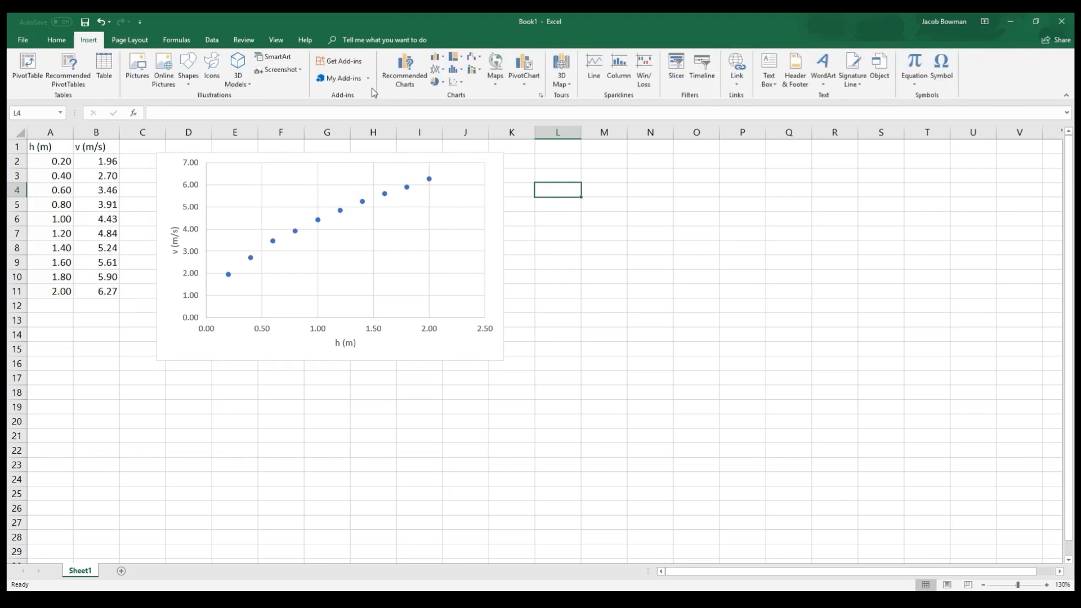
Insert a second markers-only scatter chart, try adding B2:B9 as data, then cancel
left_click(455, 65)
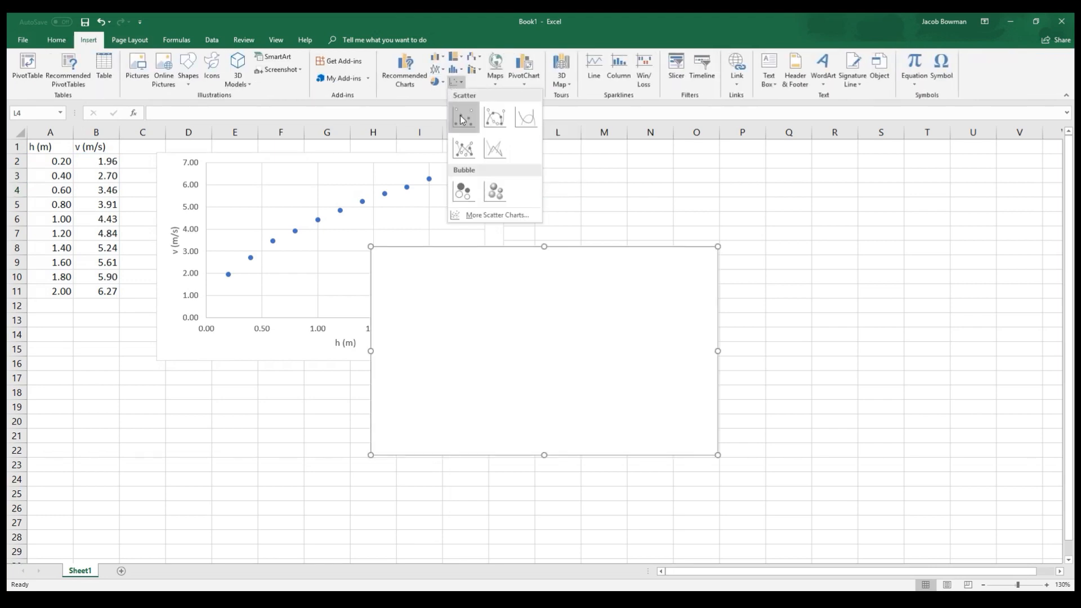
left_click(463, 114)
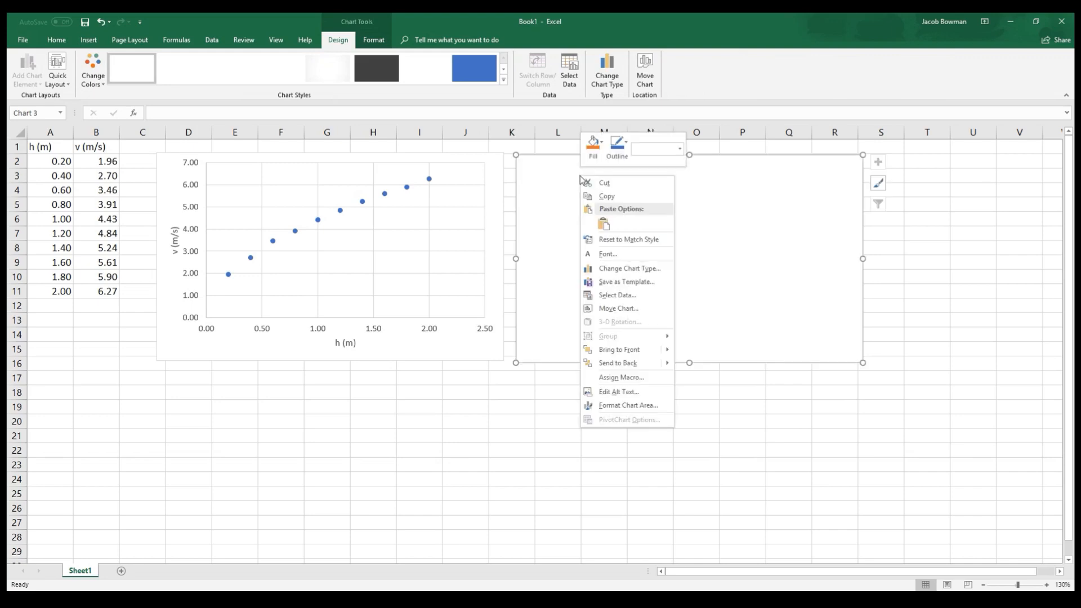
mouse_move(615, 295)
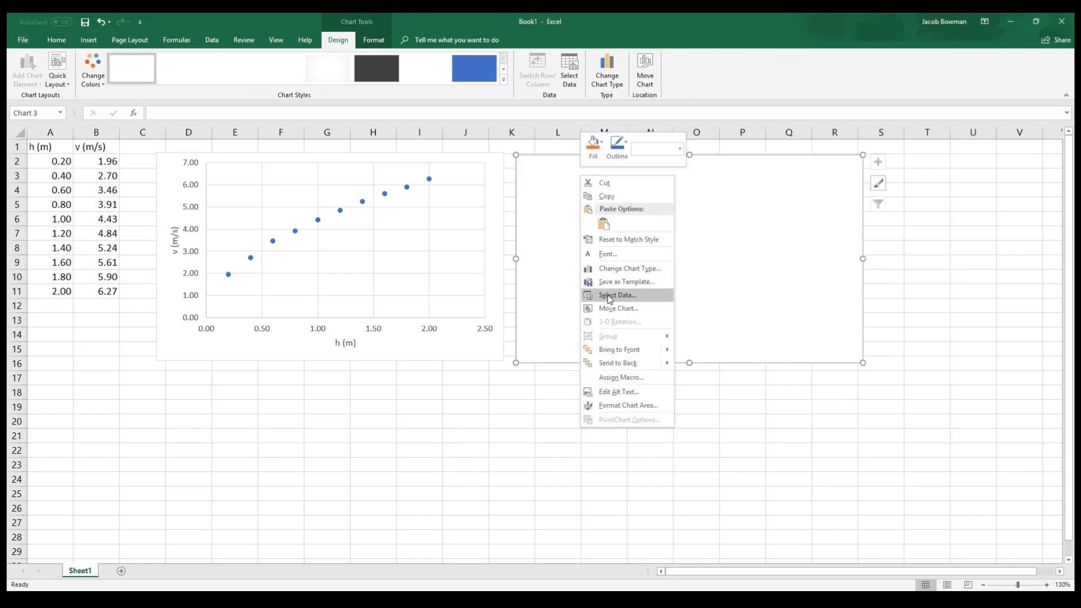
left_click(615, 295)
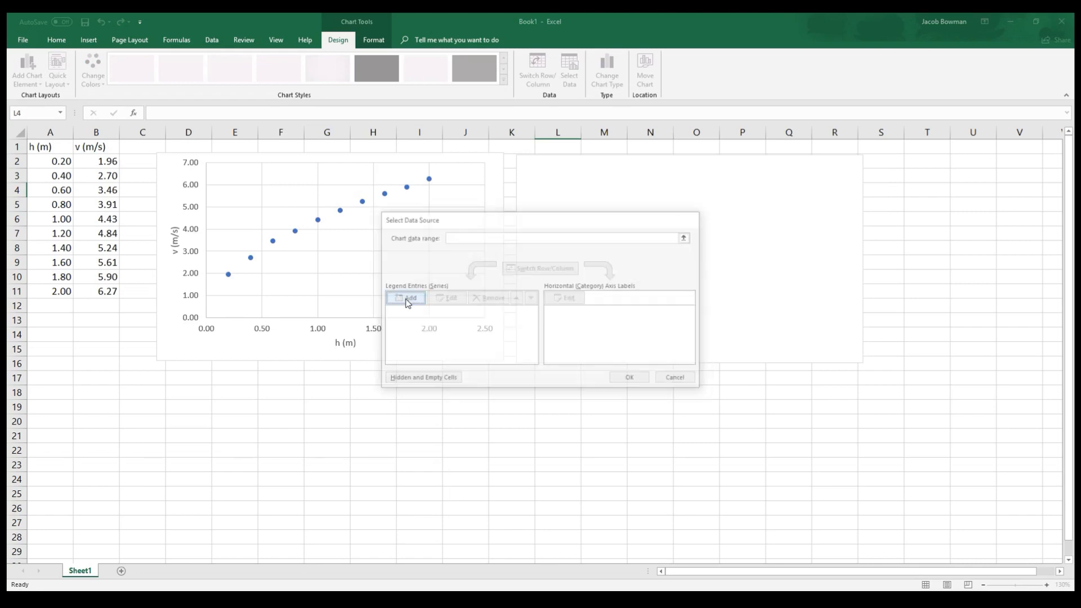
left_click(410, 298)
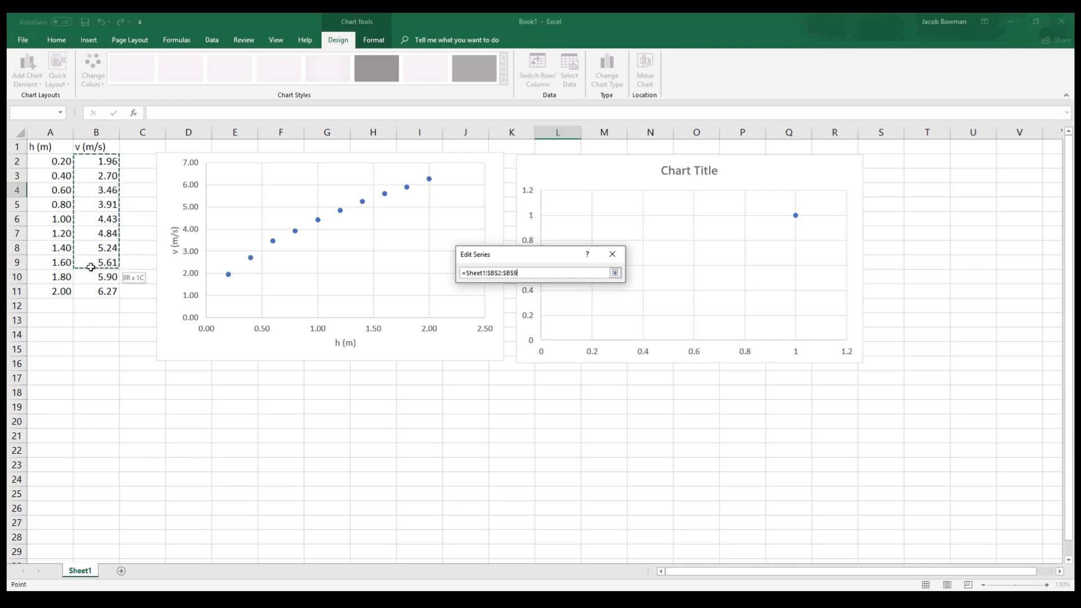
left_click_drag(96, 261, 95, 291)
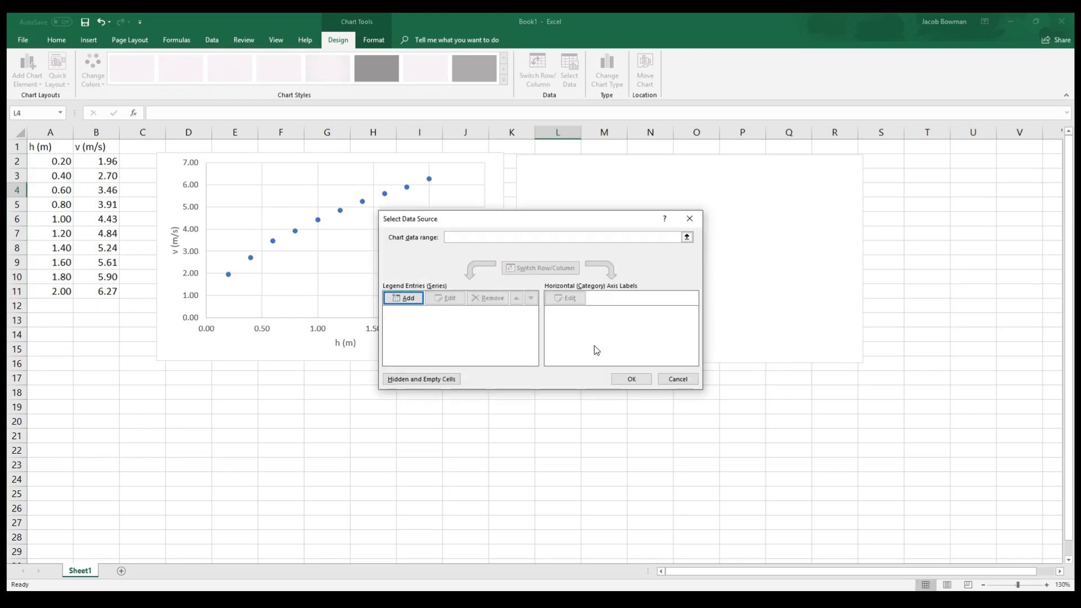
left_click(677, 378)
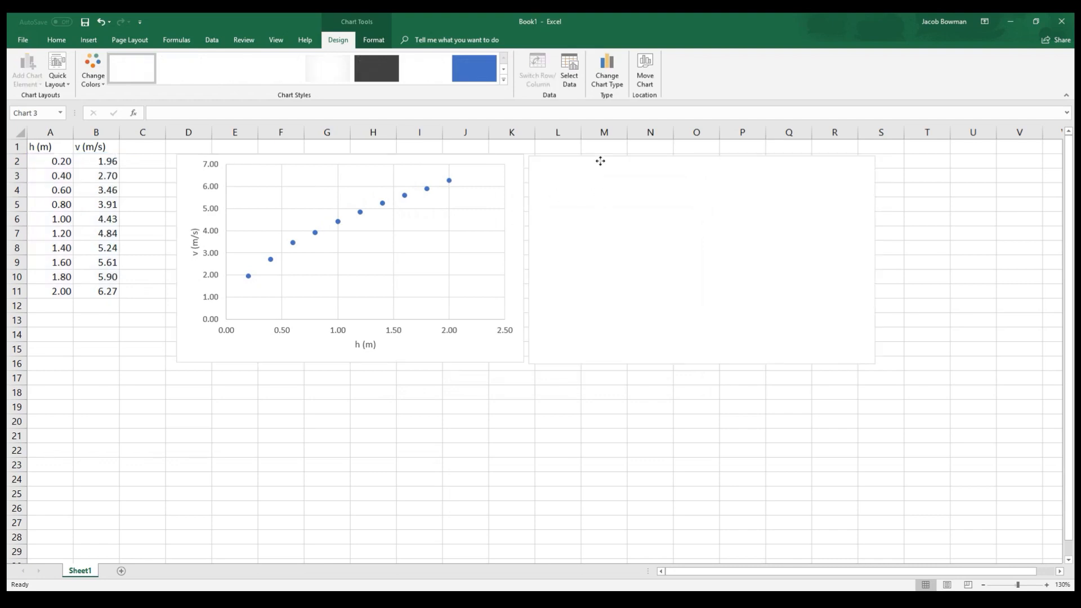
Head column C 'sqrt(h)' and enter =sqrt(A2) in C2
left_click(142, 147)
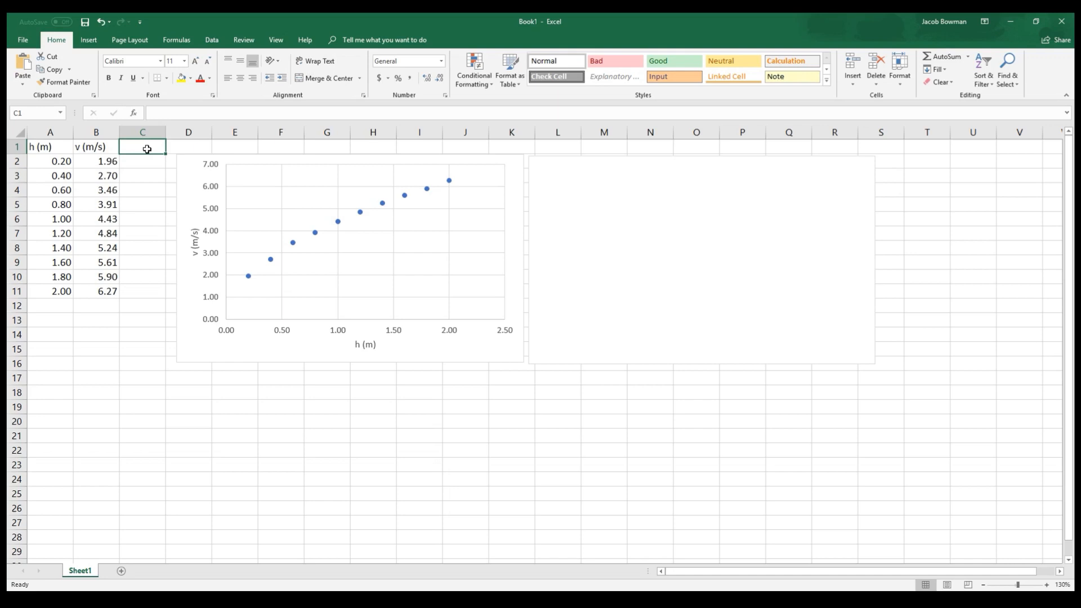
type("s")
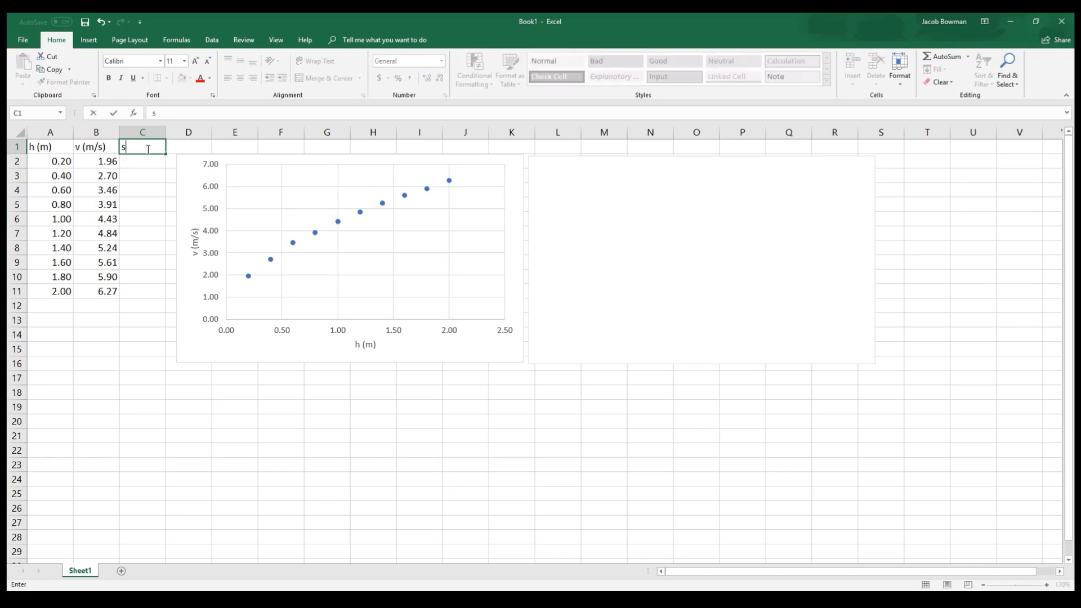
type("qrt(h")
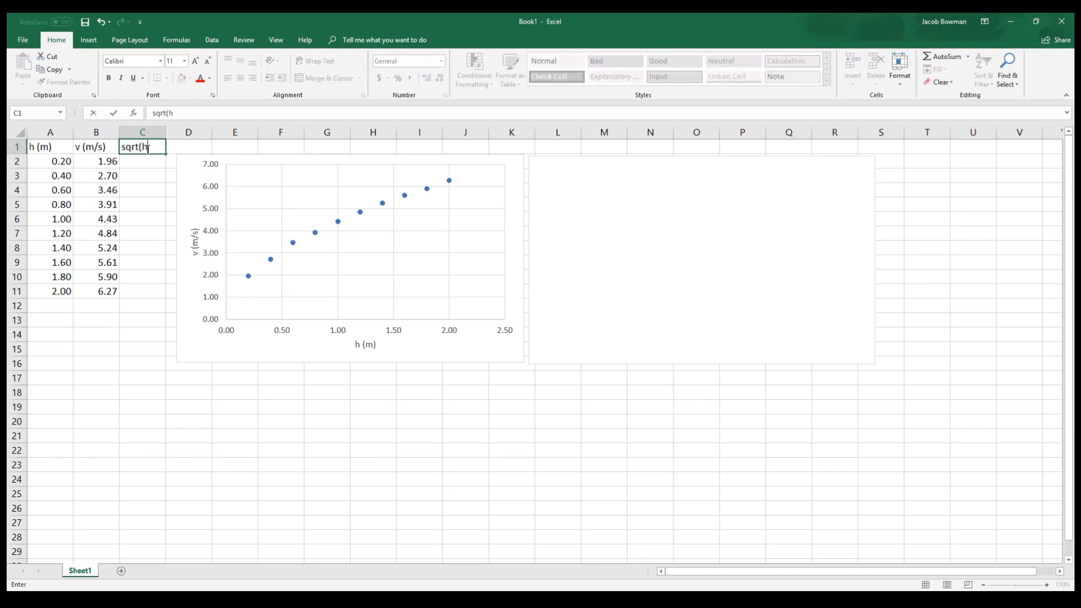
key("enter")
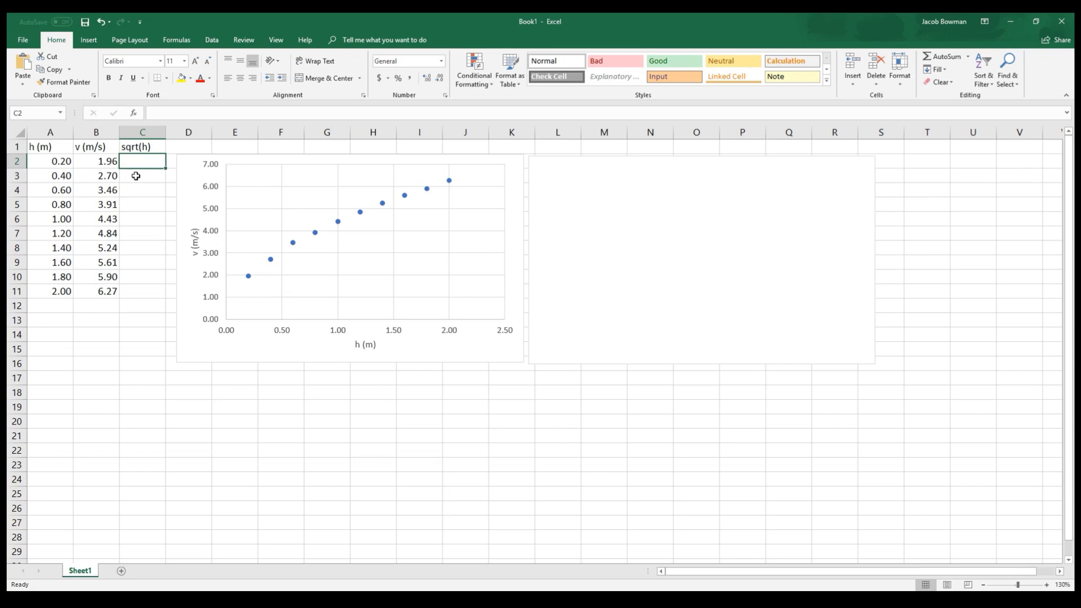
type("=")
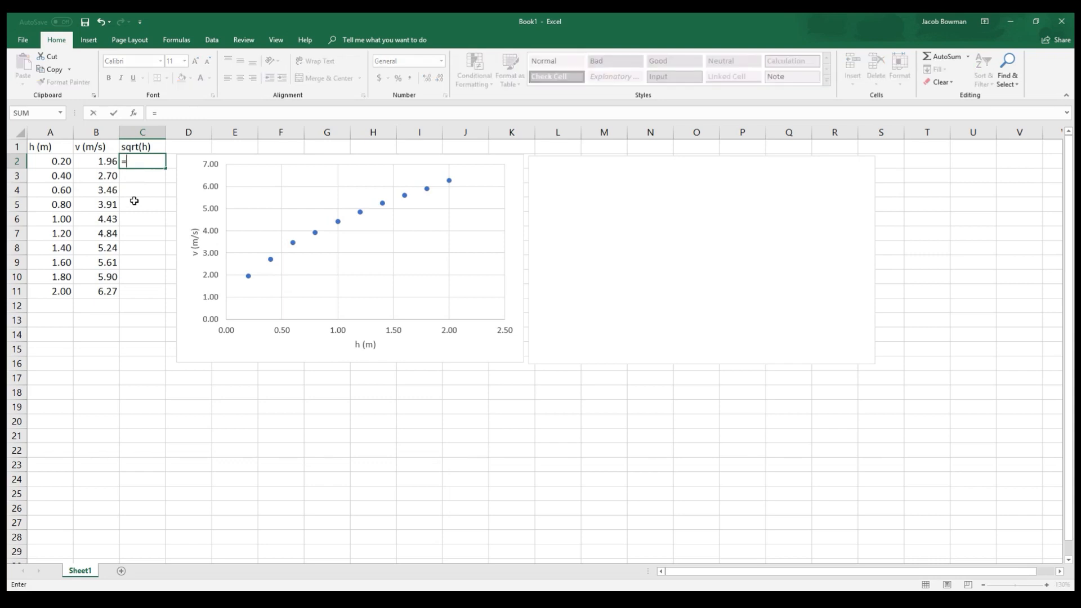
type("sqrt(")
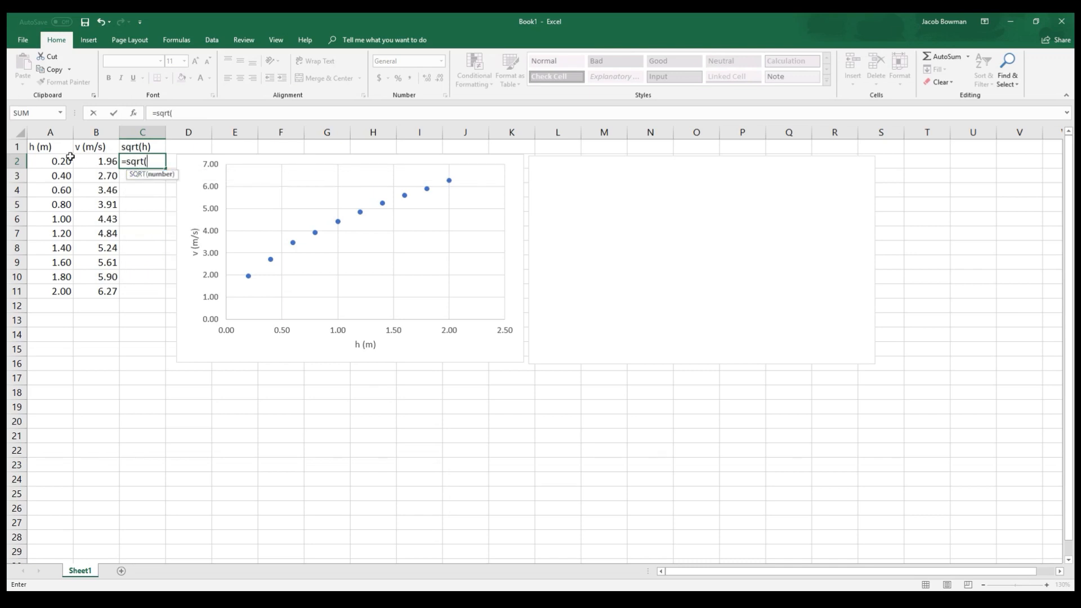
left_click(50, 161)
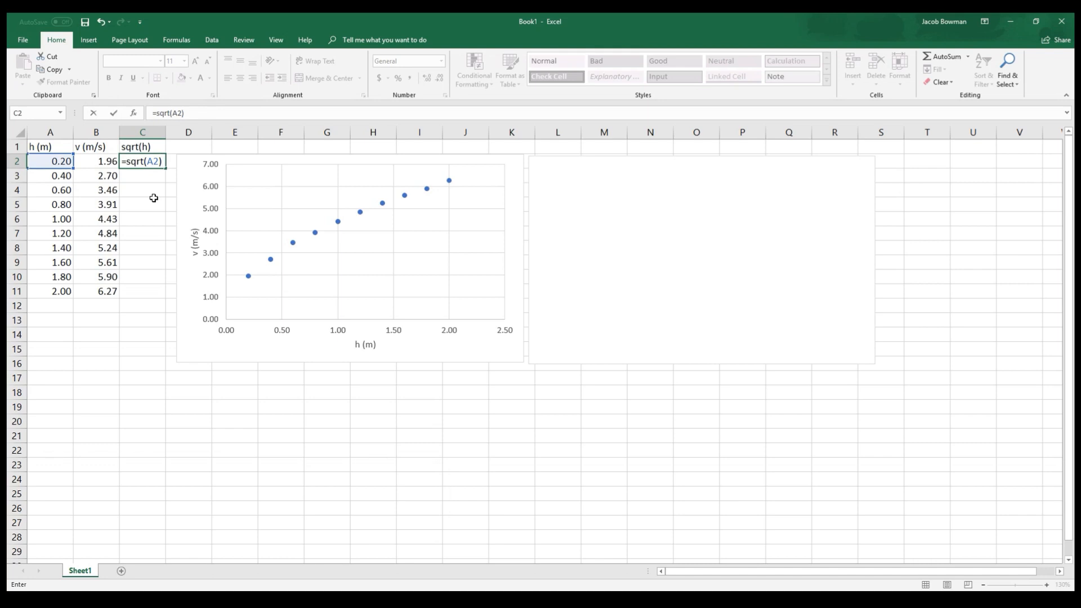
mouse_move(155, 172)
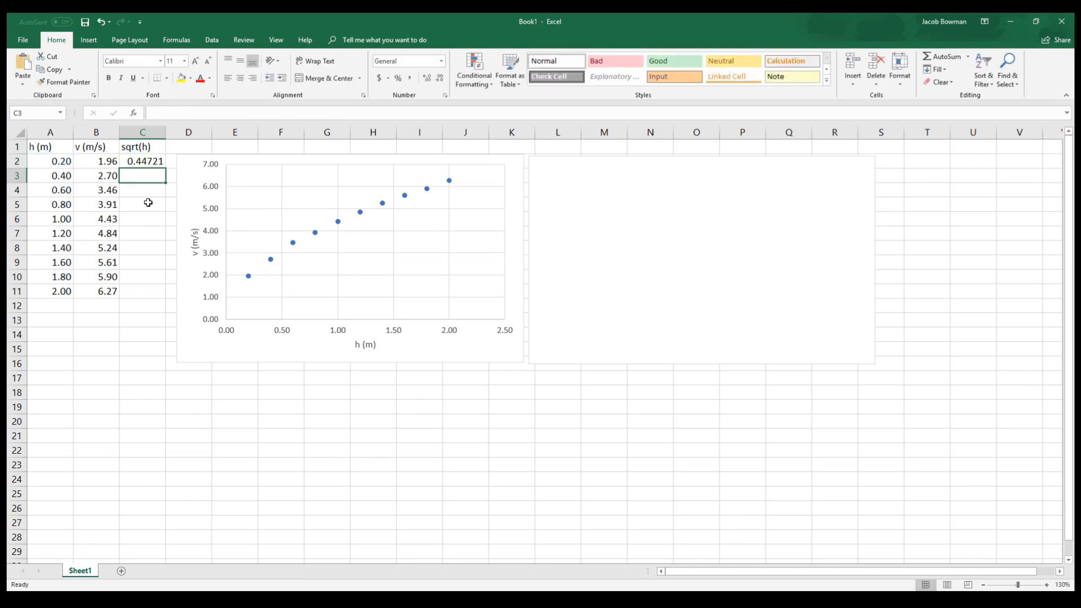
Fill the square-root formula down to C11 and show results to two decimals
left_click(142, 162)
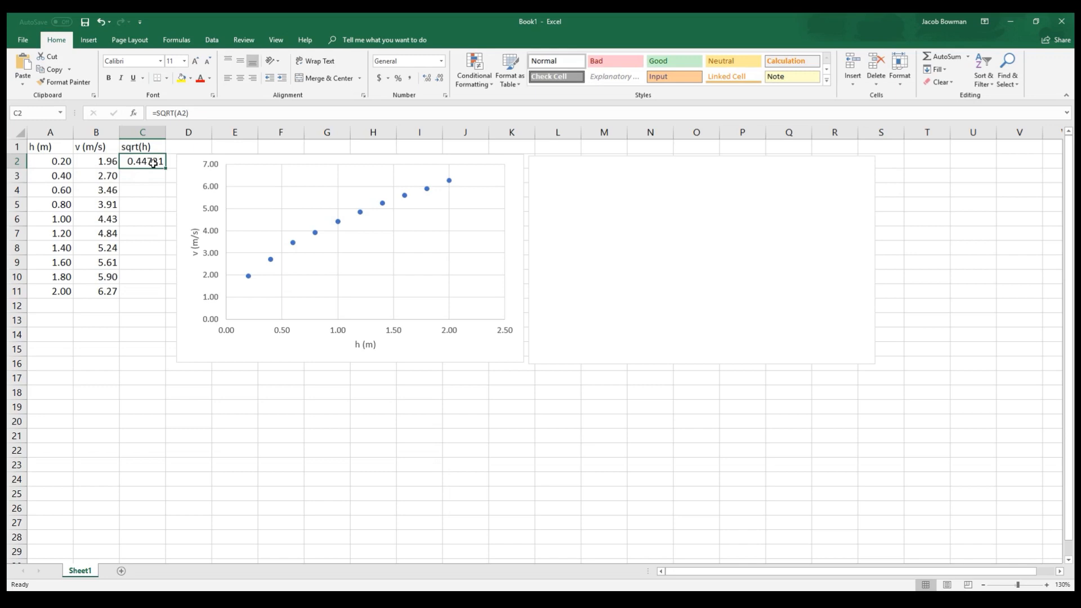
mouse_move(144, 205)
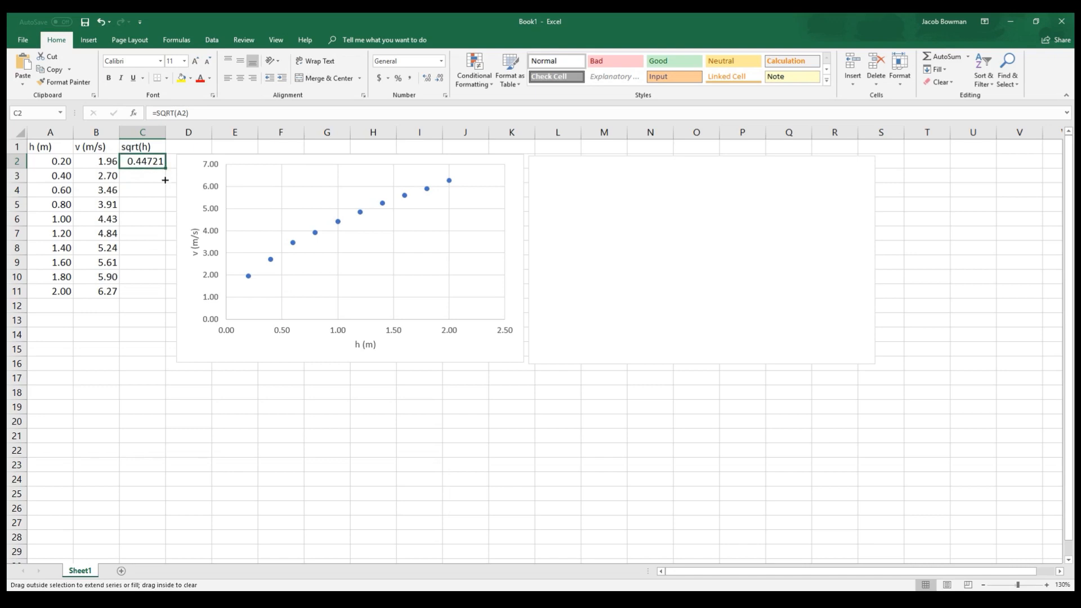
left_click_drag(164, 169, 154, 290)
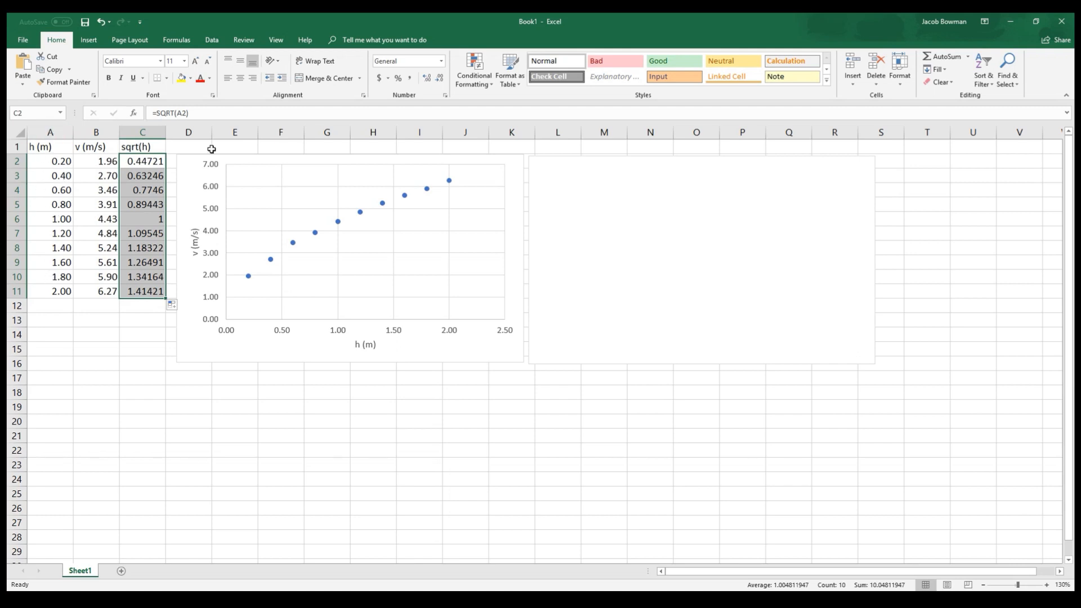
mouse_move(438, 78)
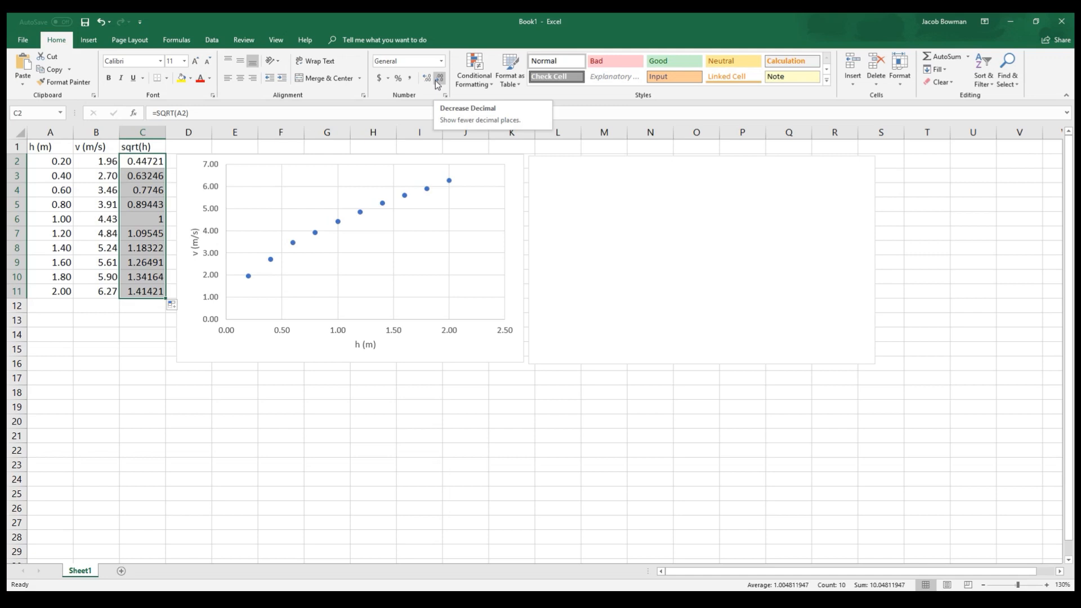
left_click(439, 78)
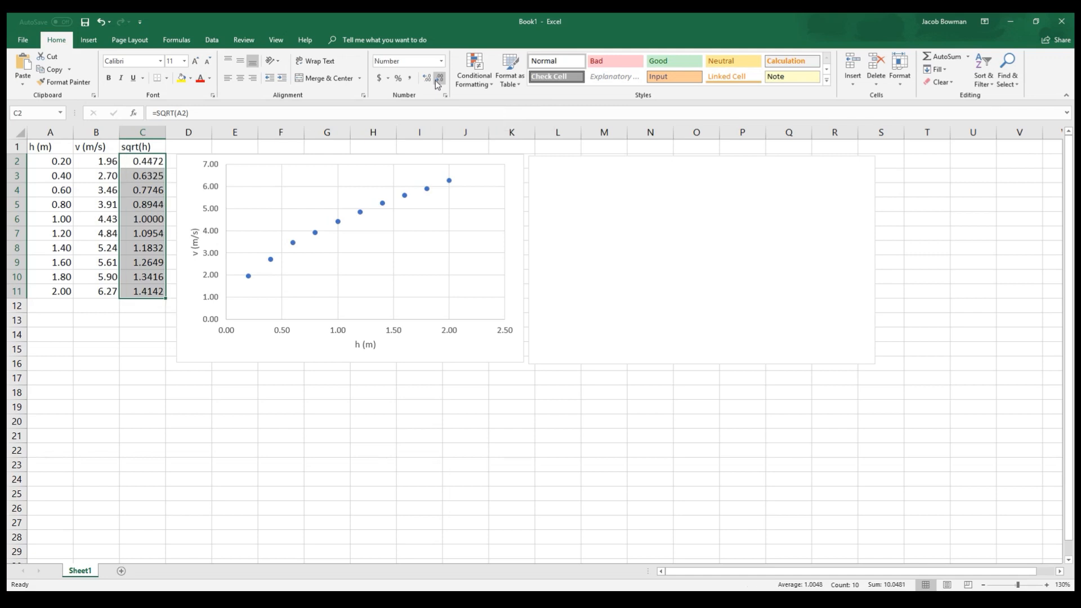
left_click(438, 77)
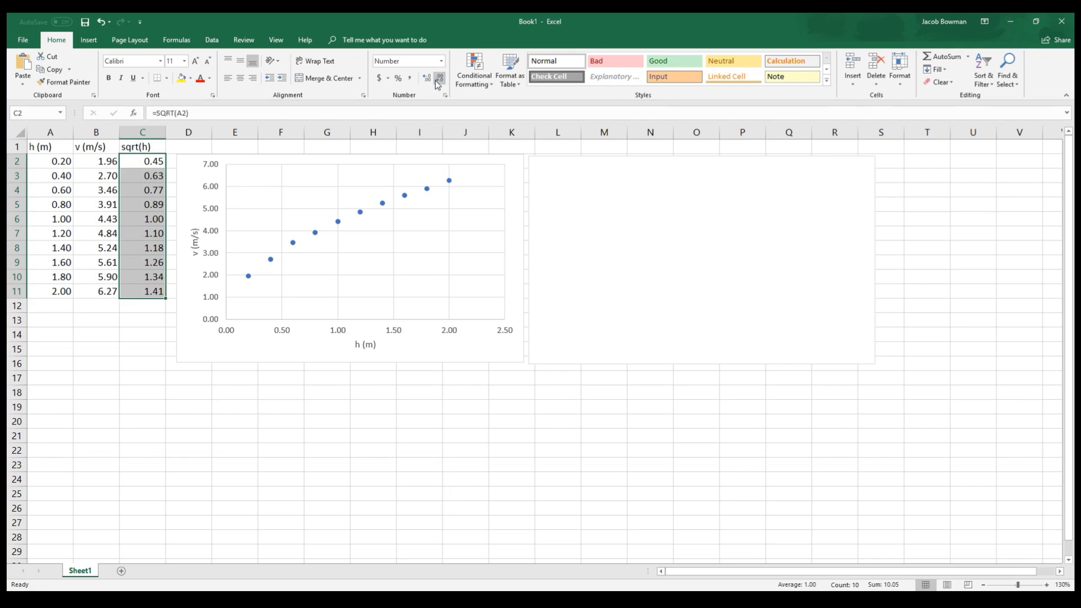
mouse_move(117, 366)
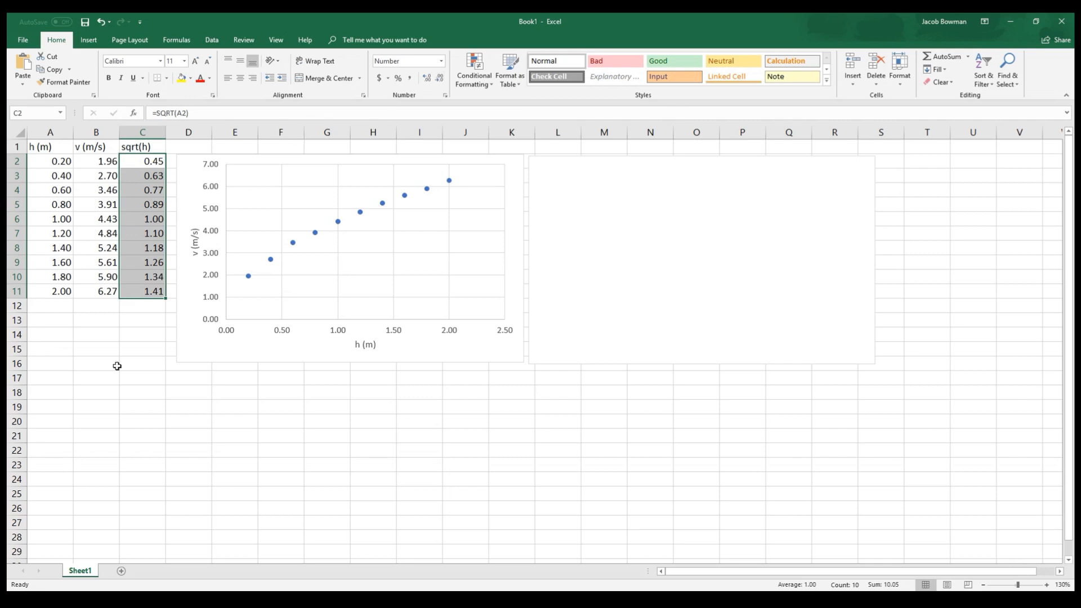
left_click(95, 363)
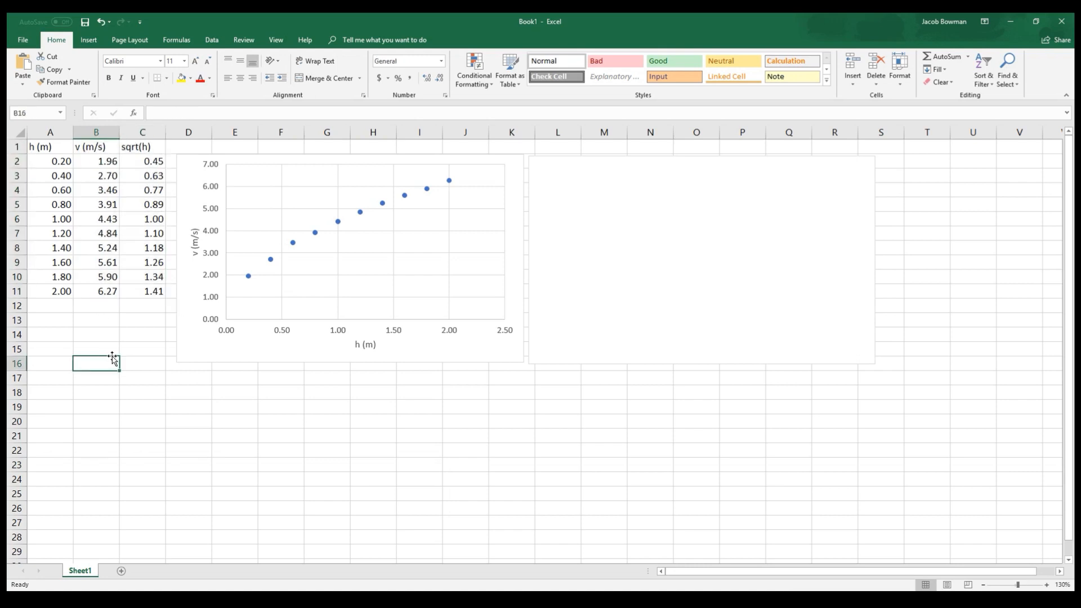
Add a series to the second chart with x values C2:C11 and y values B2:B11
left_click(700, 259)
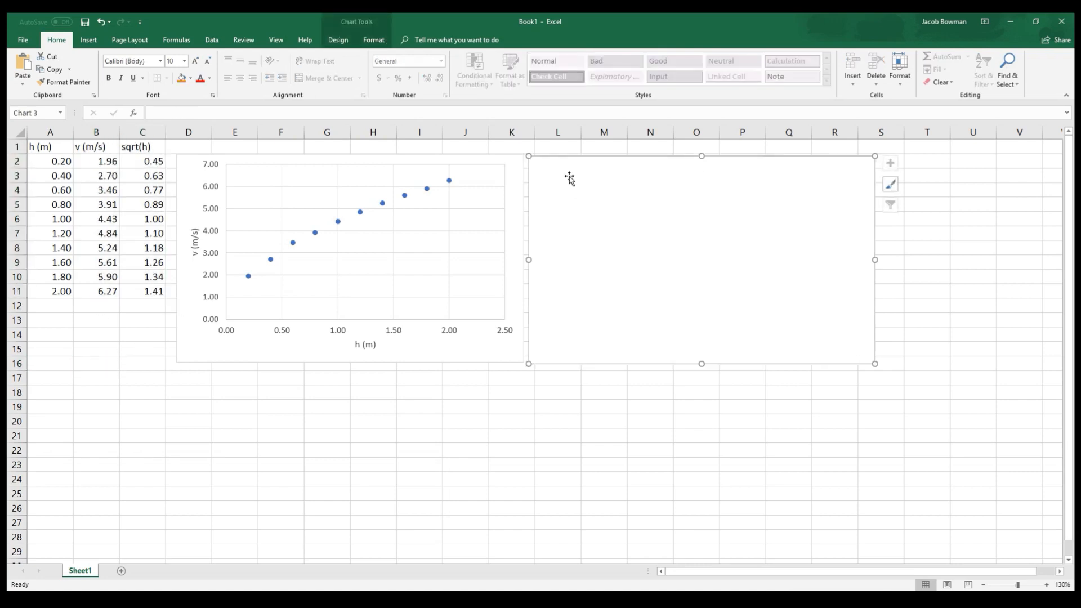
right_click(602, 178)
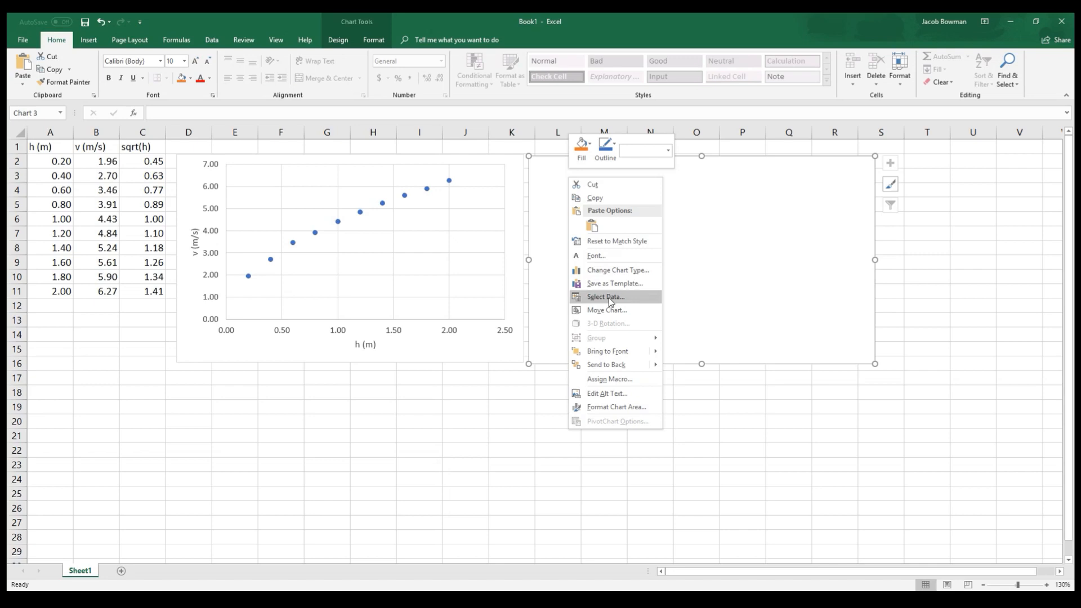
left_click(605, 296)
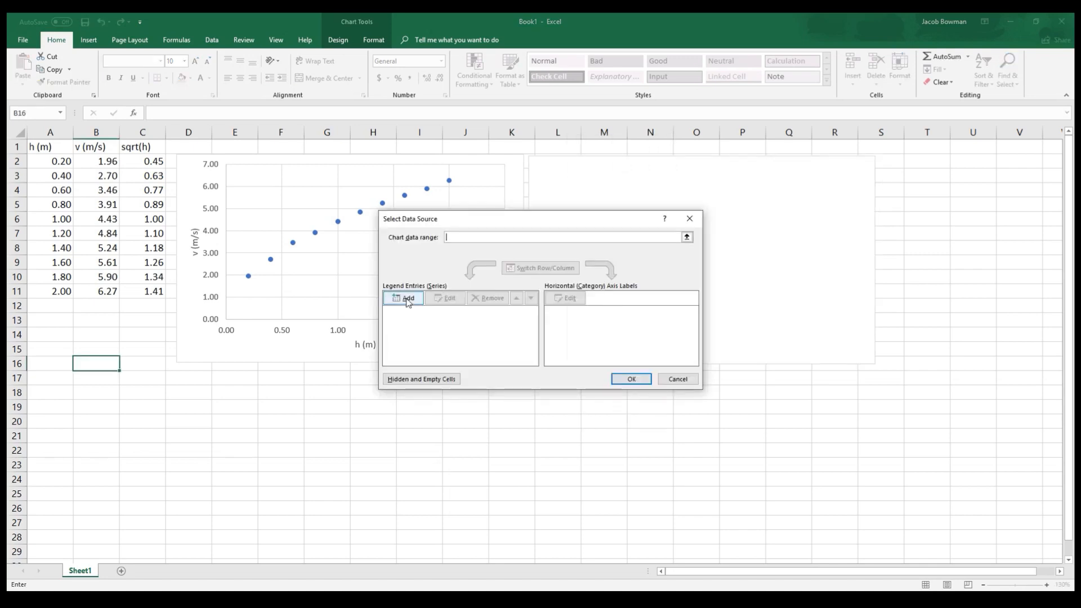
left_click(407, 297)
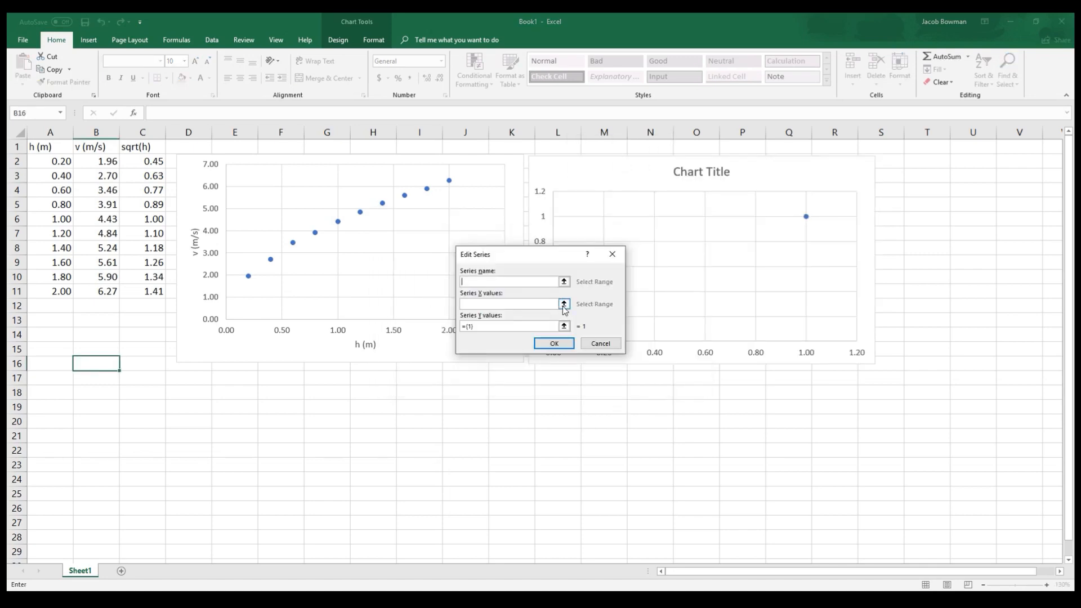
left_click(563, 304)
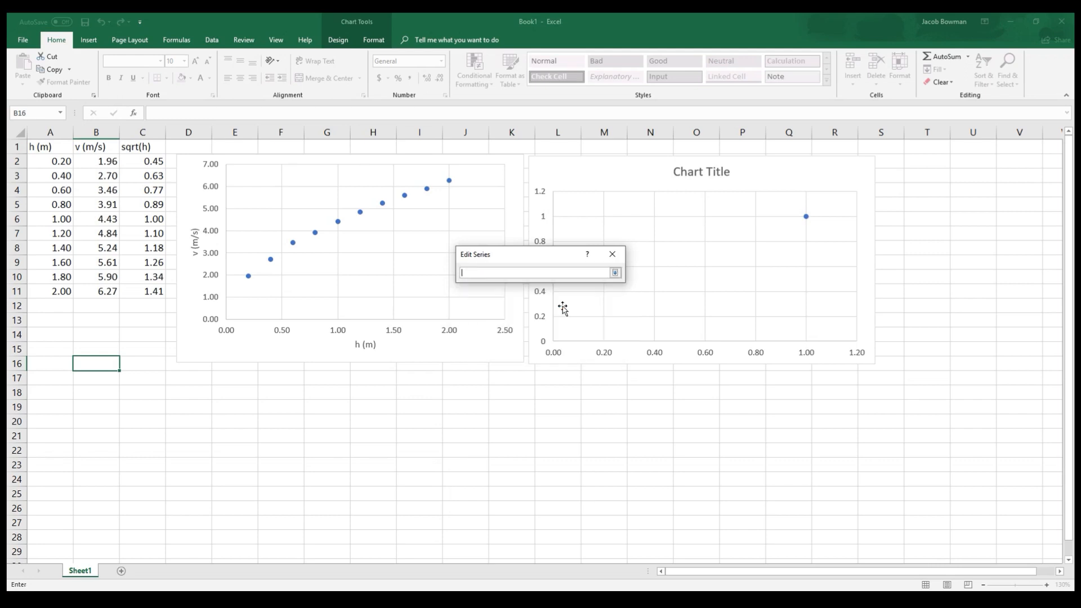
left_click_drag(142, 160, 142, 291)
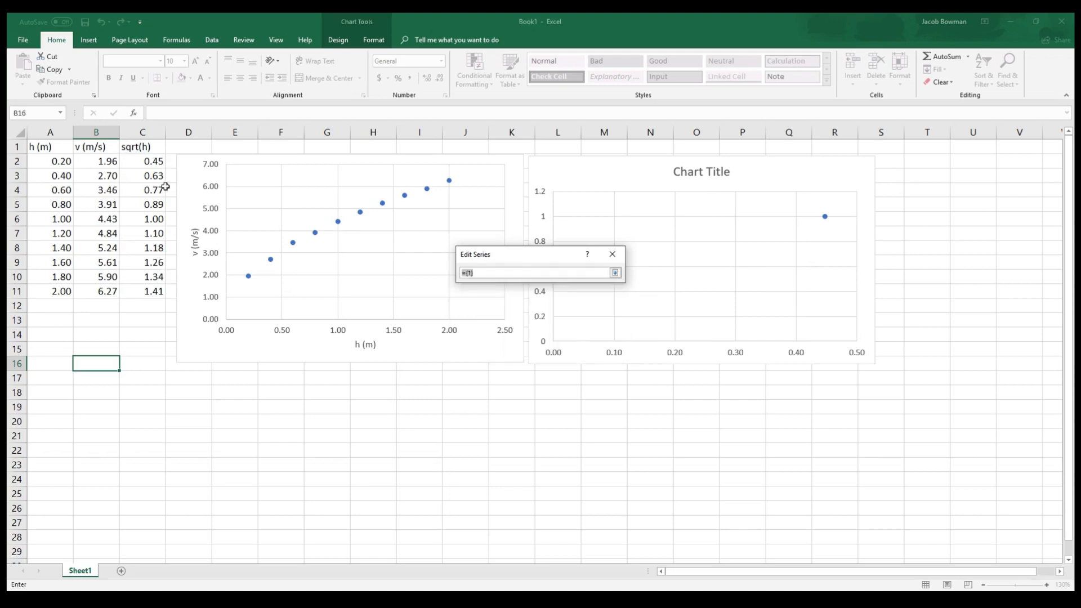
left_click_drag(96, 160, 96, 291)
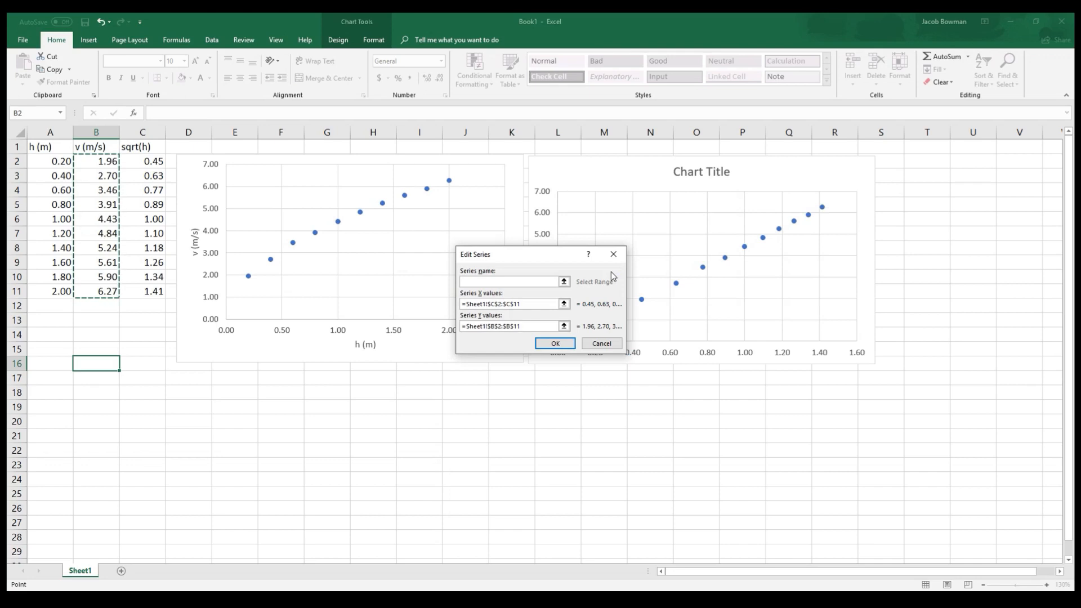
left_click(553, 344)
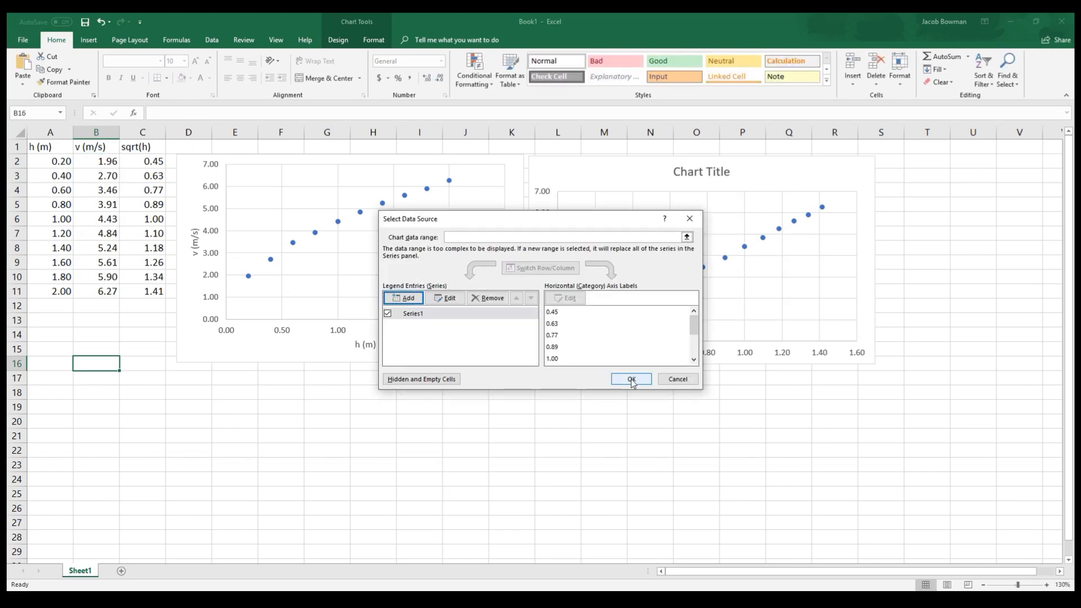
left_click(629, 379)
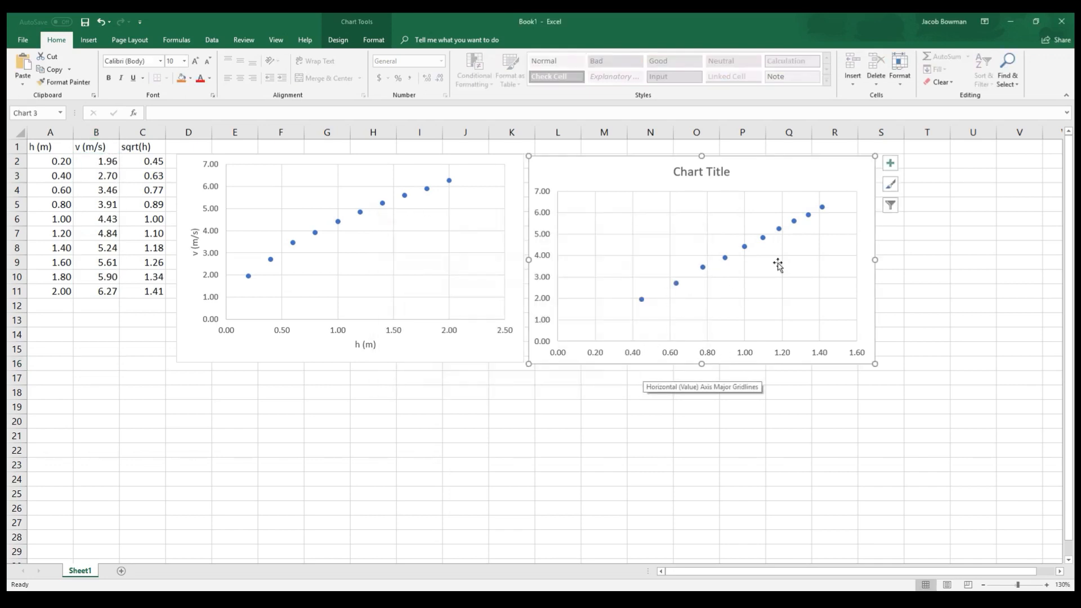
Delete the second chart's default title
left_click(701, 171)
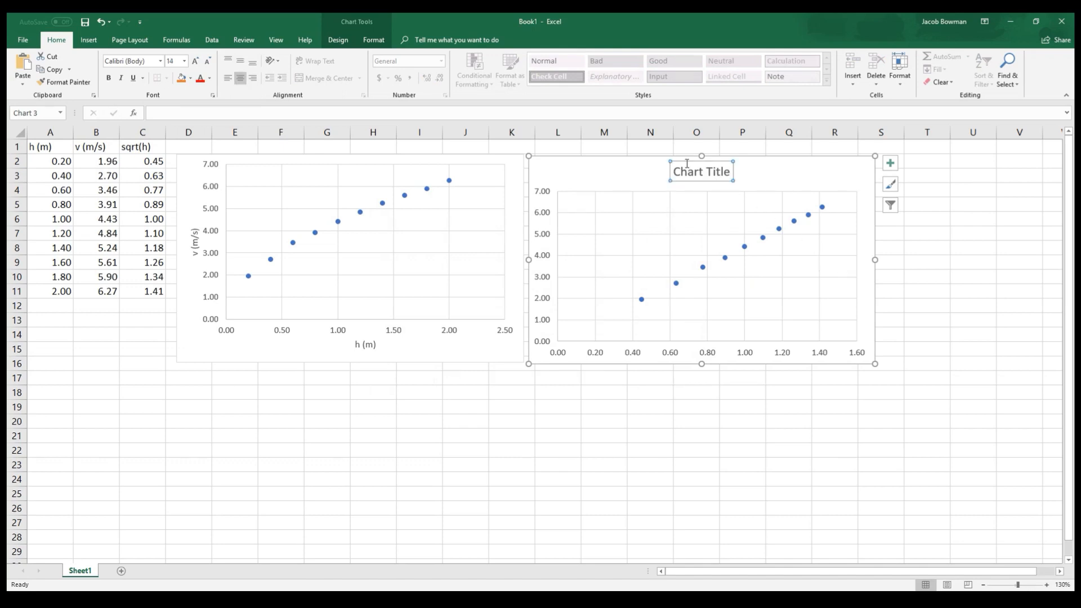
left_click(701, 171)
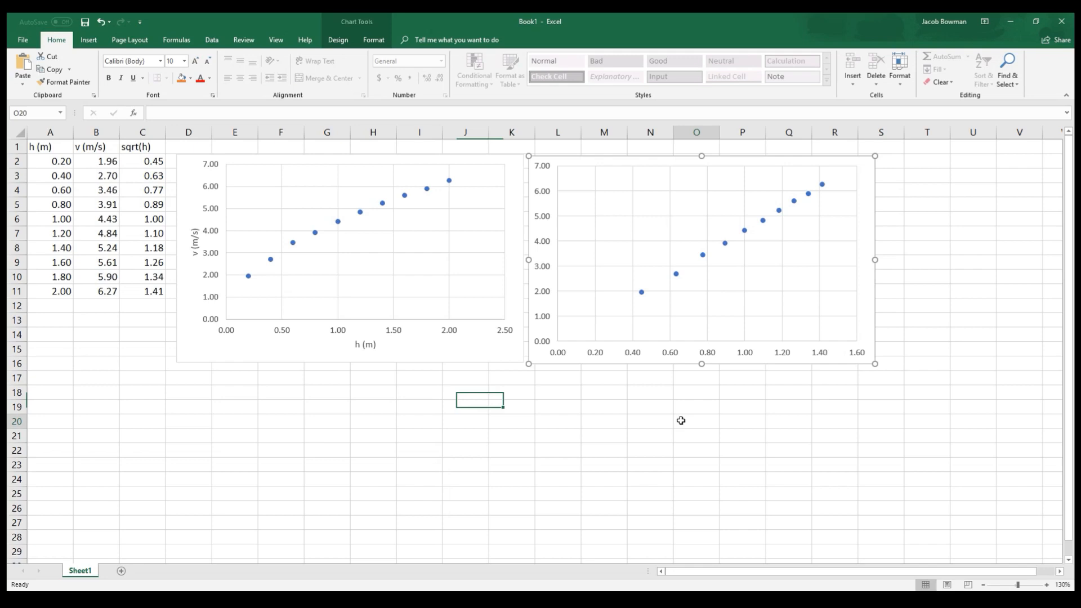
left_click(695, 420)
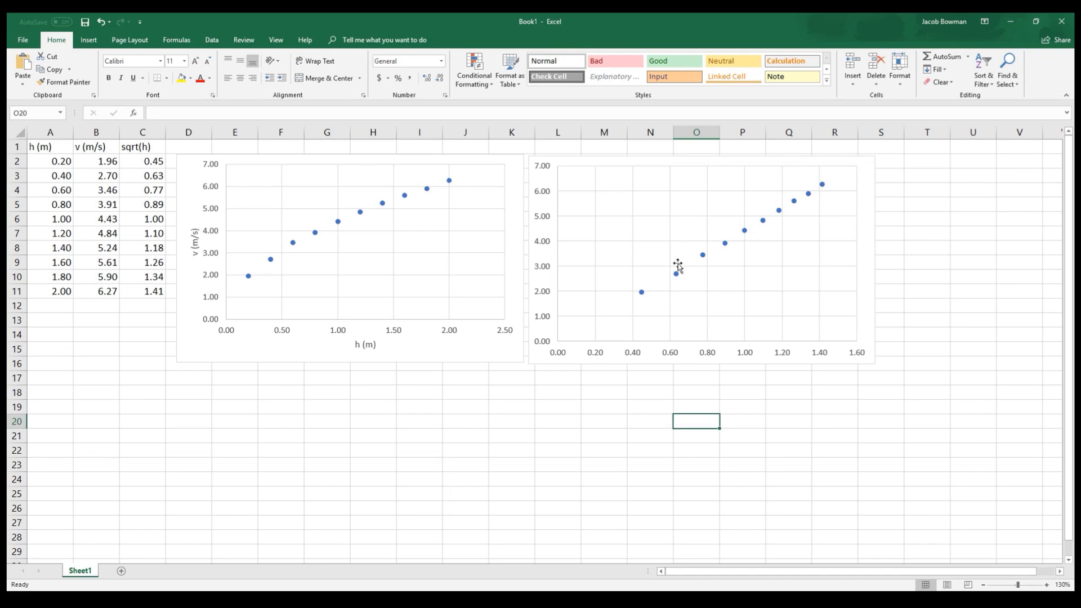
mouse_move(656, 275)
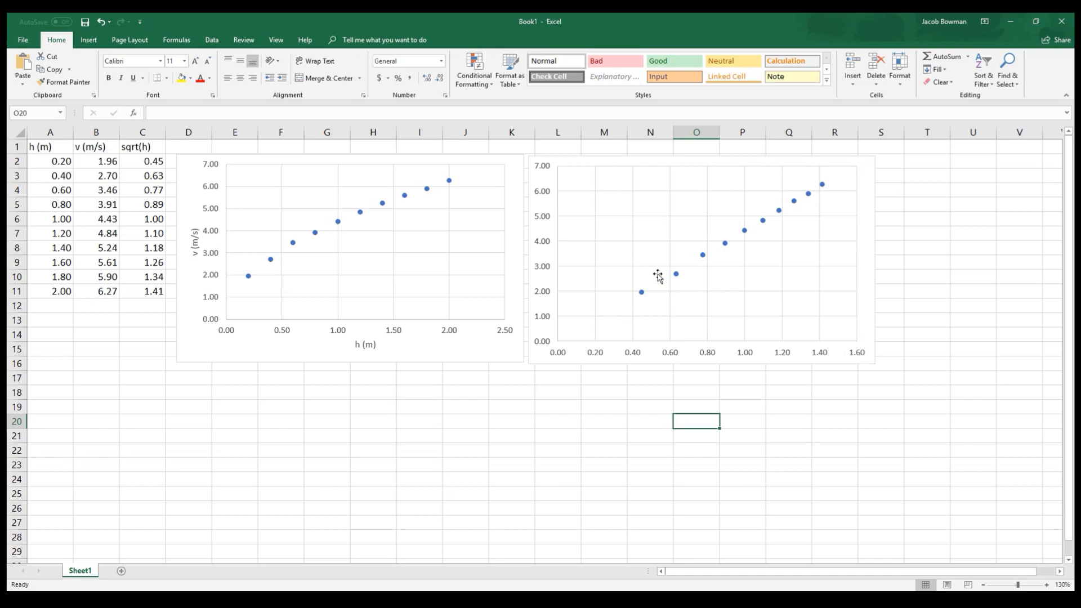
mouse_move(708, 282)
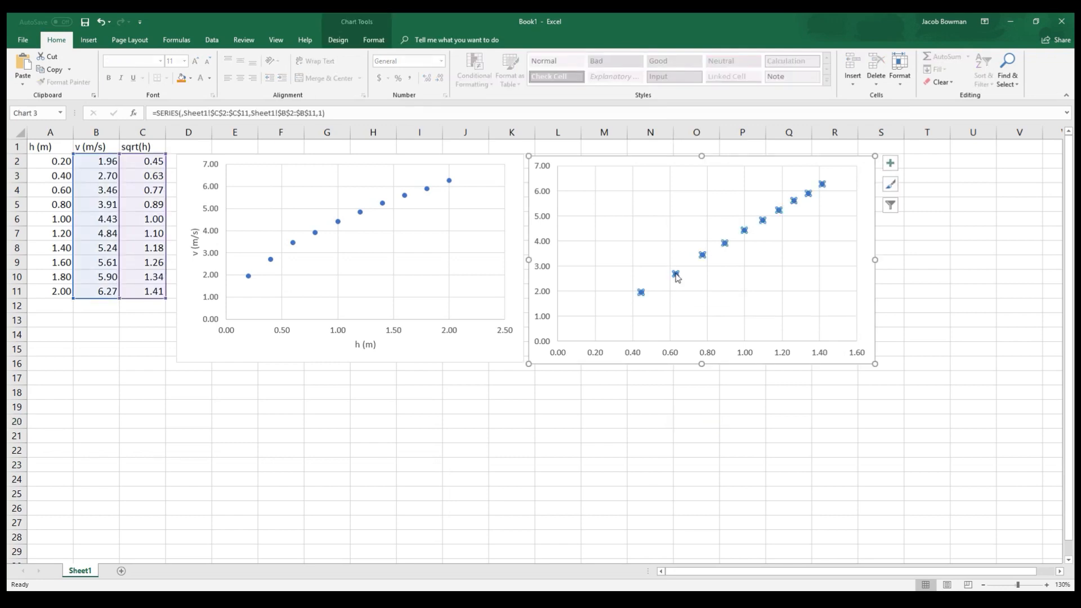
Add a linear trendline with intercept 0, displaying the equation y = 4.4157x
right_click(675, 274)
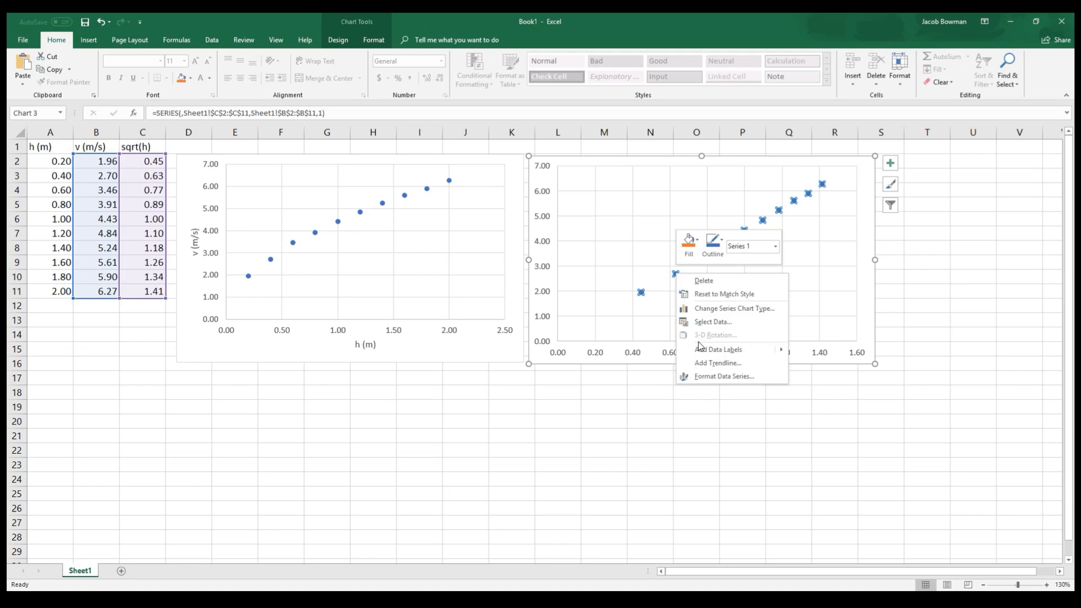
left_click(716, 363)
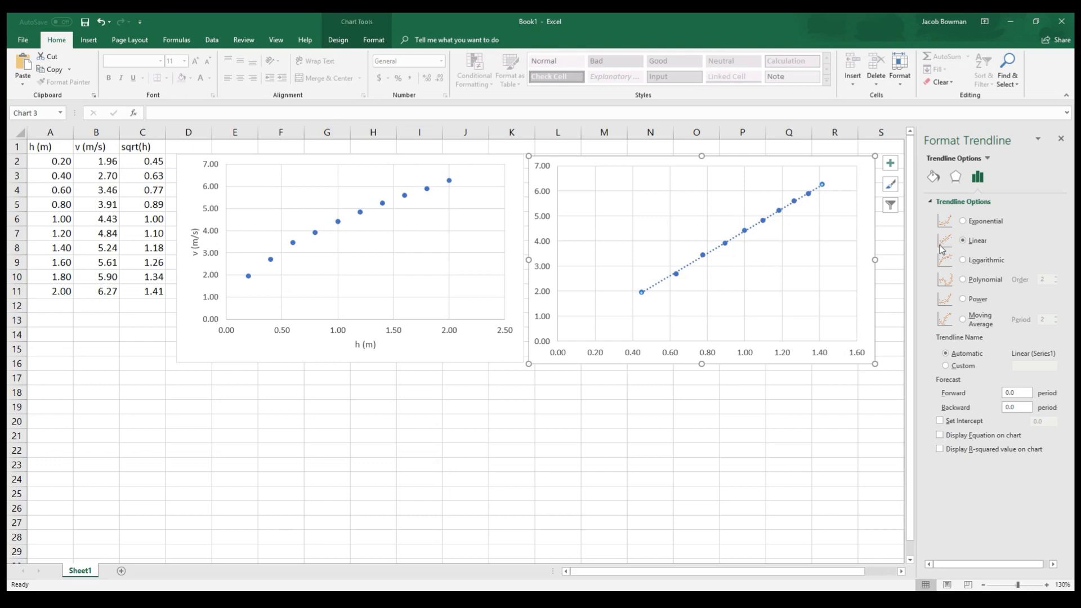
mouse_move(679, 336)
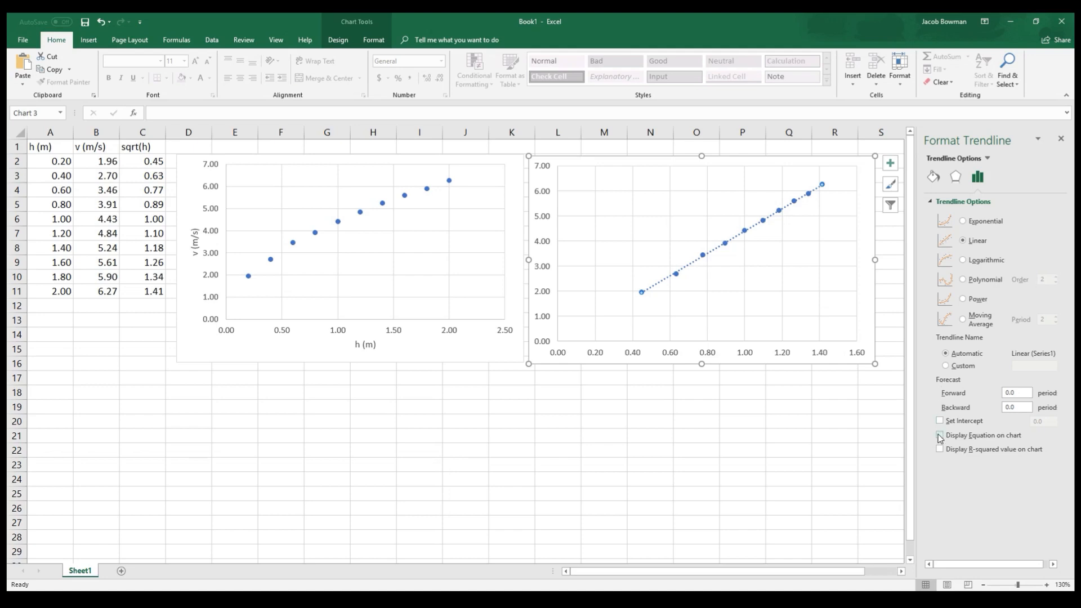
left_click(940, 435)
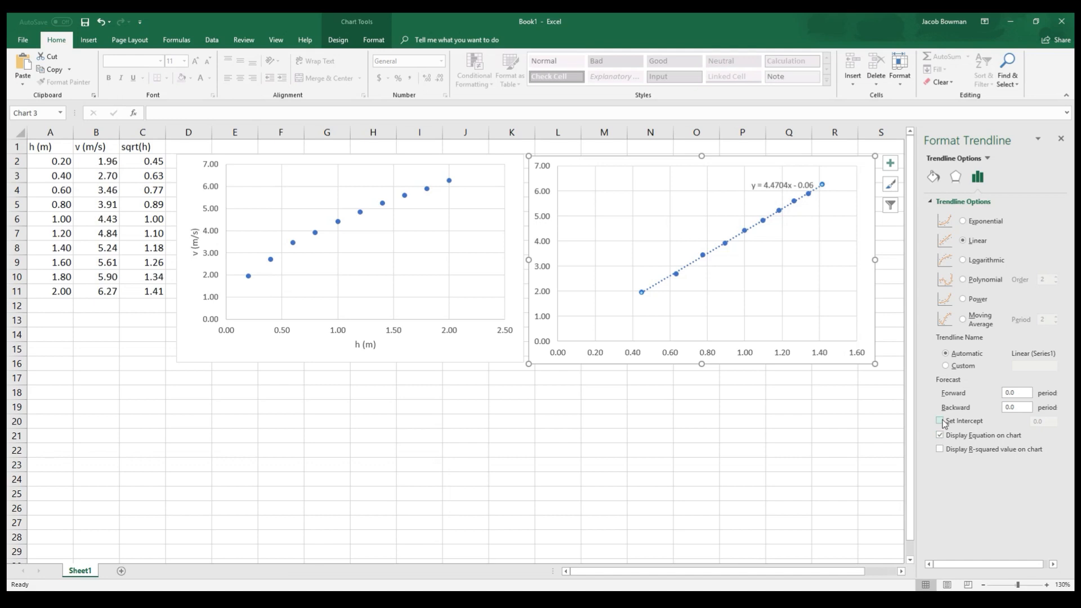
left_click(939, 420)
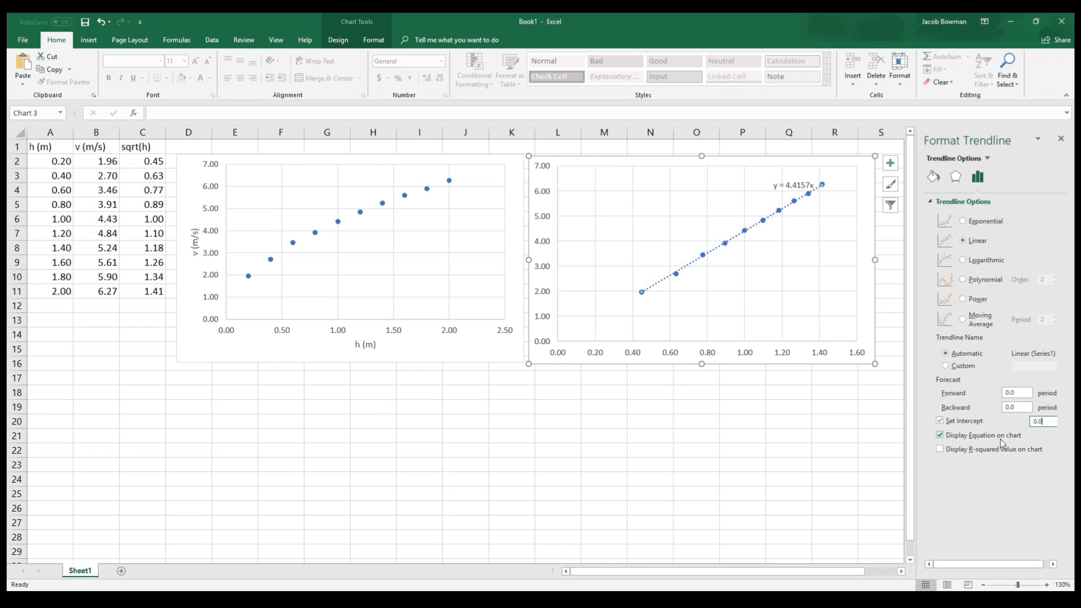
left_click(801, 184)
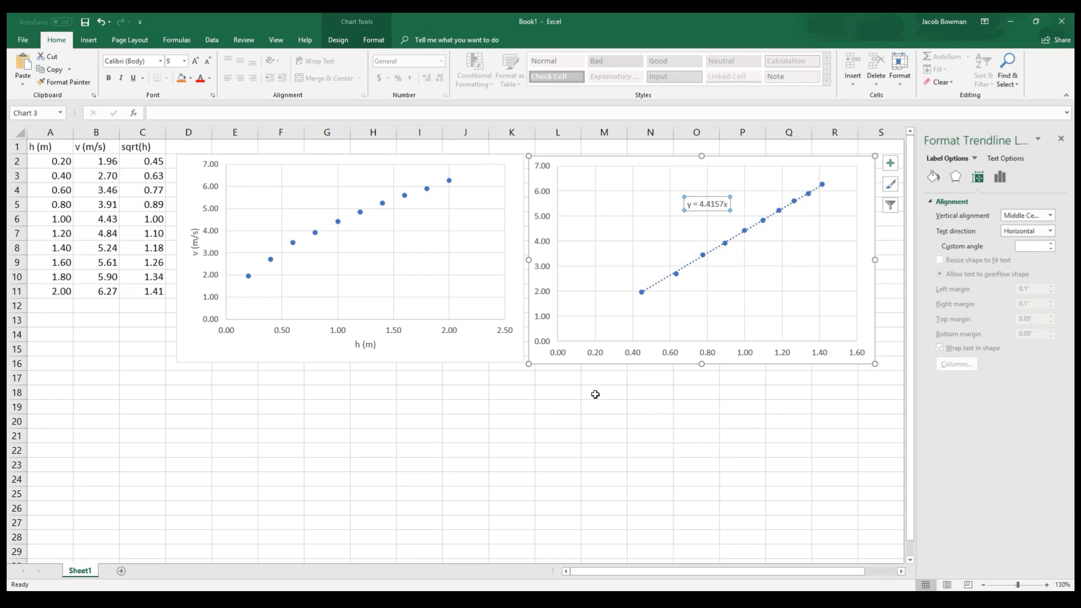
left_click(602, 393)
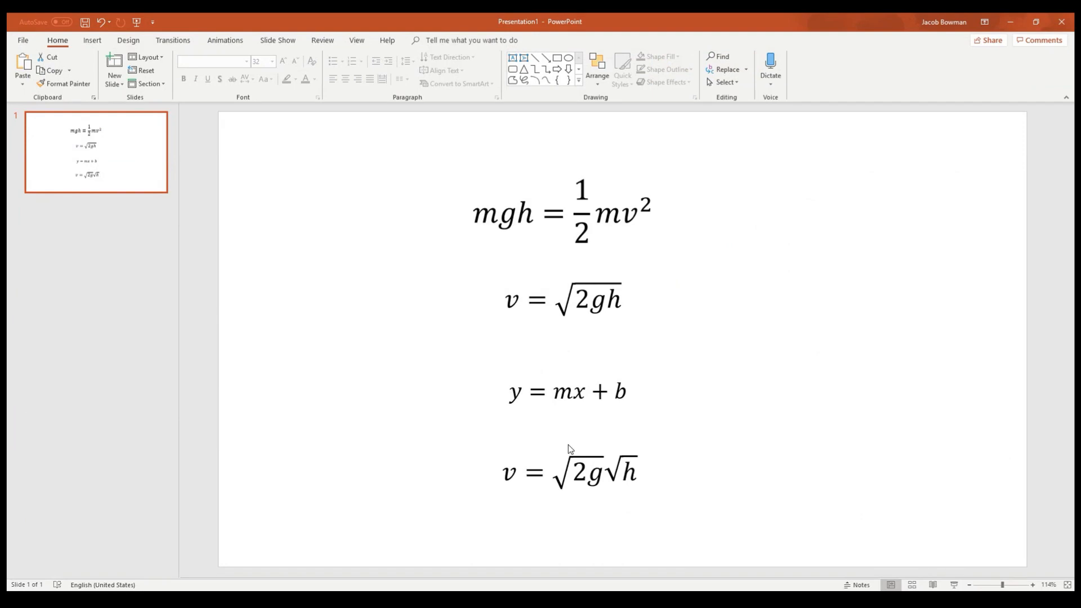
mouse_move(584, 484)
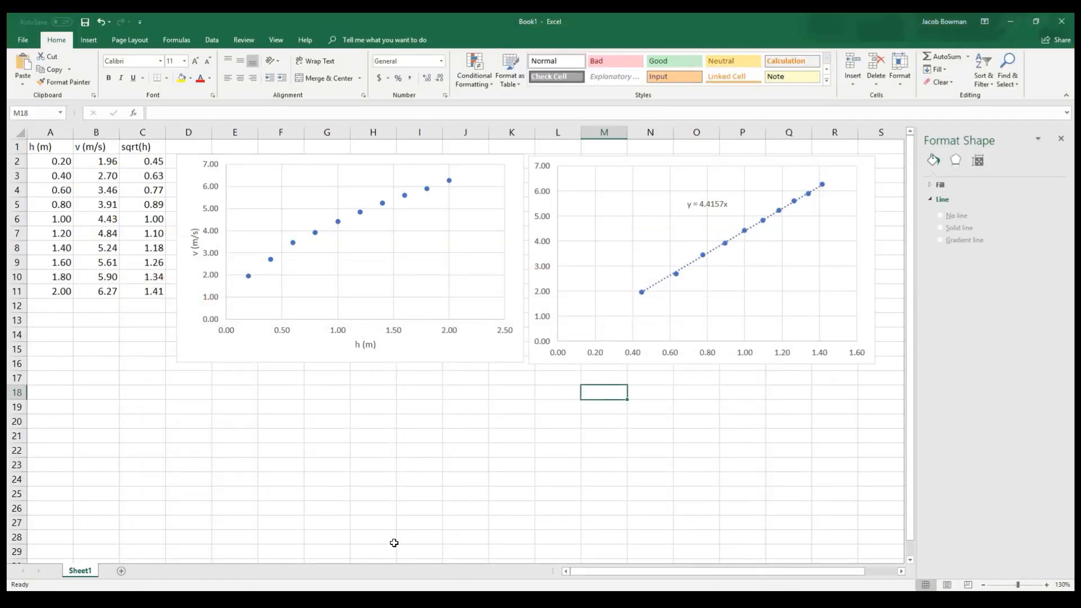
Enter =SQRT(2*9.8) in M18, shown as 4.43, and begin the 'expected slope' label
type("=")
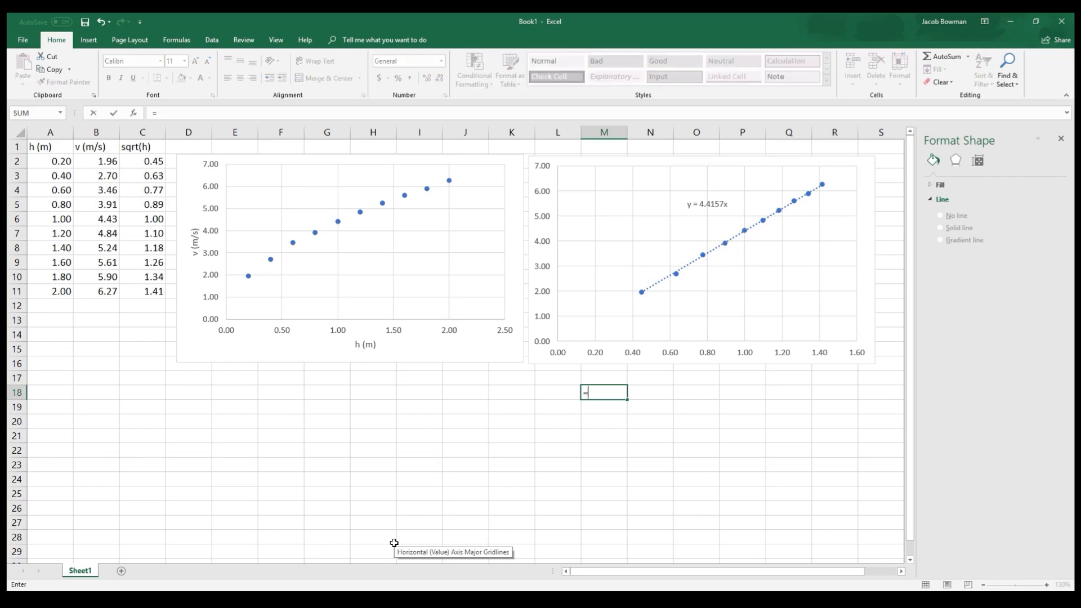
type("sqrt")
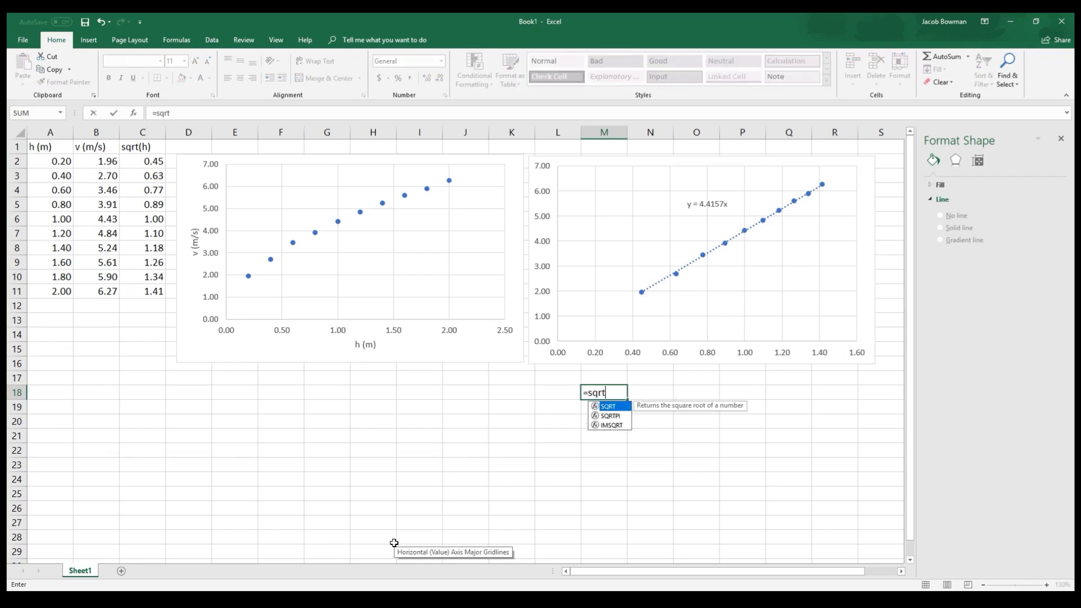
type("(")
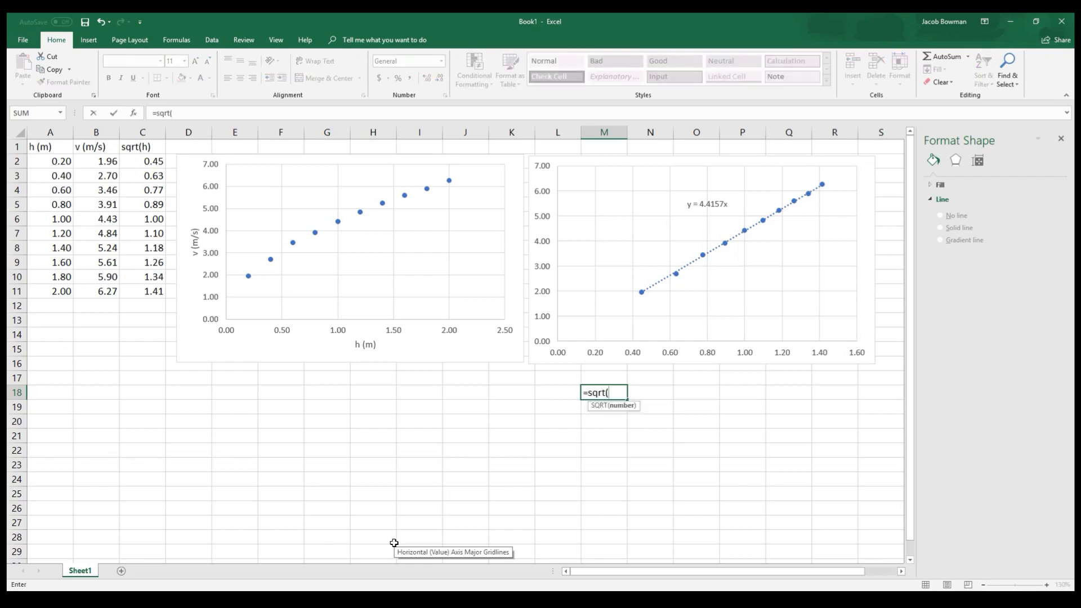
type("2*")
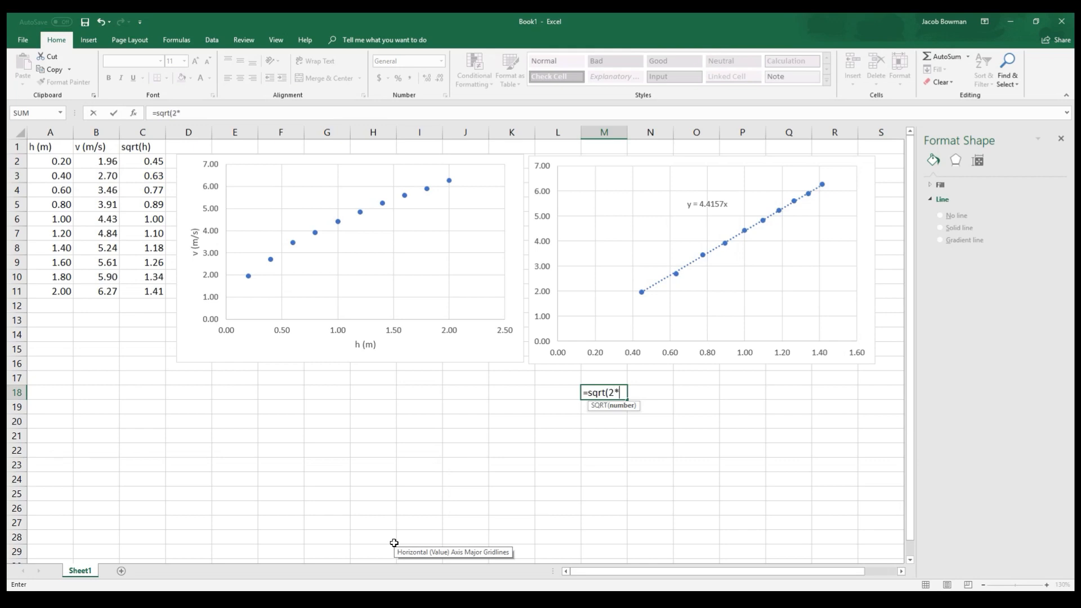
type("9.")
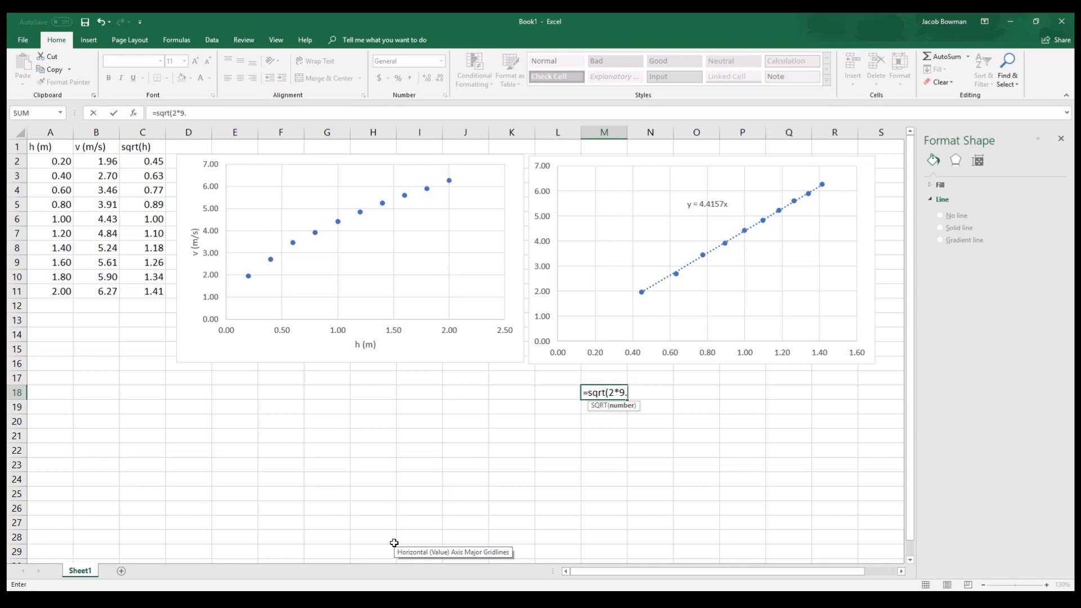
type("8")
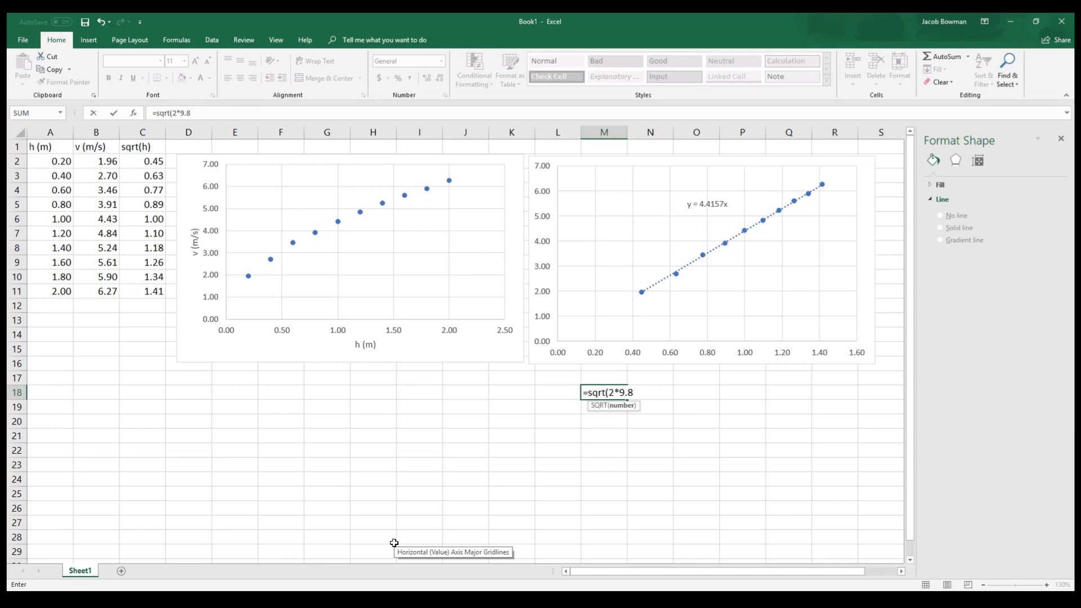
key("Enter")
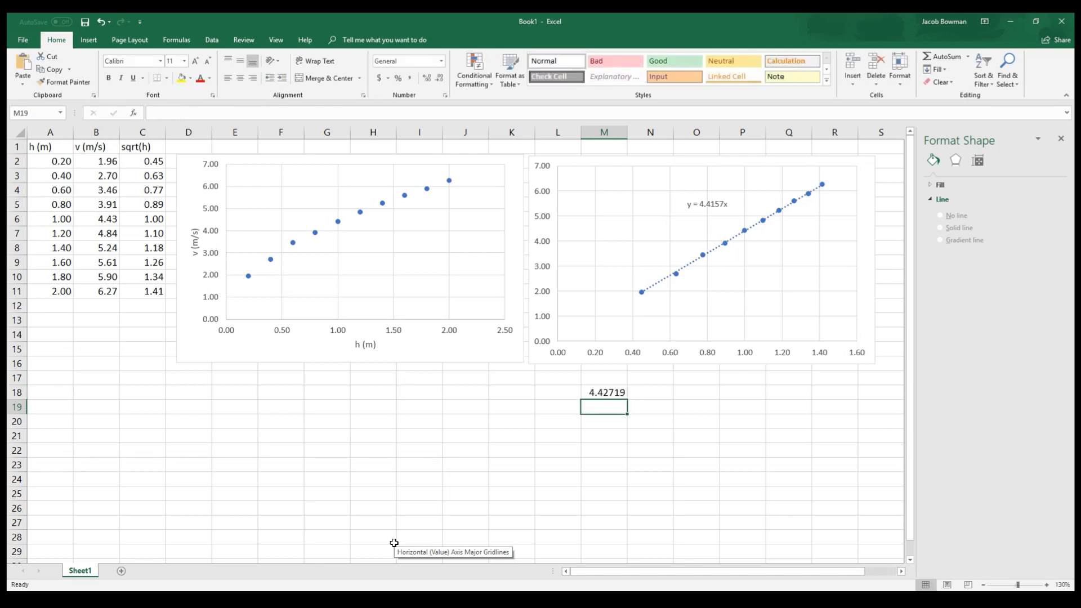
left_click(605, 392)
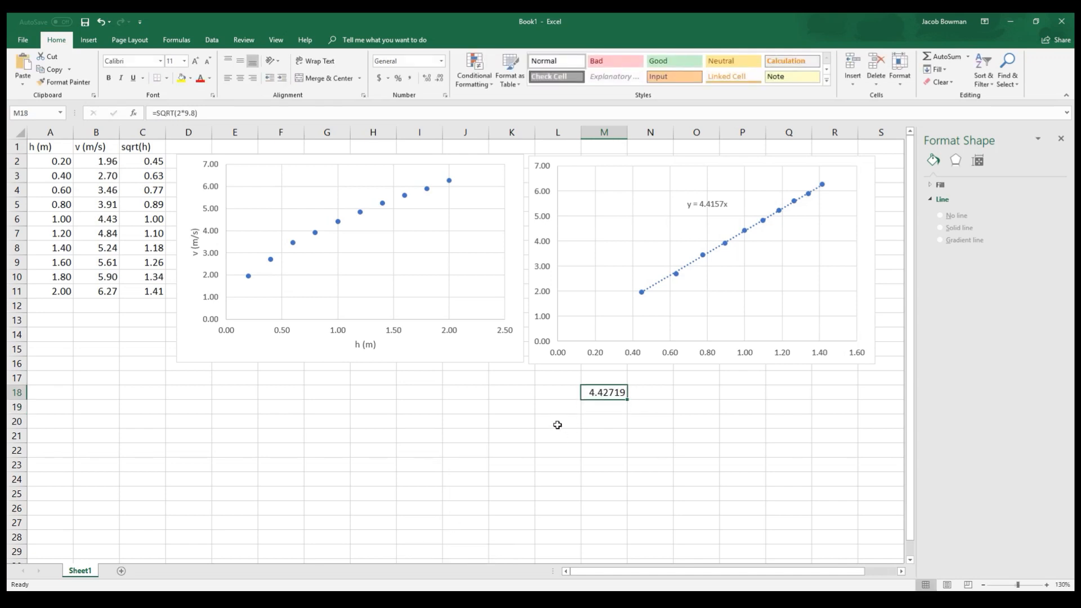
mouse_move(534, 445)
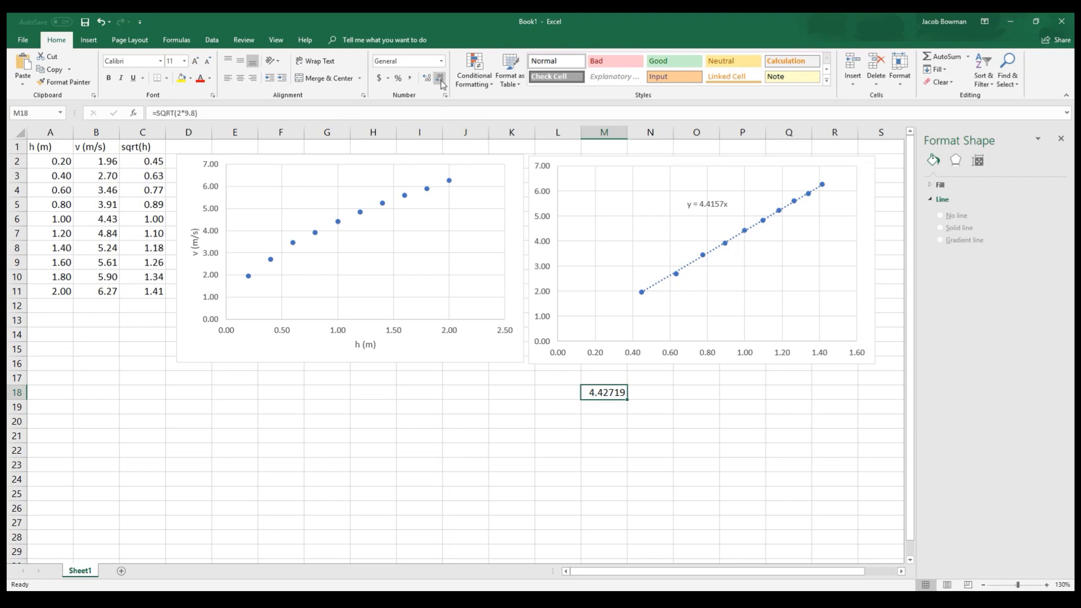
left_click(439, 77)
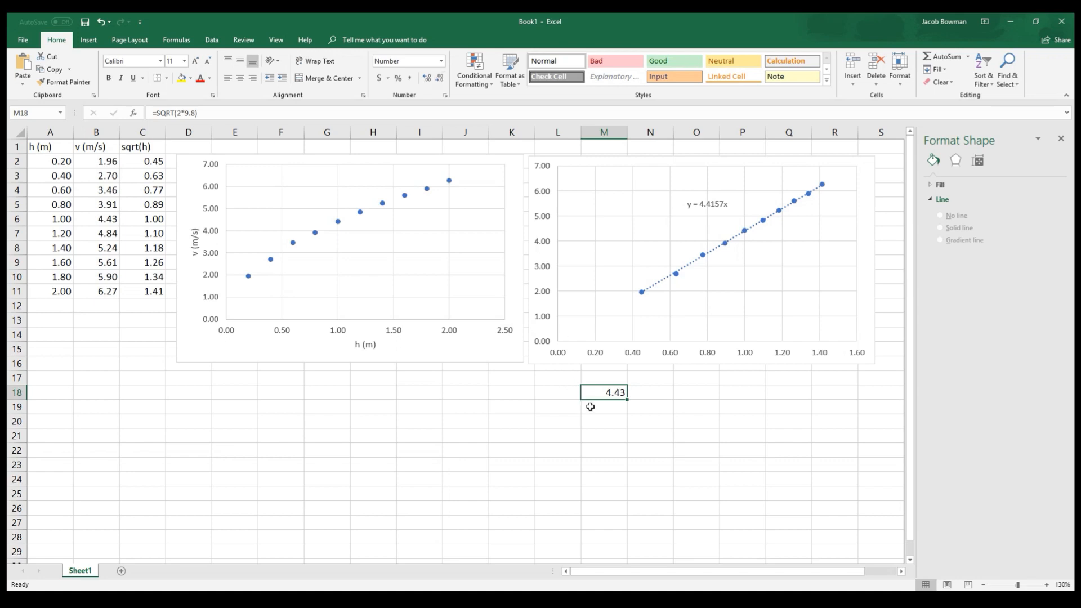
type("expected slope")
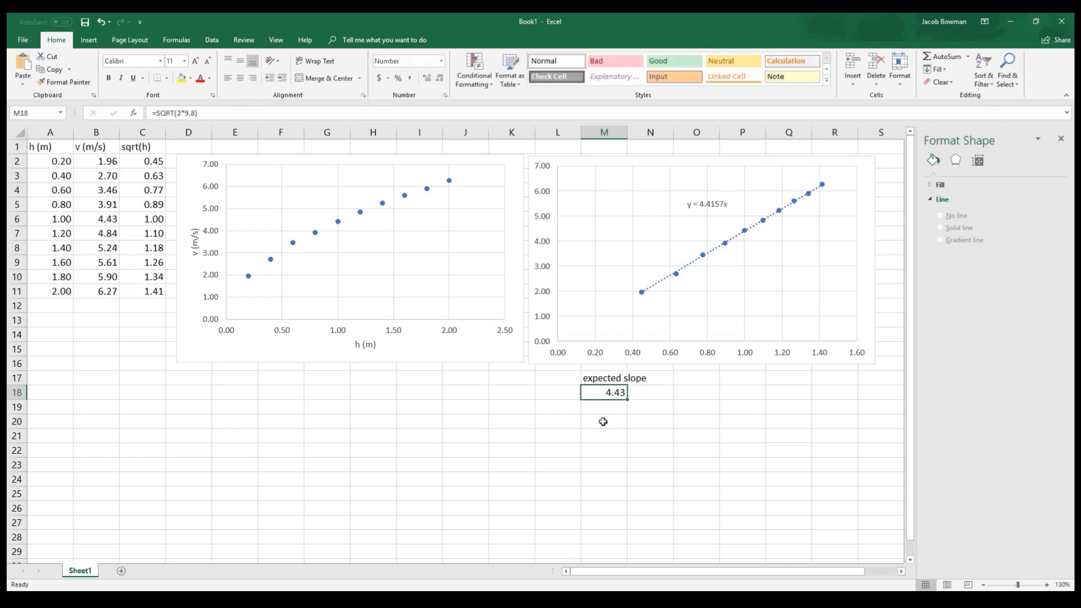
Label M20 'actual slope' and enter 4.42 beneath it
left_click(603, 421)
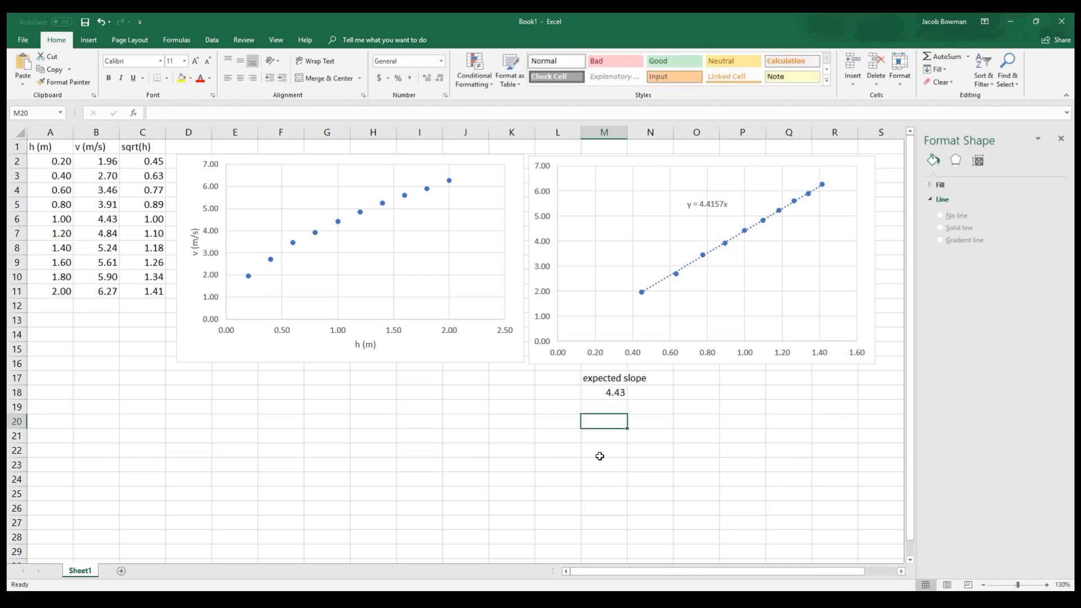
type("actual slope")
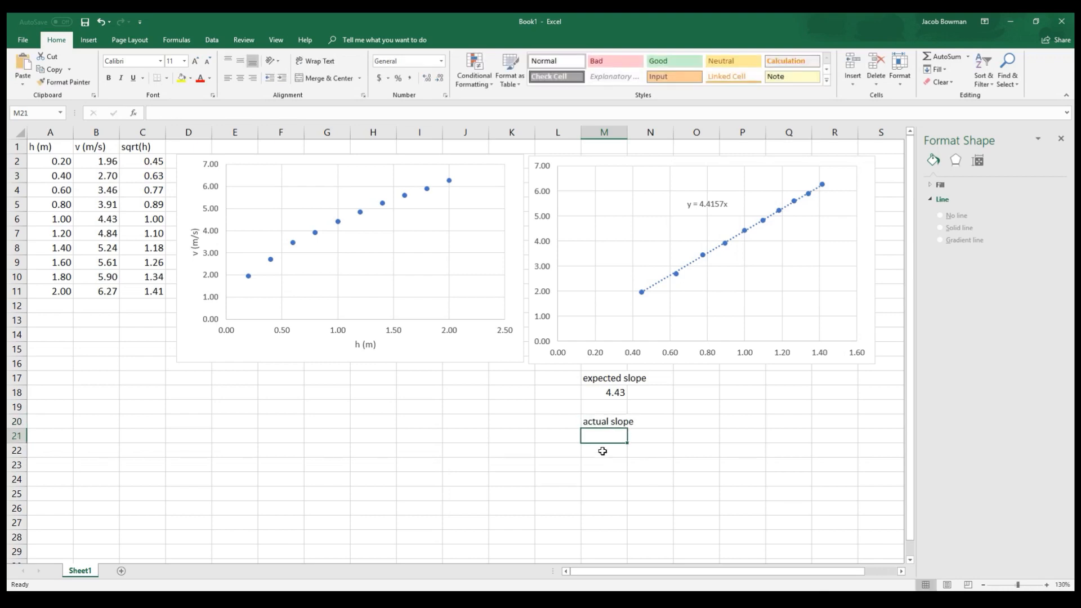
mouse_move(700, 212)
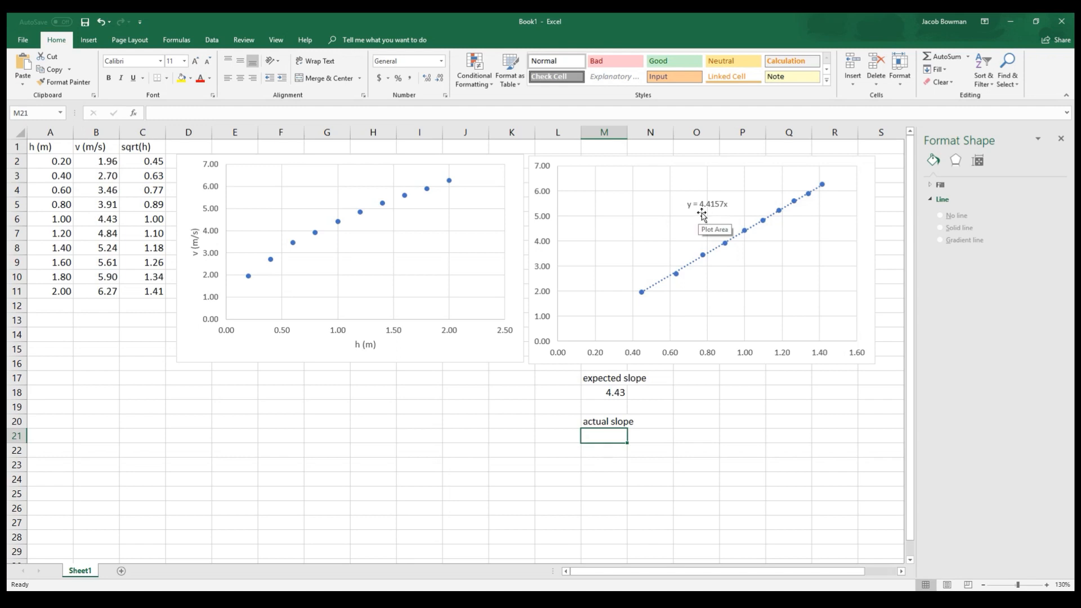
mouse_move(725, 210)
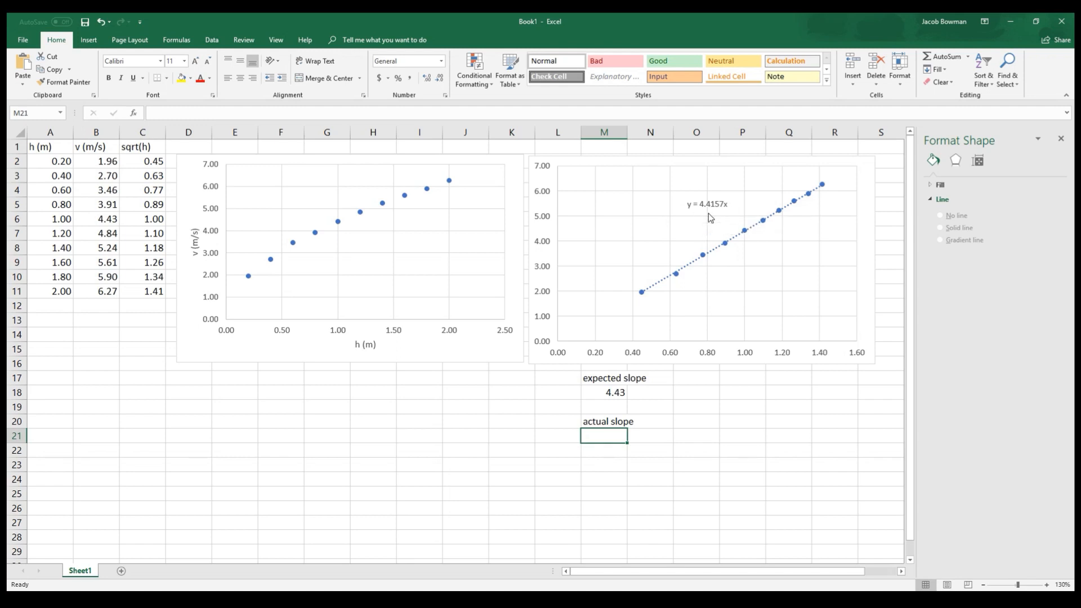
mouse_move(703, 210)
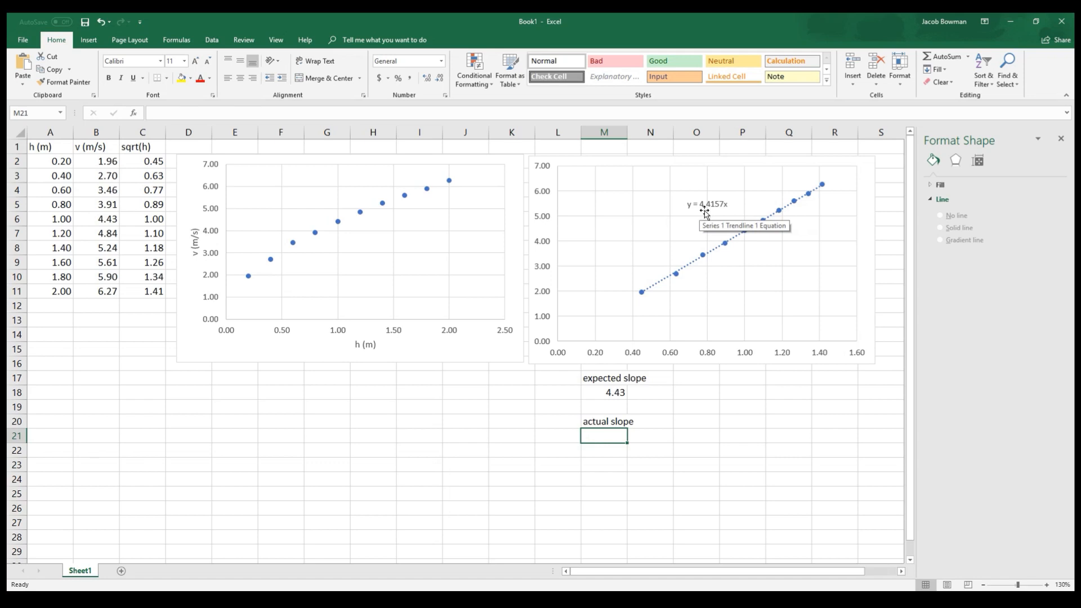
mouse_move(614, 449)
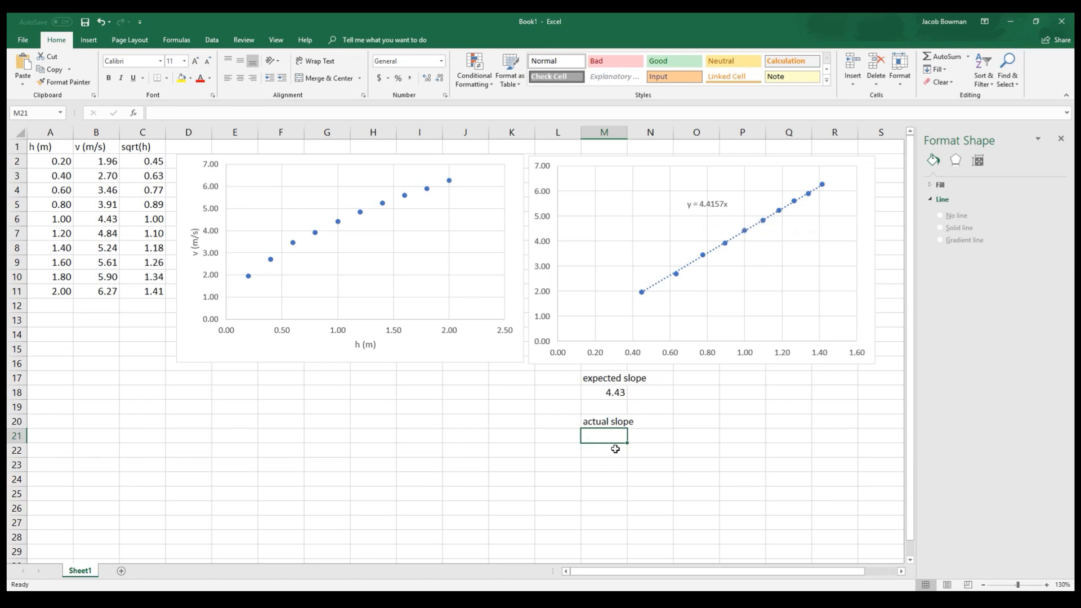
type("4.42")
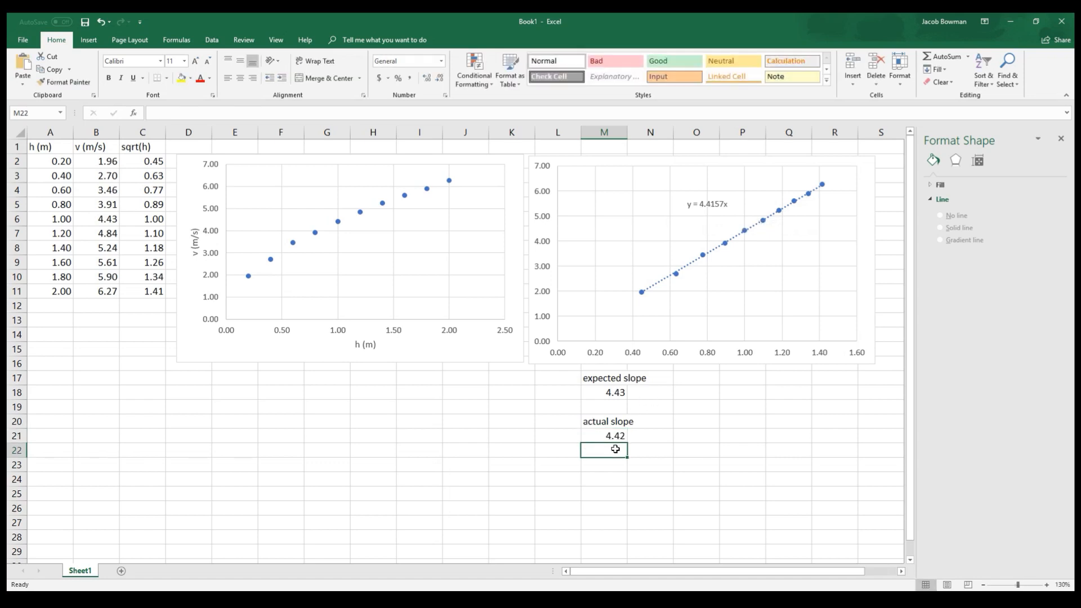
mouse_move(358, 514)
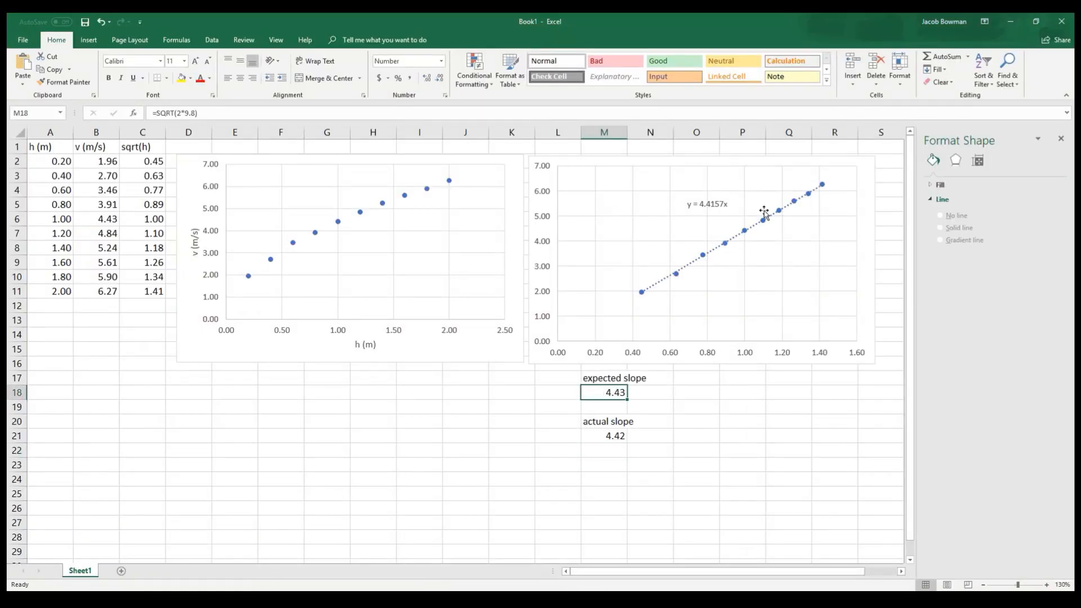
left_click(611, 435)
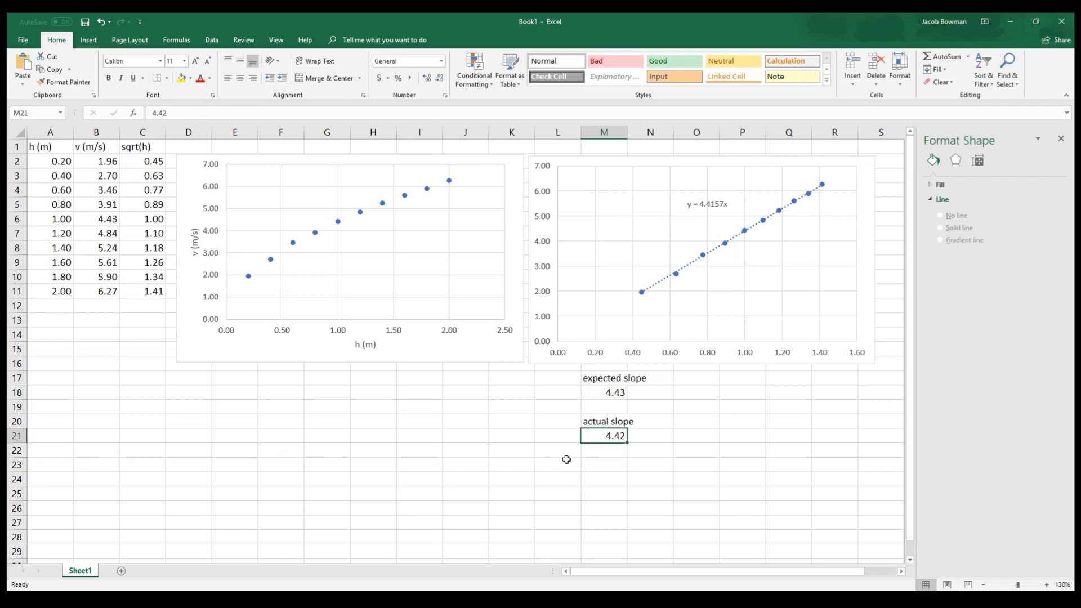
left_click(556, 464)
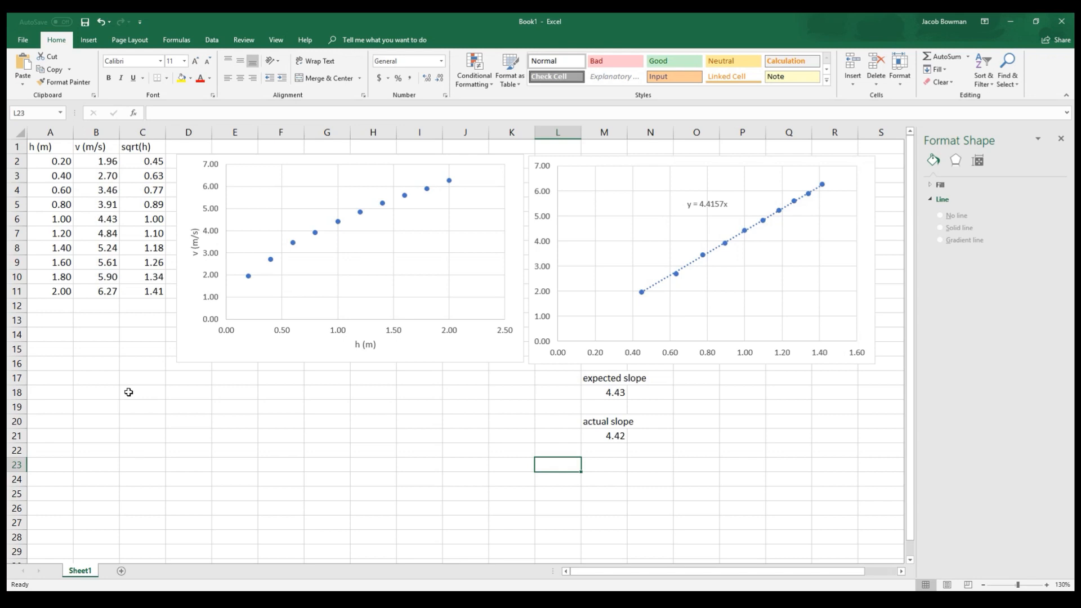
mouse_move(531, 389)
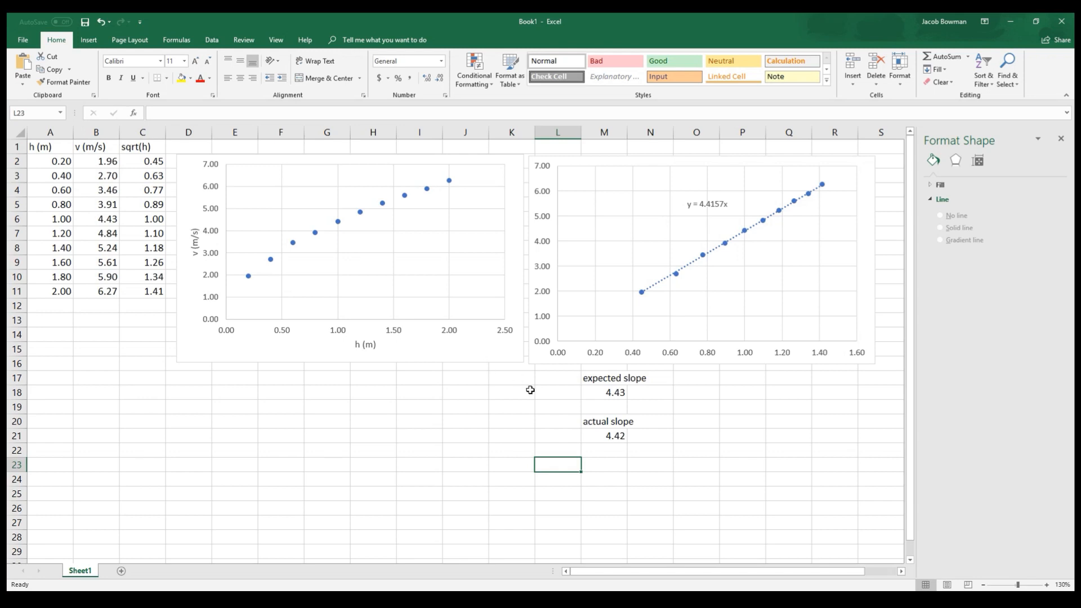
left_click(604, 392)
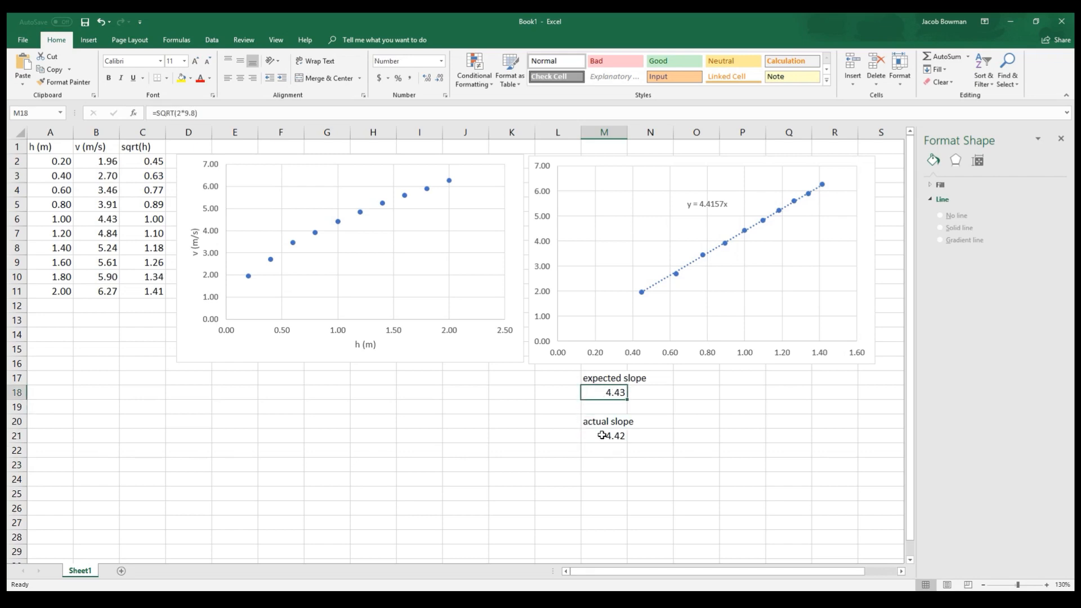
left_click(604, 436)
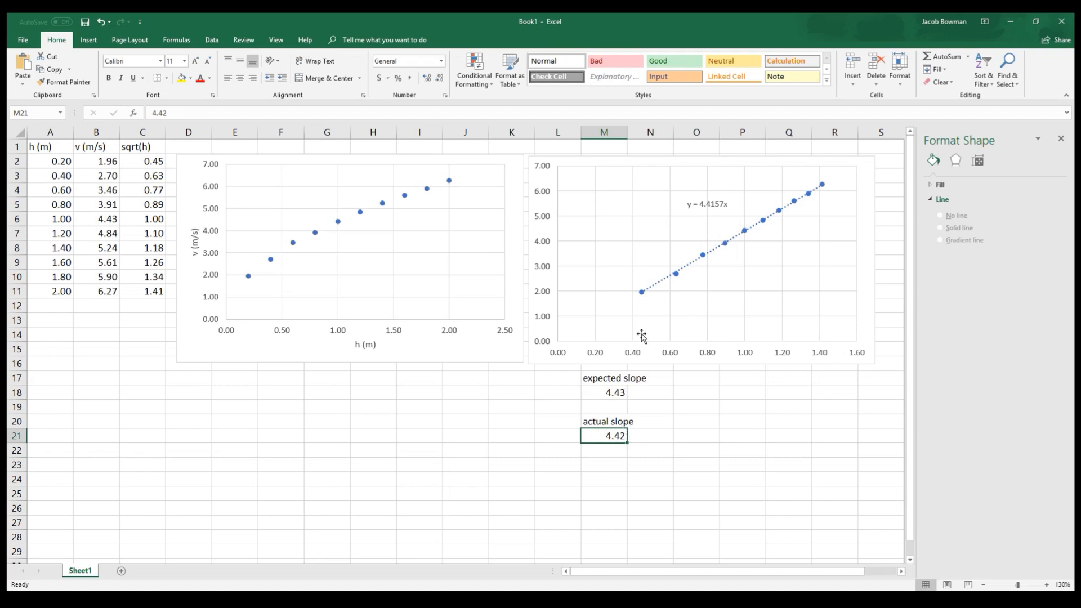
mouse_move(718, 257)
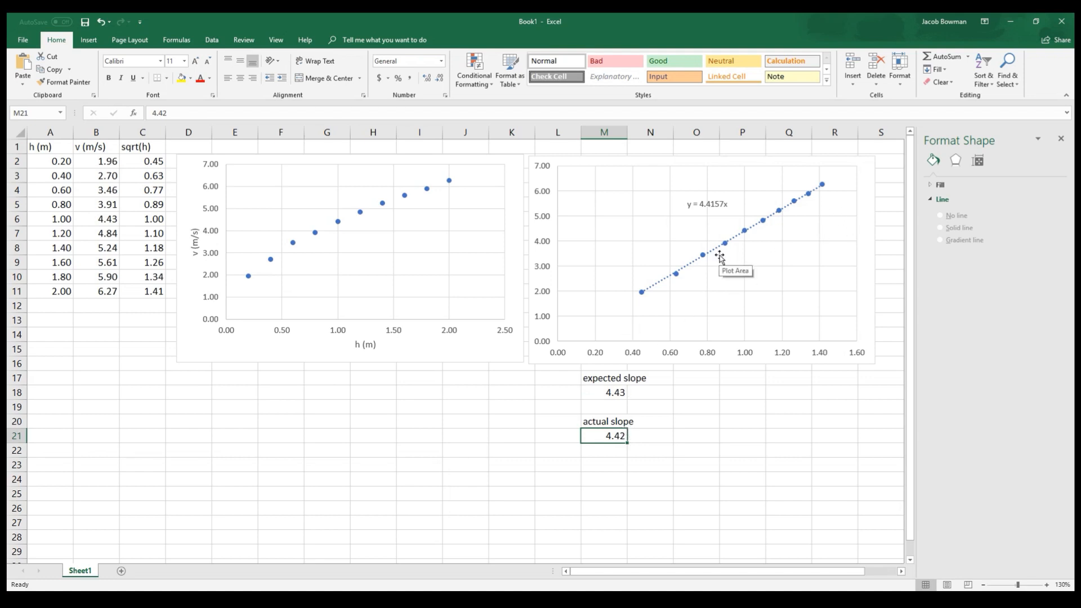
mouse_move(635, 288)
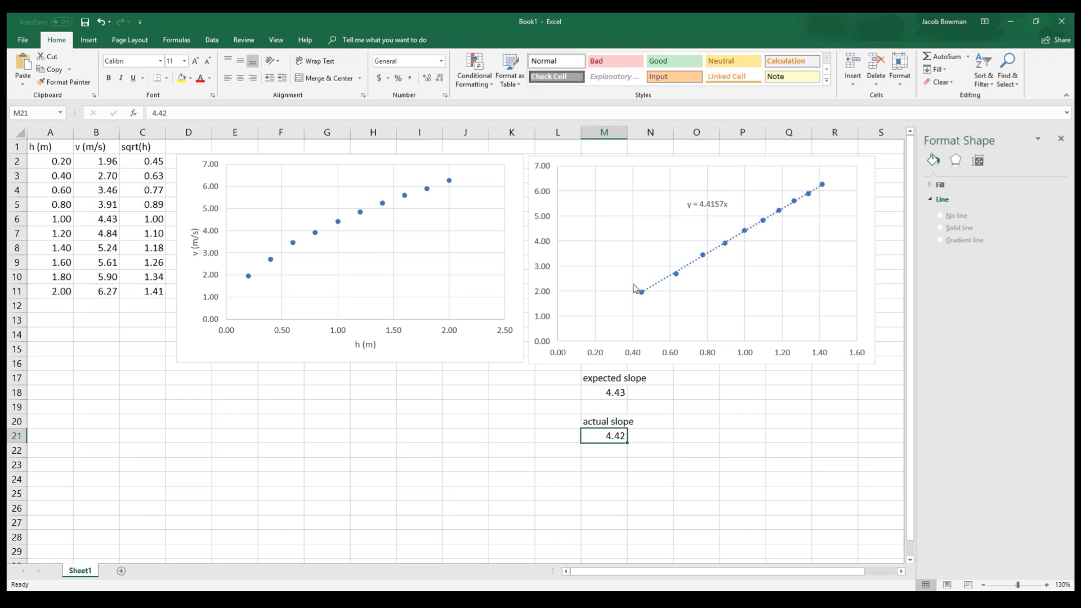
mouse_move(857, 187)
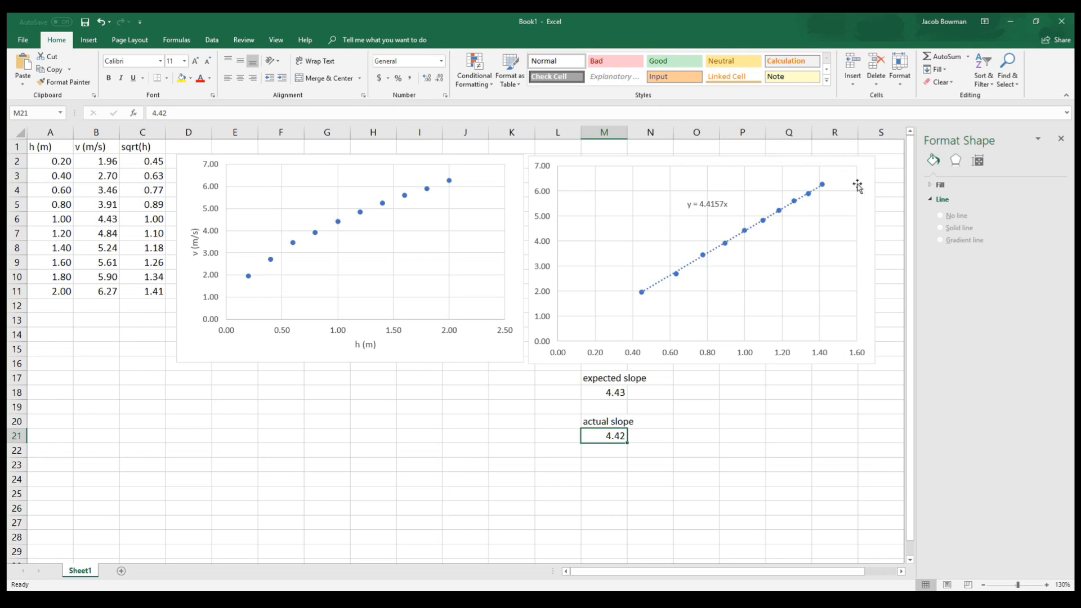
mouse_move(797, 246)
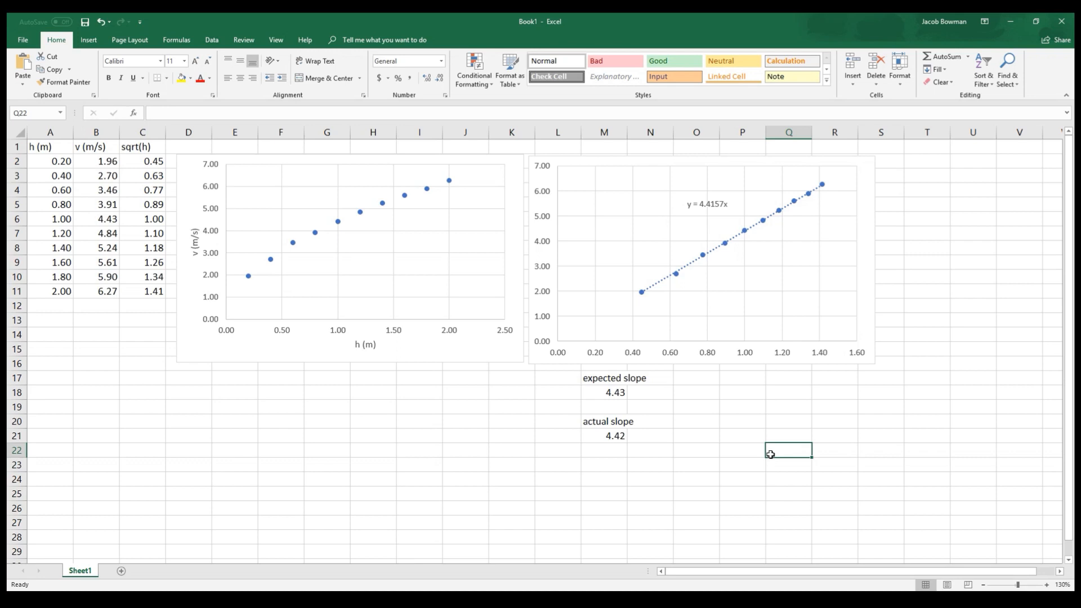
Click empty cells beside the slope values to return focus to the sheet
left_click(741, 422)
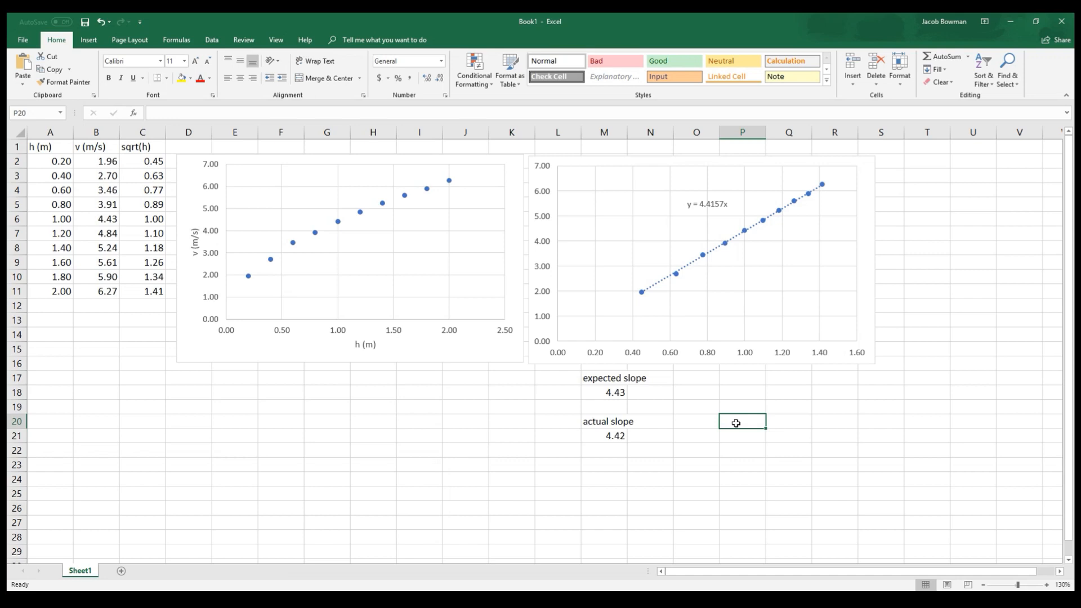
mouse_move(544, 248)
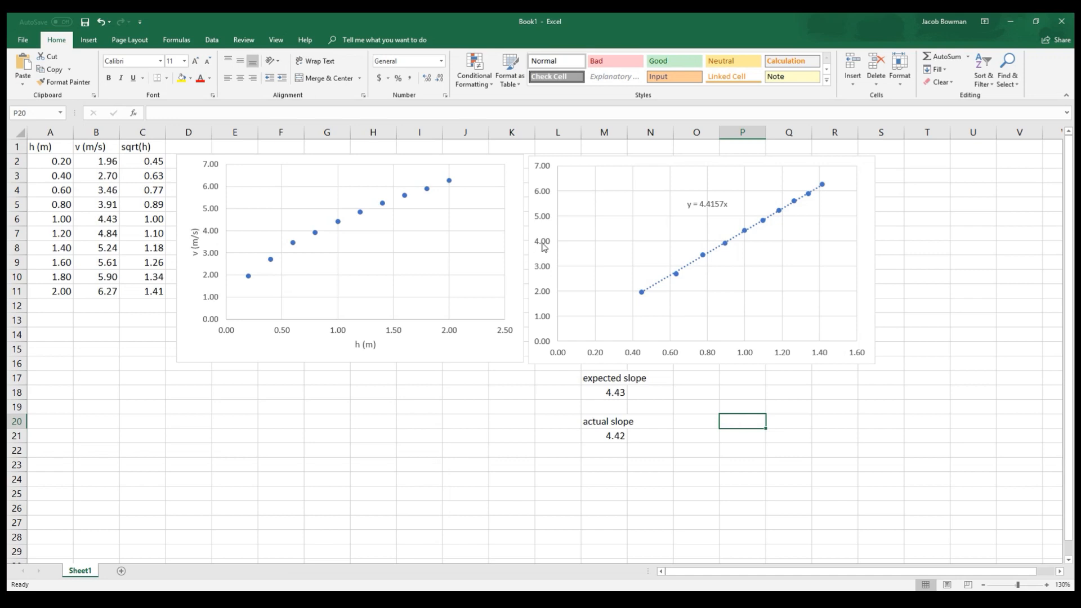
mouse_move(703, 362)
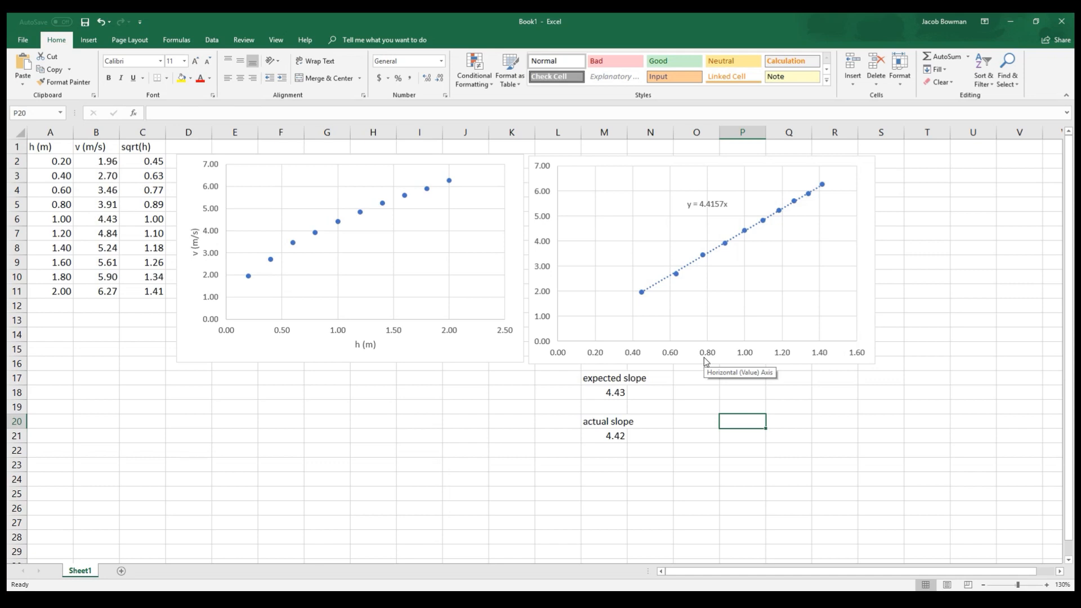
left_click(700, 262)
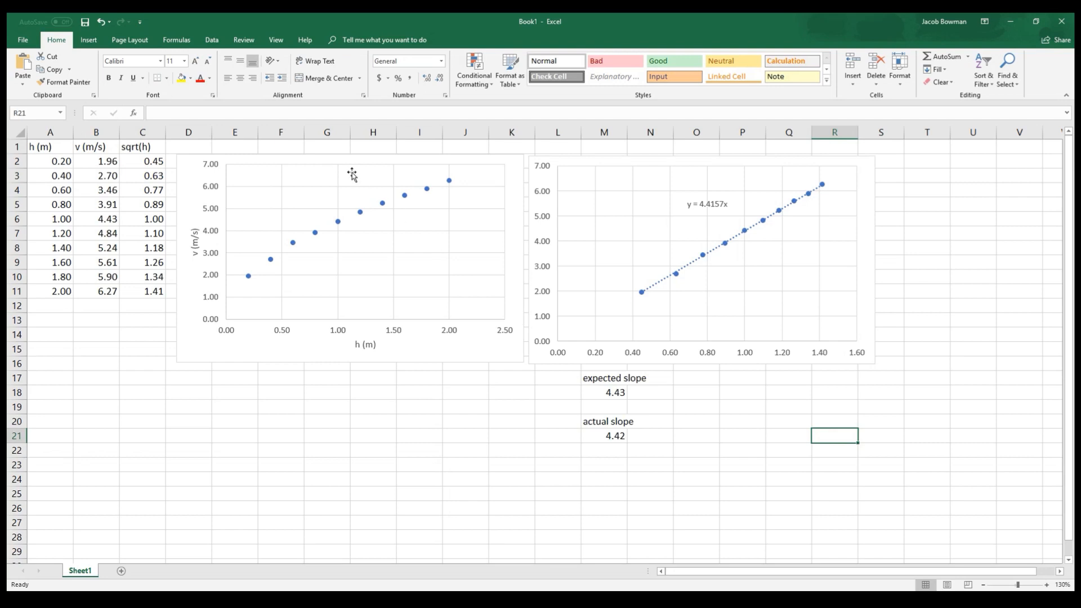
Preview the three-page printout, viewing pages 1 and 2, then return to the sheet
left_click(22, 39)
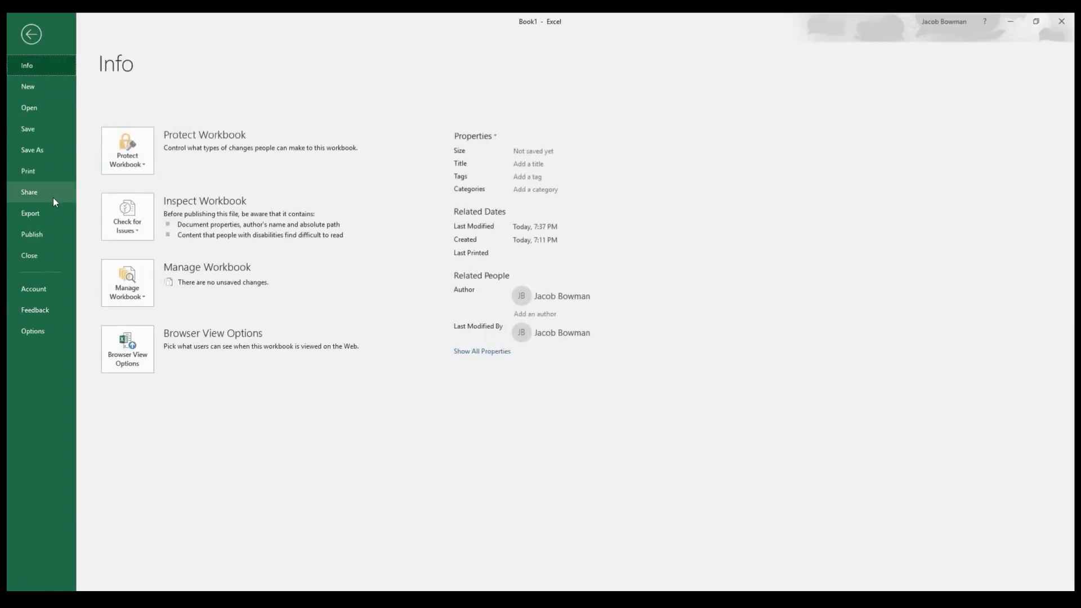
left_click(28, 171)
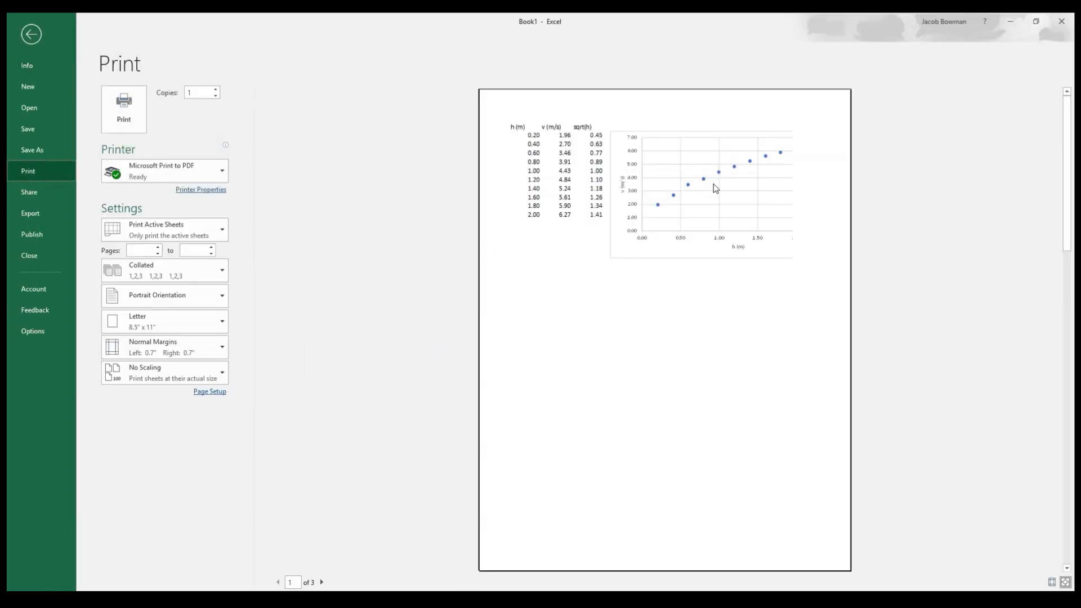
mouse_move(793, 130)
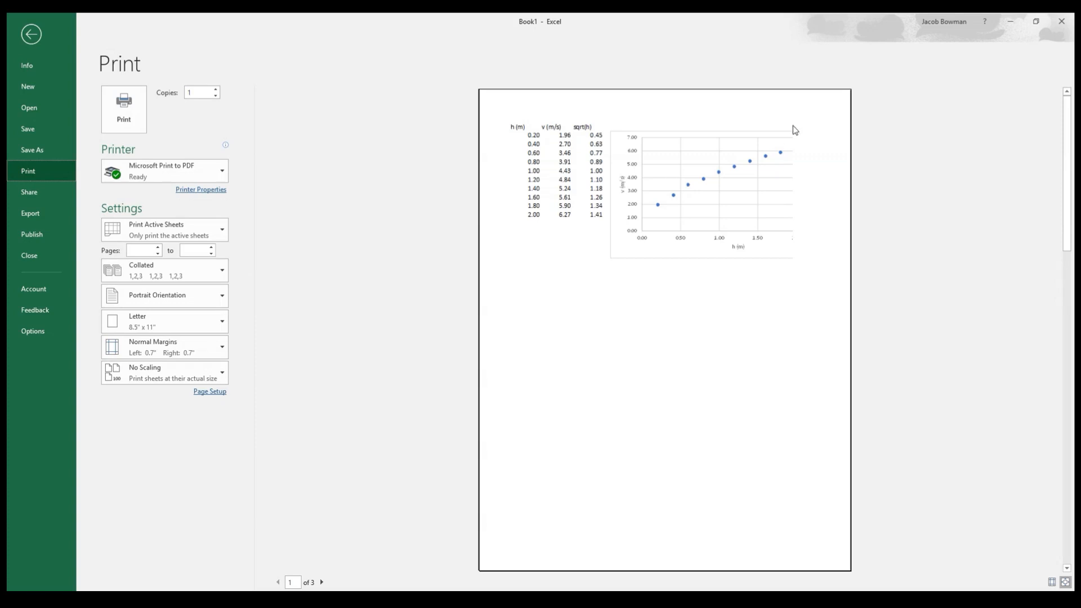
mouse_move(790, 256)
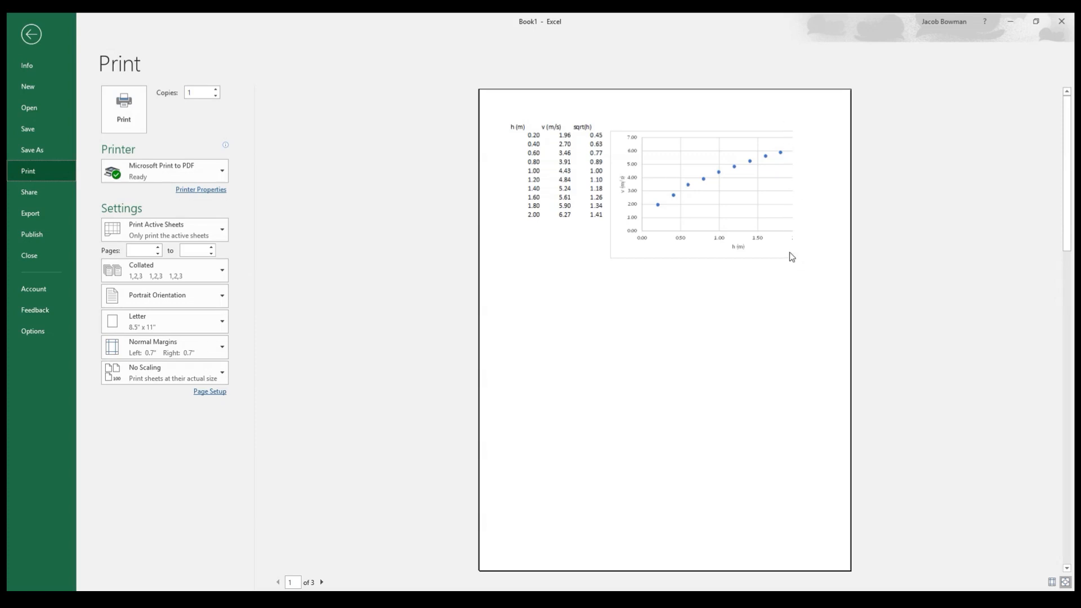
mouse_move(747, 243)
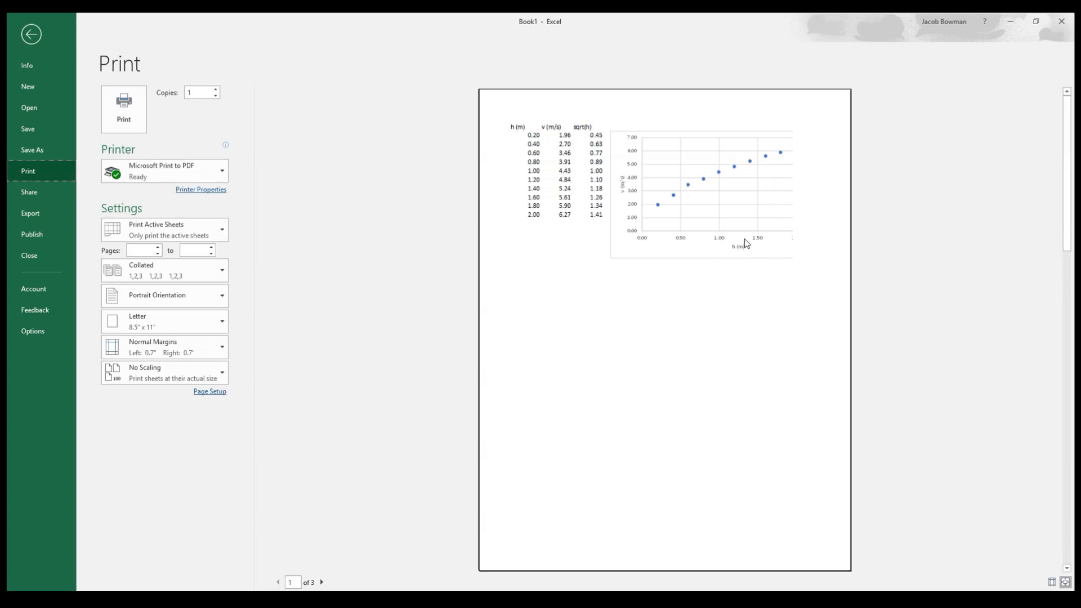
left_click(321, 581)
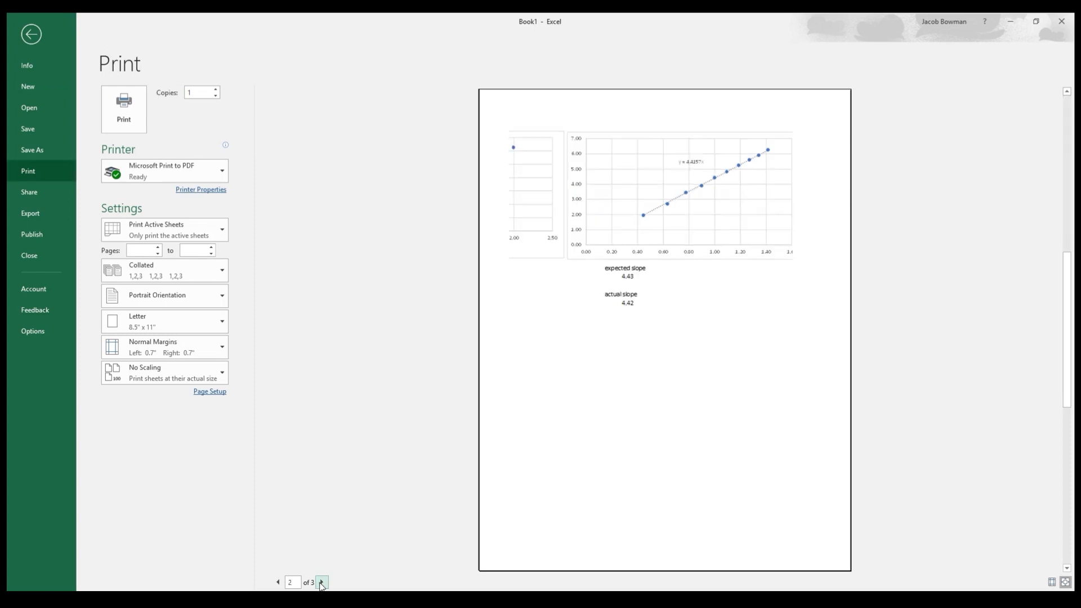
left_click(277, 581)
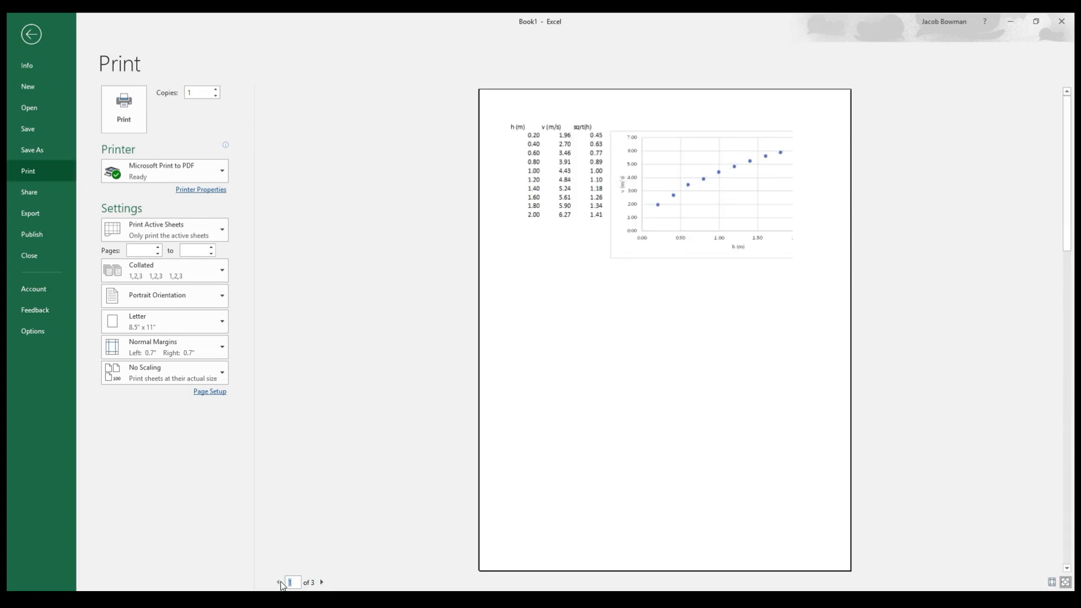
left_click(31, 33)
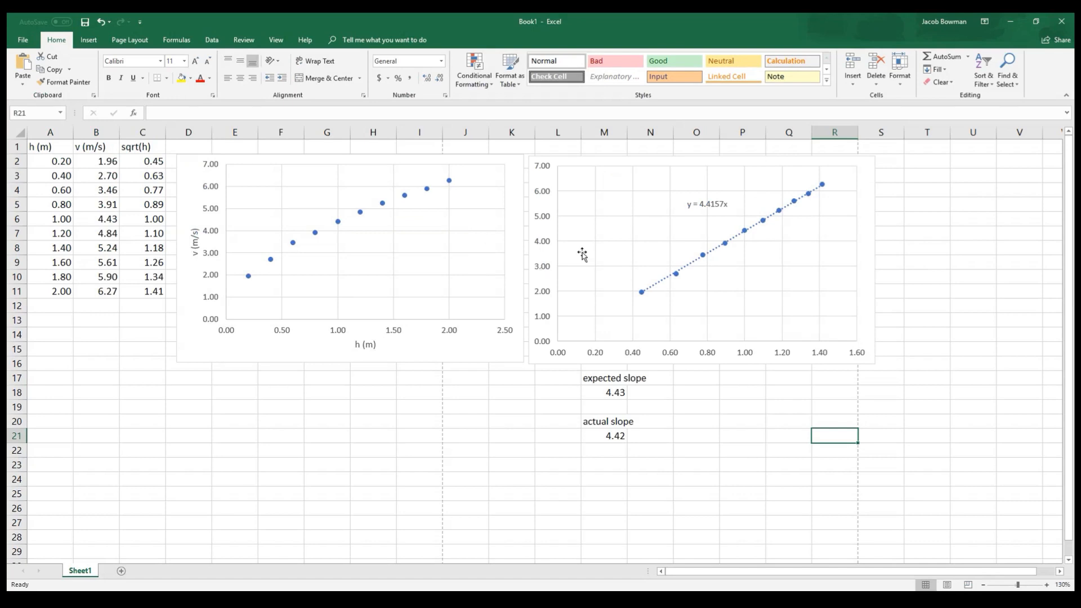
mouse_move(601, 163)
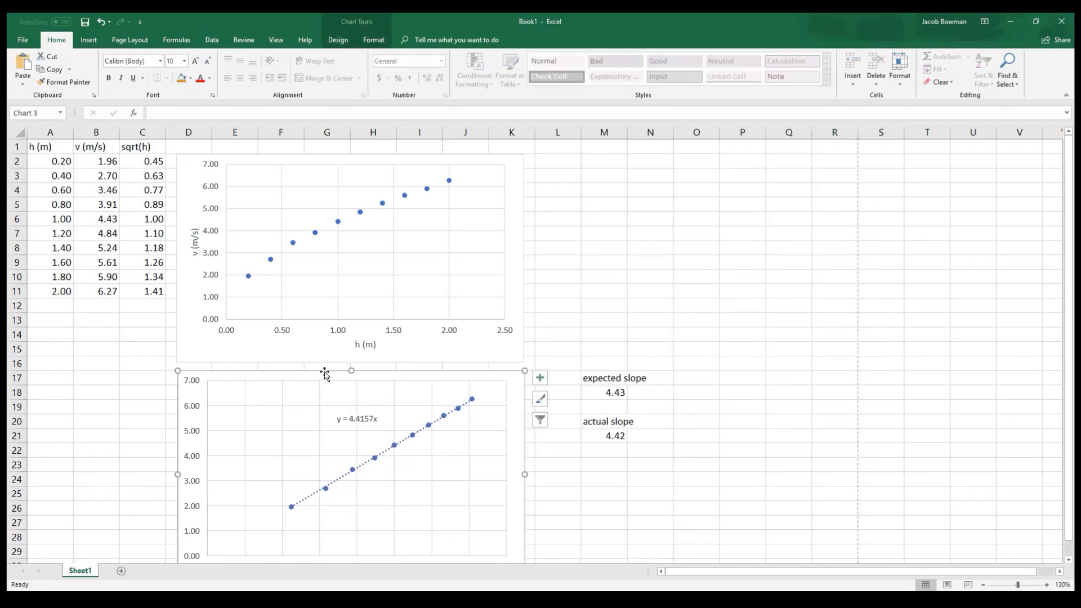
left_click(611, 378)
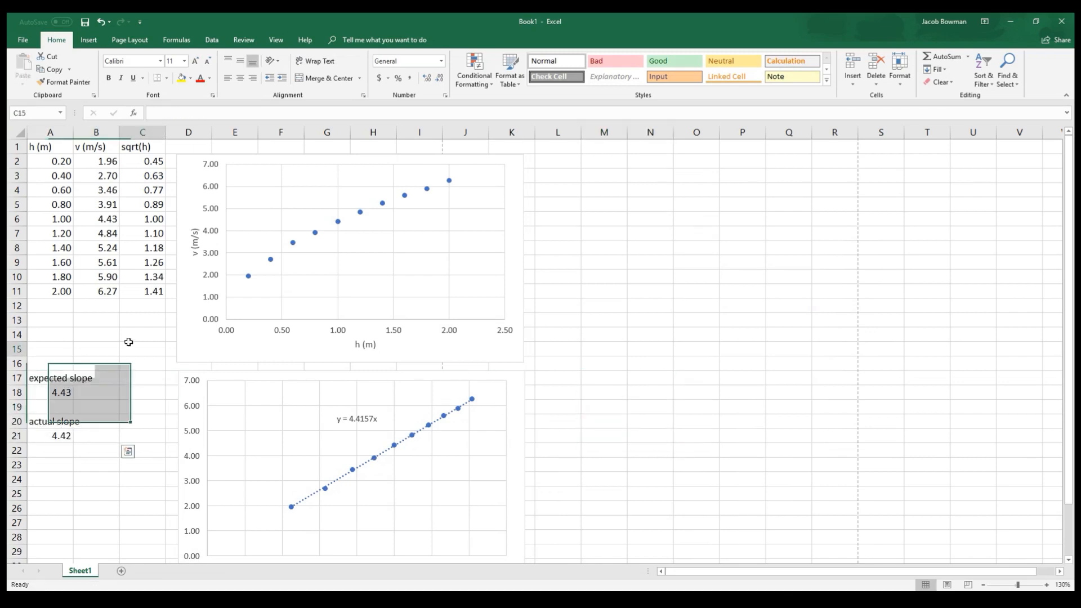
left_click(22, 39)
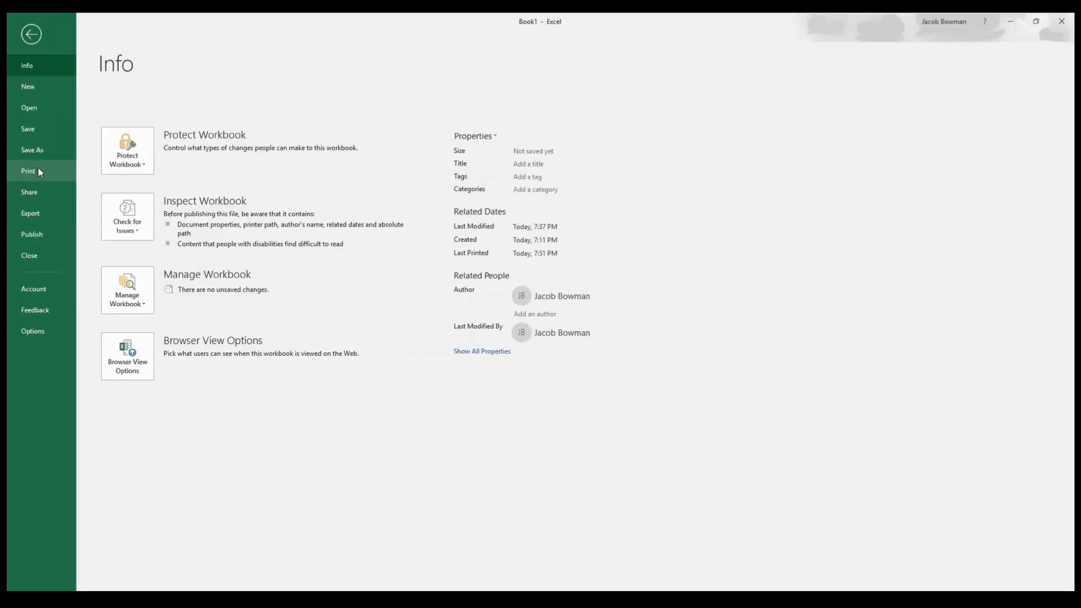
left_click(28, 171)
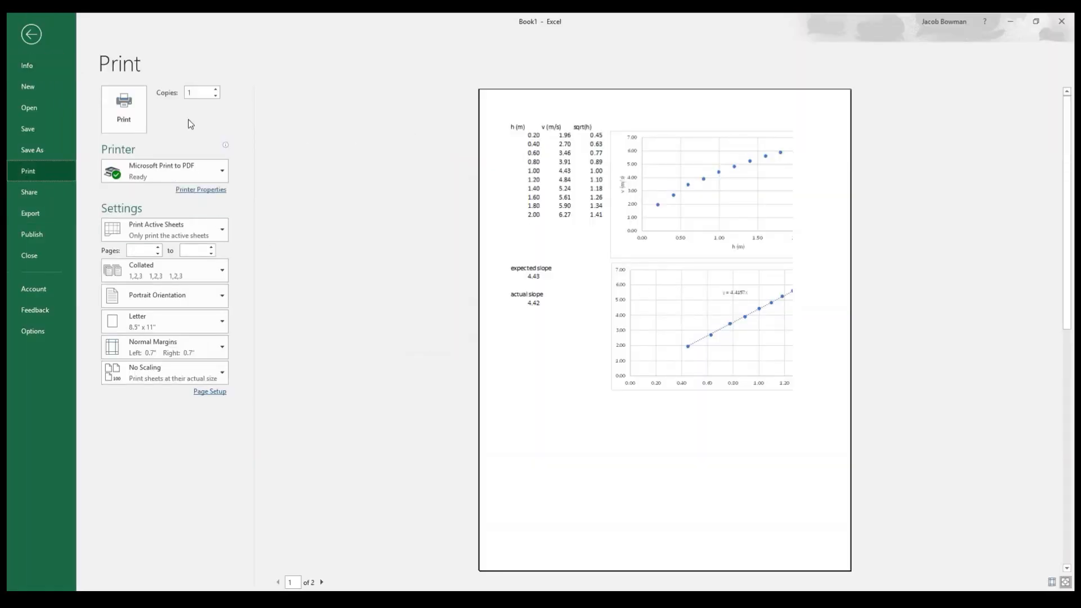
mouse_move(766, 160)
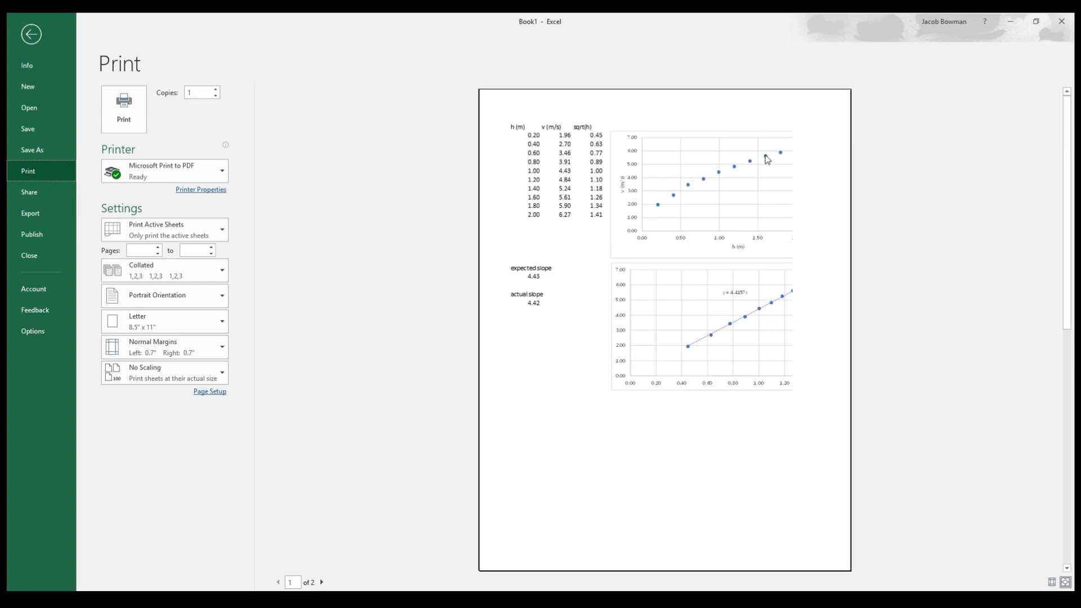
left_click(30, 33)
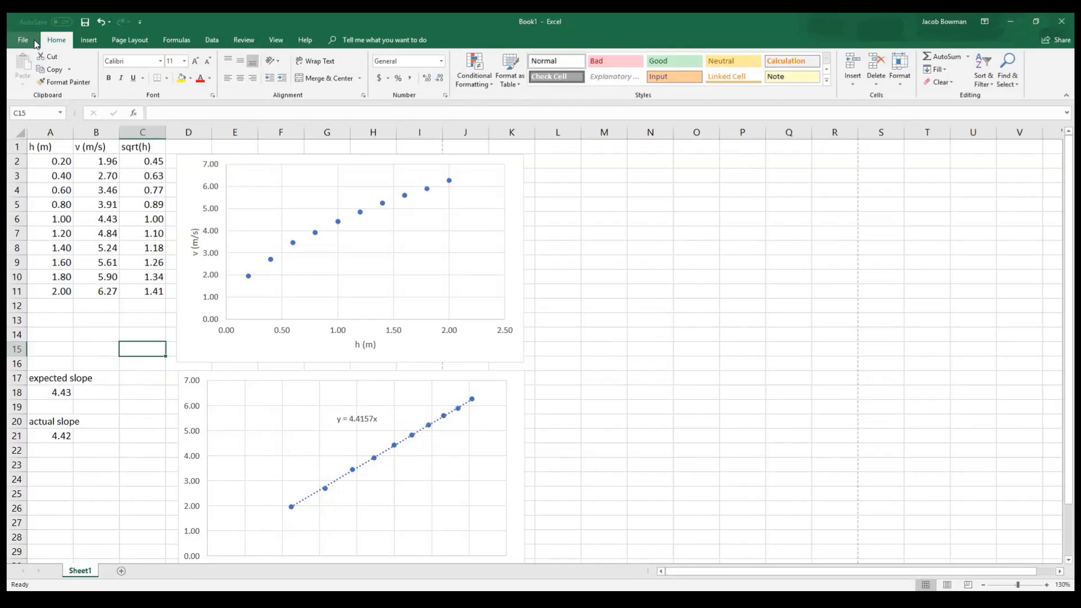
scroll("down", 3)
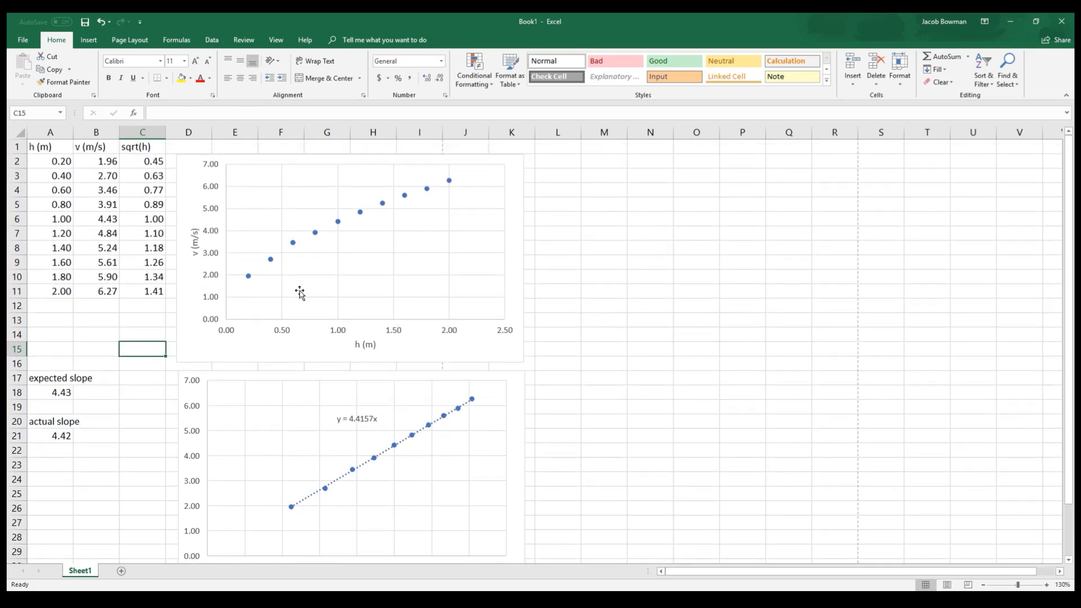
mouse_move(336, 289)
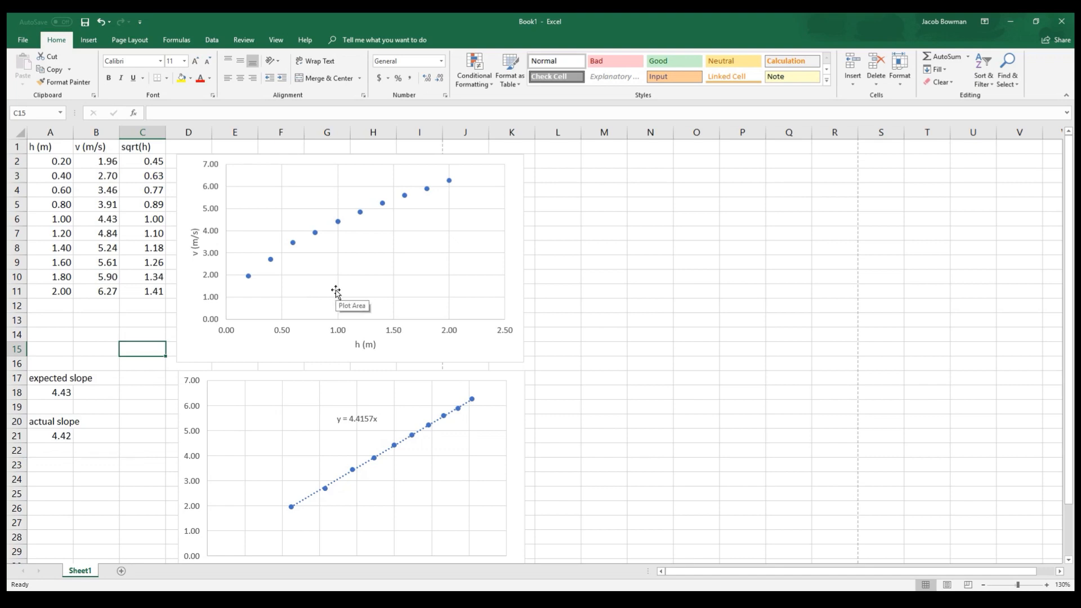
mouse_move(309, 251)
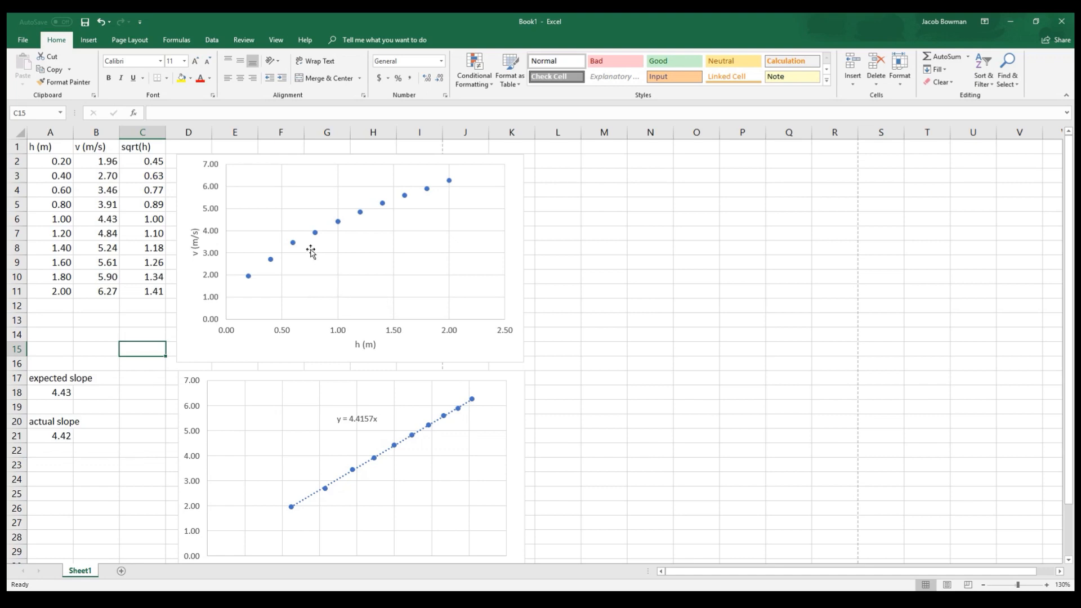
left_click(603, 277)
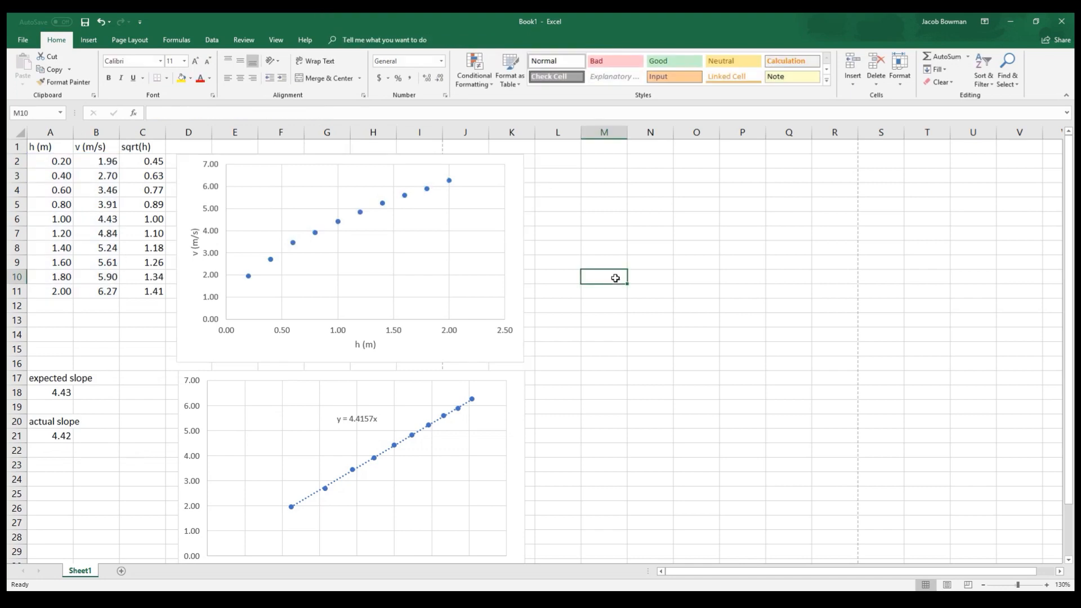
scroll("down", 3)
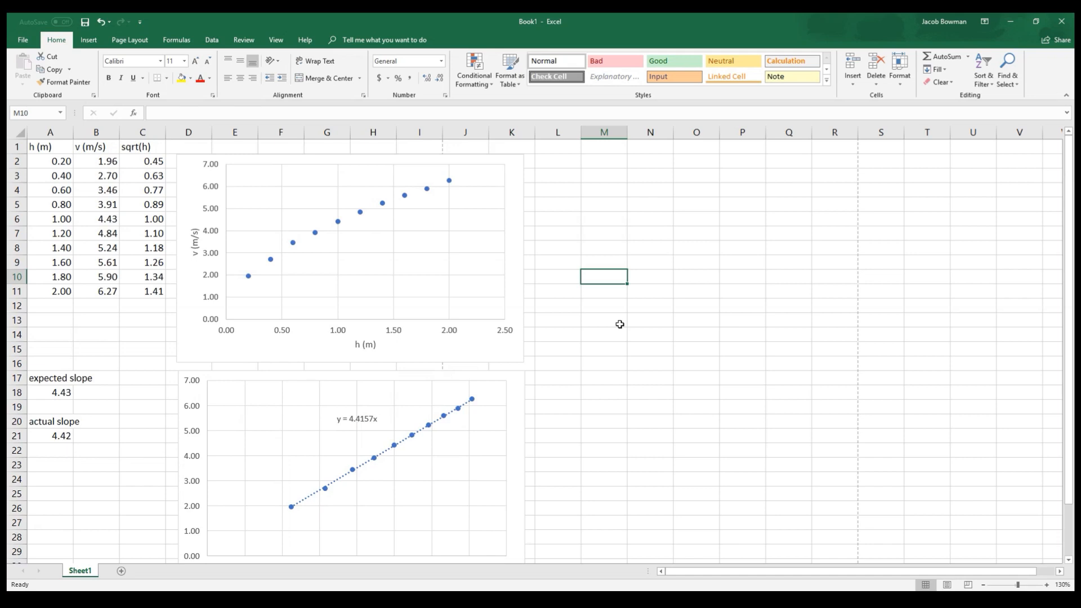
mouse_move(610, 321)
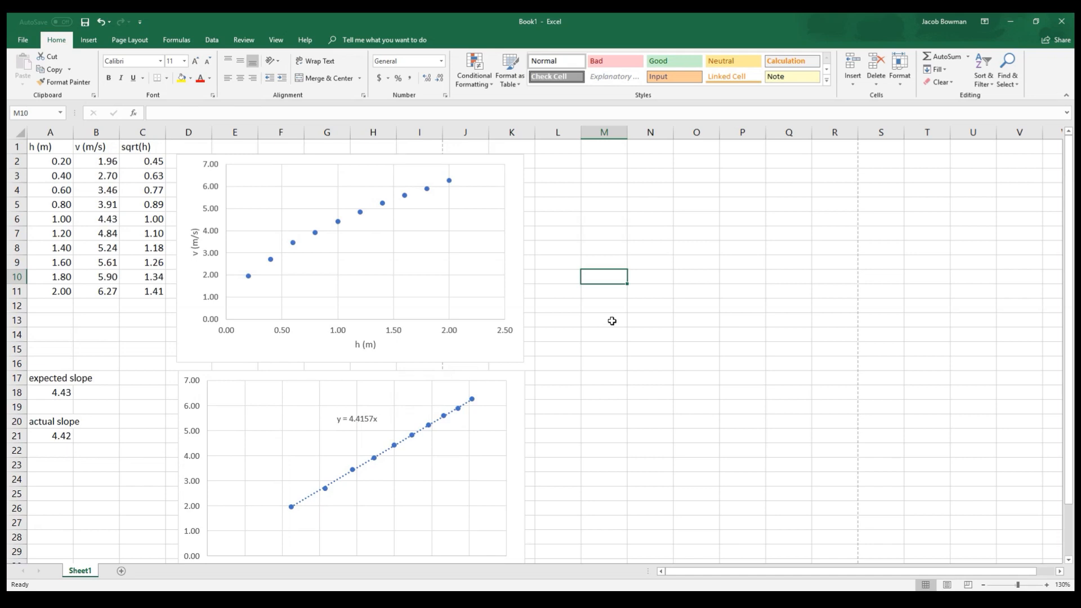
left_click(141, 160)
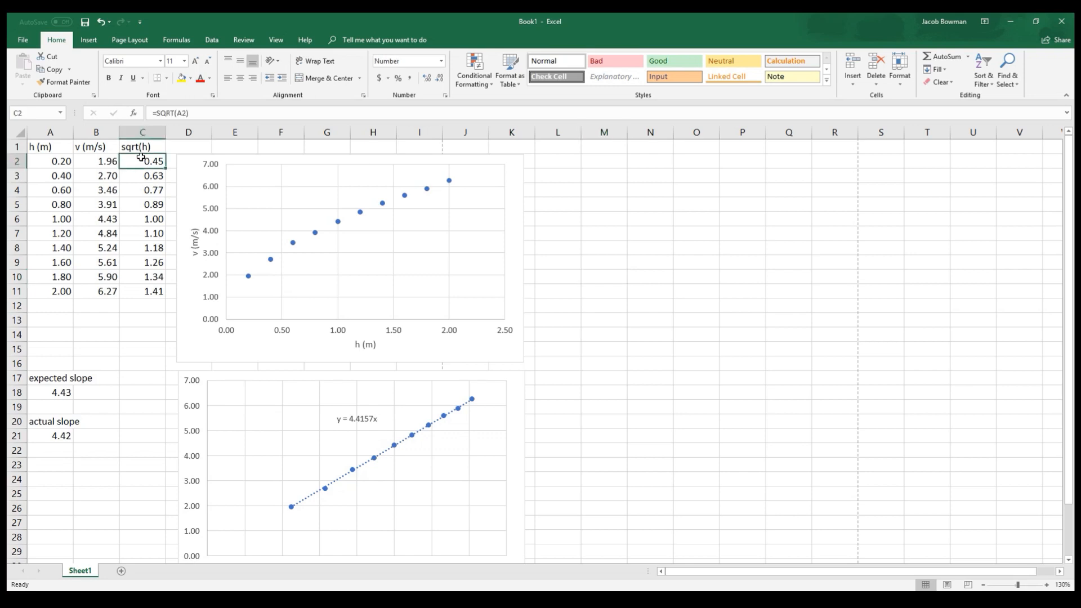
mouse_move(188, 124)
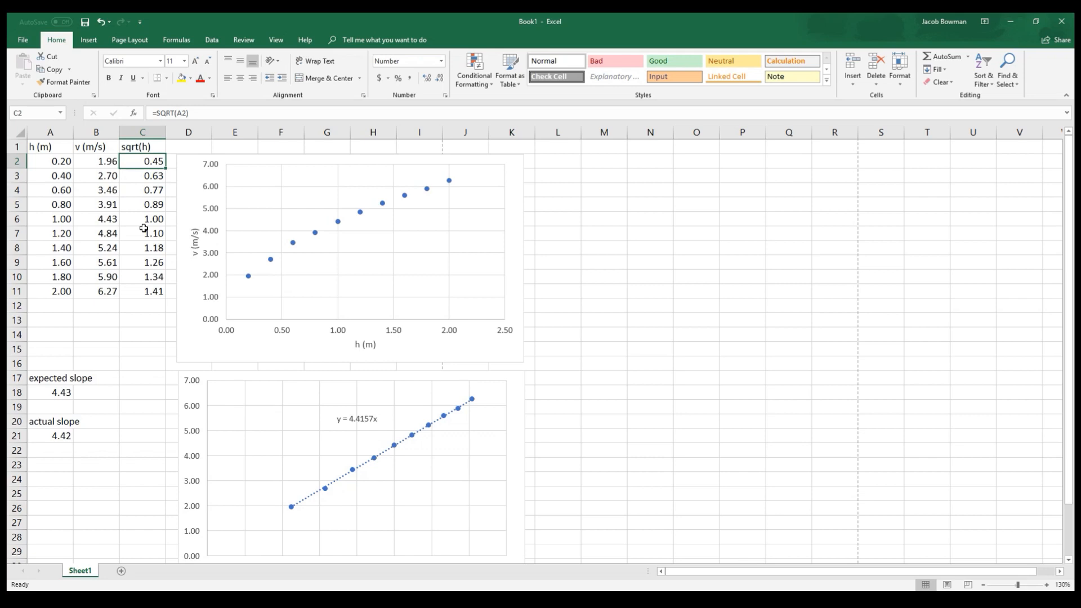
left_click(50, 161)
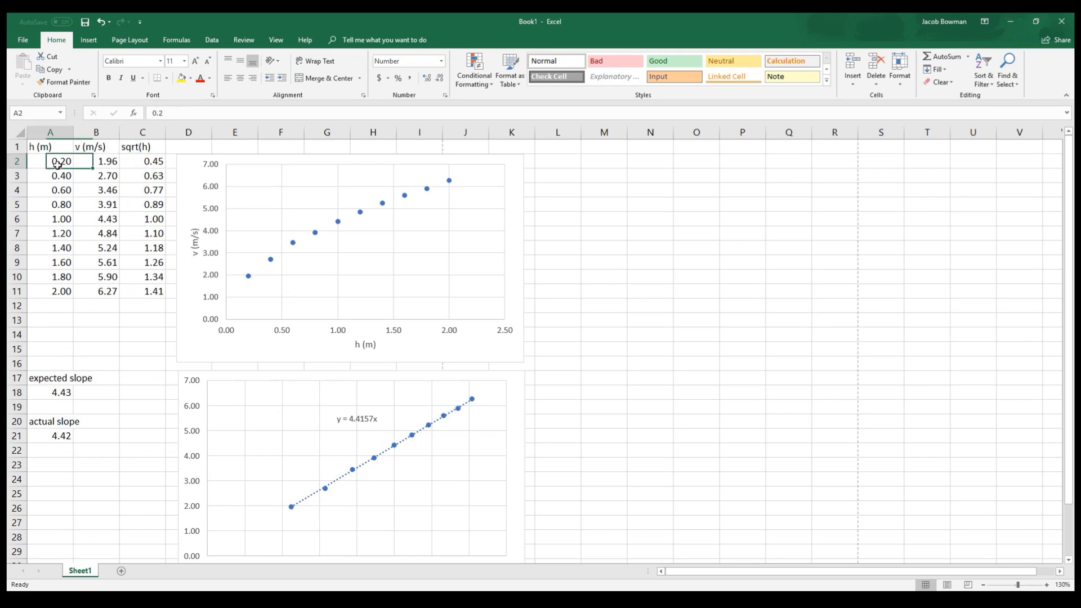
left_click(49, 190)
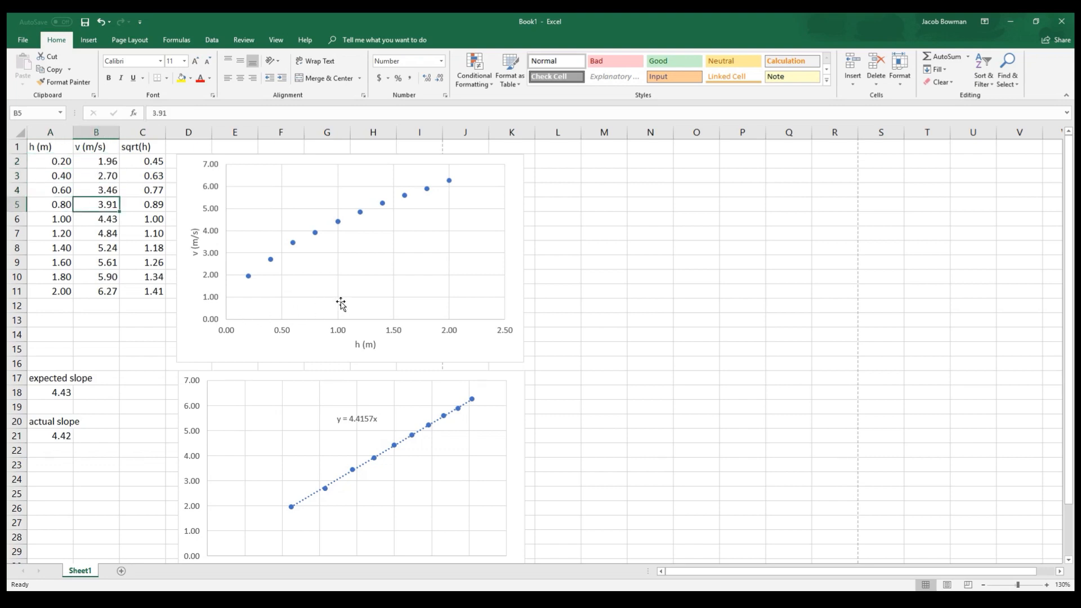
mouse_move(412, 267)
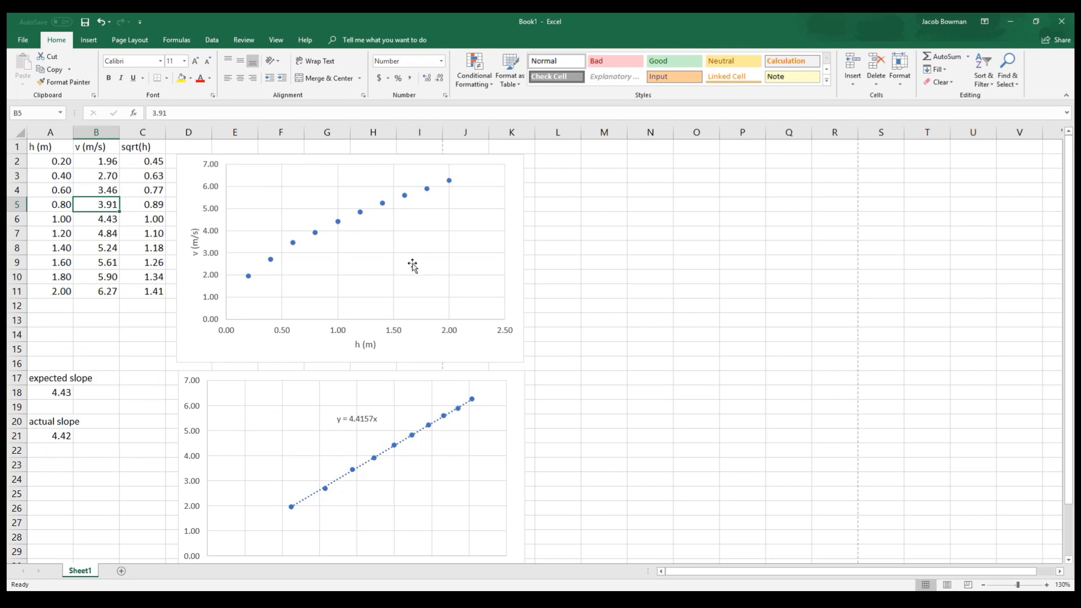
mouse_move(387, 282)
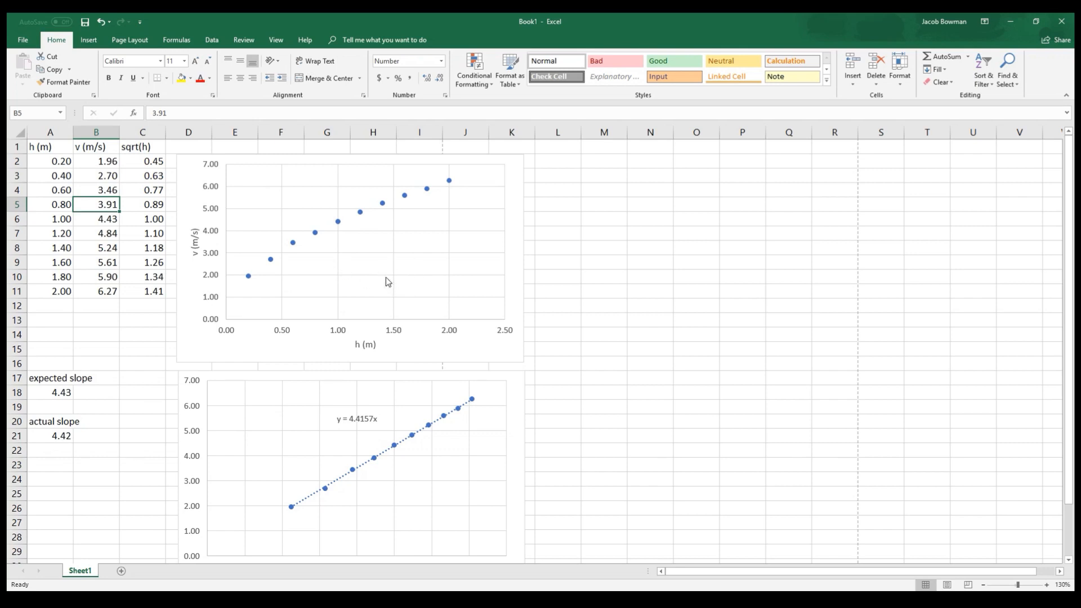
mouse_move(337, 488)
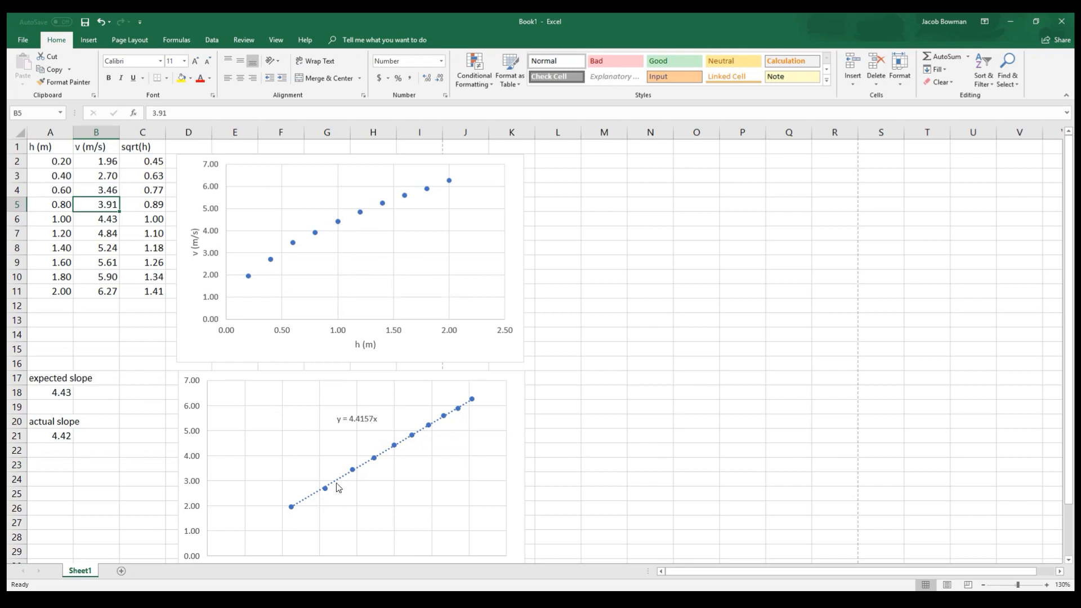
left_click(355, 418)
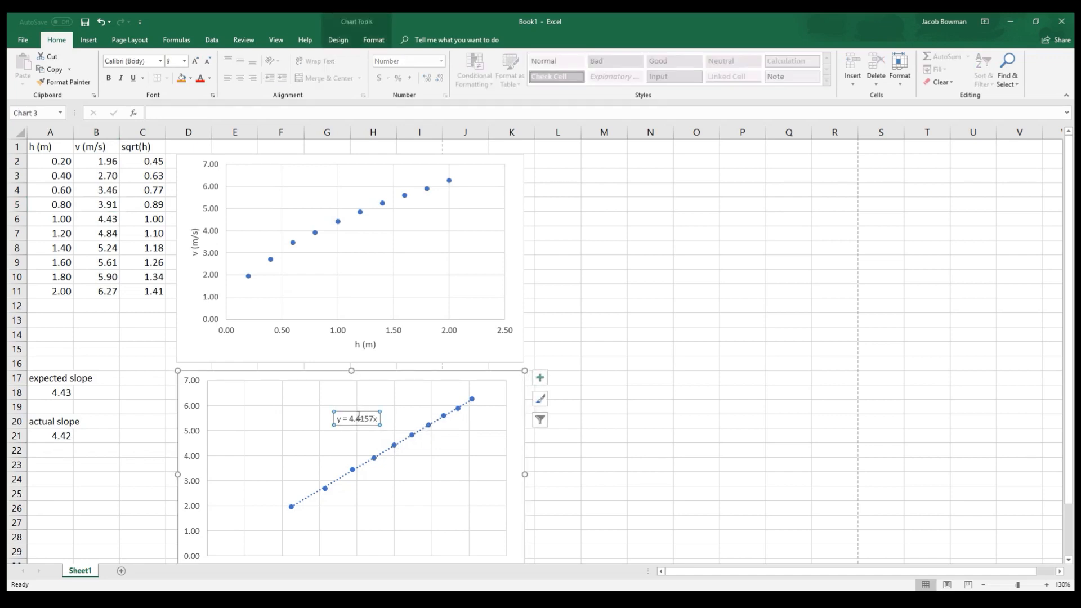
left_click(50, 392)
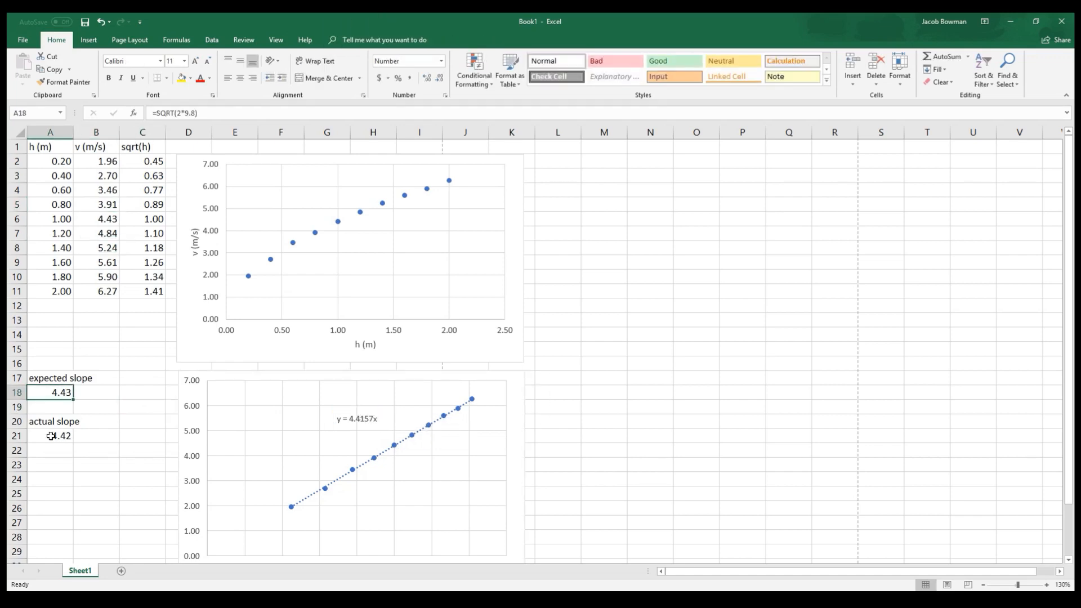
left_click(50, 435)
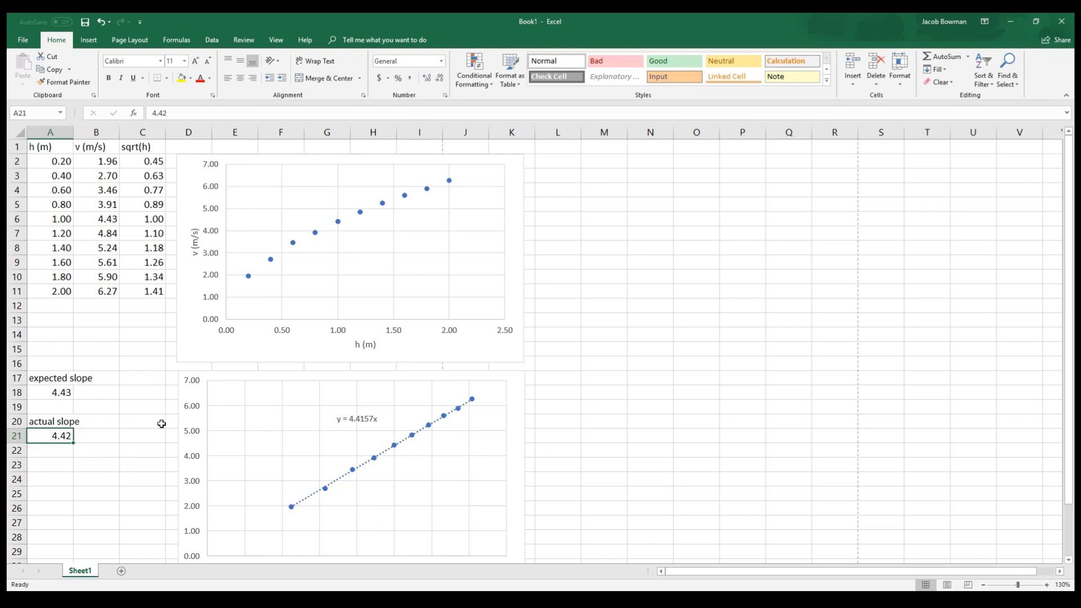
mouse_move(157, 425)
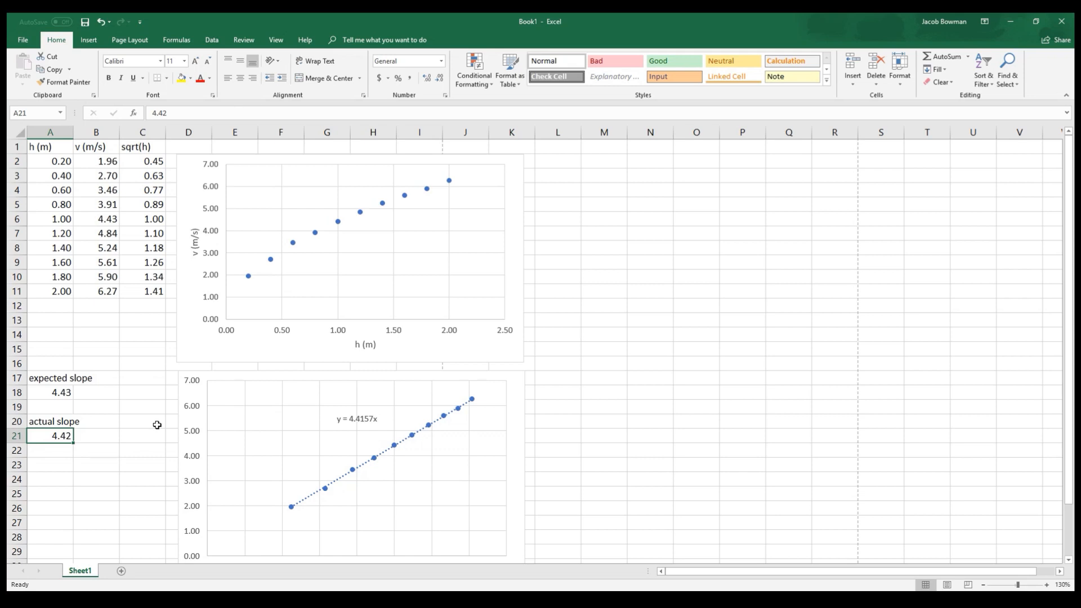
left_click(142, 392)
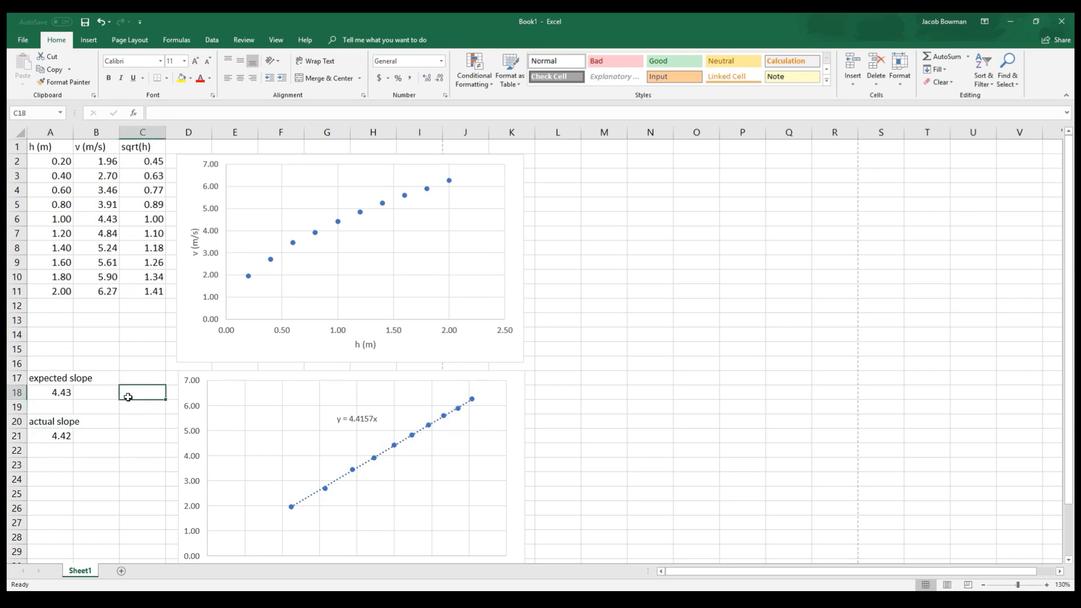
mouse_move(191, 389)
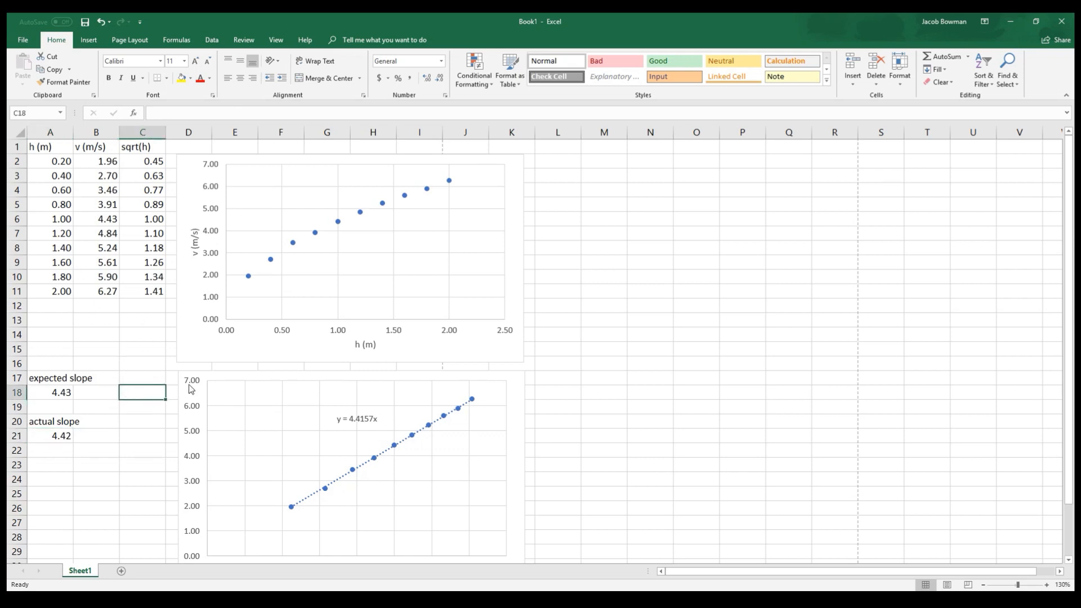
mouse_move(191, 389)
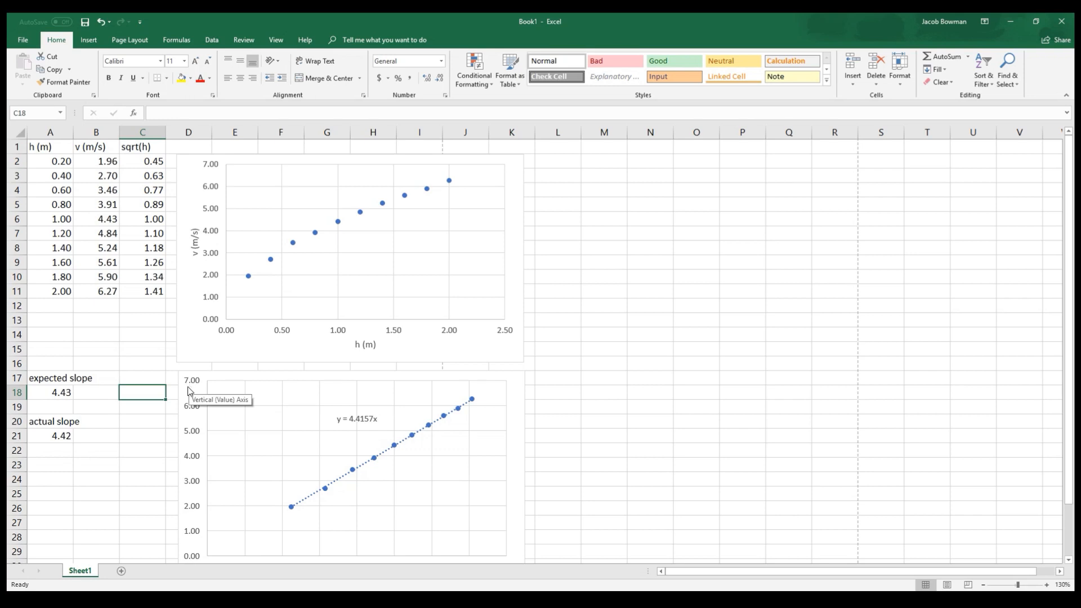
mouse_move(184, 392)
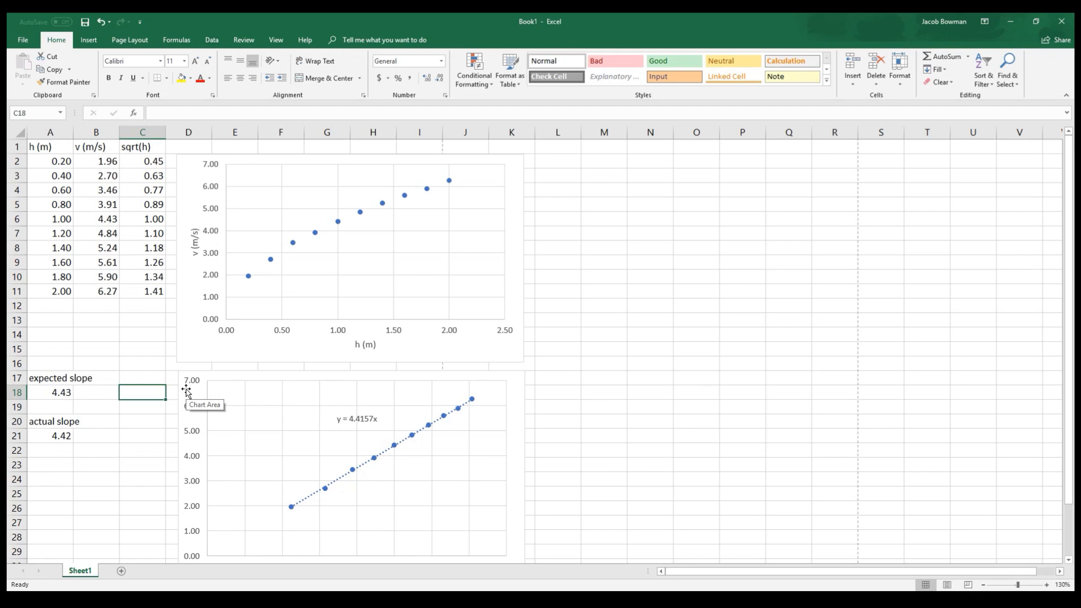
left_click(142, 450)
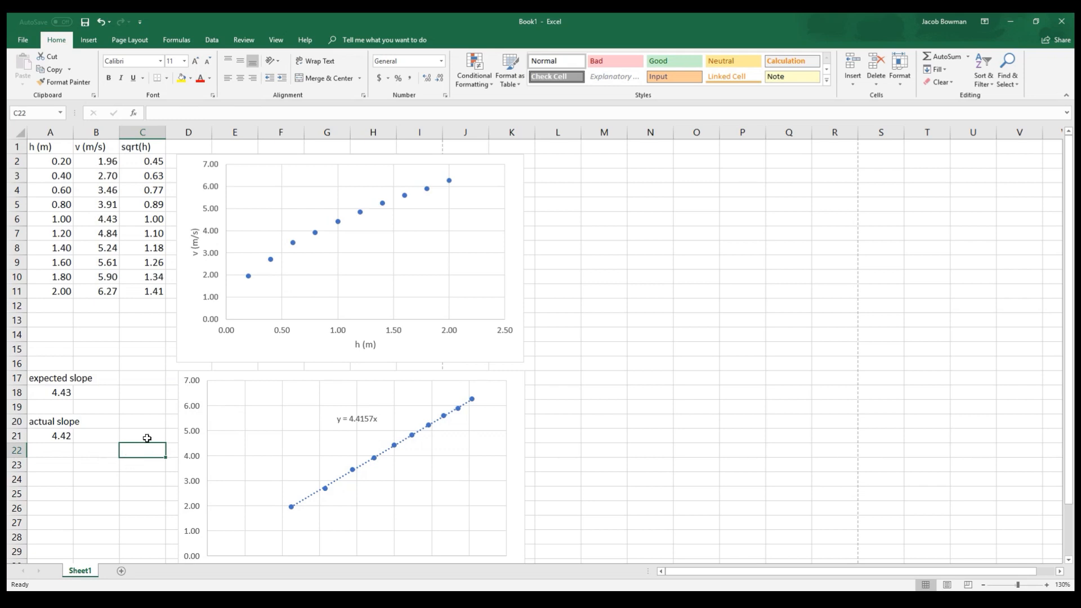
mouse_move(350, 249)
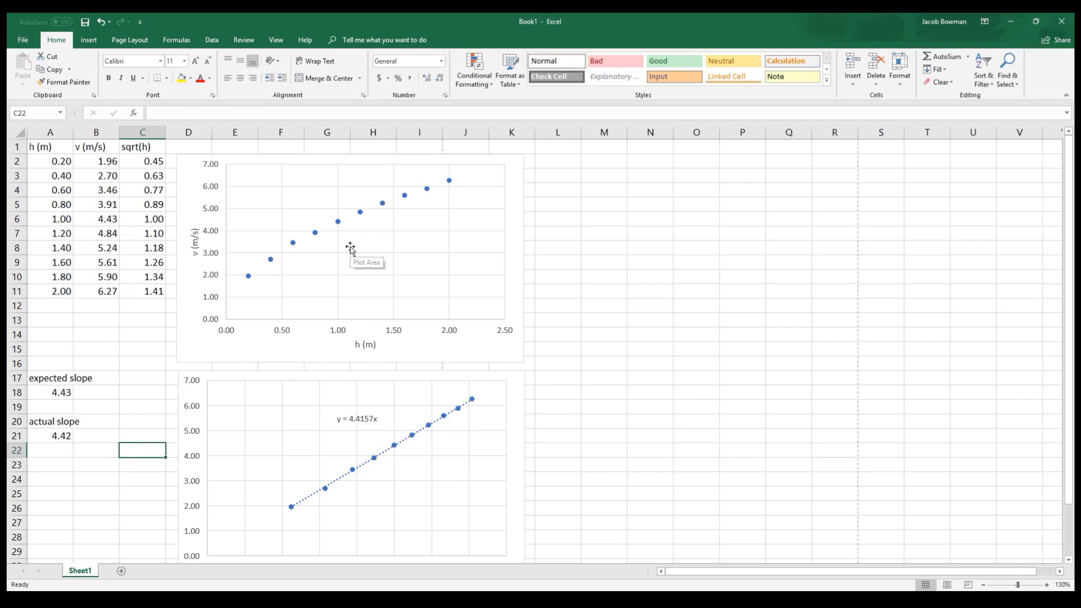
mouse_move(347, 249)
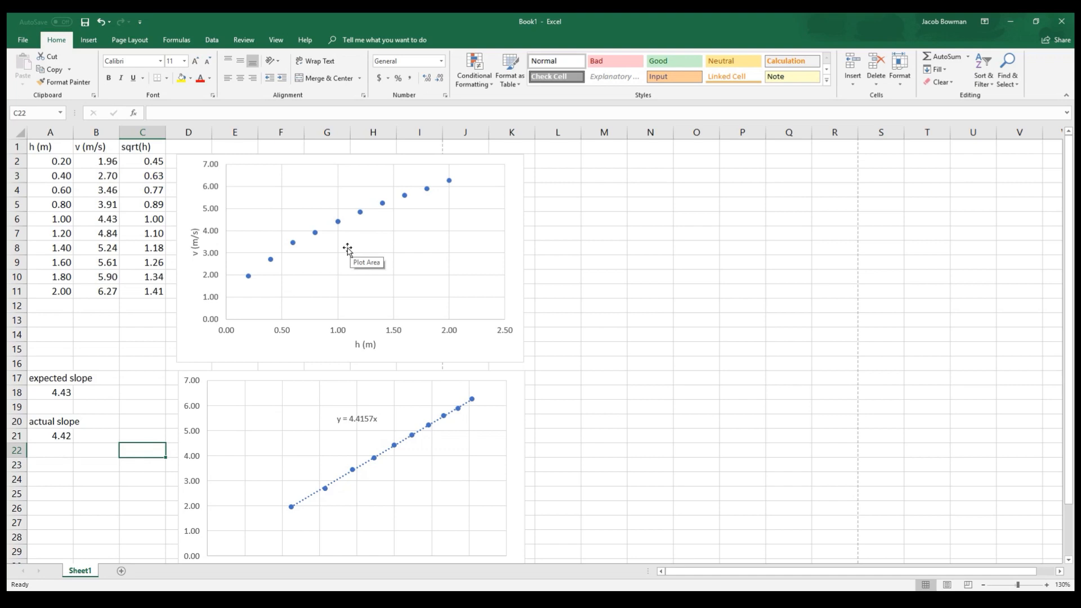